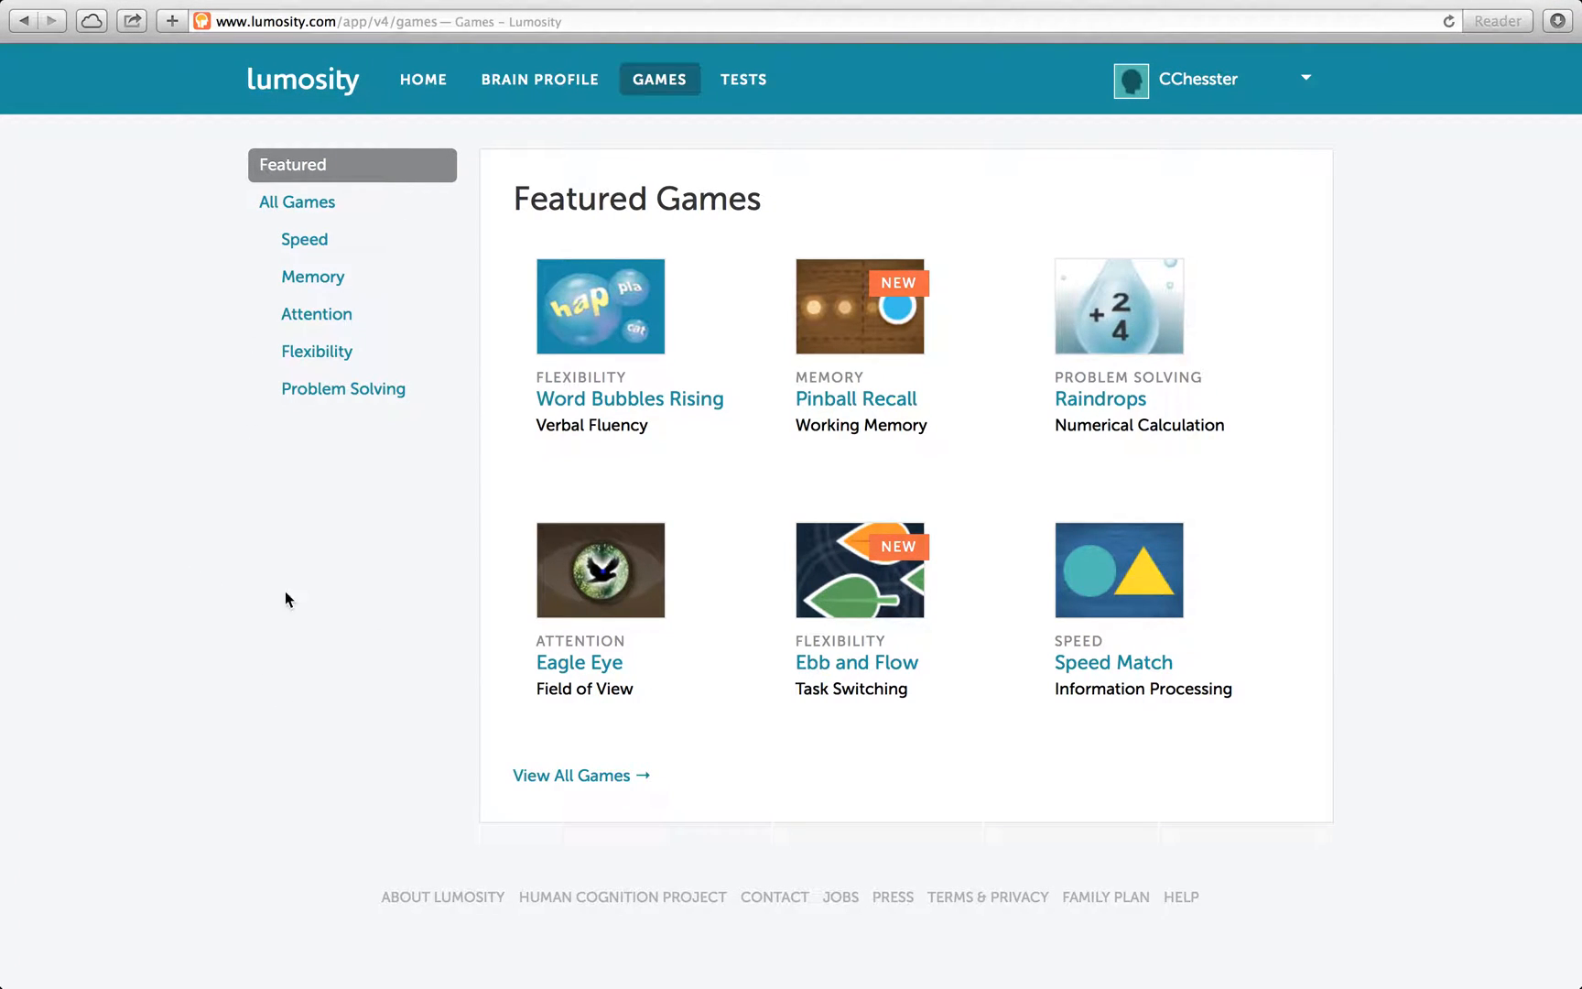
pyautogui.moveTo(303, 240)
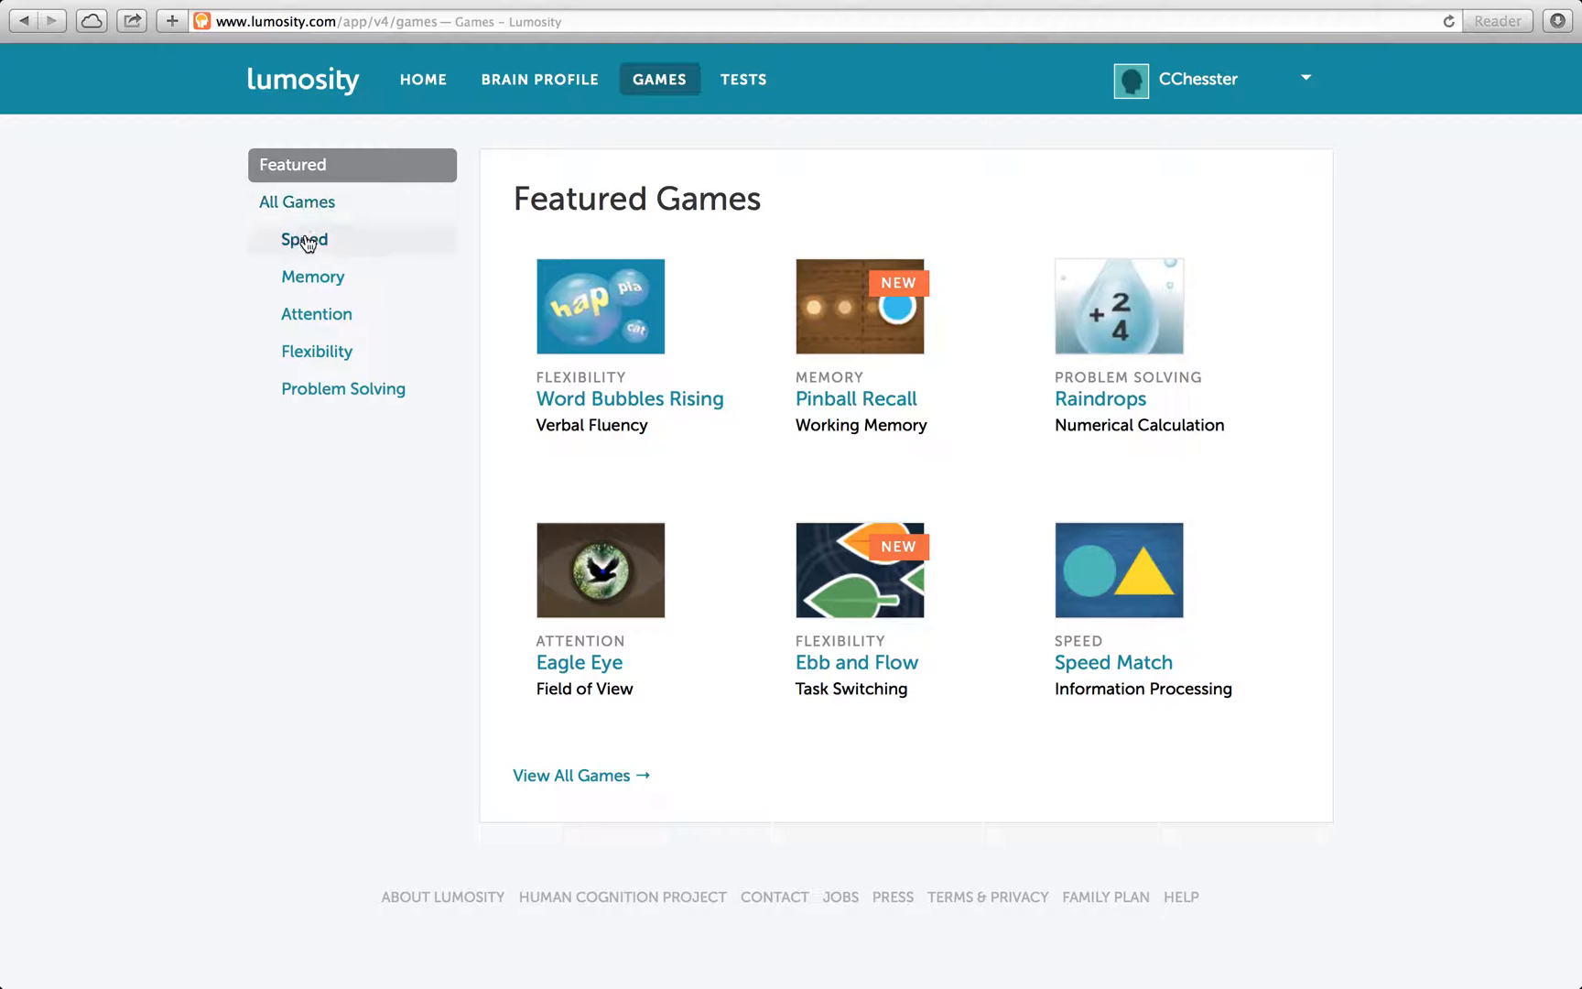
# Filter the games to the Speed category and open Speed Pack's start page
pyautogui.click(304, 240)
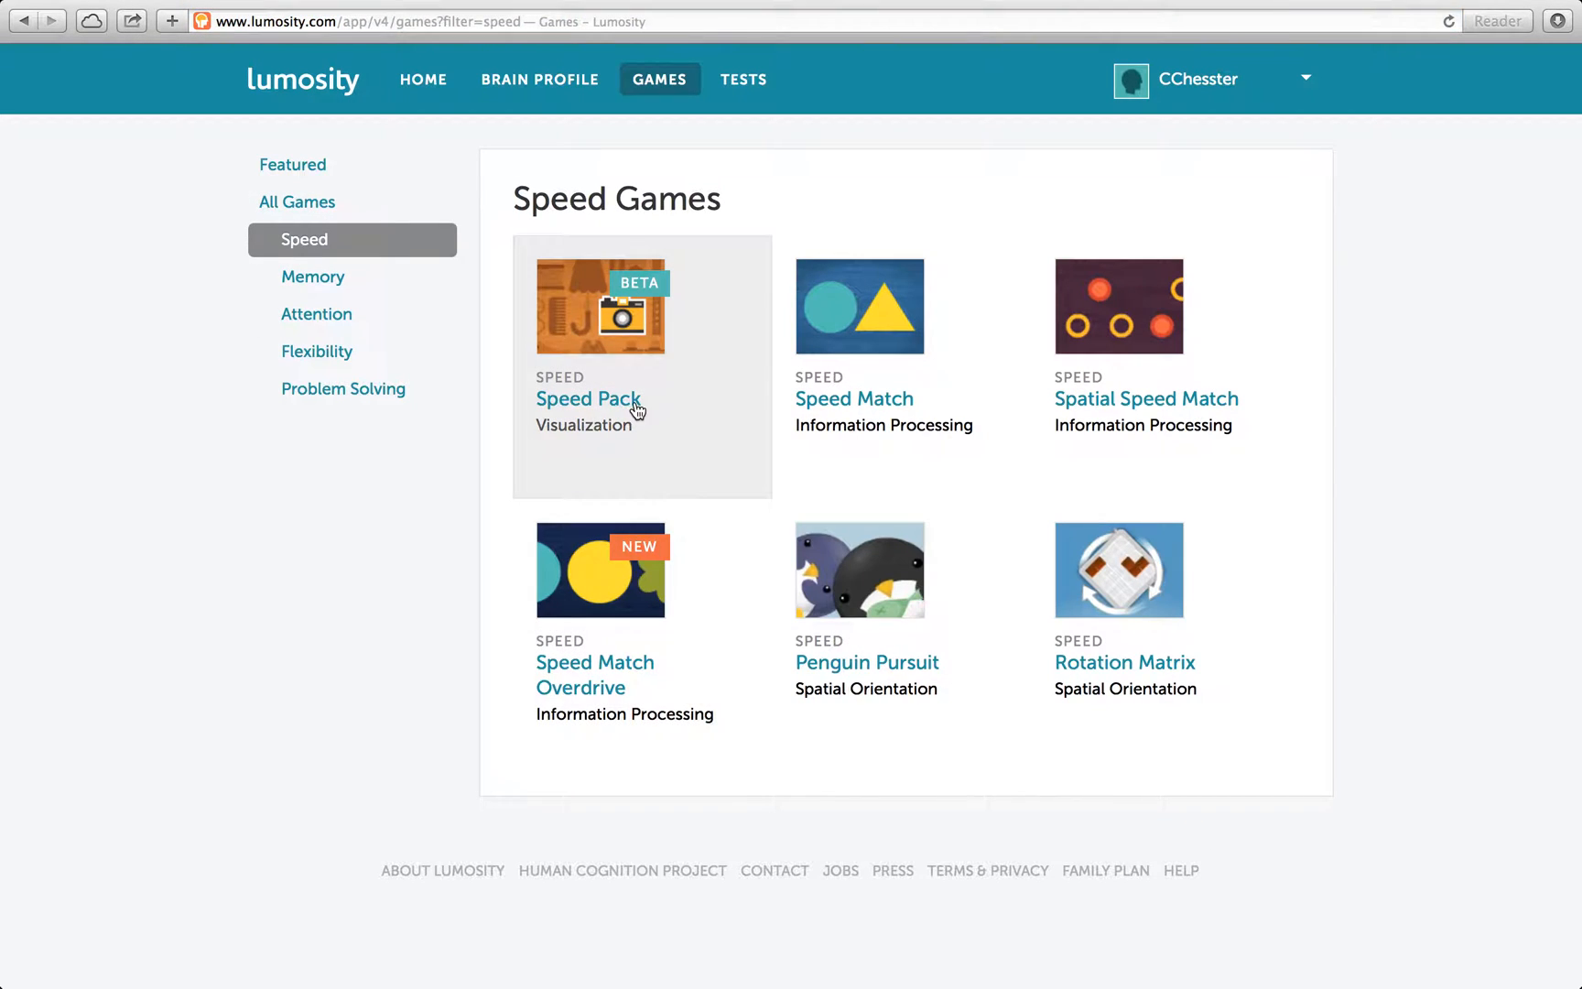
pyautogui.click(587, 399)
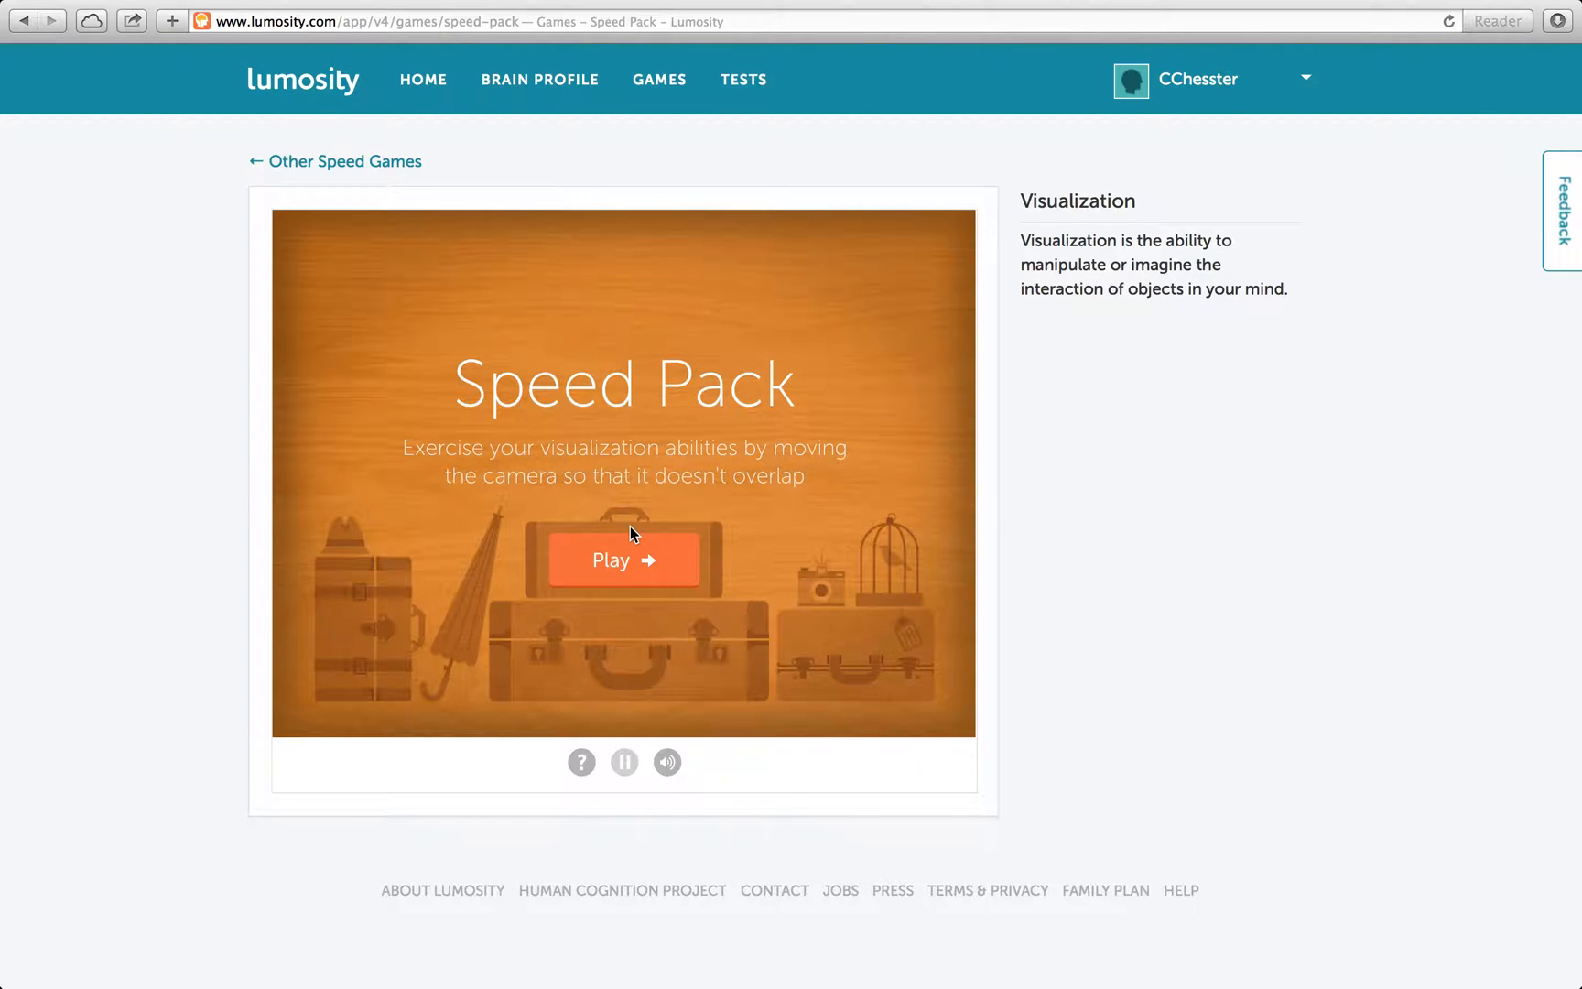
# Start Speed Pack and pack the camera into non-overlapping cells for five rounds, reaching 22,000 points
pyautogui.click(623, 560)
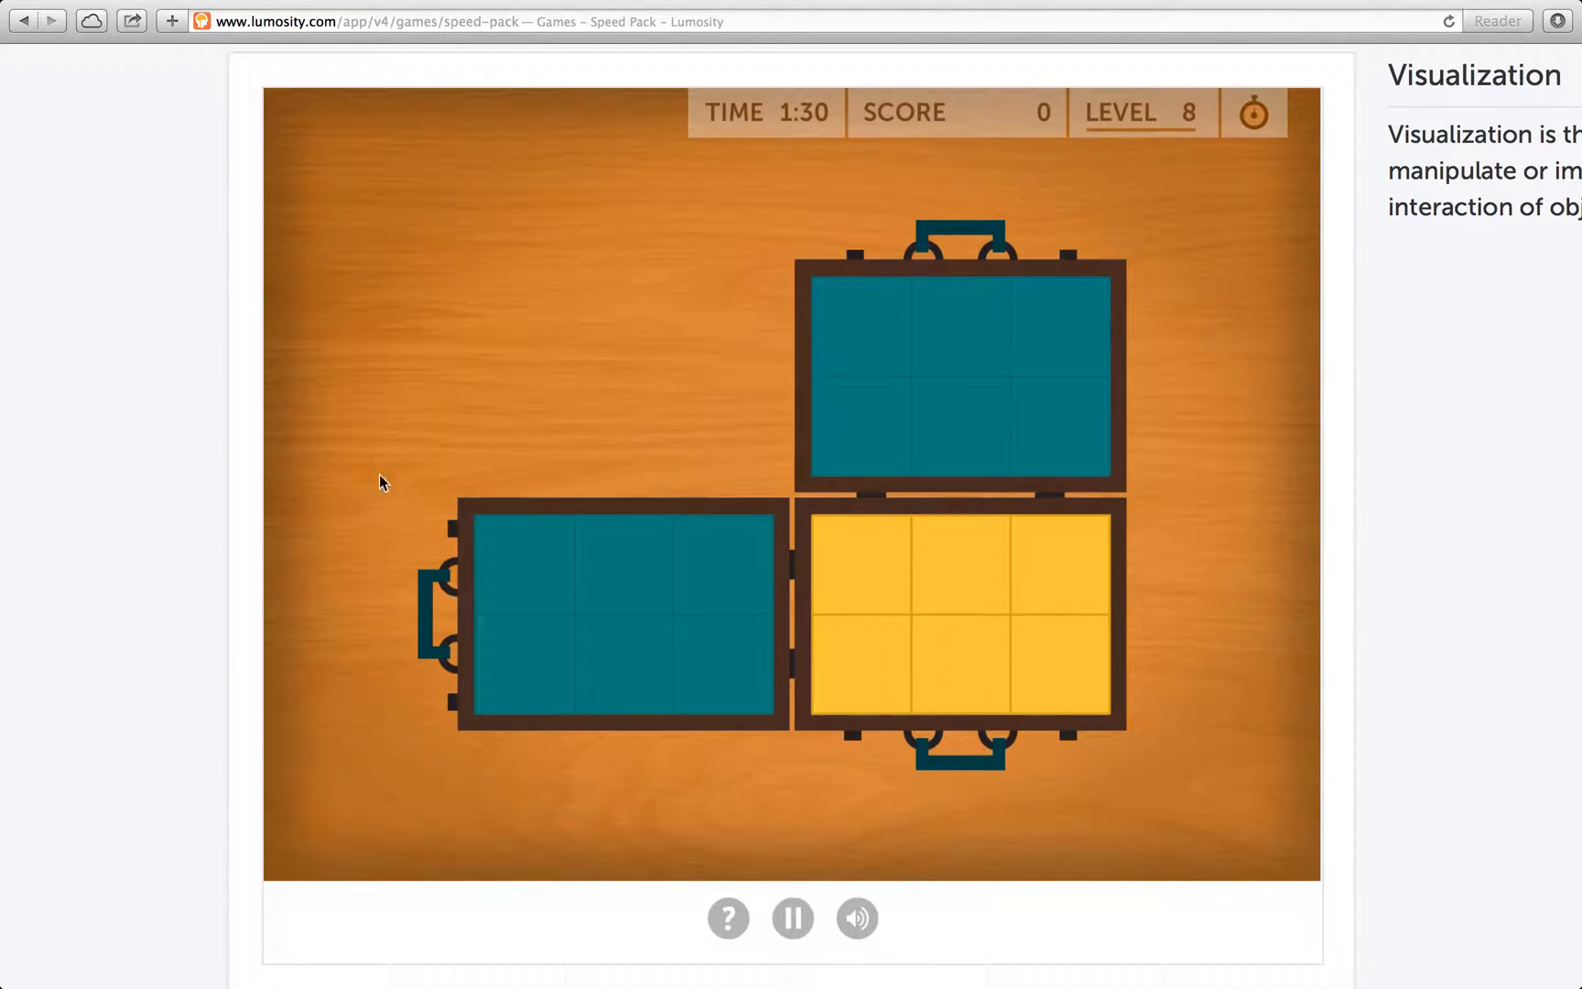
pyautogui.click(957, 378)
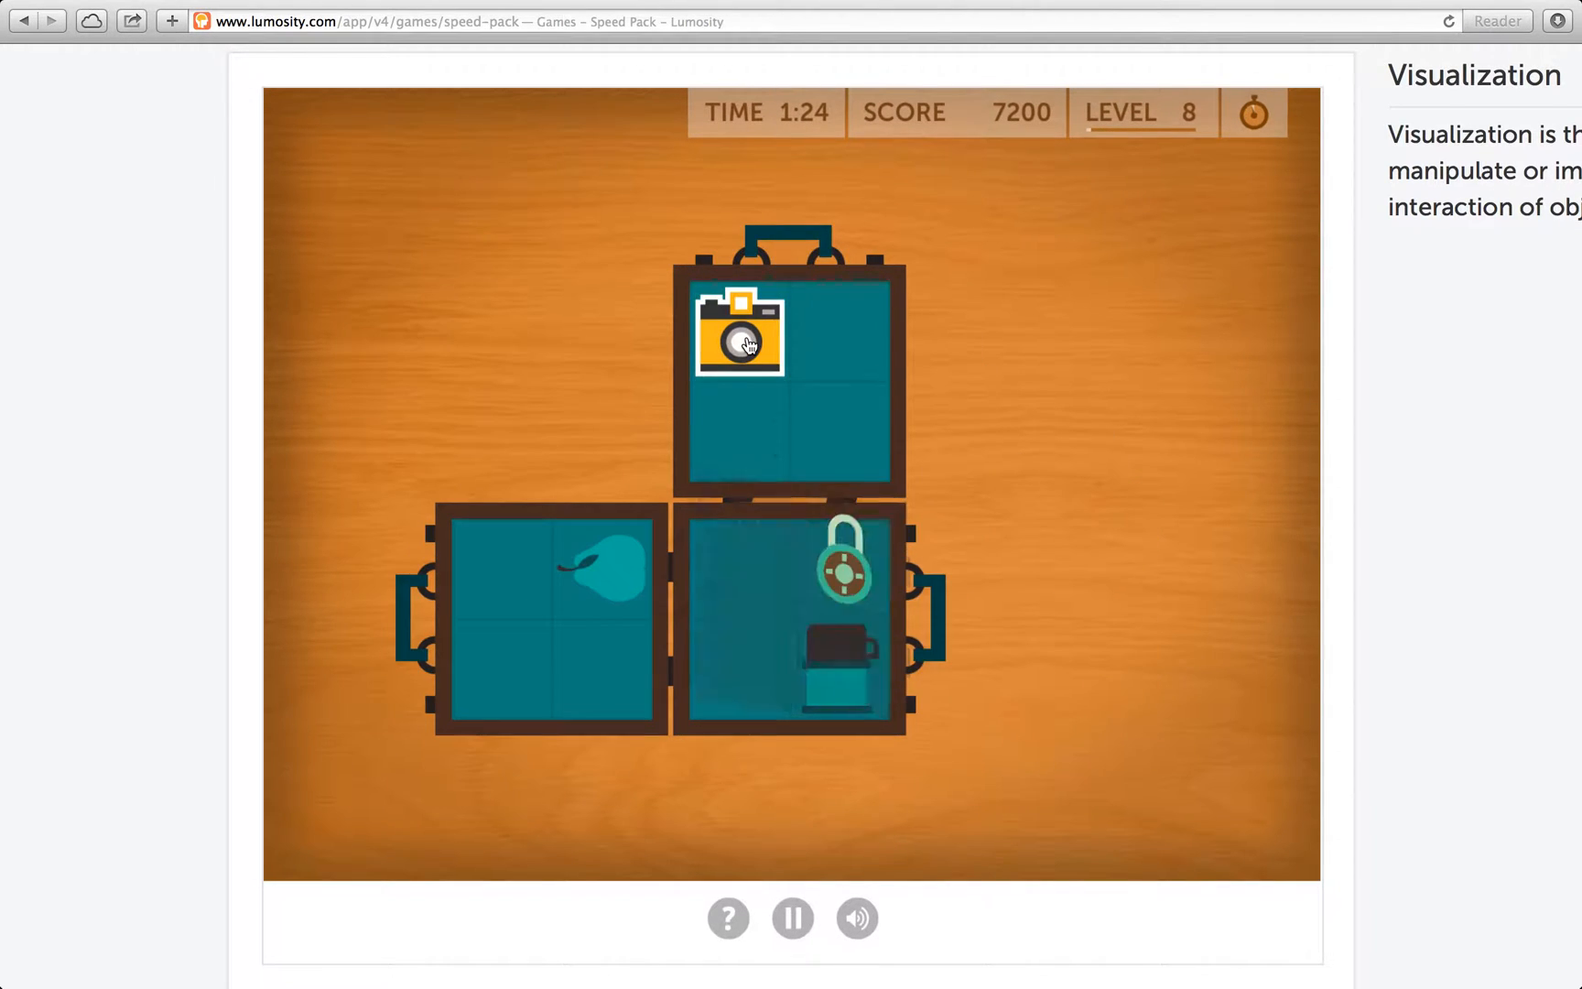
pyautogui.click(738, 339)
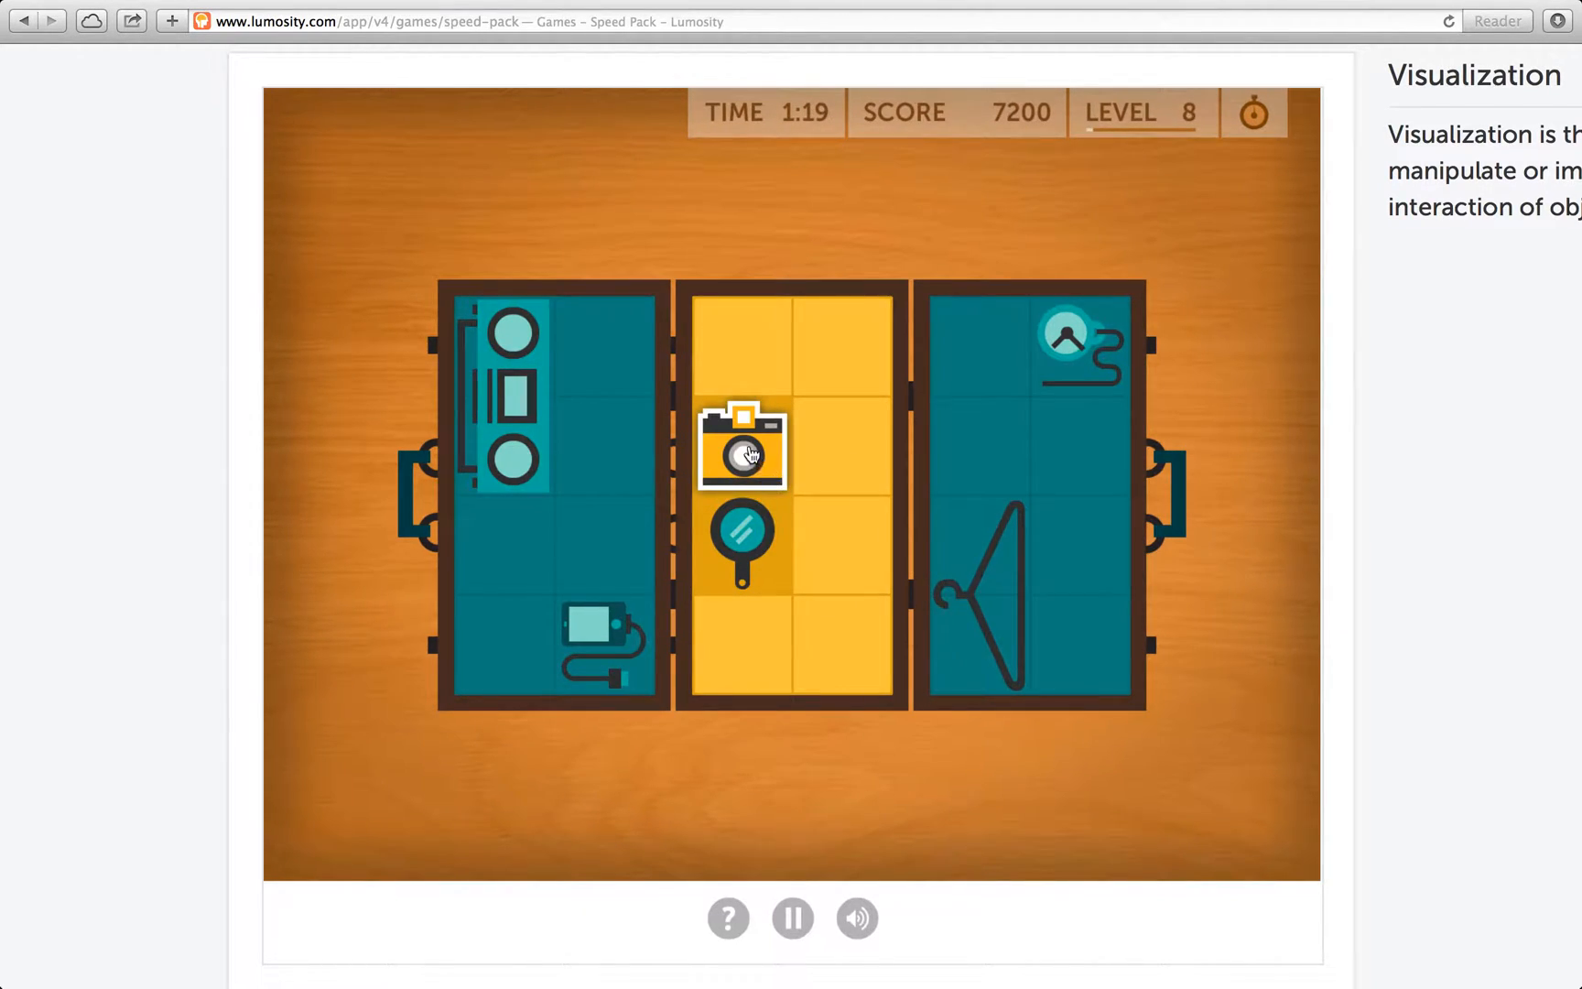
pyautogui.click(739, 452)
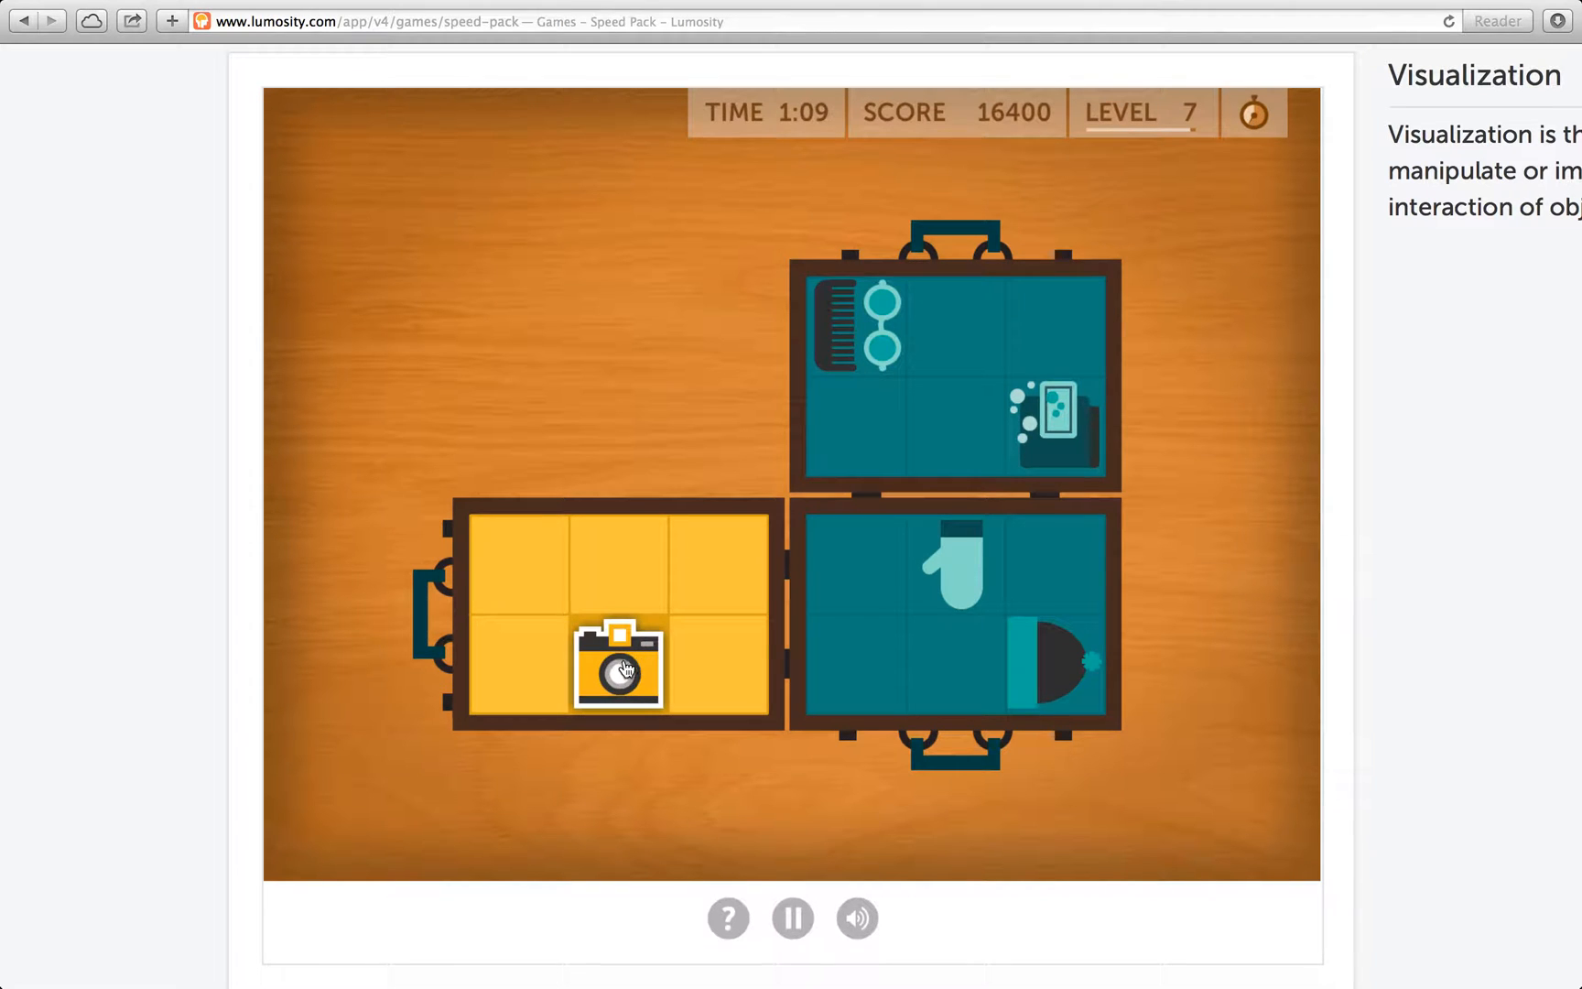
pyautogui.click(617, 668)
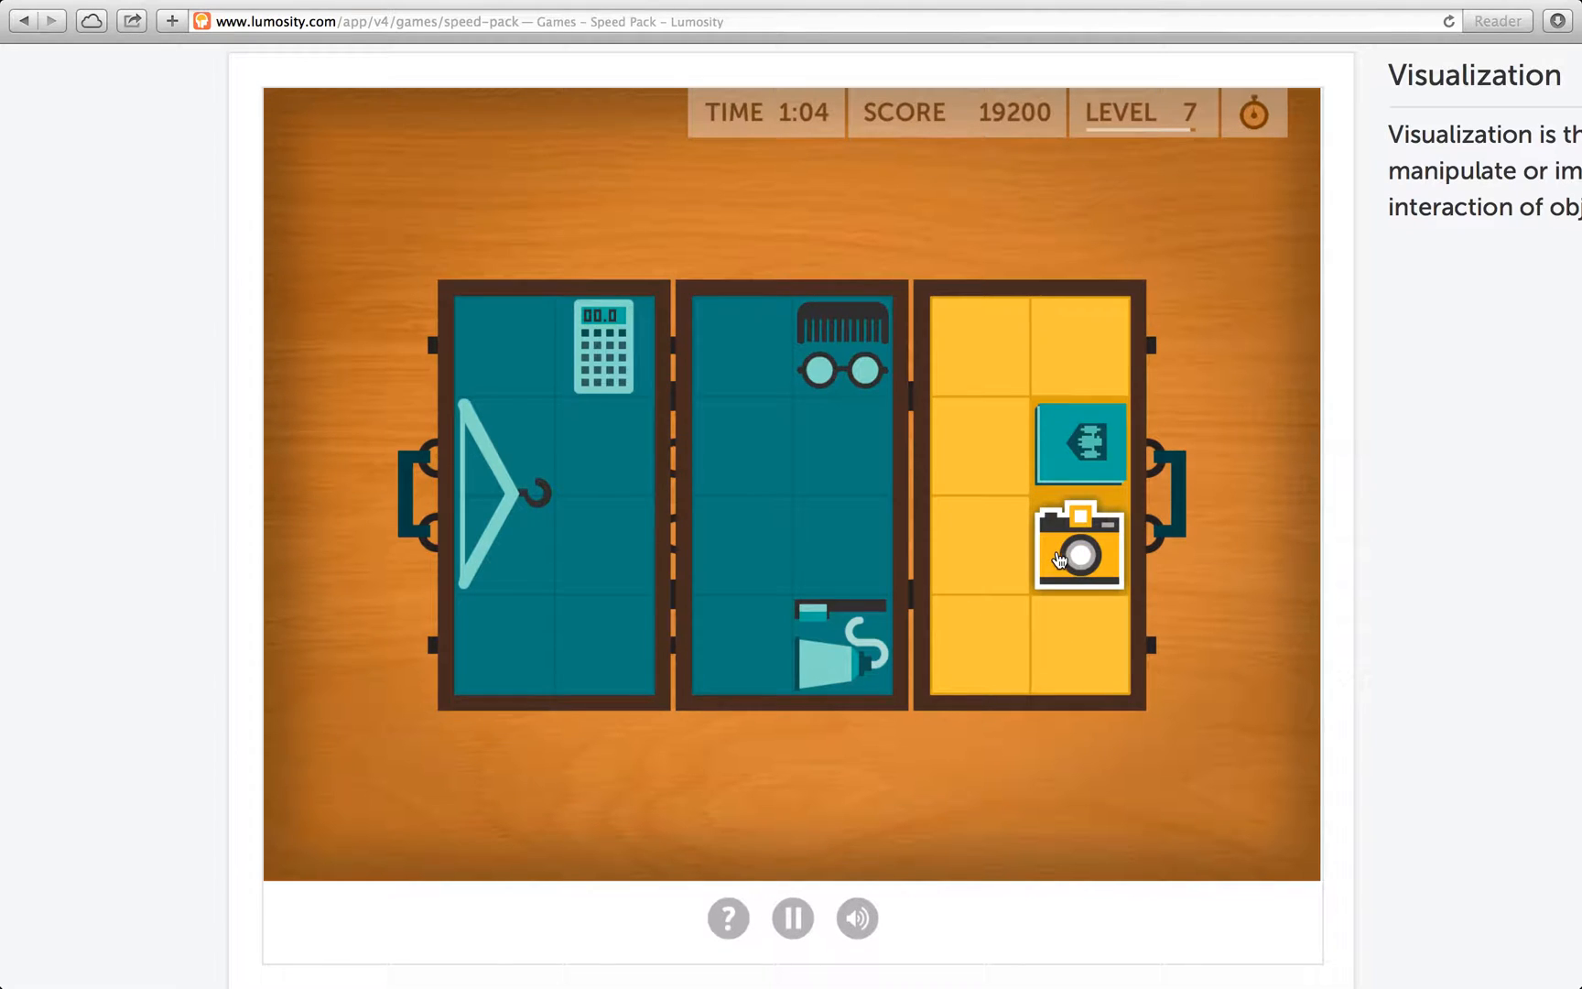
pyautogui.click(1079, 549)
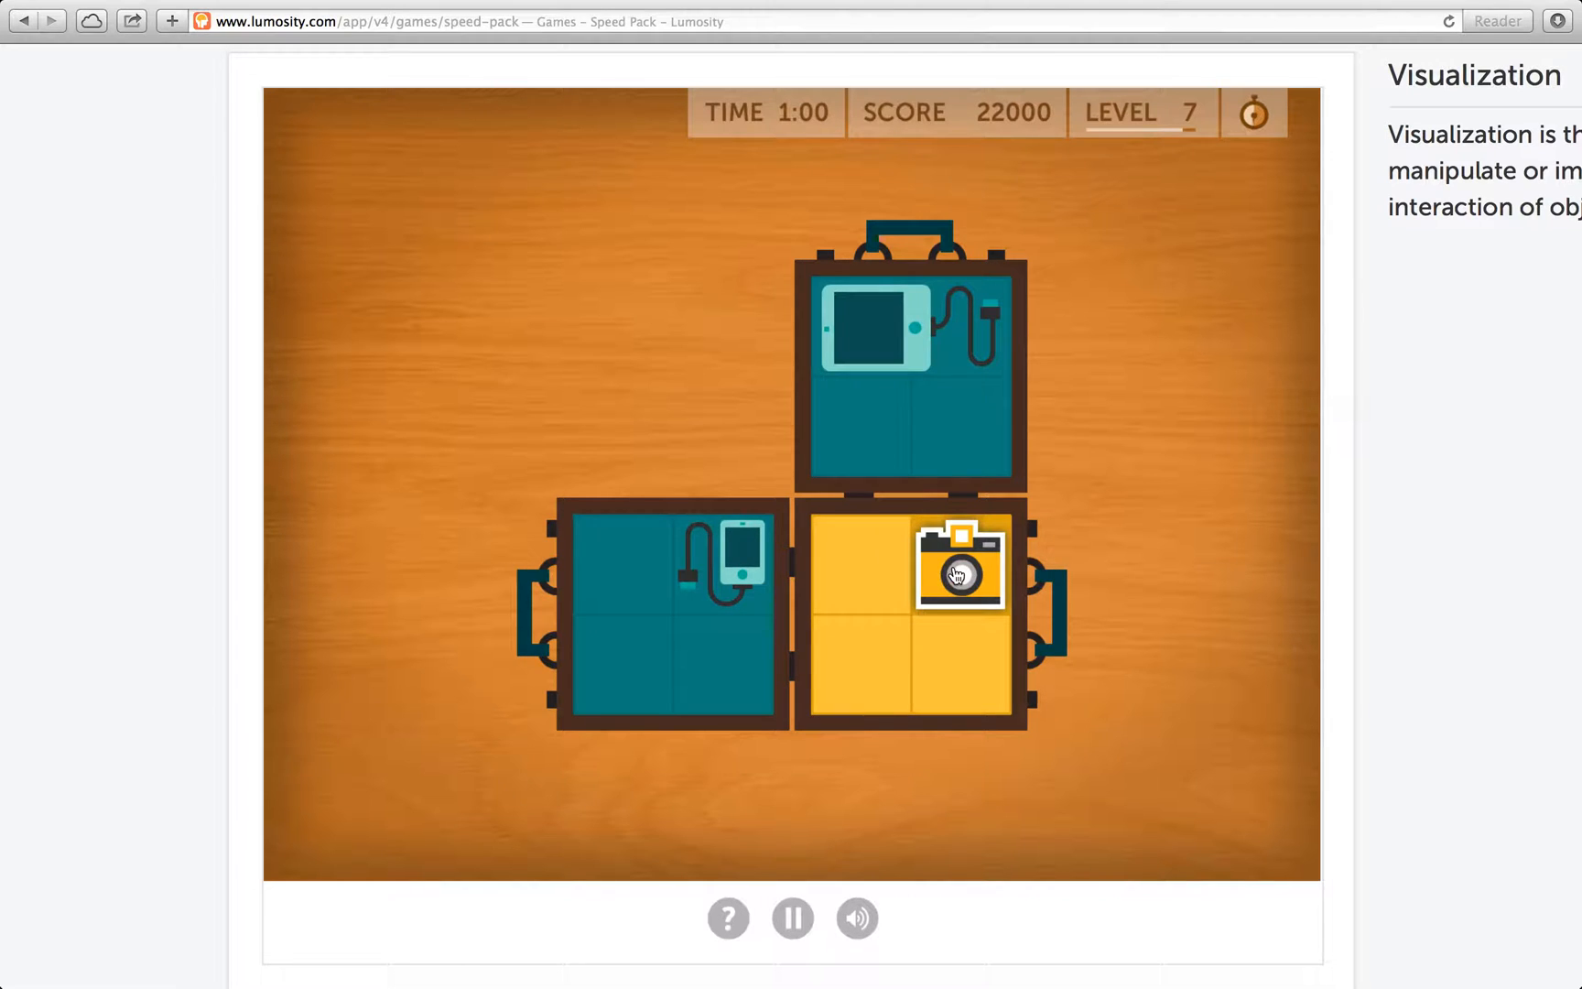
# Keep packing the camera each round until time runs out at 76,800 points, 24 of 24 correct
pyautogui.click(955, 573)
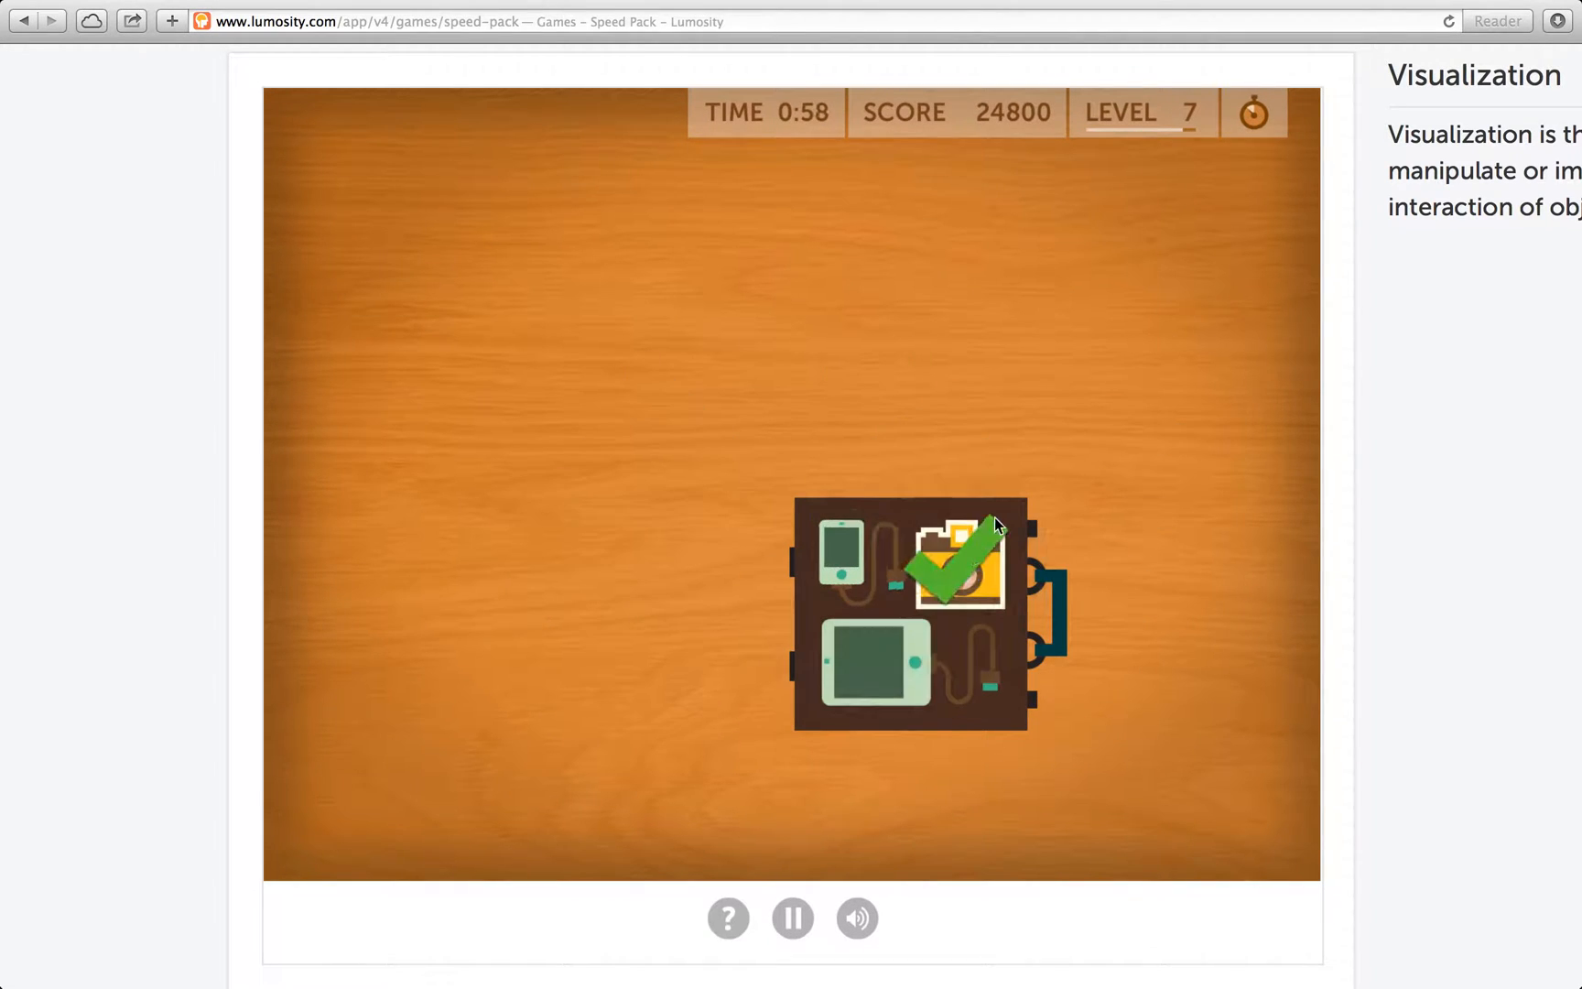
pyautogui.click(958, 561)
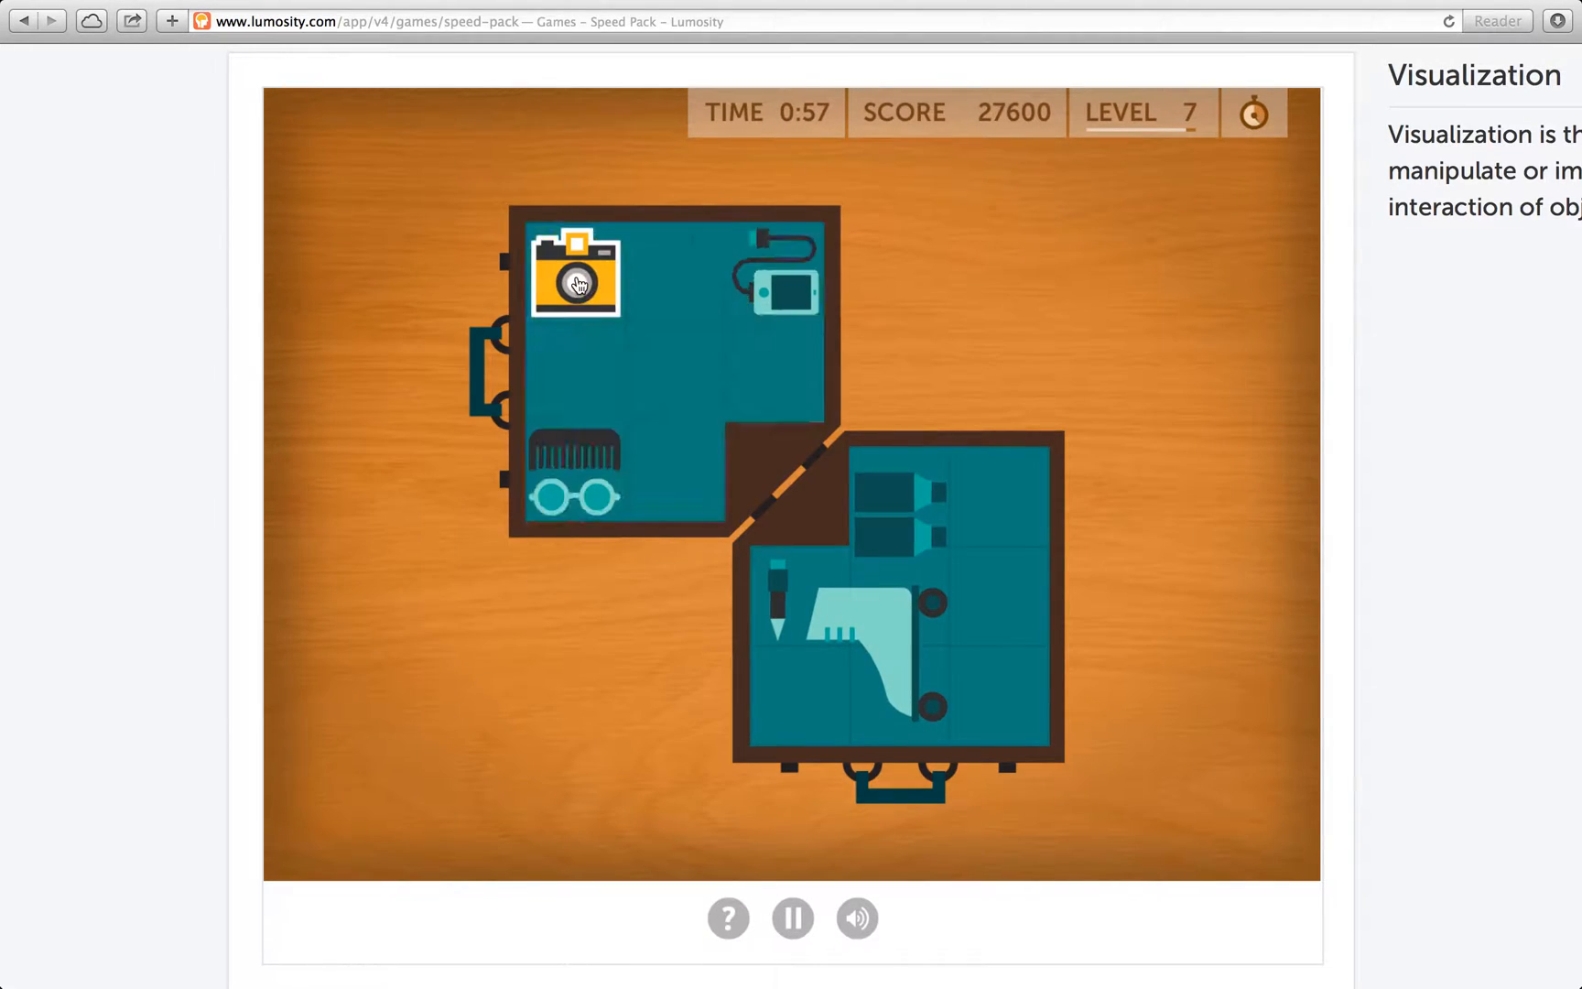
pyautogui.click(577, 284)
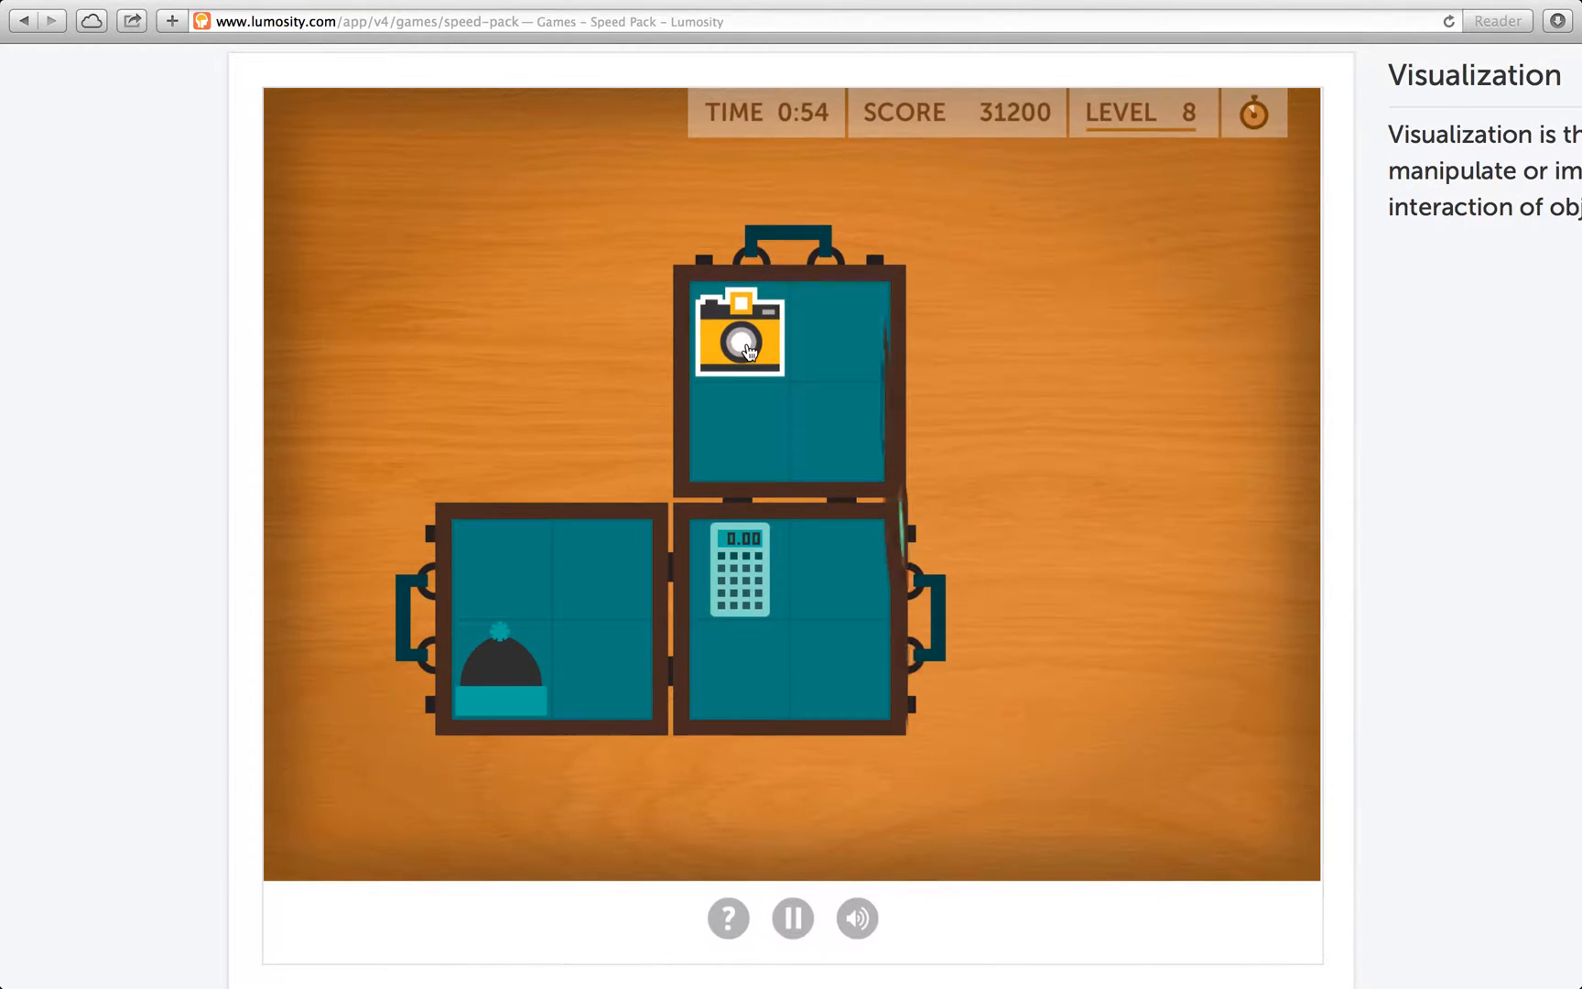
pyautogui.click(738, 335)
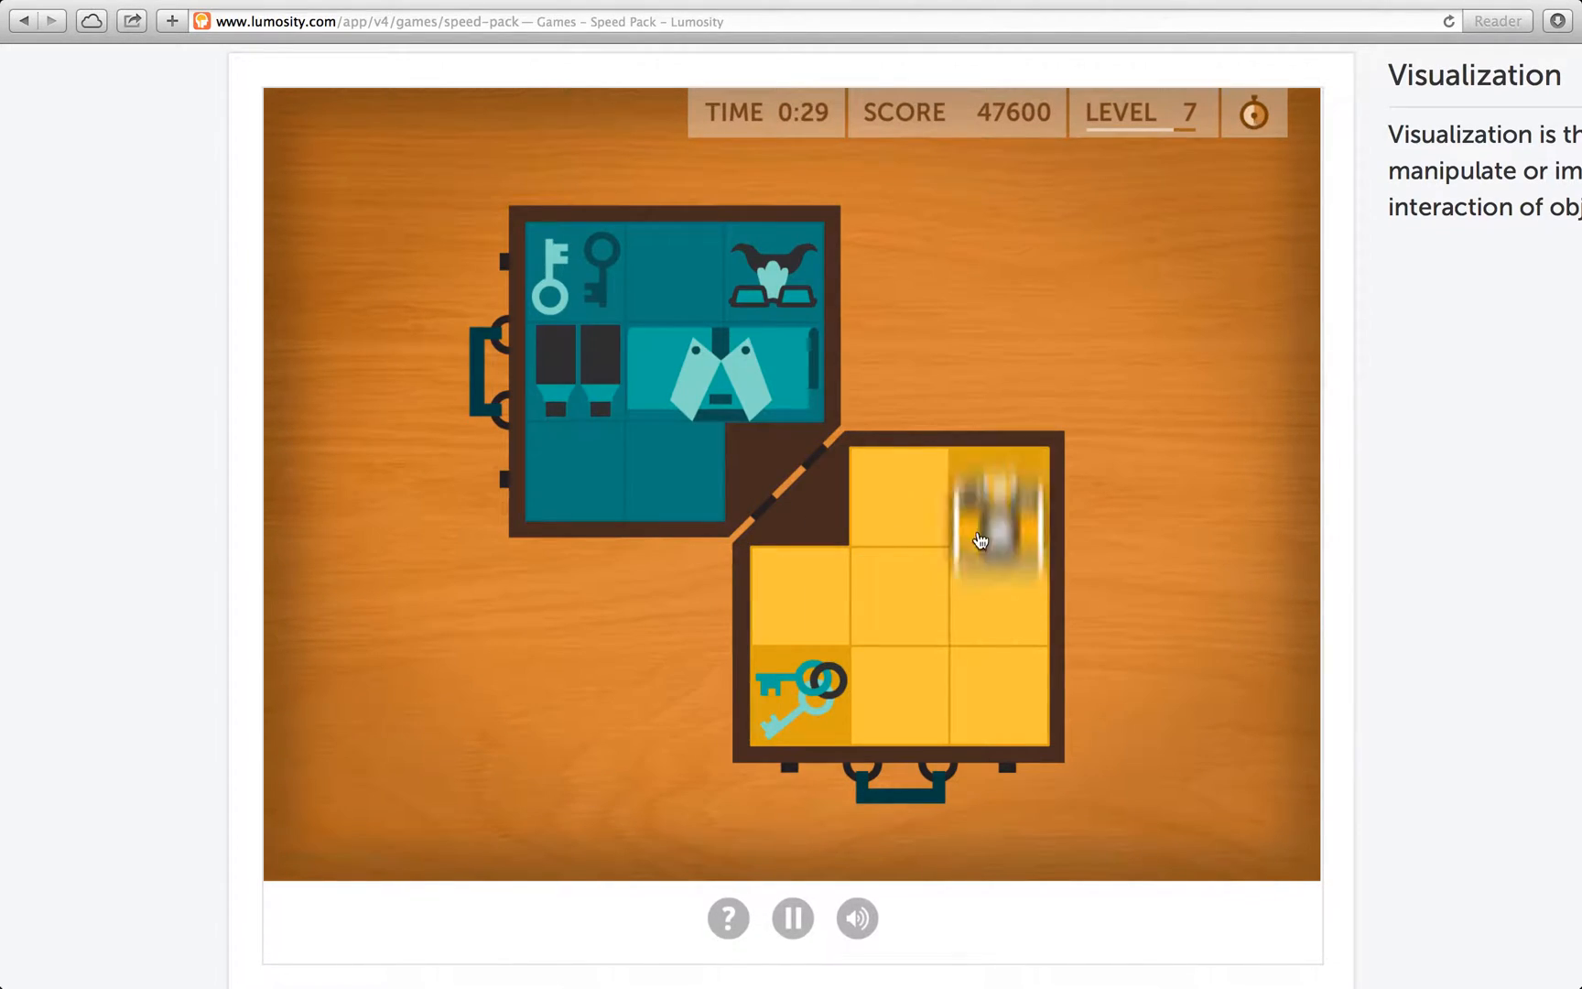
pyautogui.click(994, 534)
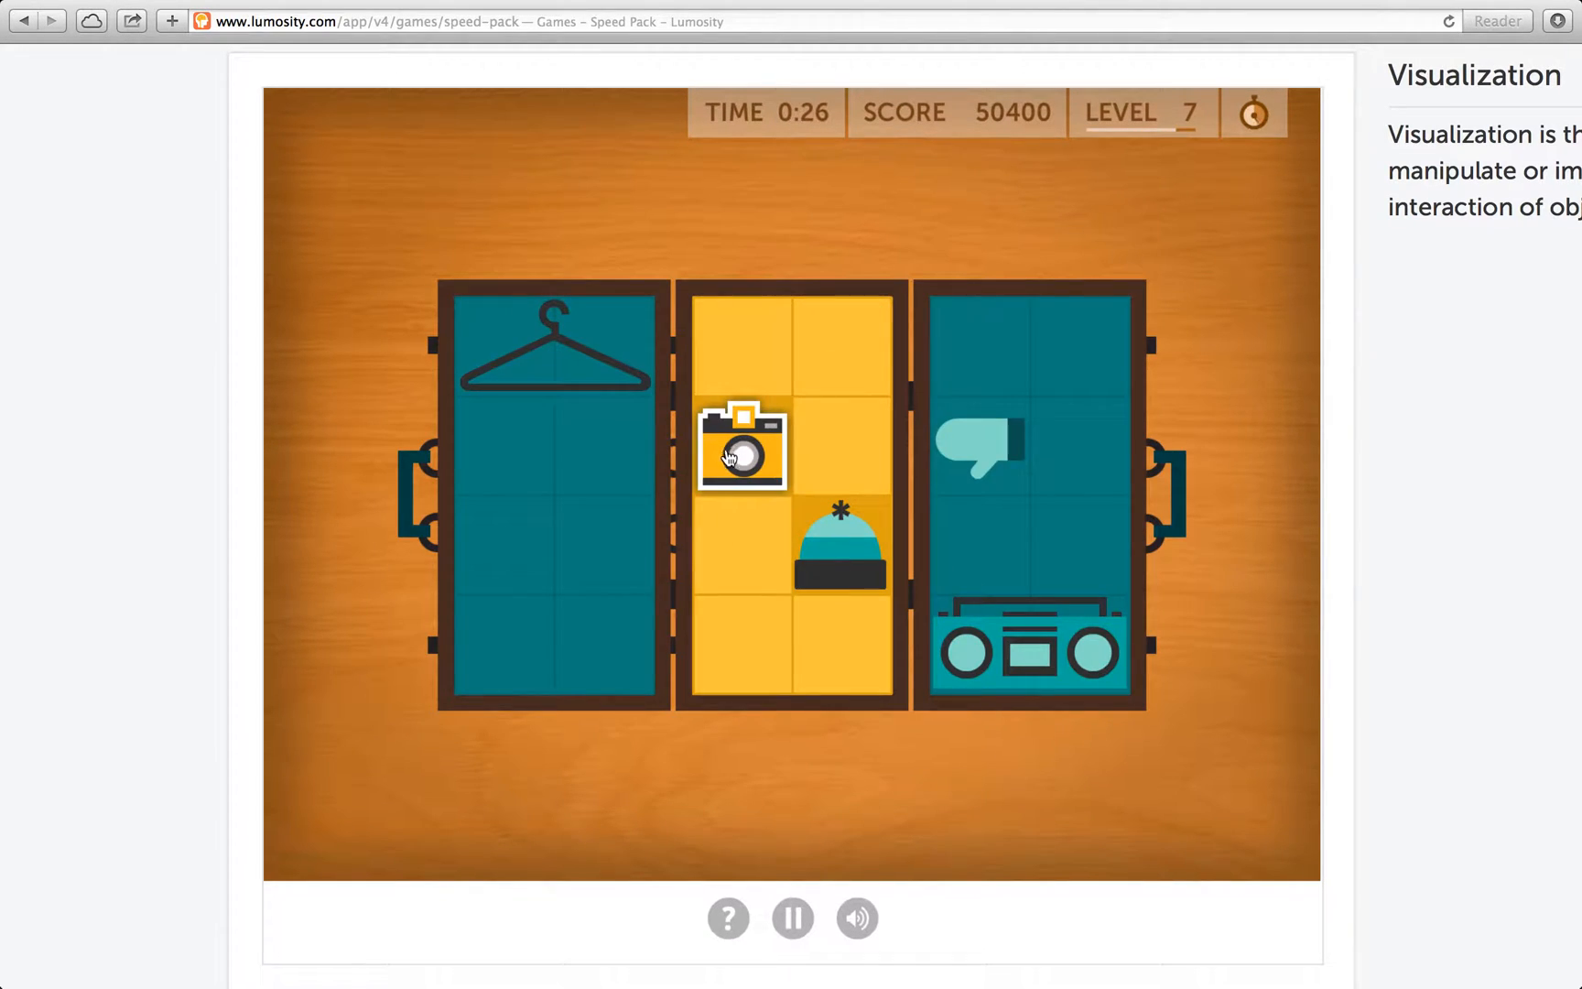
pyautogui.click(742, 452)
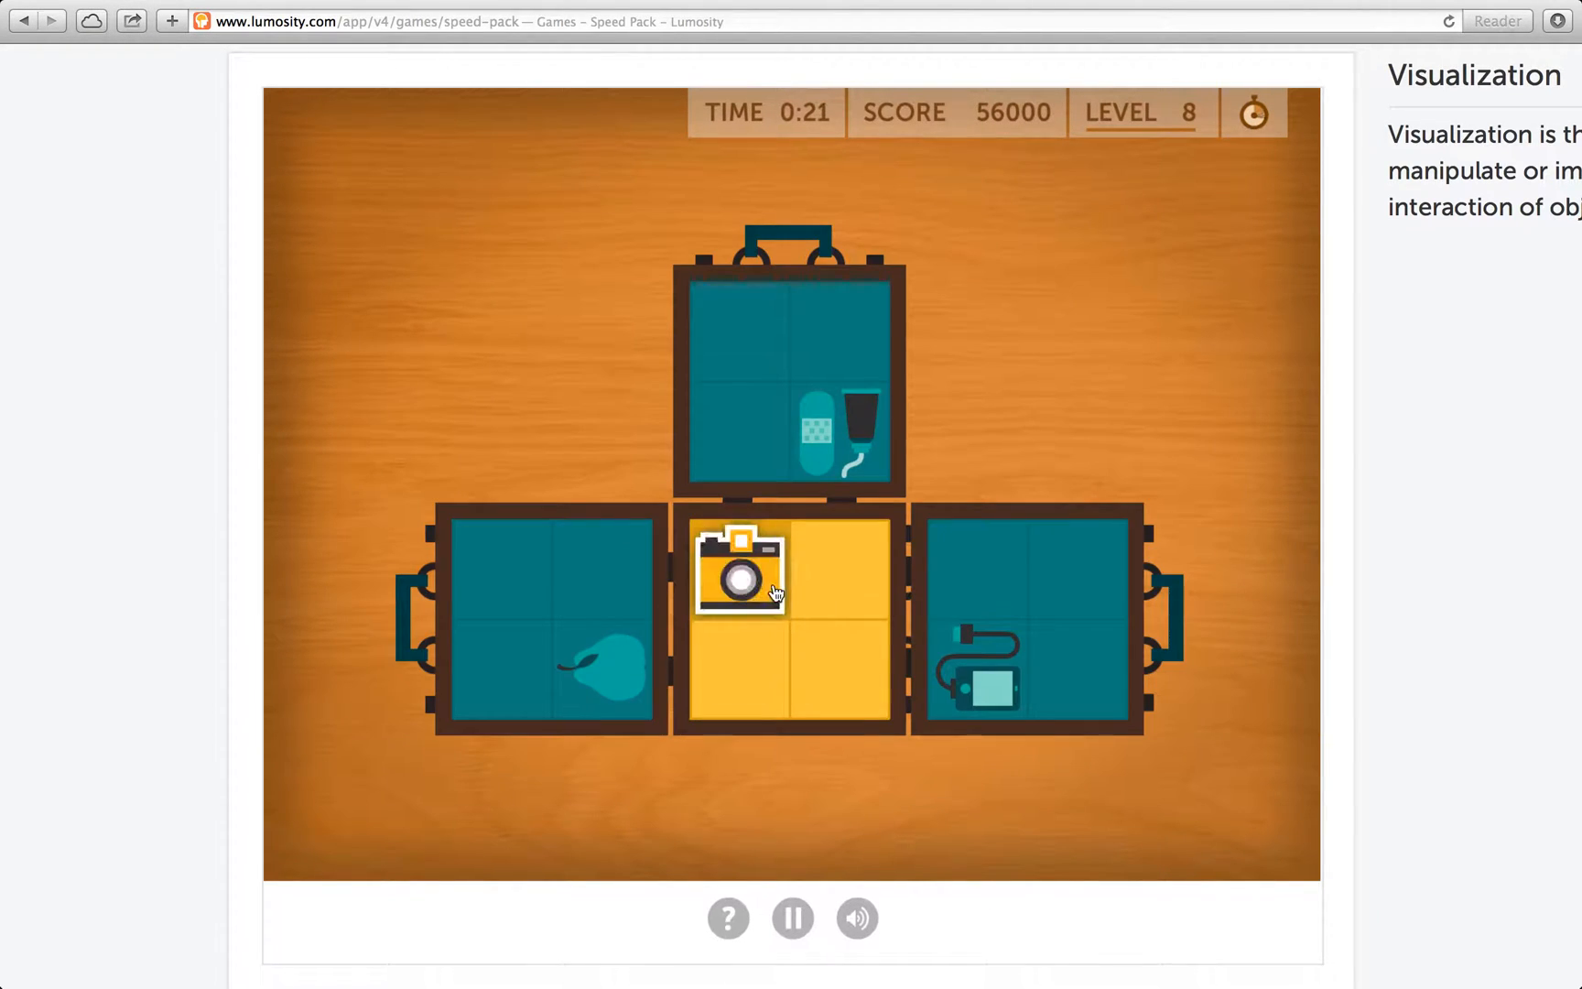
pyautogui.click(741, 571)
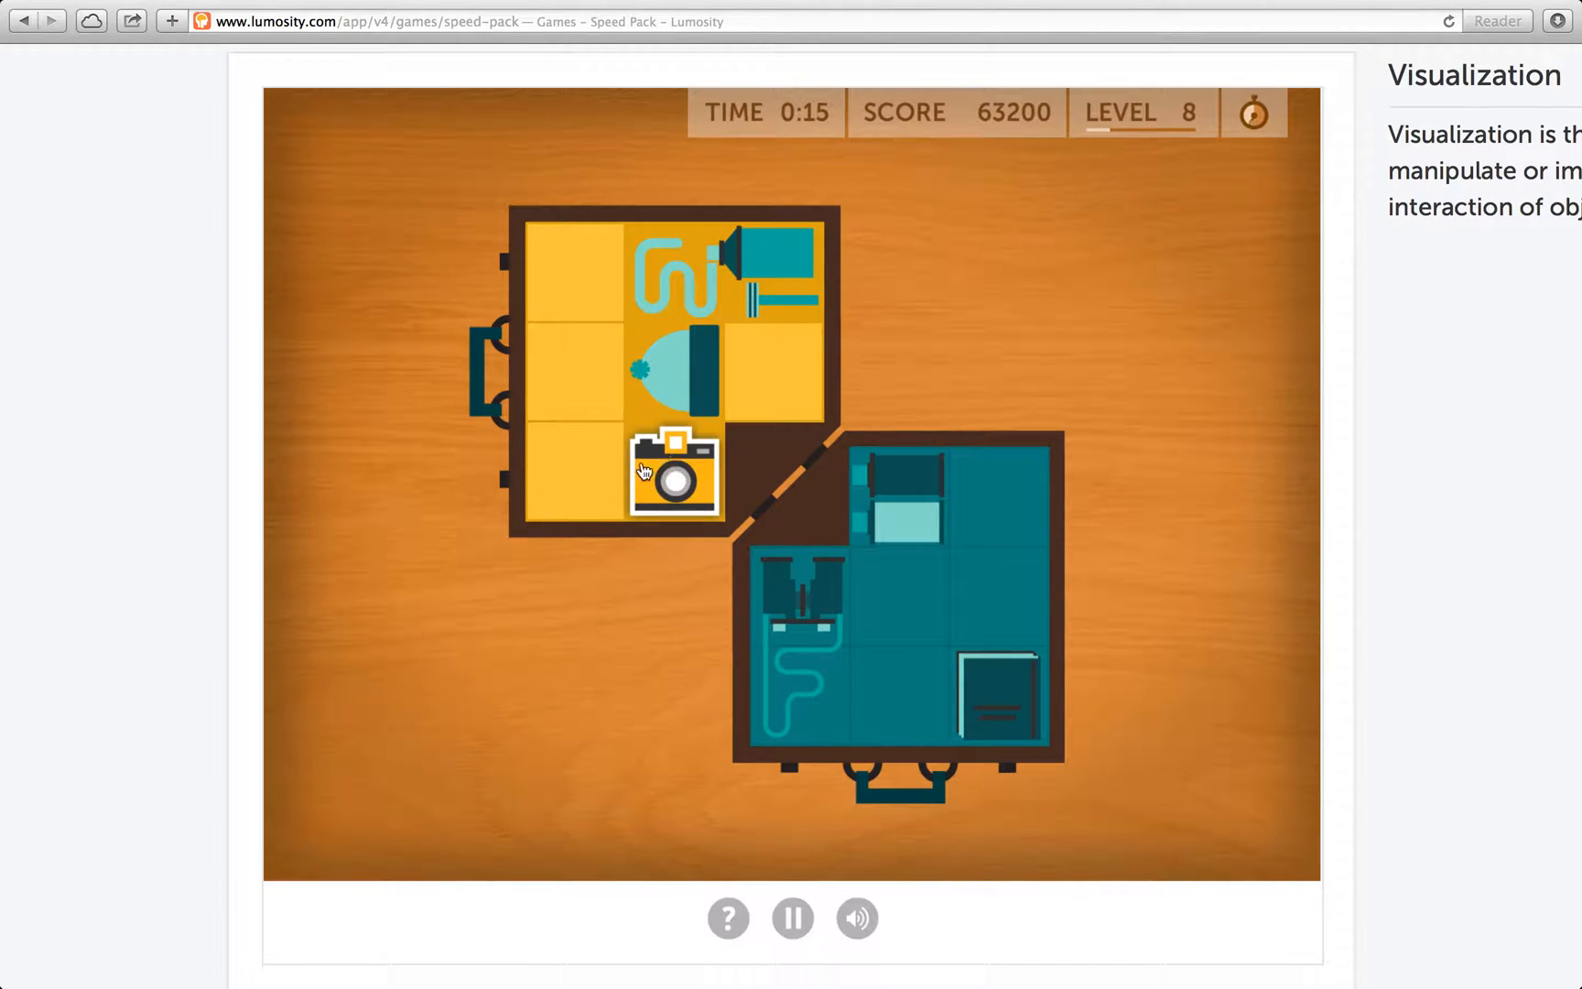
pyautogui.click(673, 474)
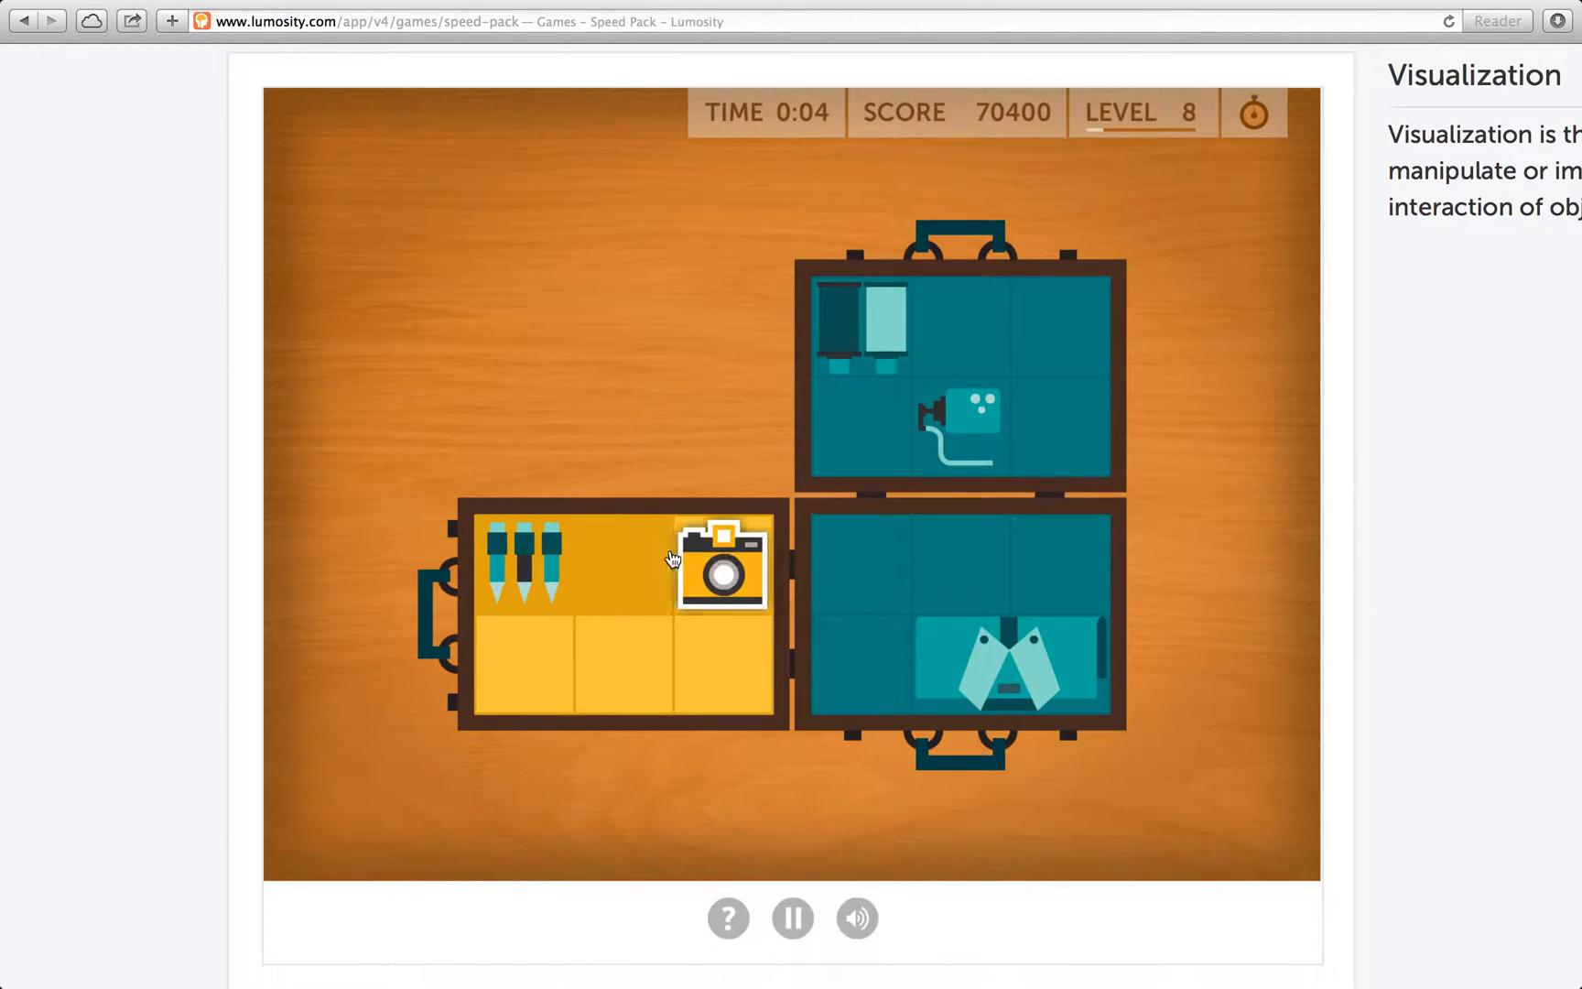
pyautogui.click(721, 565)
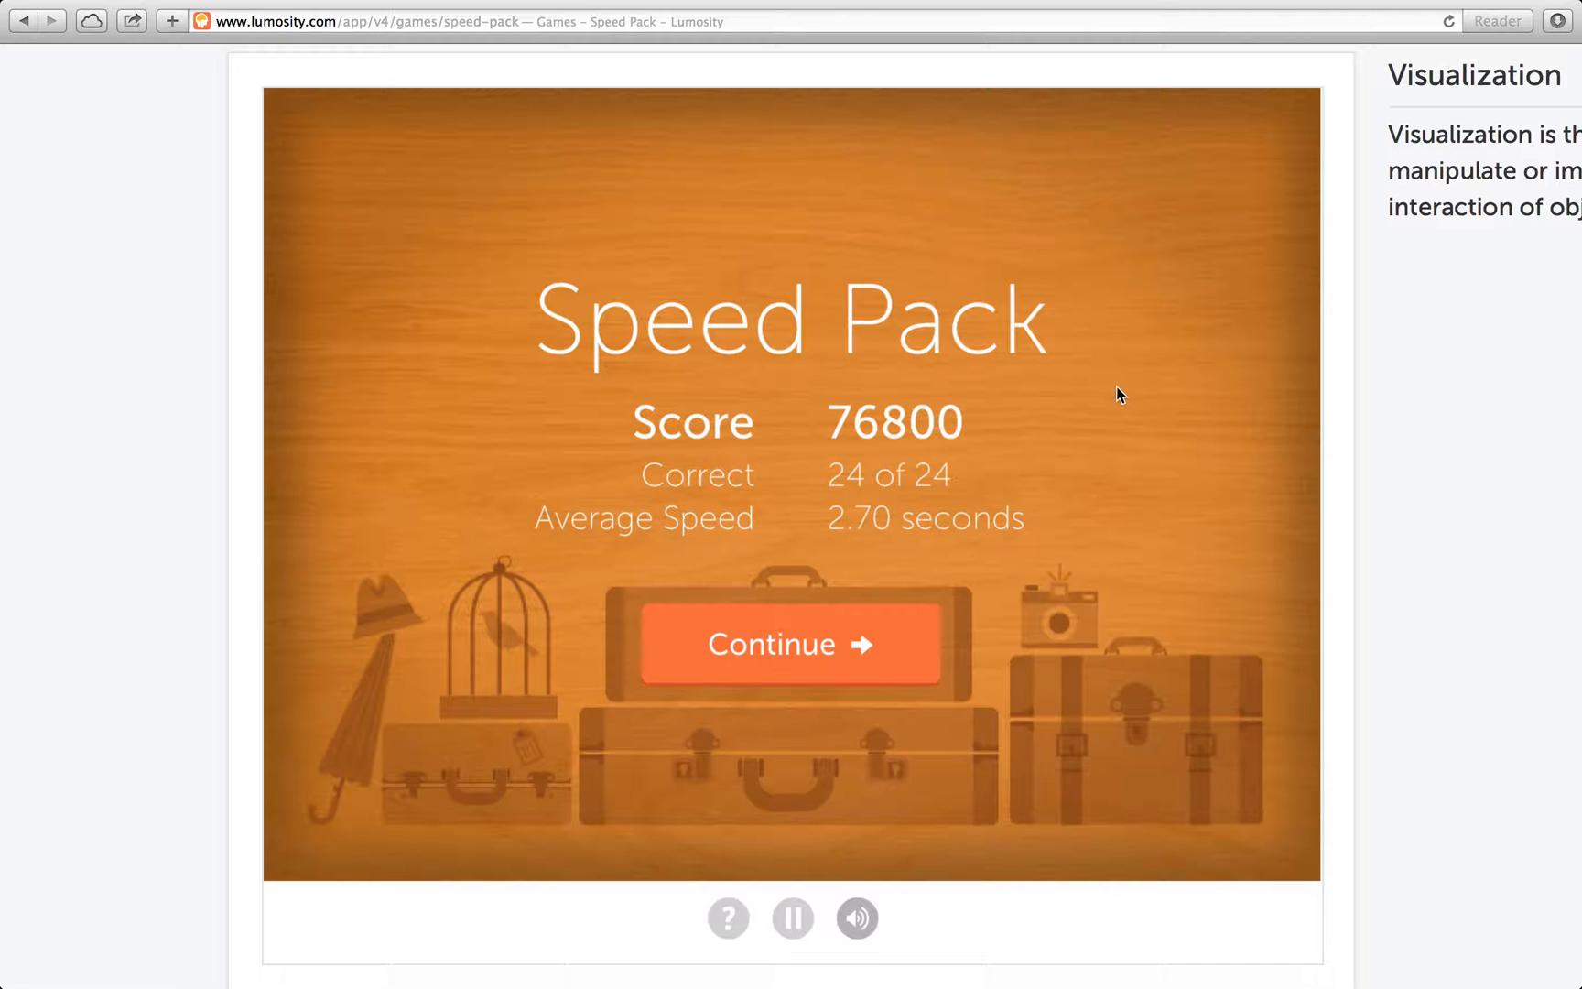
pyautogui.moveTo(869, 621)
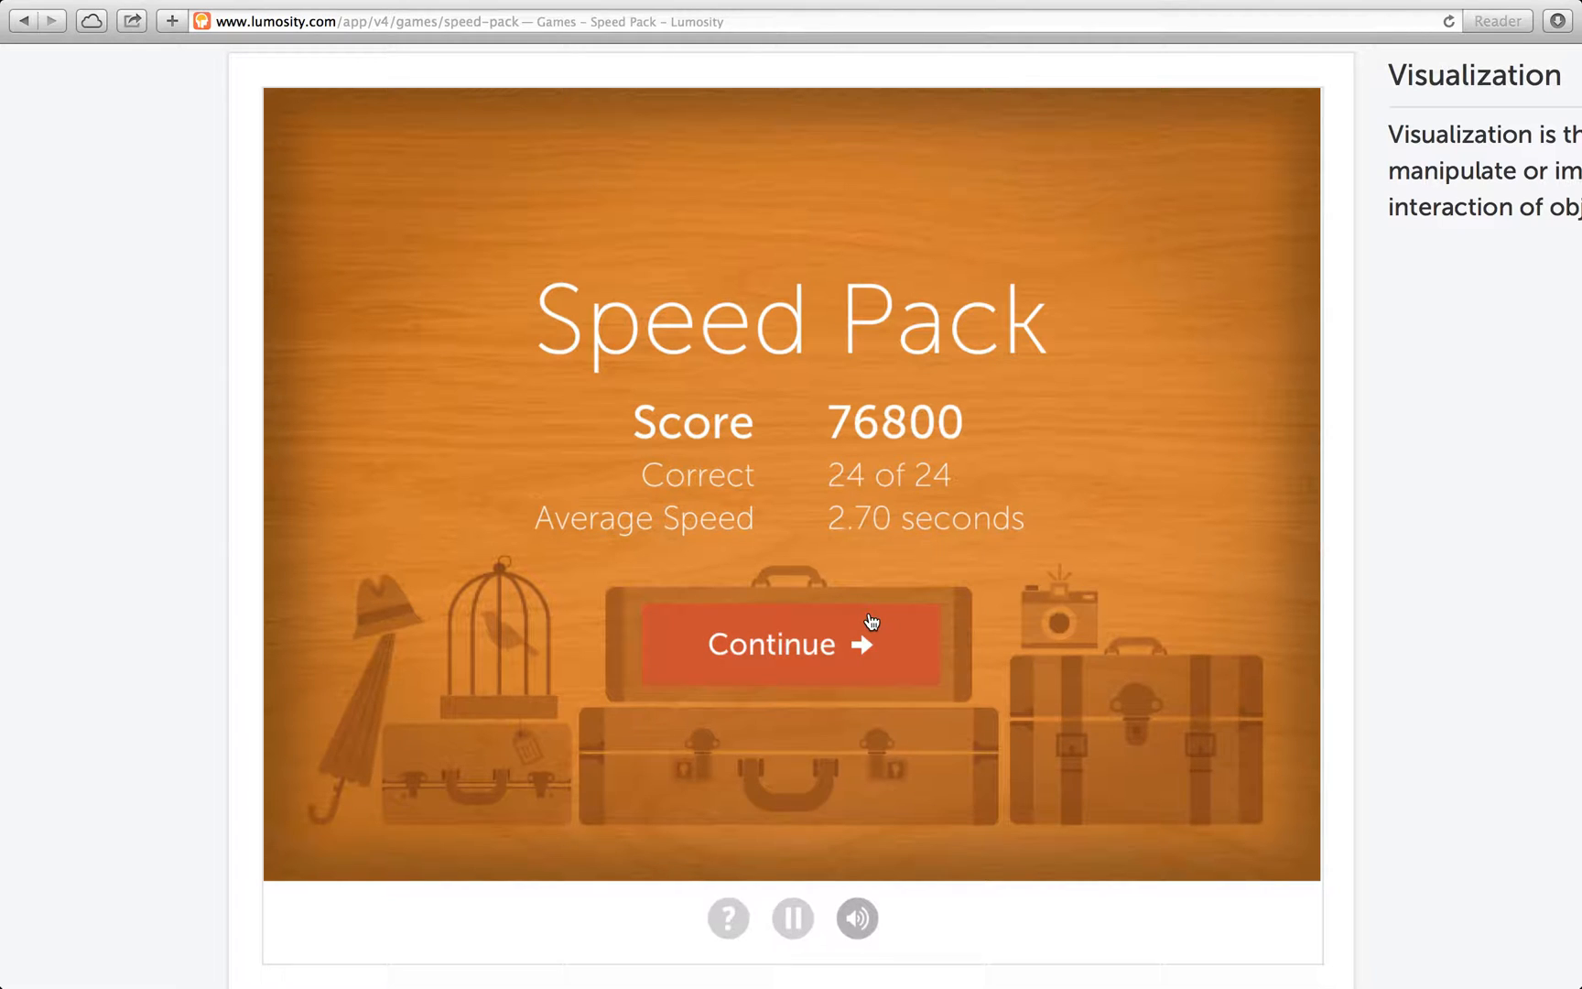
# Continue past the score summary and scroll the Game Complete page back toward the speed games list
pyautogui.click(790, 644)
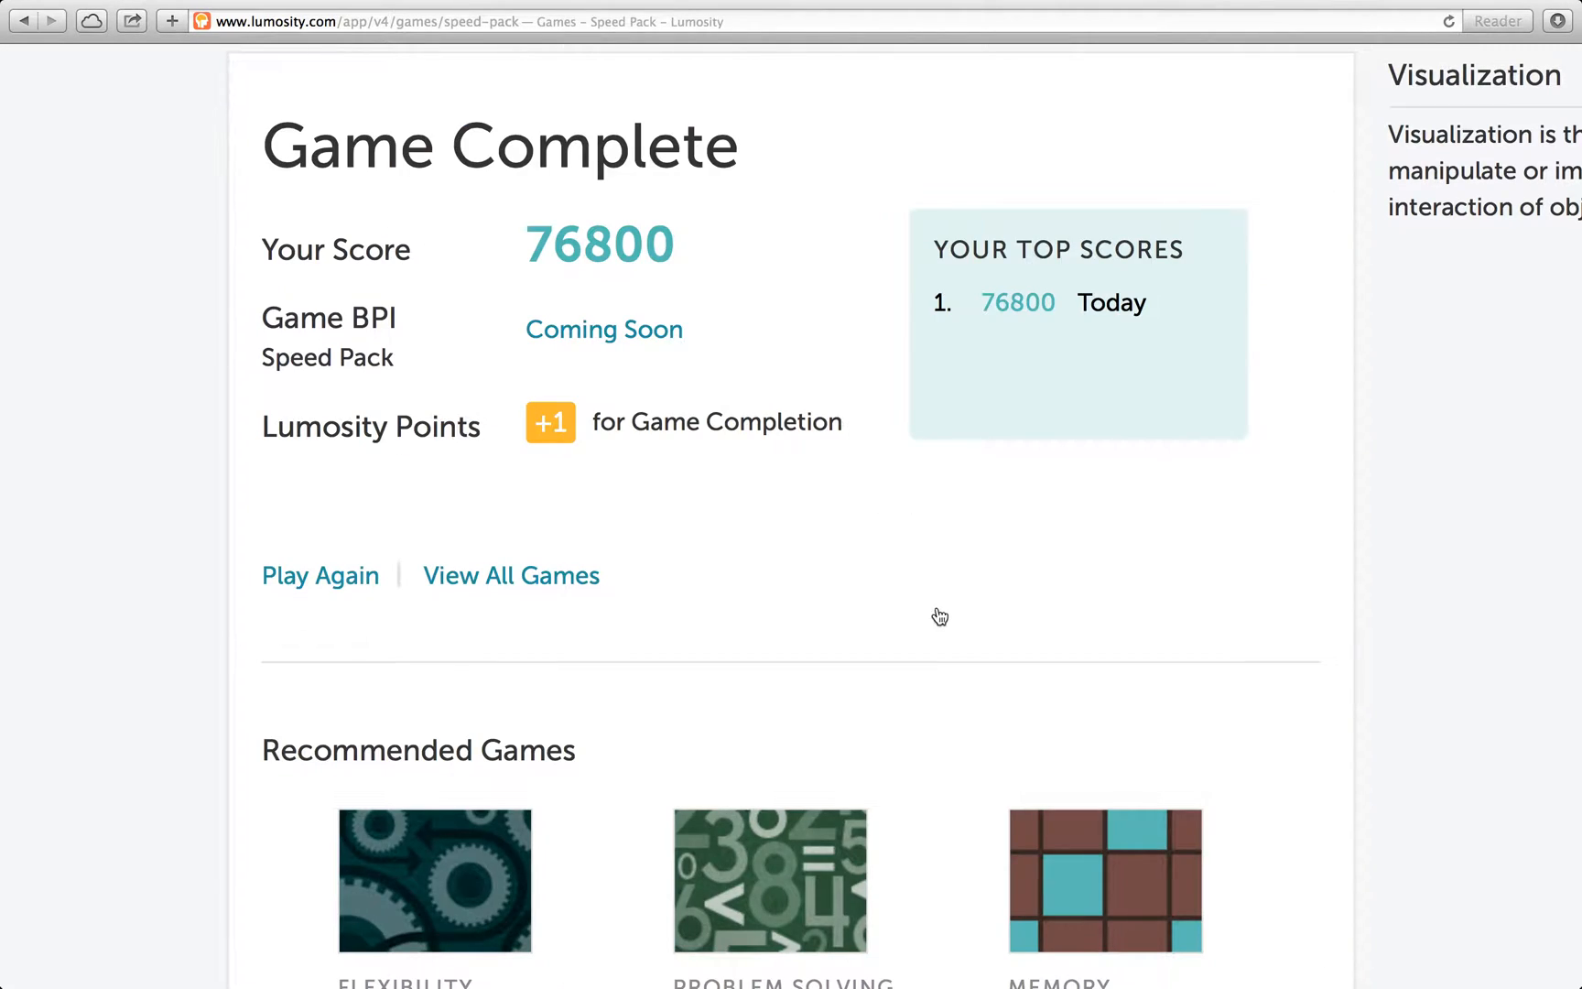
pyautogui.moveTo(1005, 377)
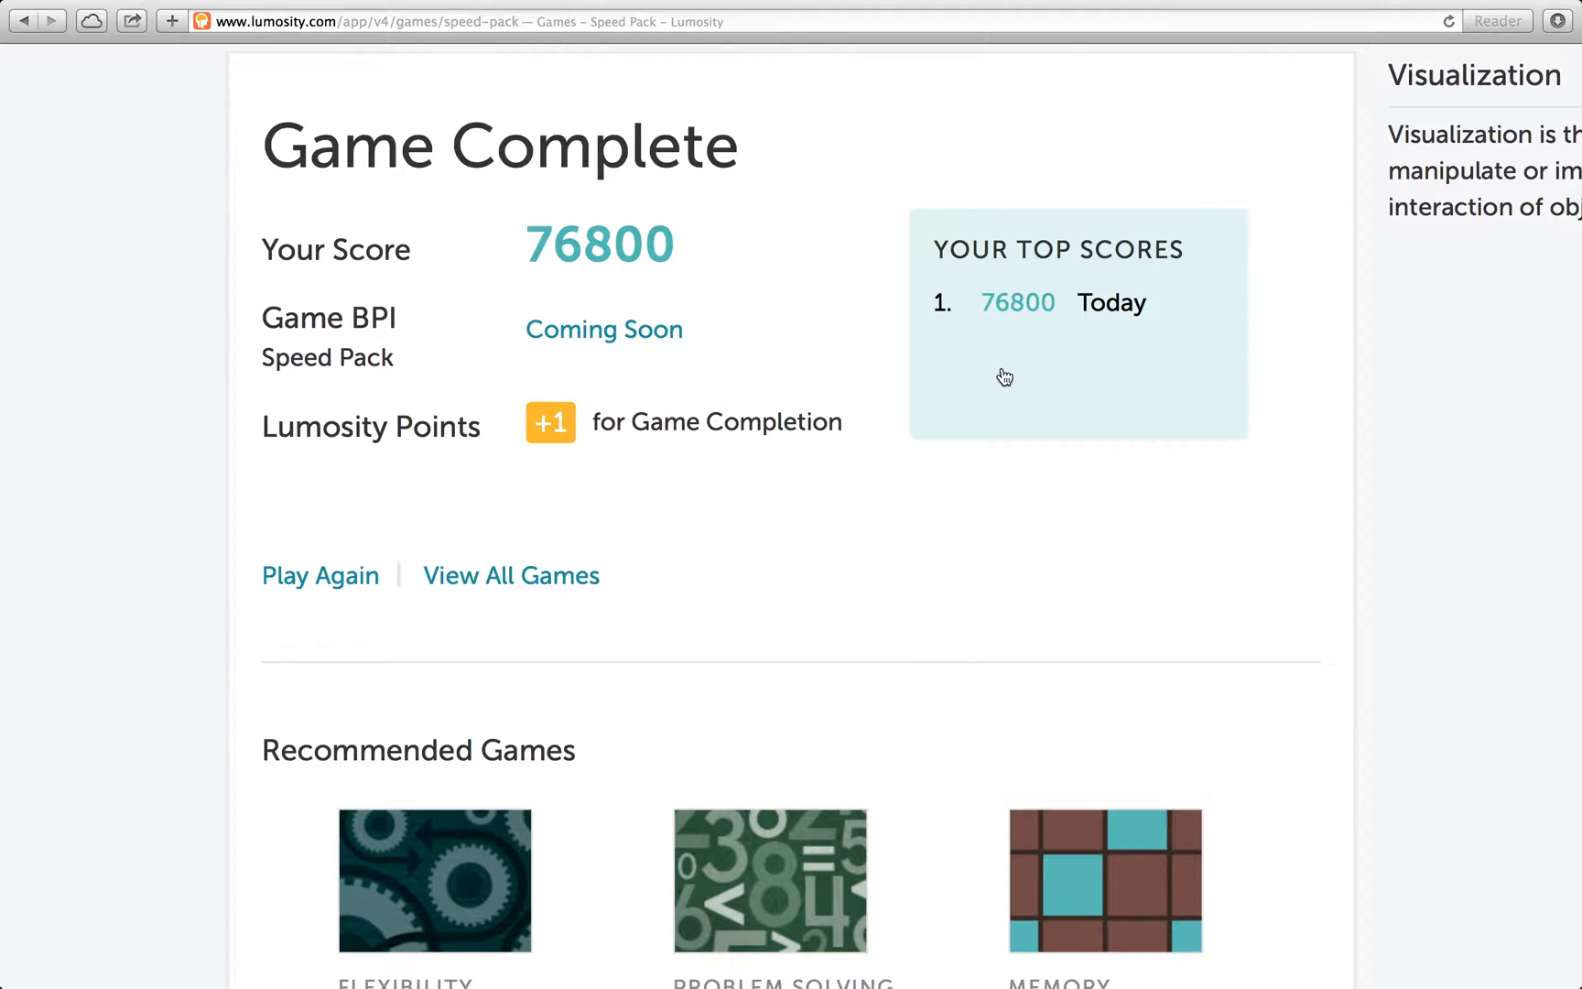
pyautogui.moveTo(842, 547)
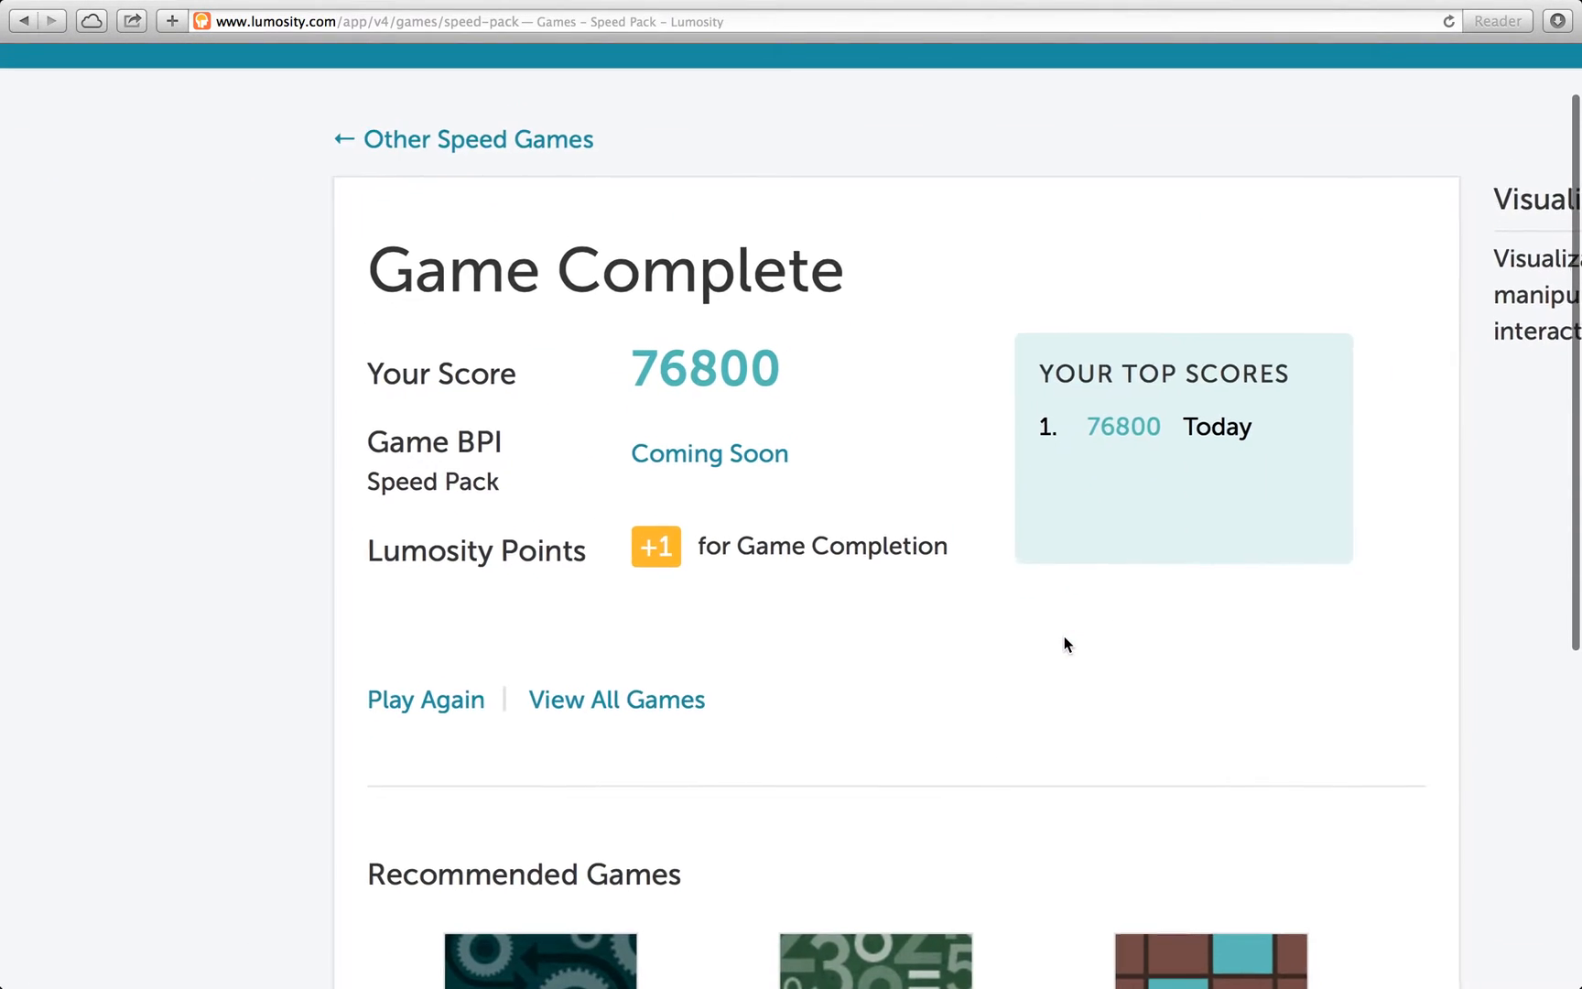
pyautogui.scroll(3)
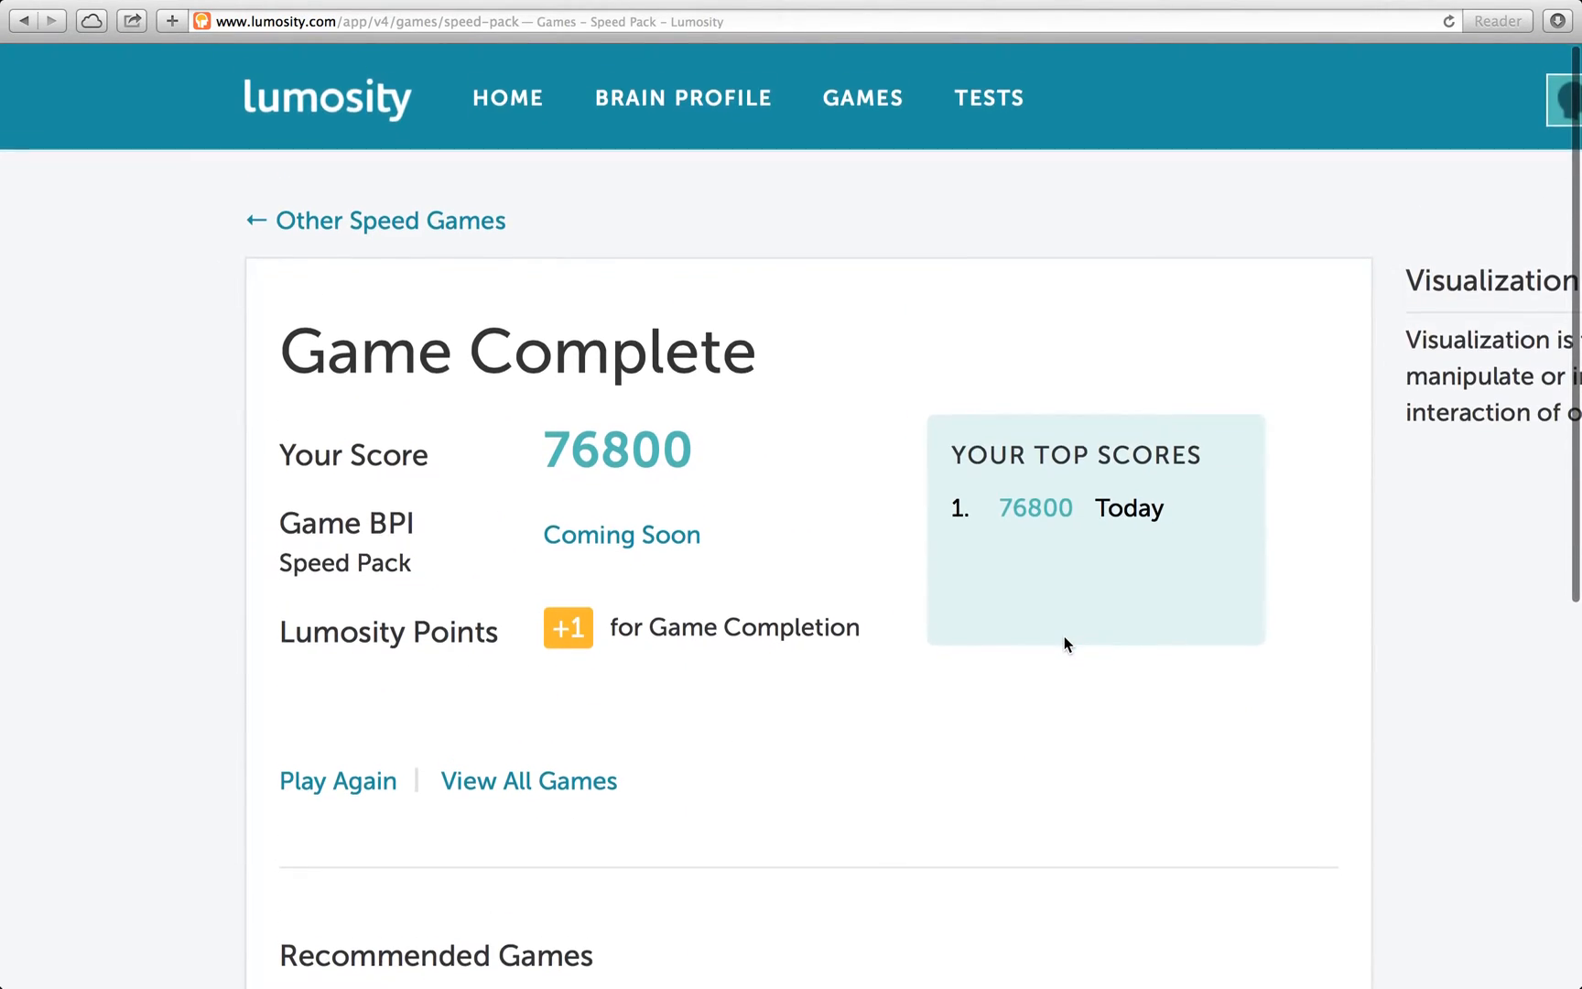
pyautogui.scroll(-3)
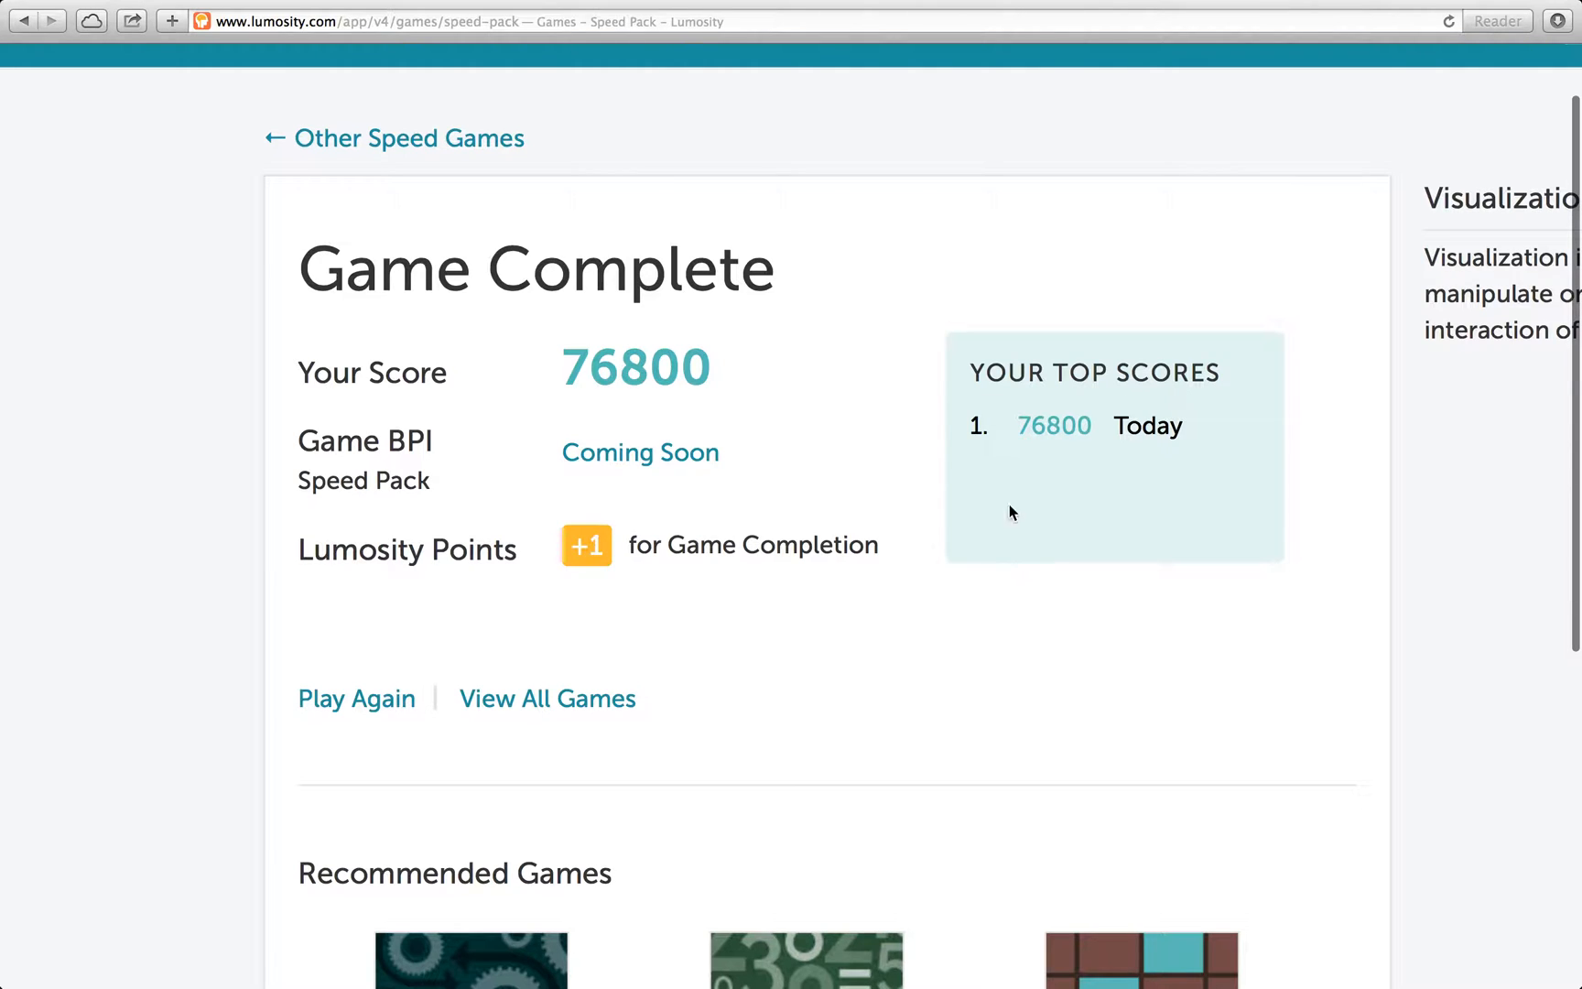
pyautogui.scroll(-3)
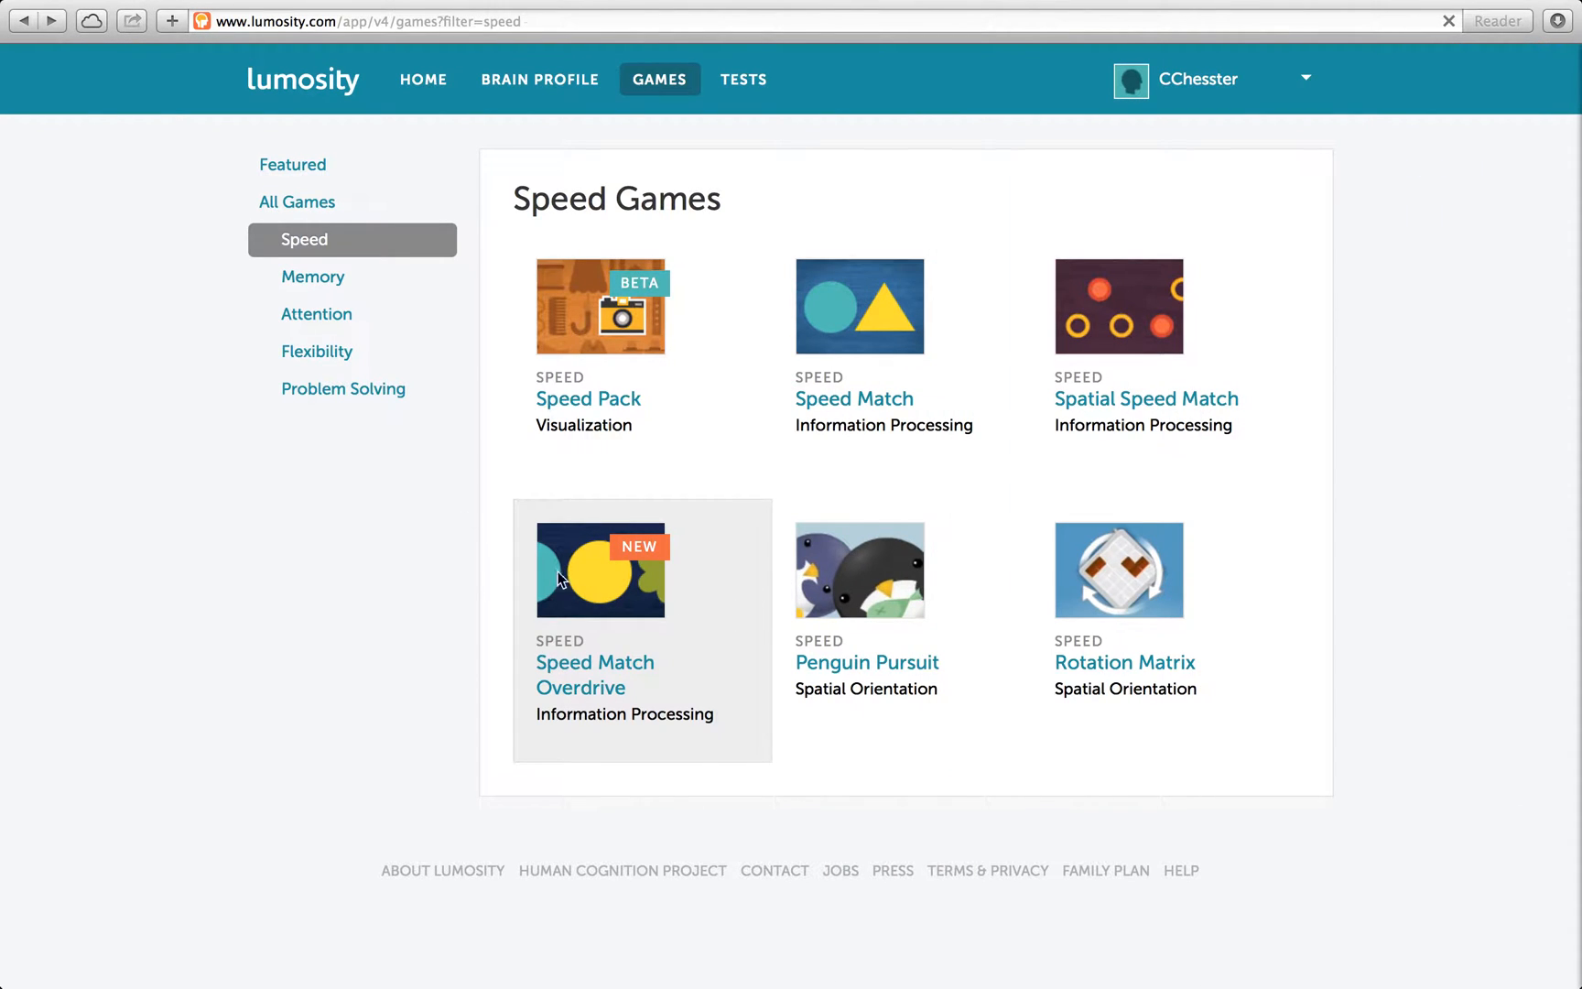
# Choose the Memory filter, then browse the Brain Profile overview showing BPI 1642
pyautogui.click(314, 276)
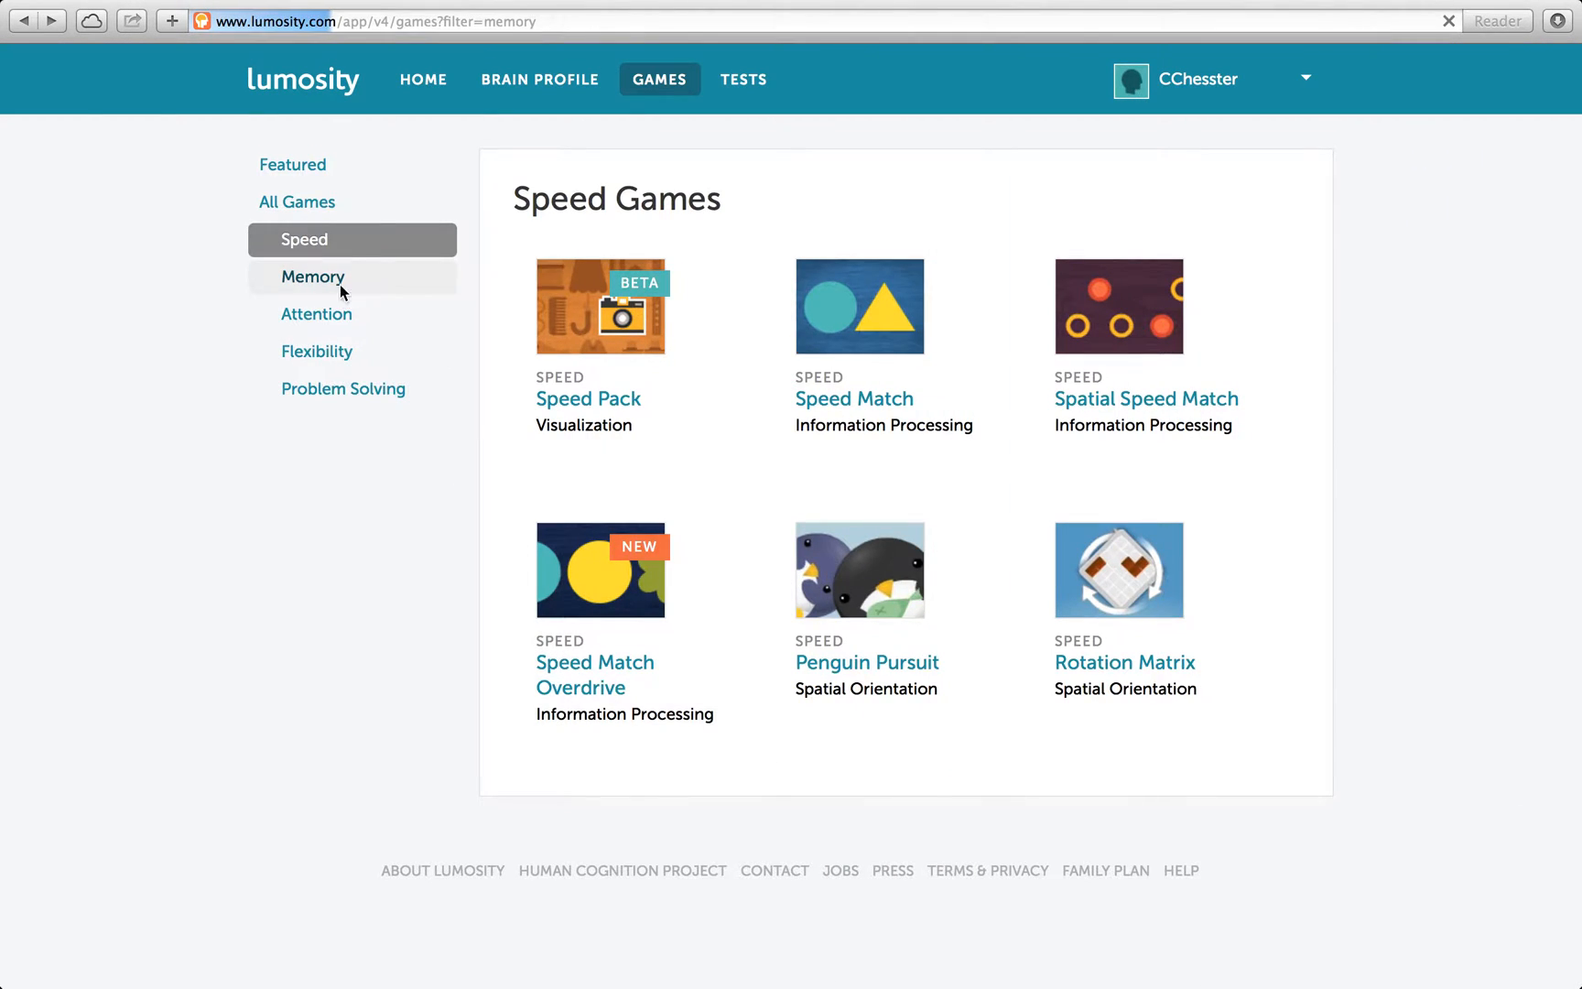
pyautogui.click(313, 277)
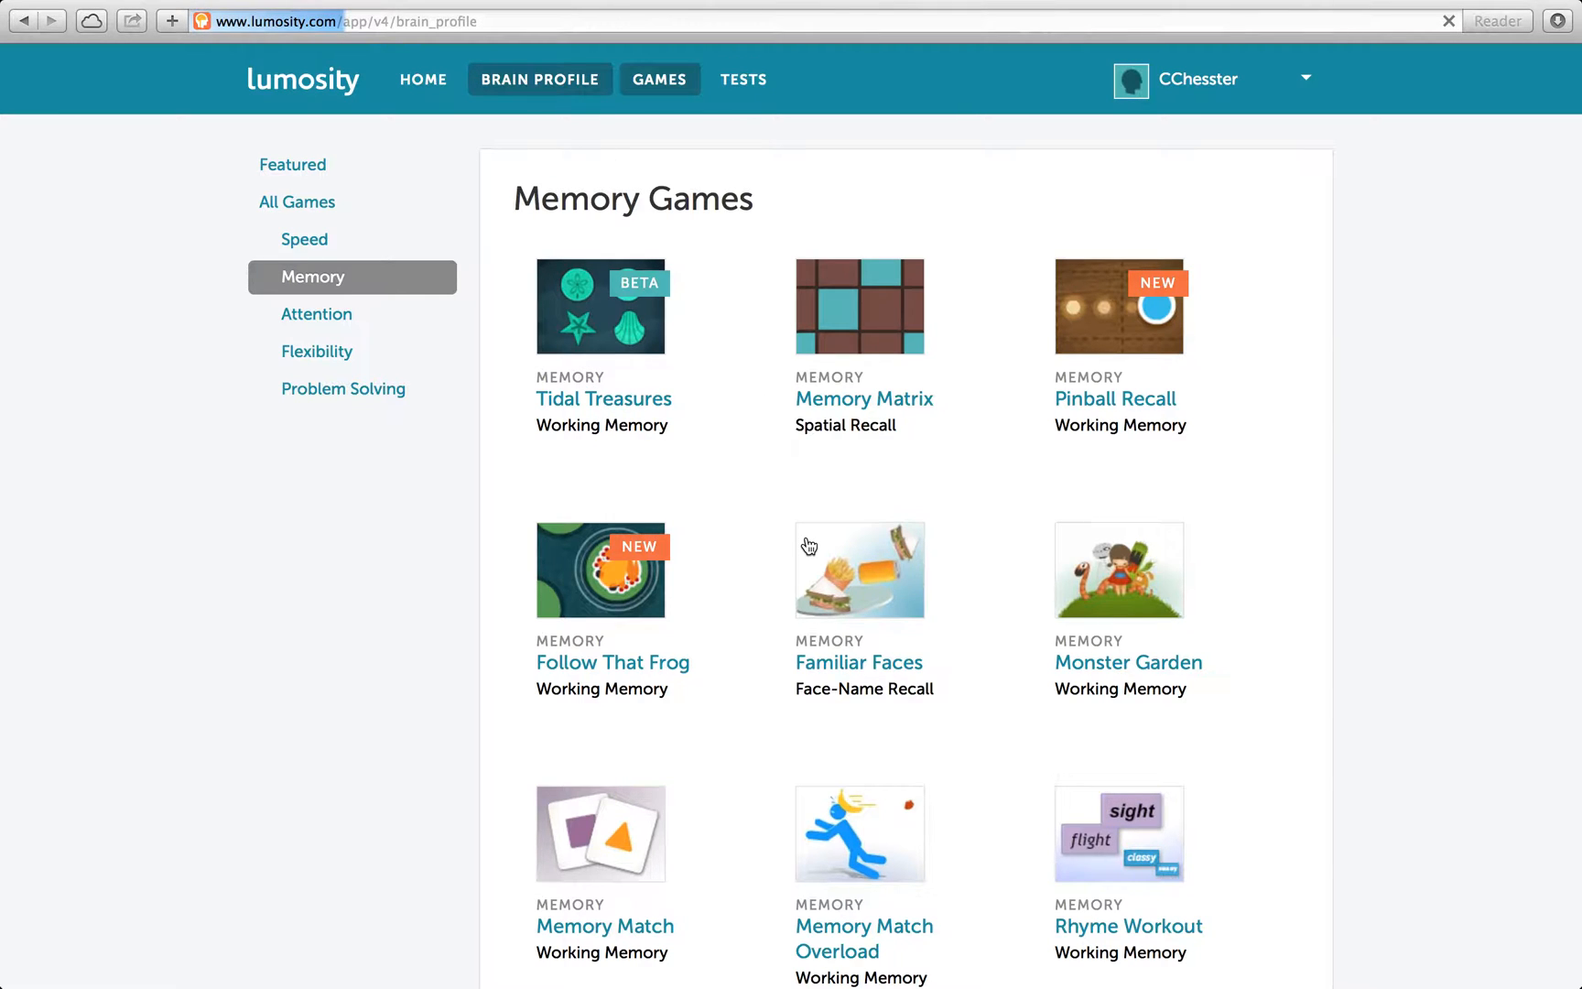
pyautogui.click(538, 79)
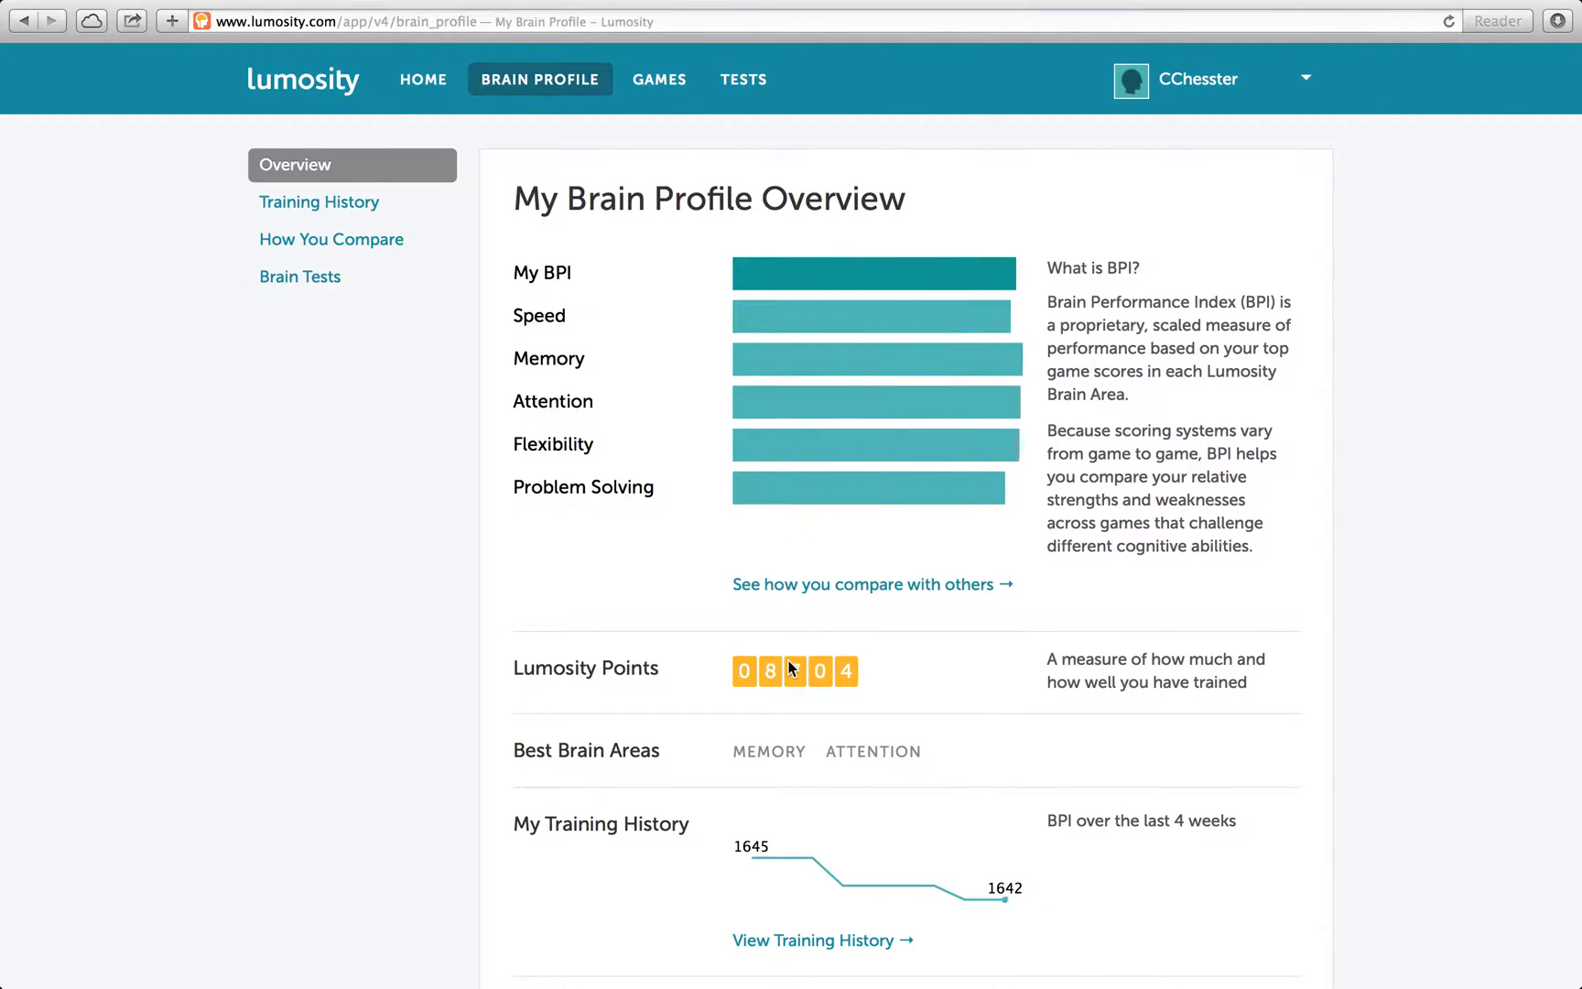
pyautogui.scroll(-3)
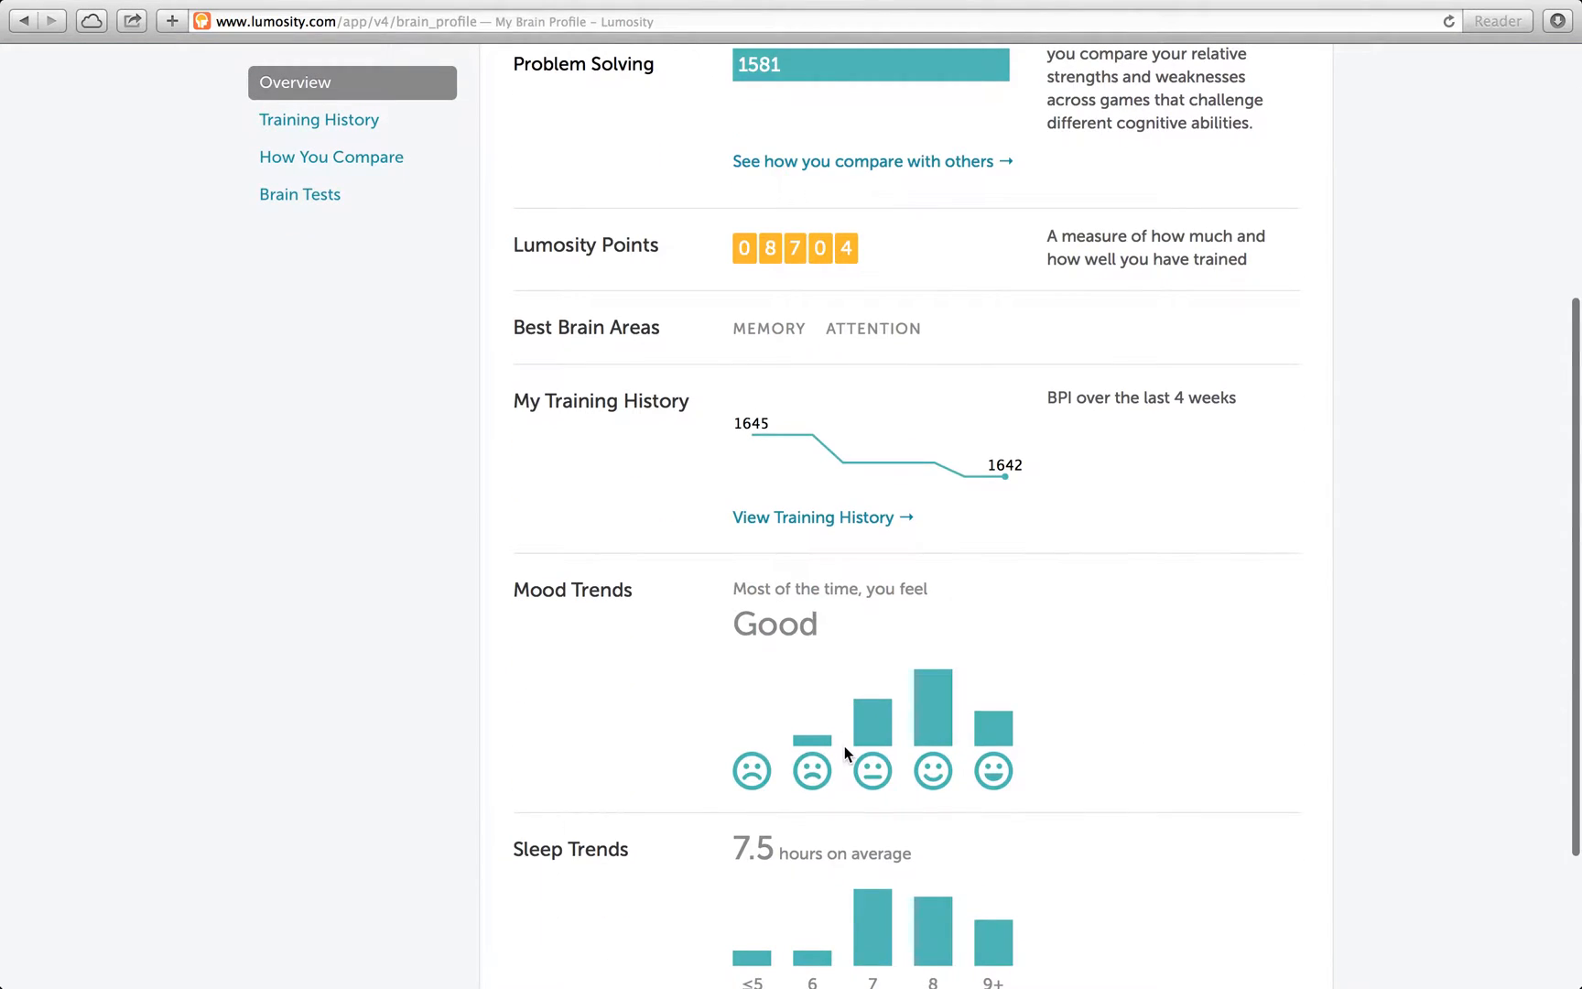
pyautogui.scroll(3)
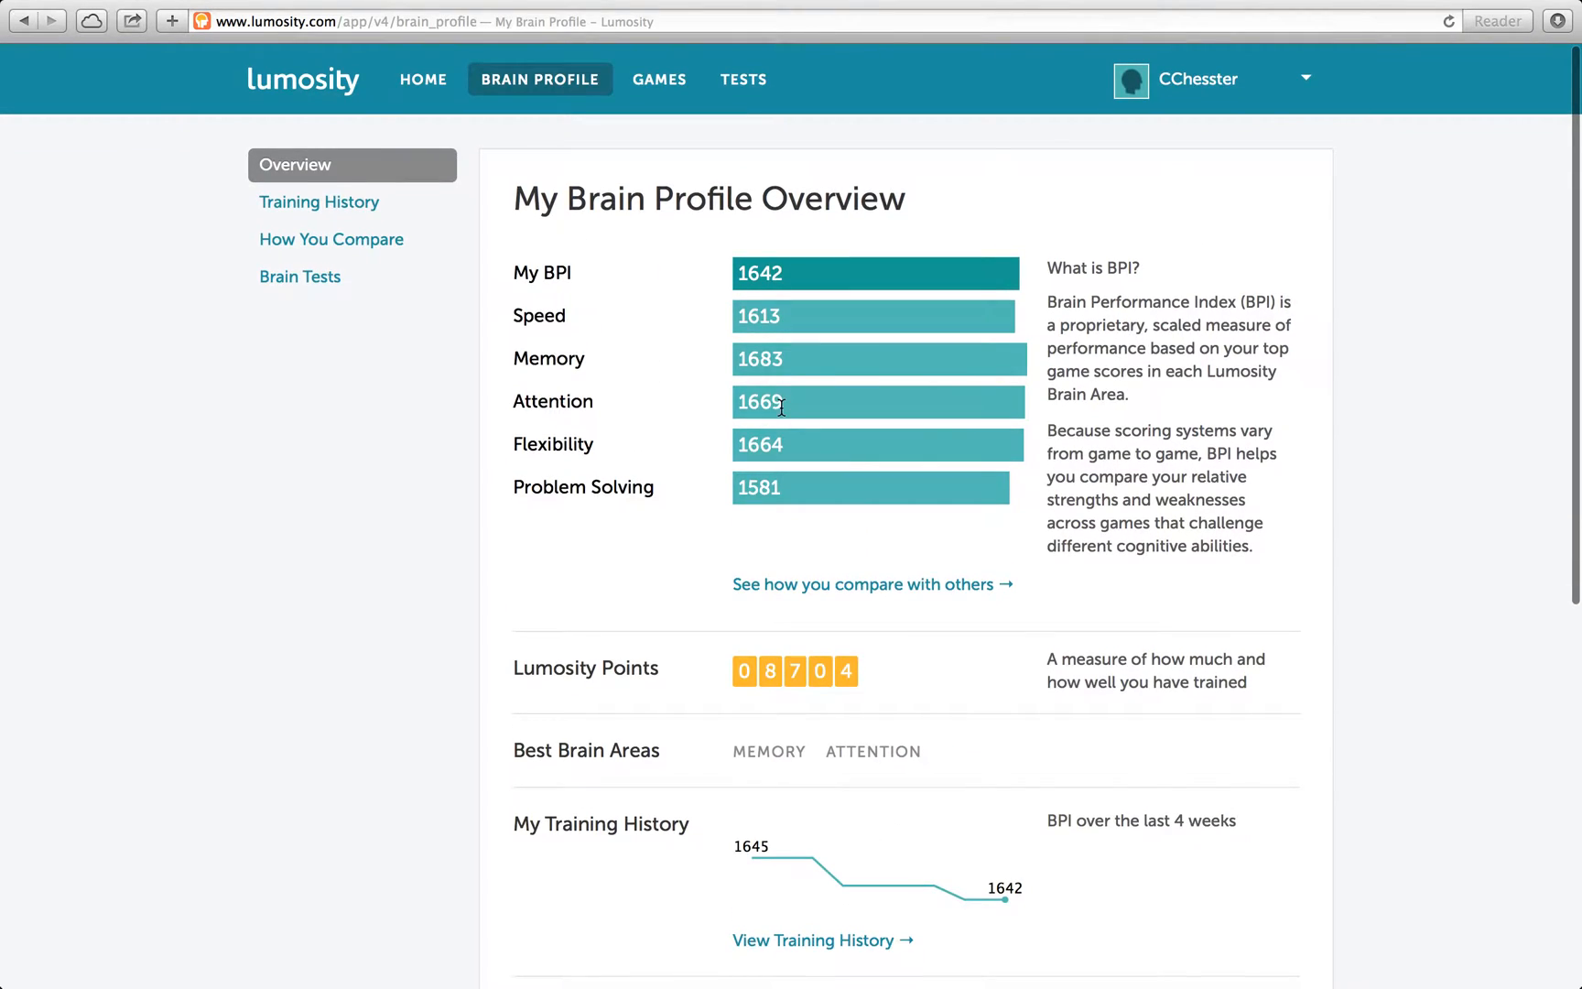
# Return to Games and scroll down the Memory Games list
pyautogui.click(659, 79)
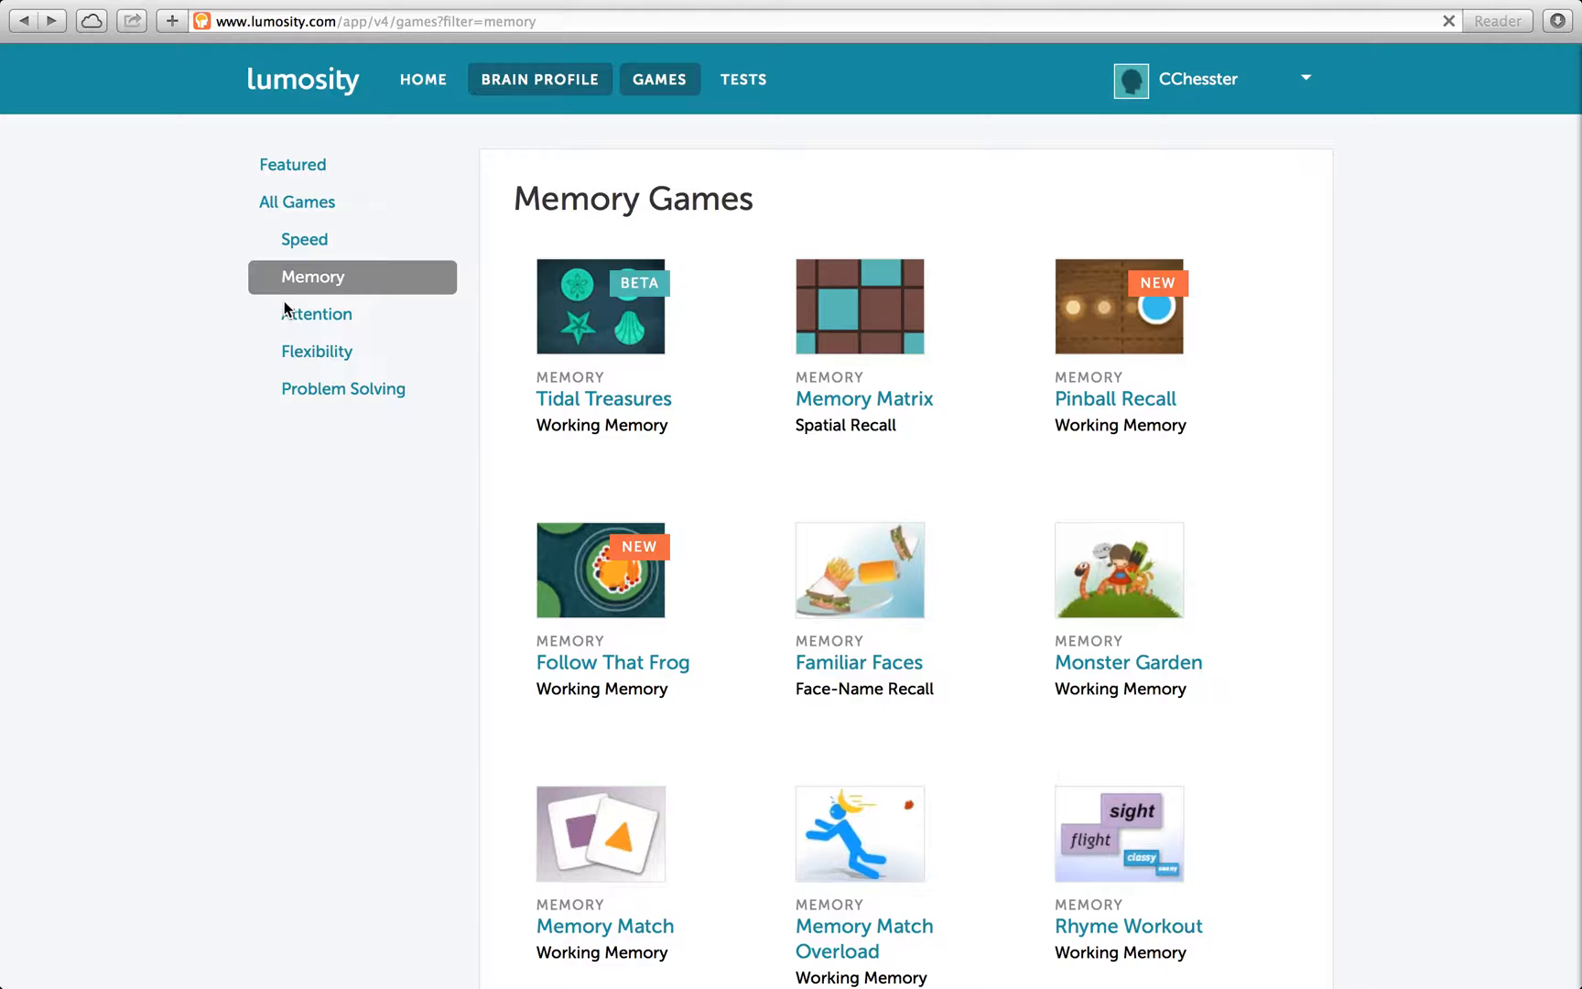
pyautogui.scroll(-3)
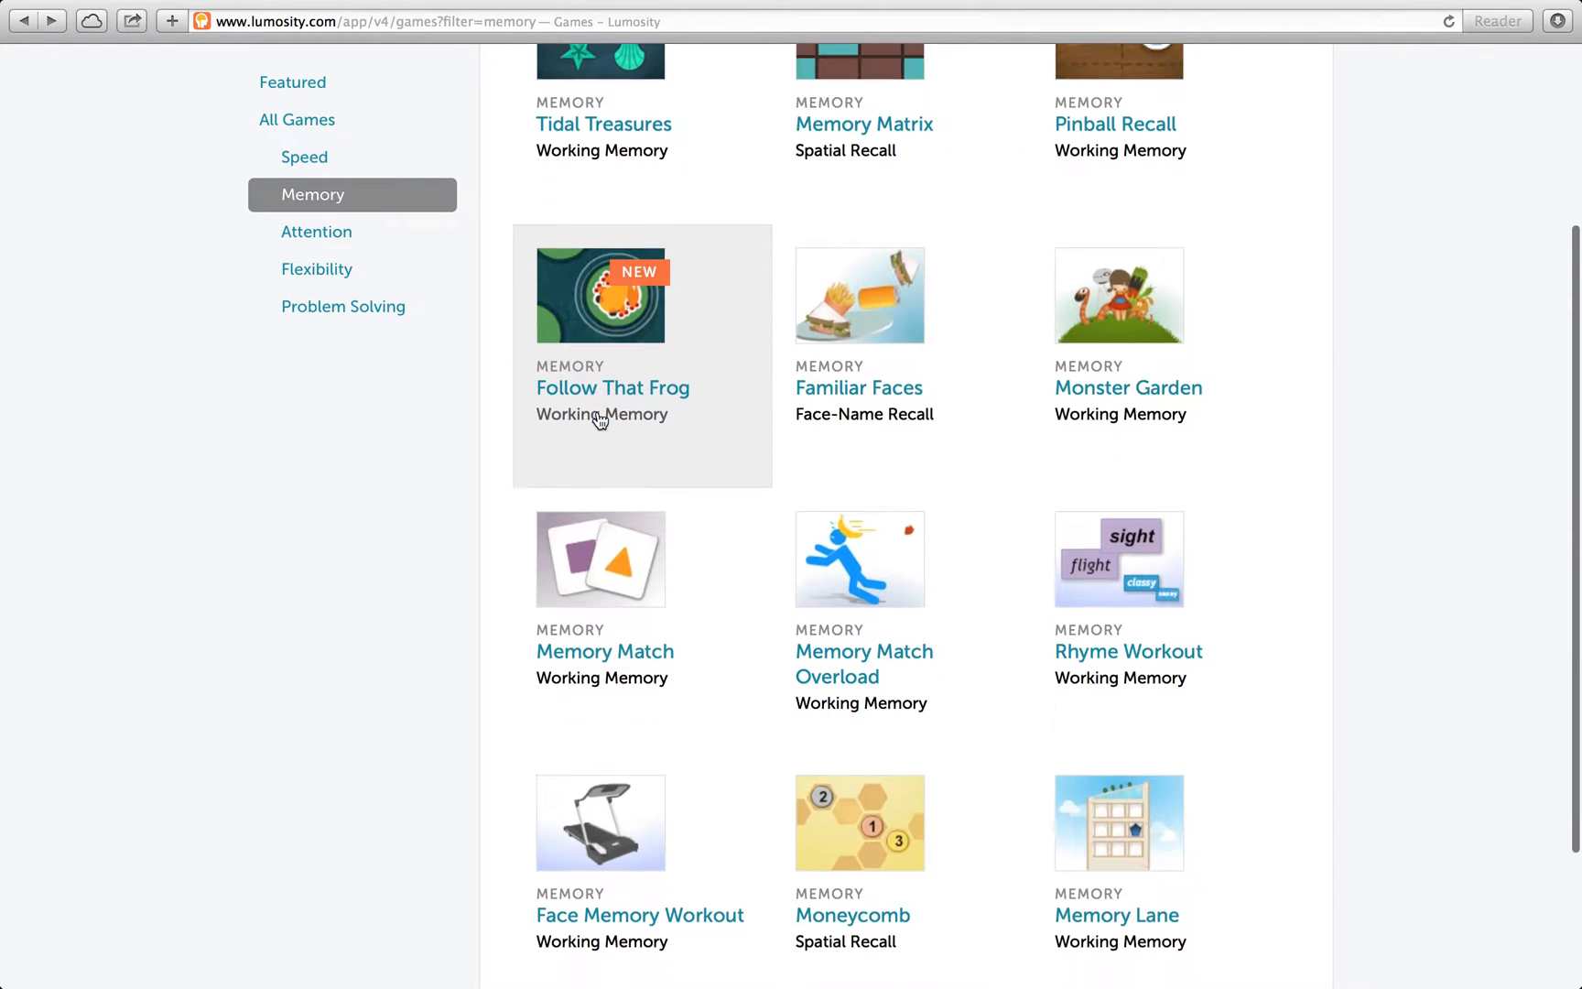
# Open Follow That Frog and start a round with the first four-jump path
pyautogui.click(612, 388)
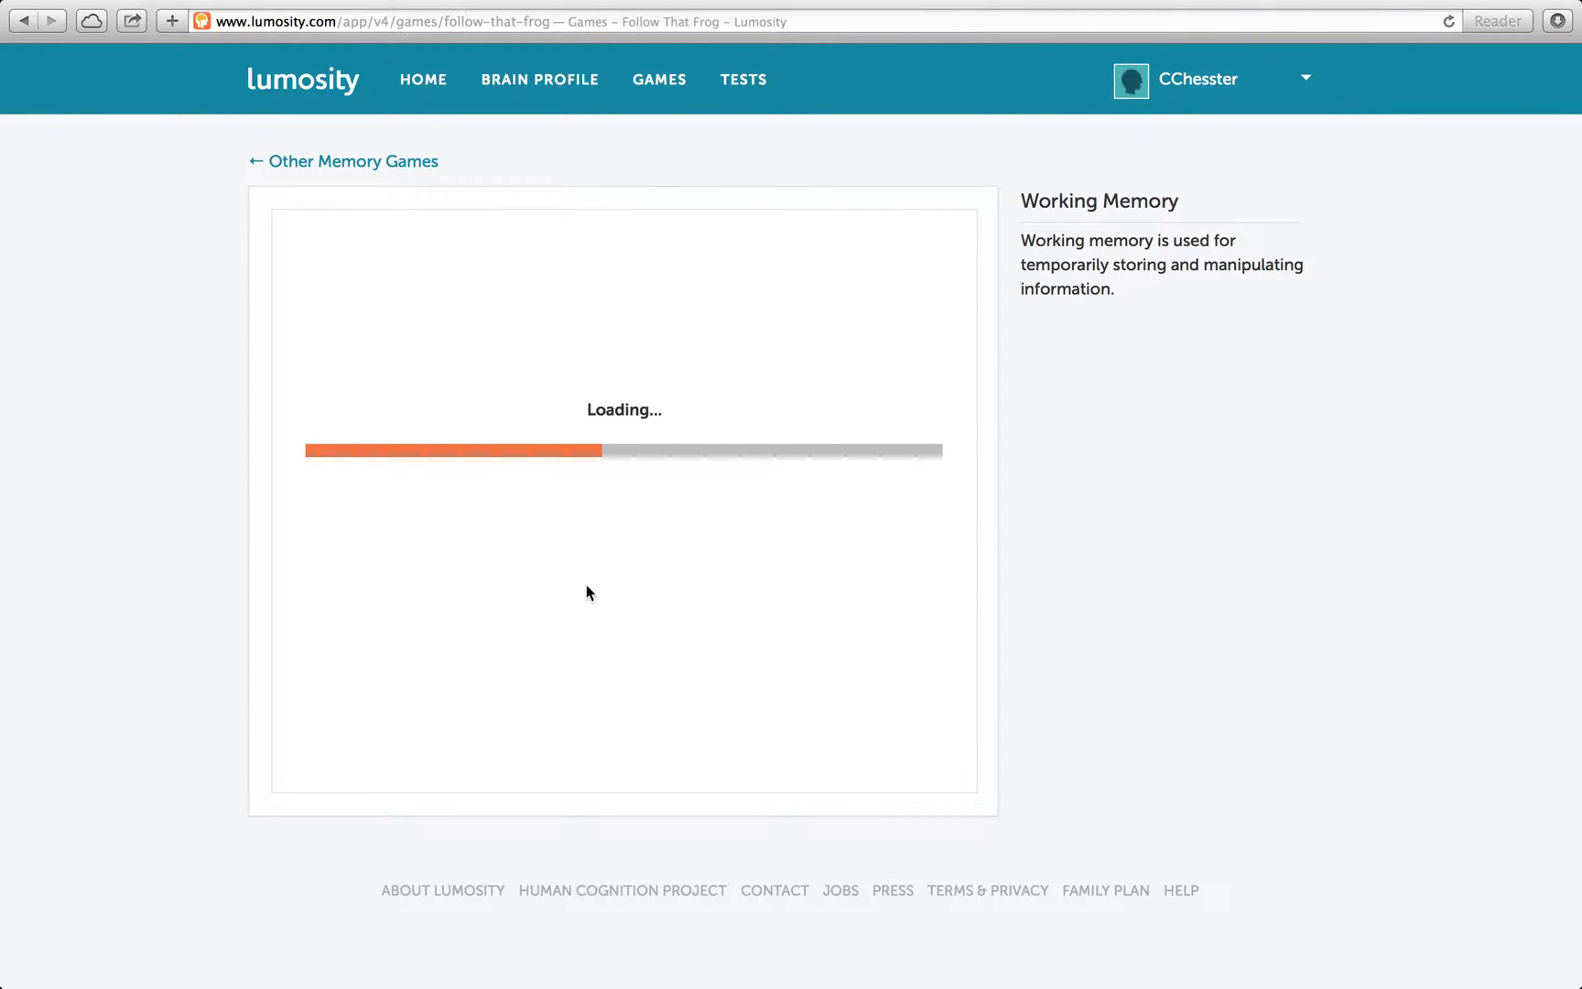
pyautogui.moveTo(693, 401)
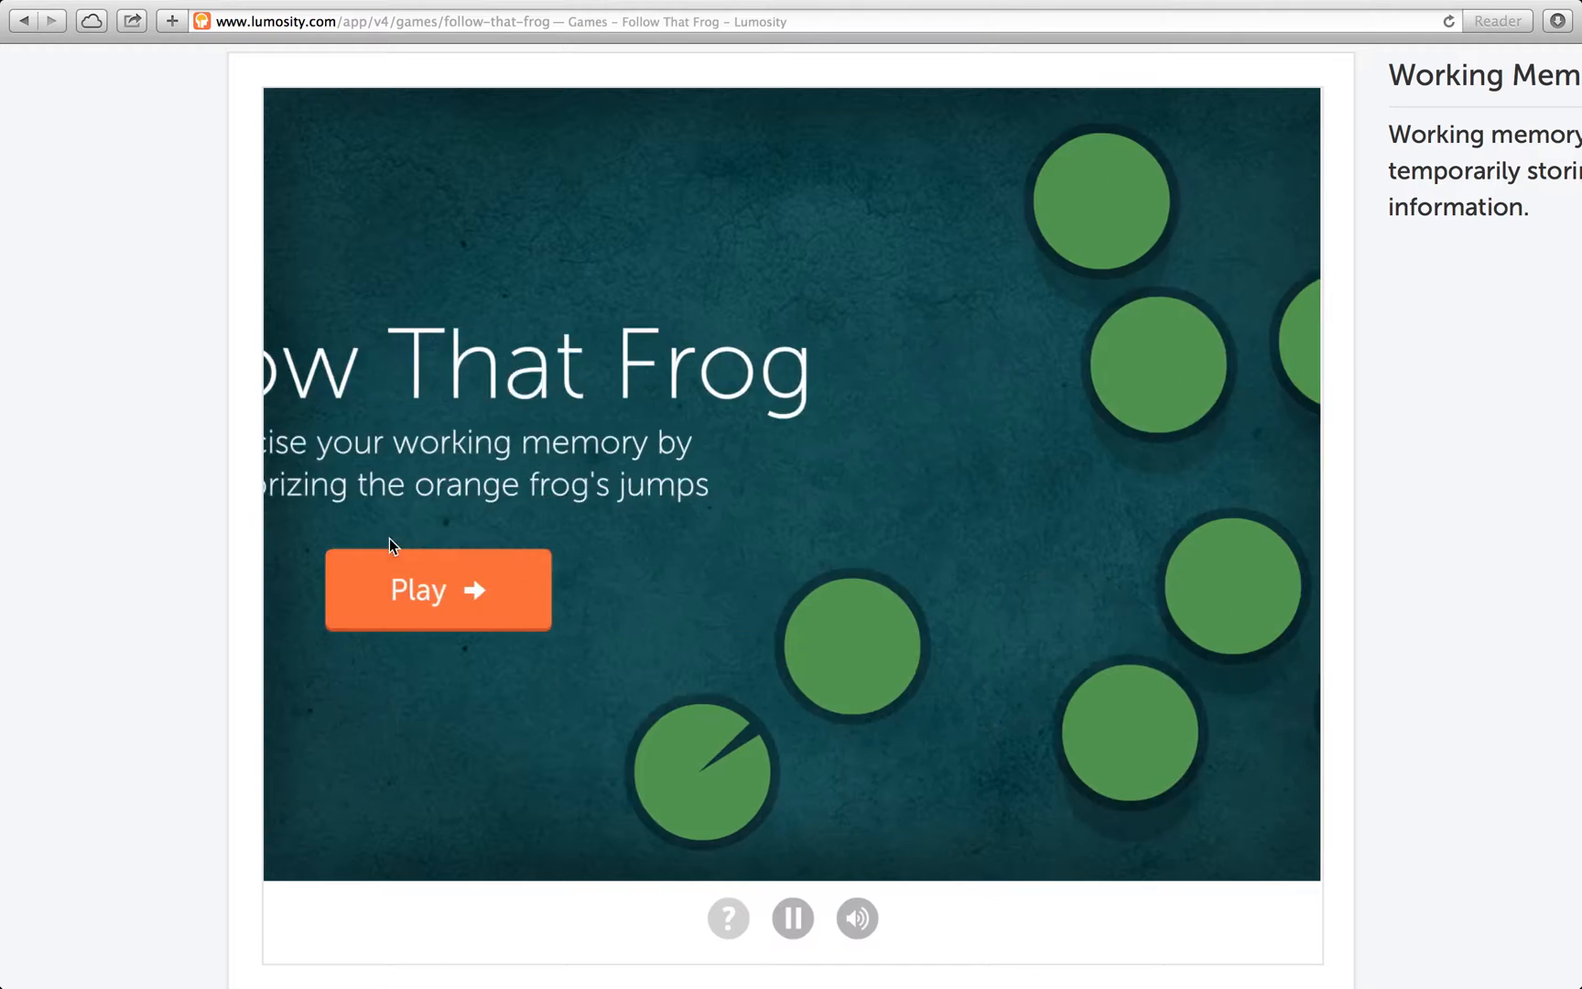
pyautogui.click(438, 589)
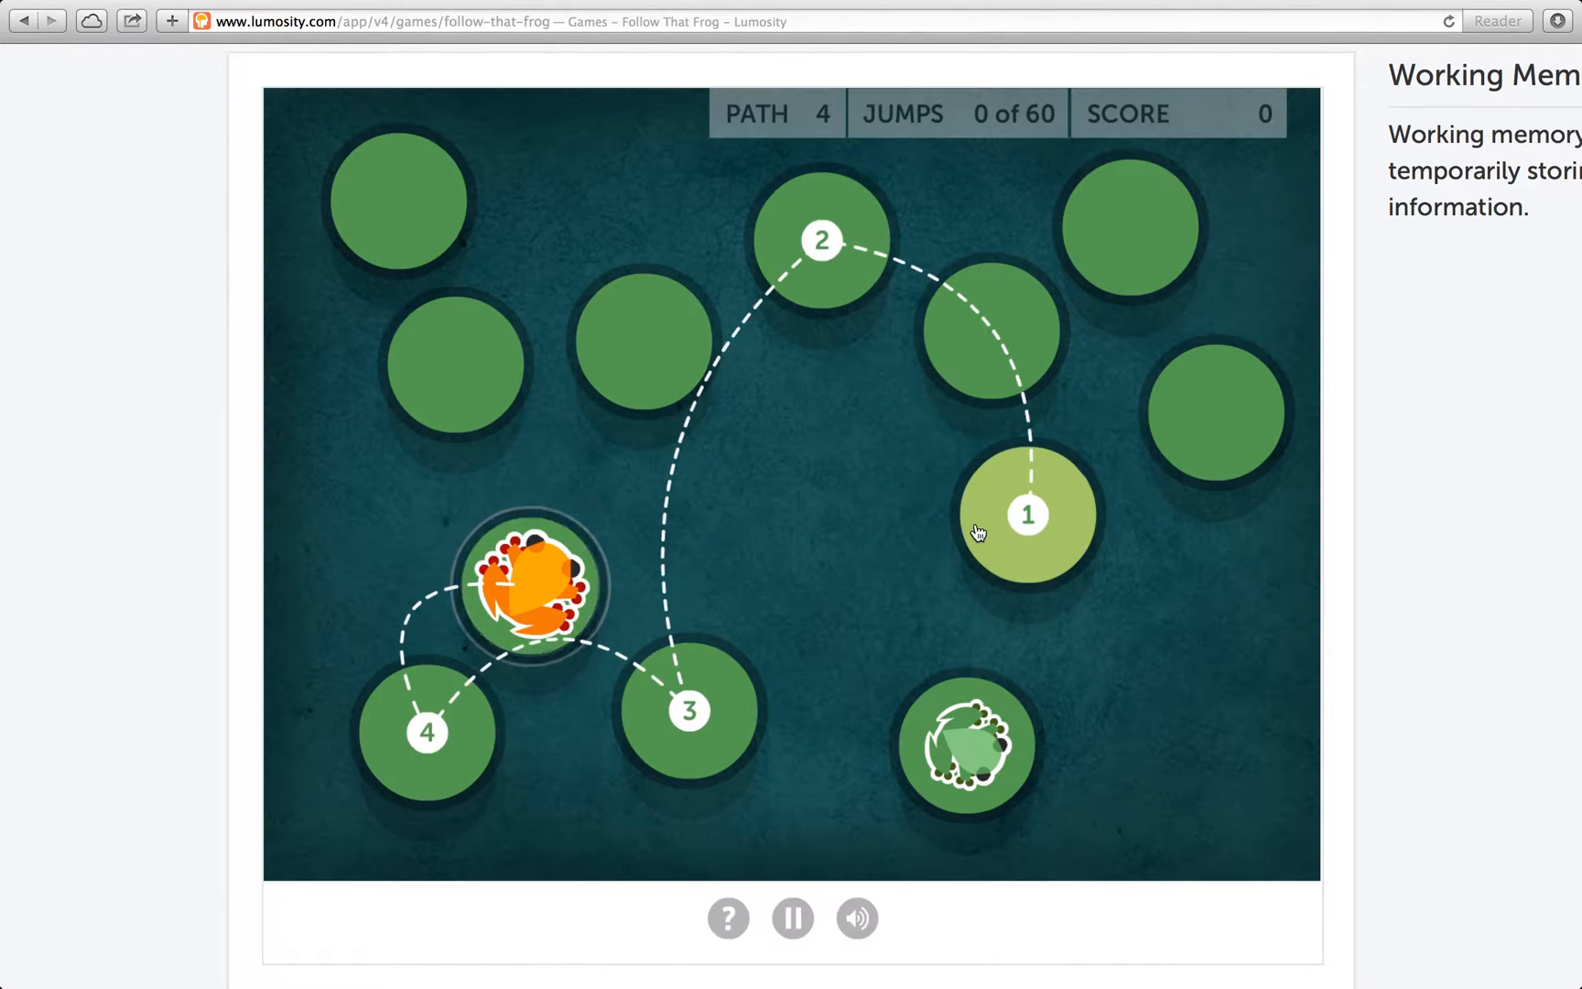
# Hop along the four-jump path and follow the frog's next landings in order
pyautogui.click(1027, 514)
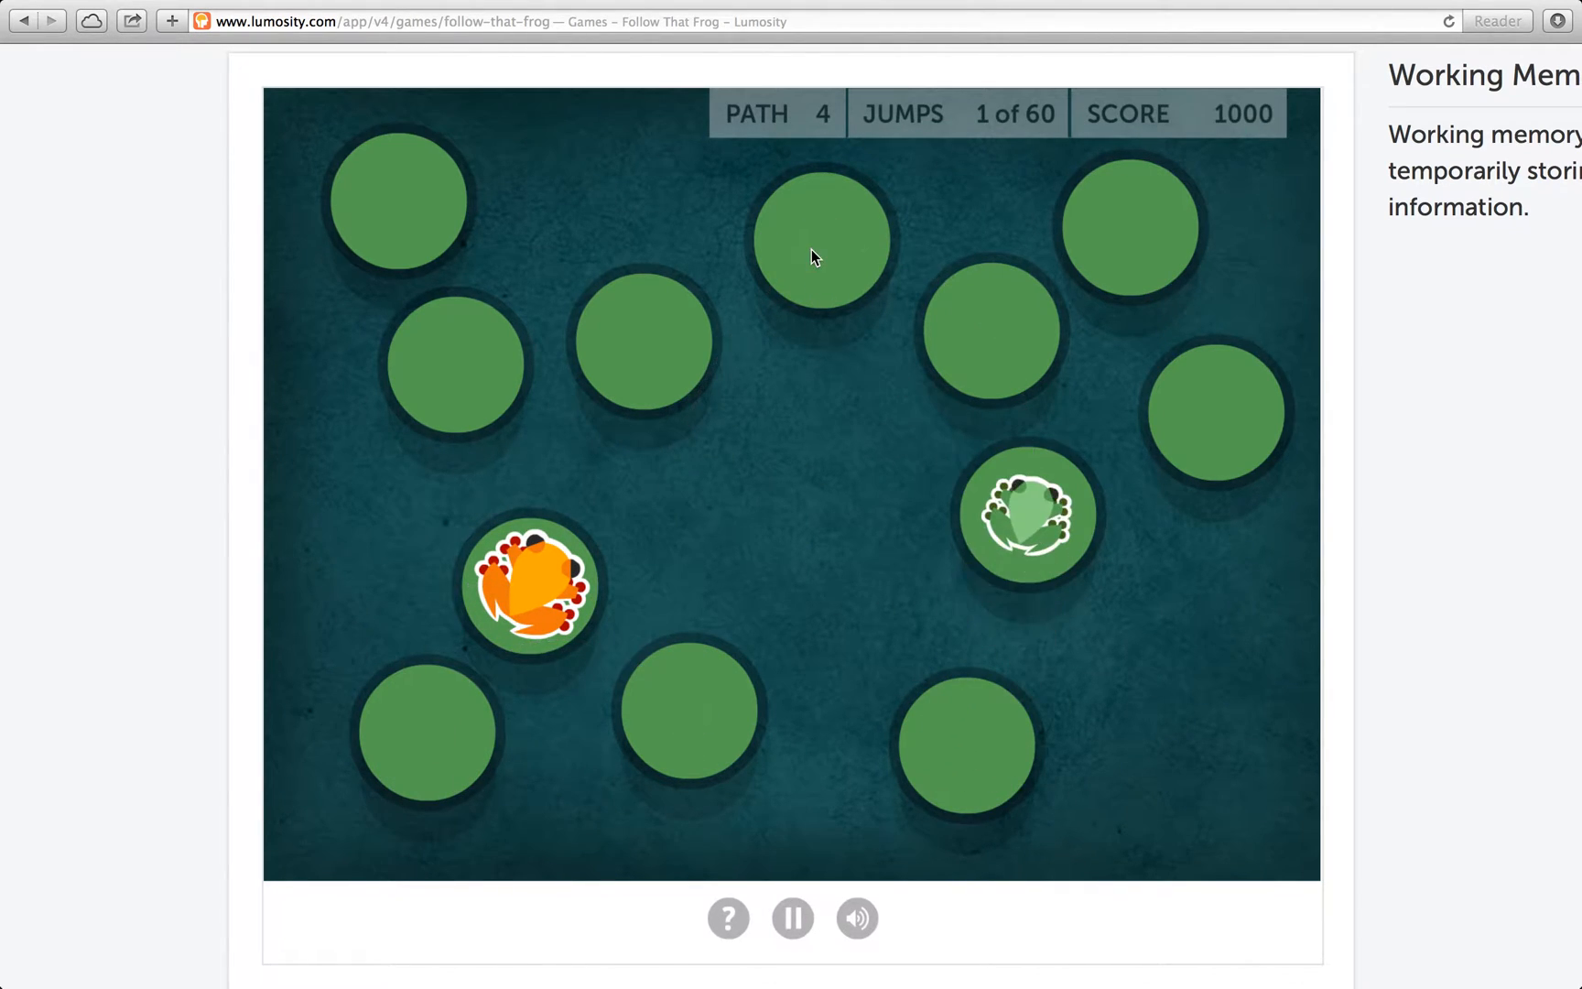
pyautogui.rightClick(817, 233)
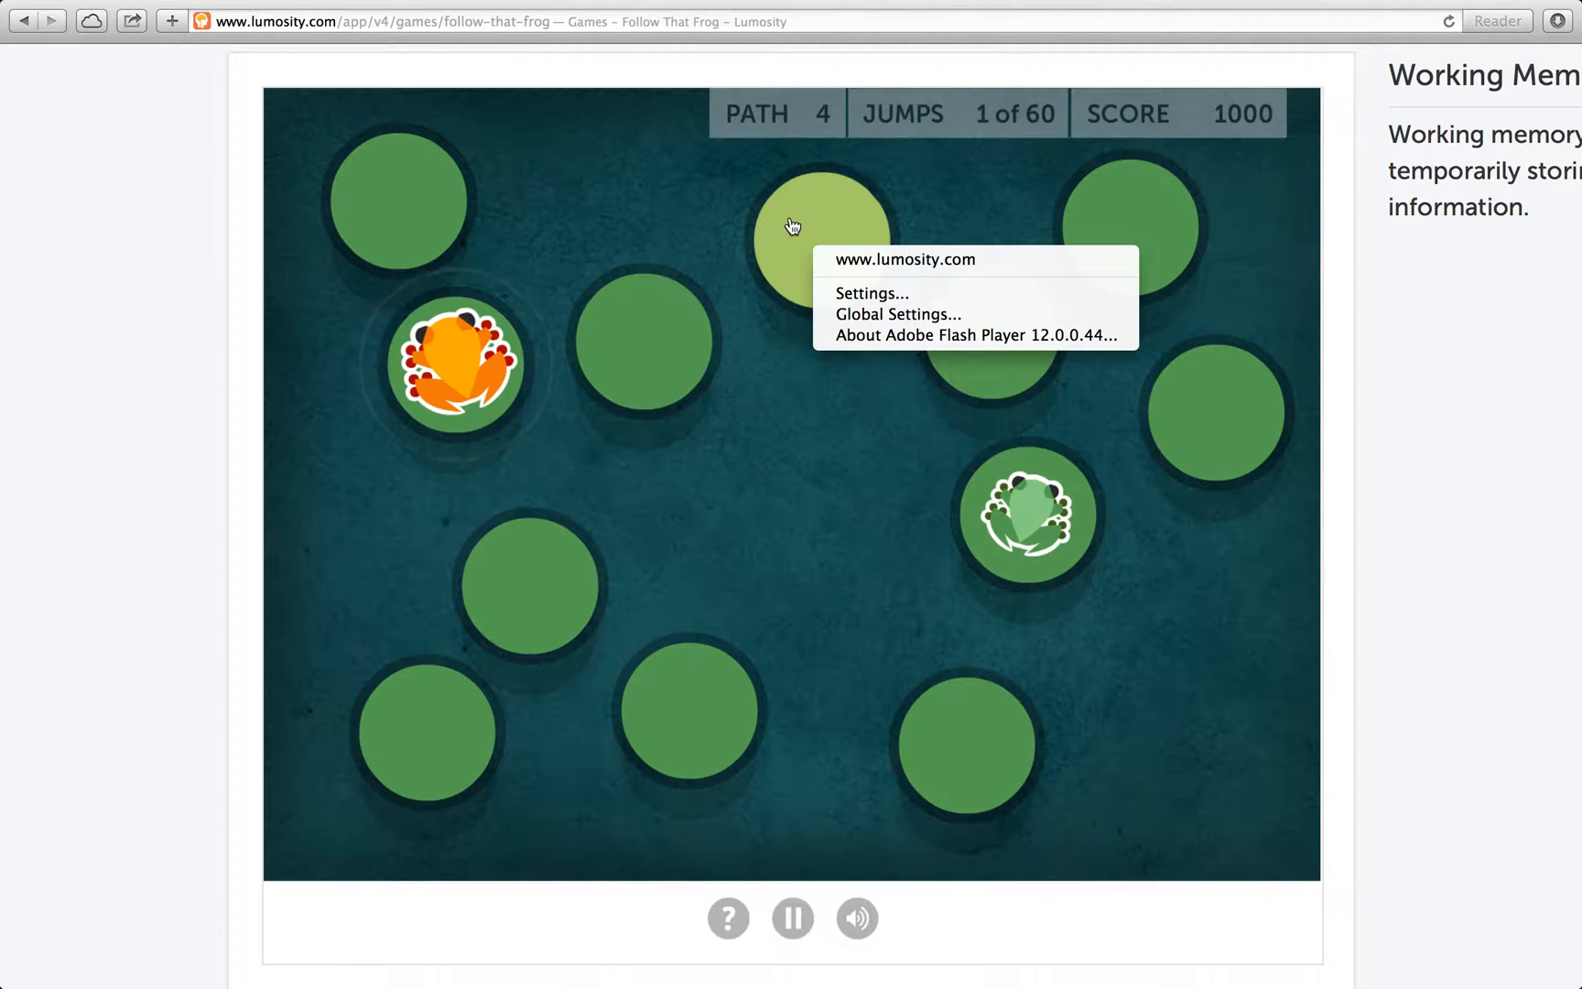
pyautogui.click(822, 242)
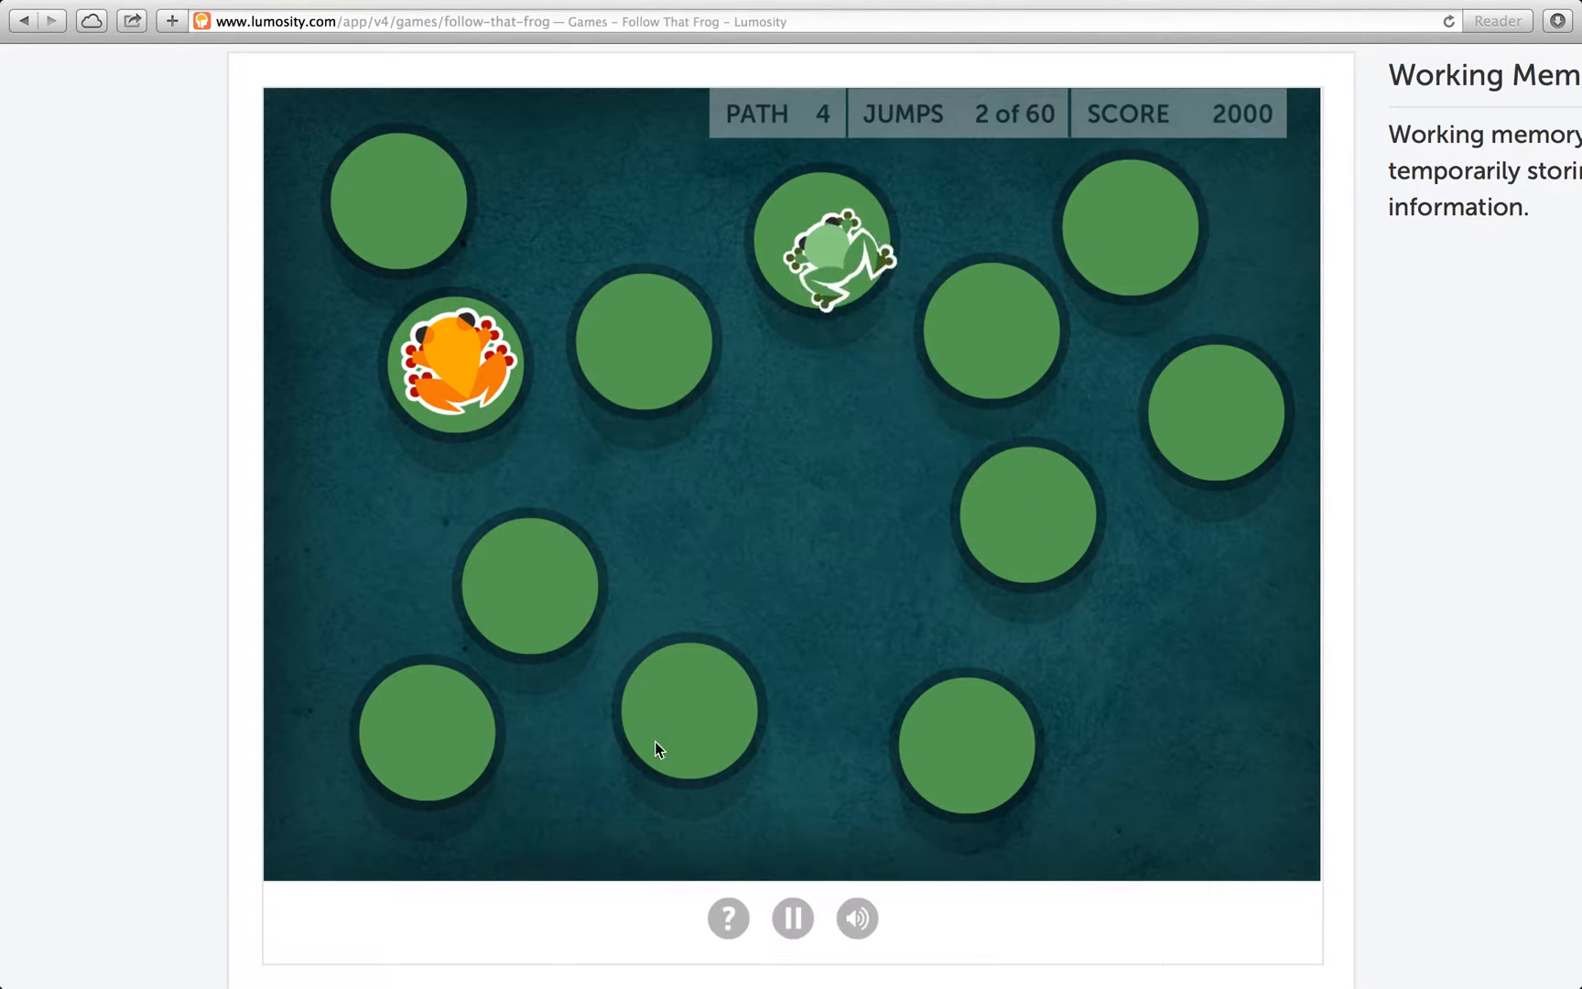
pyautogui.click(993, 329)
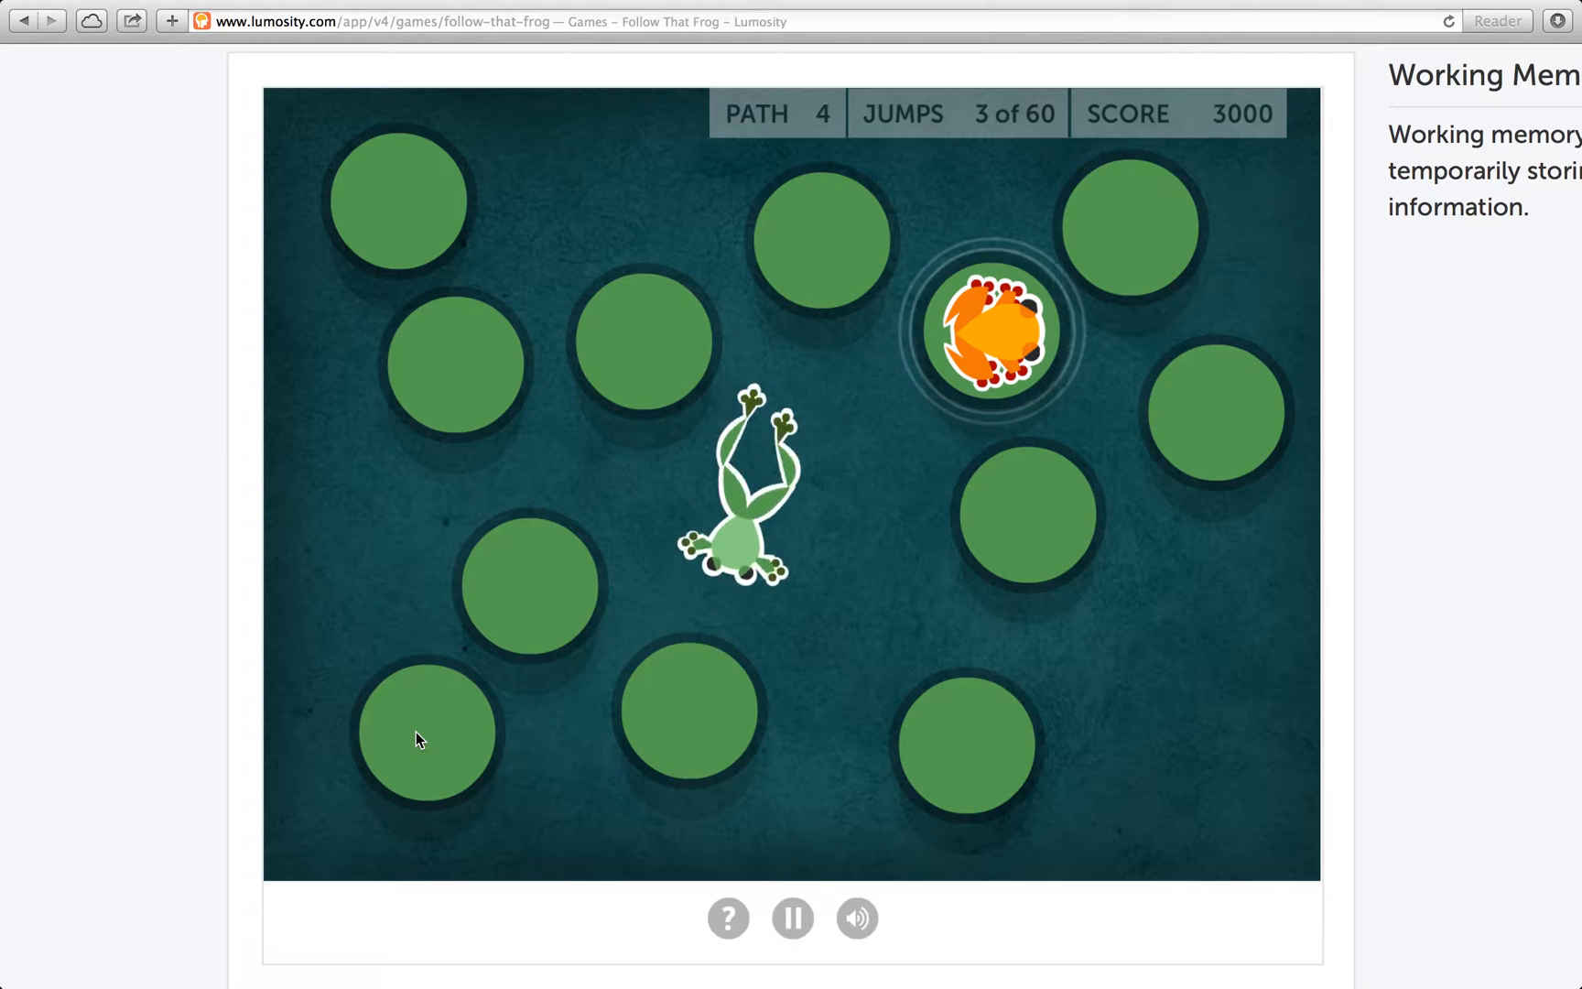
pyautogui.click(688, 710)
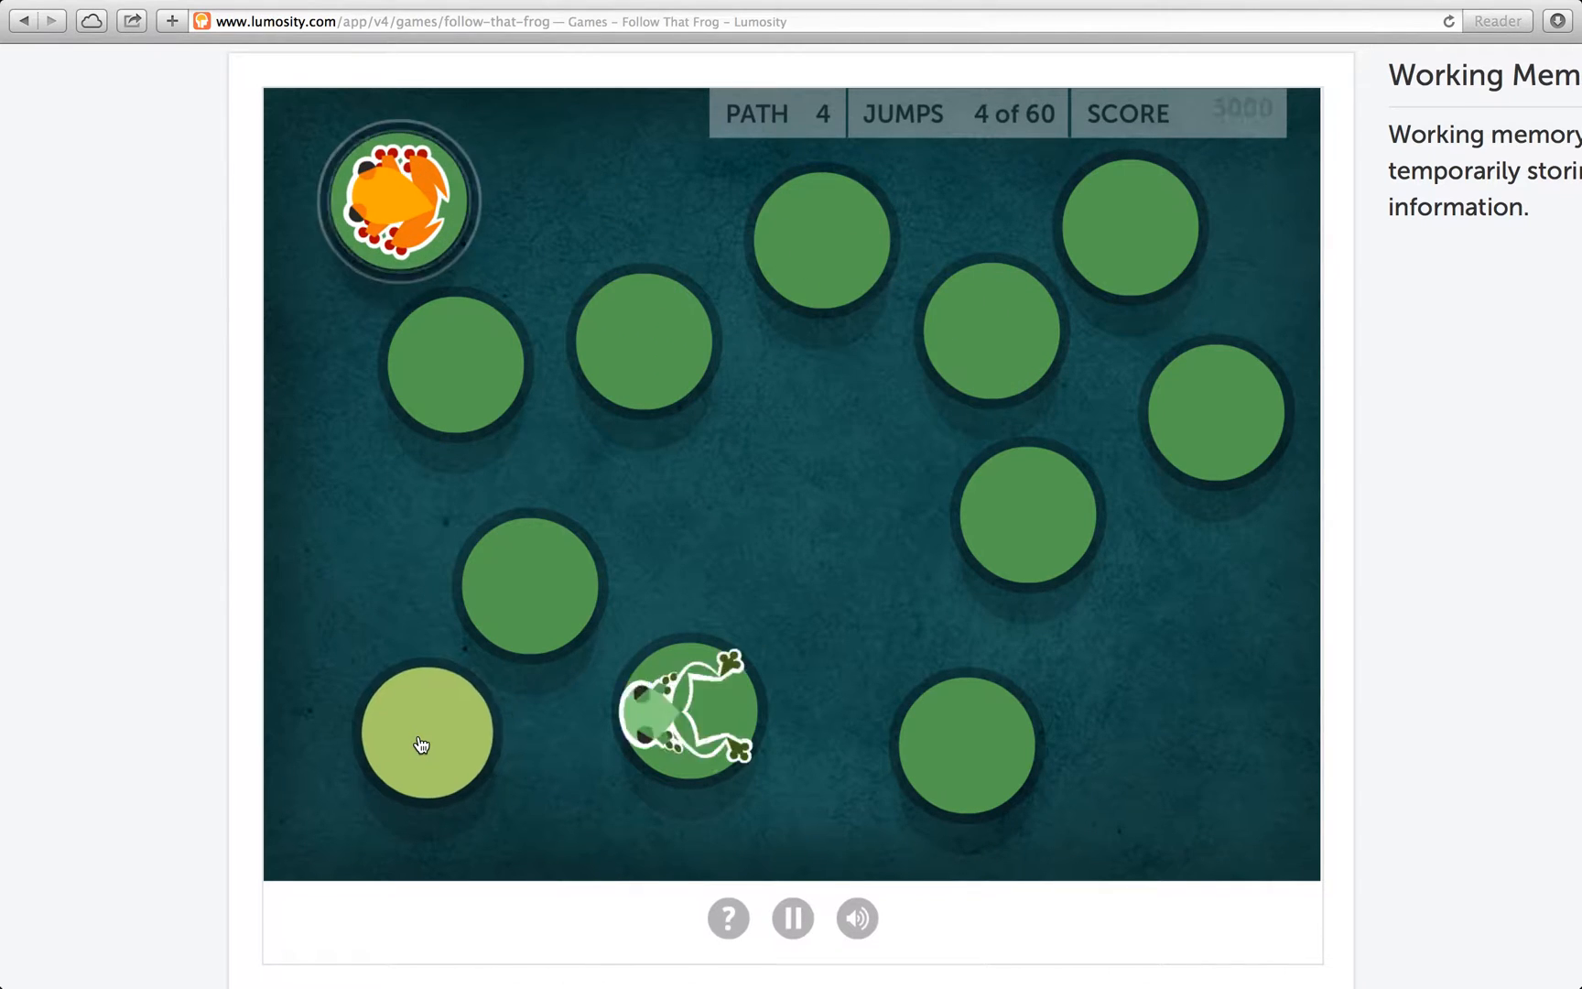
pyautogui.click(423, 734)
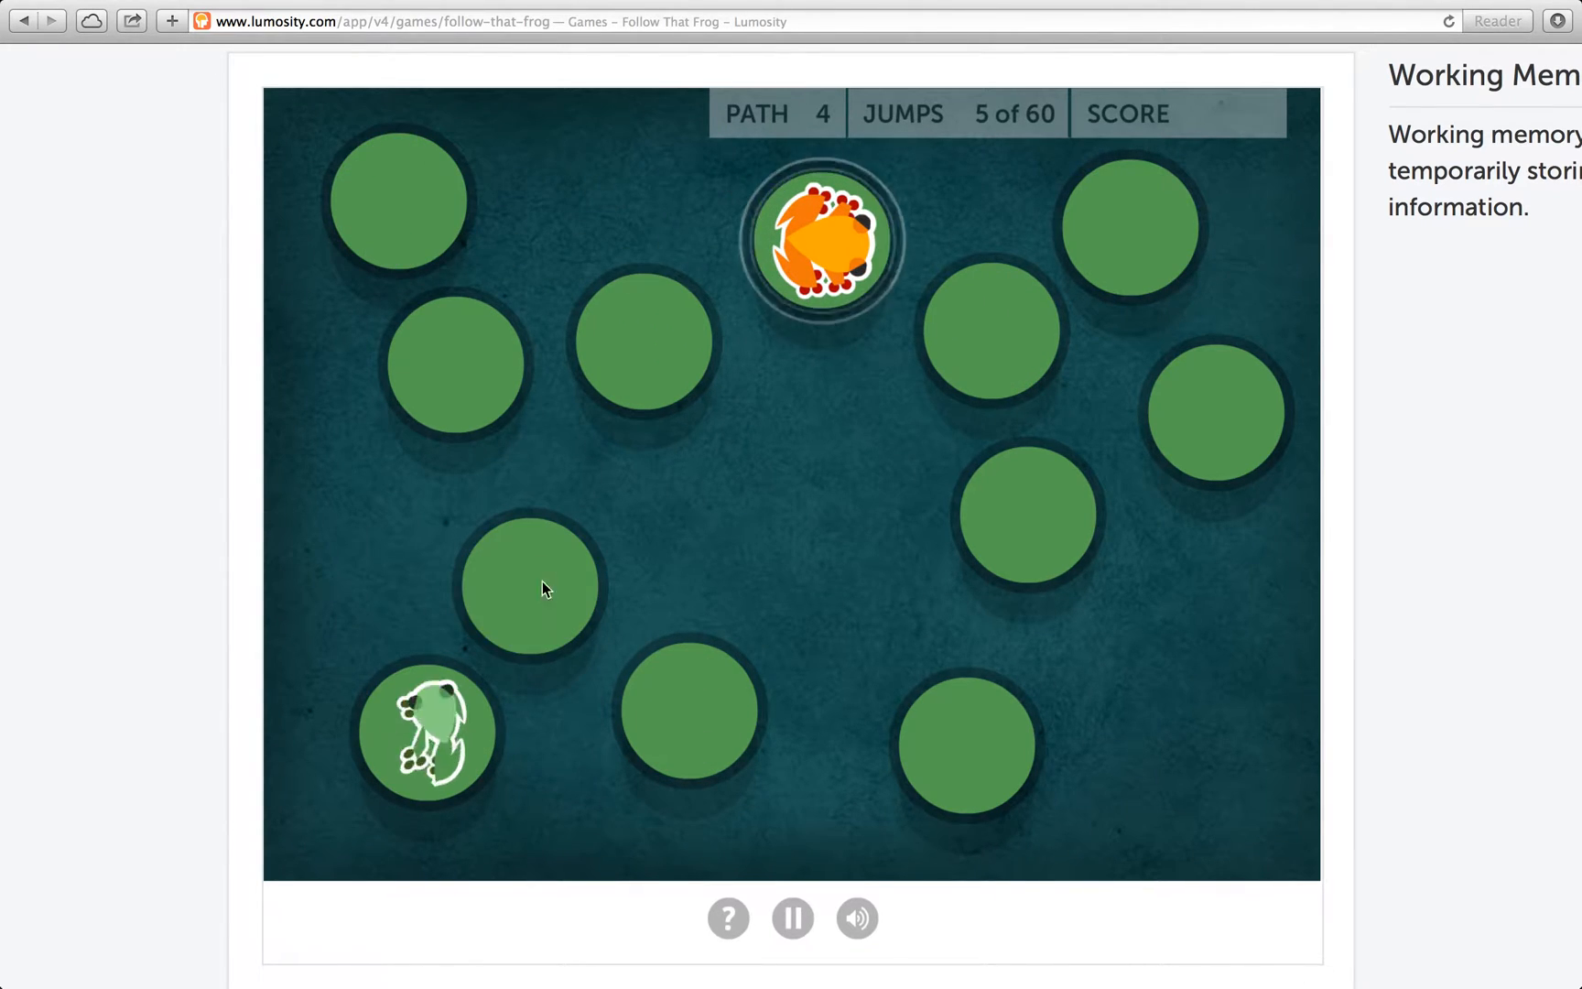
pyautogui.click(529, 585)
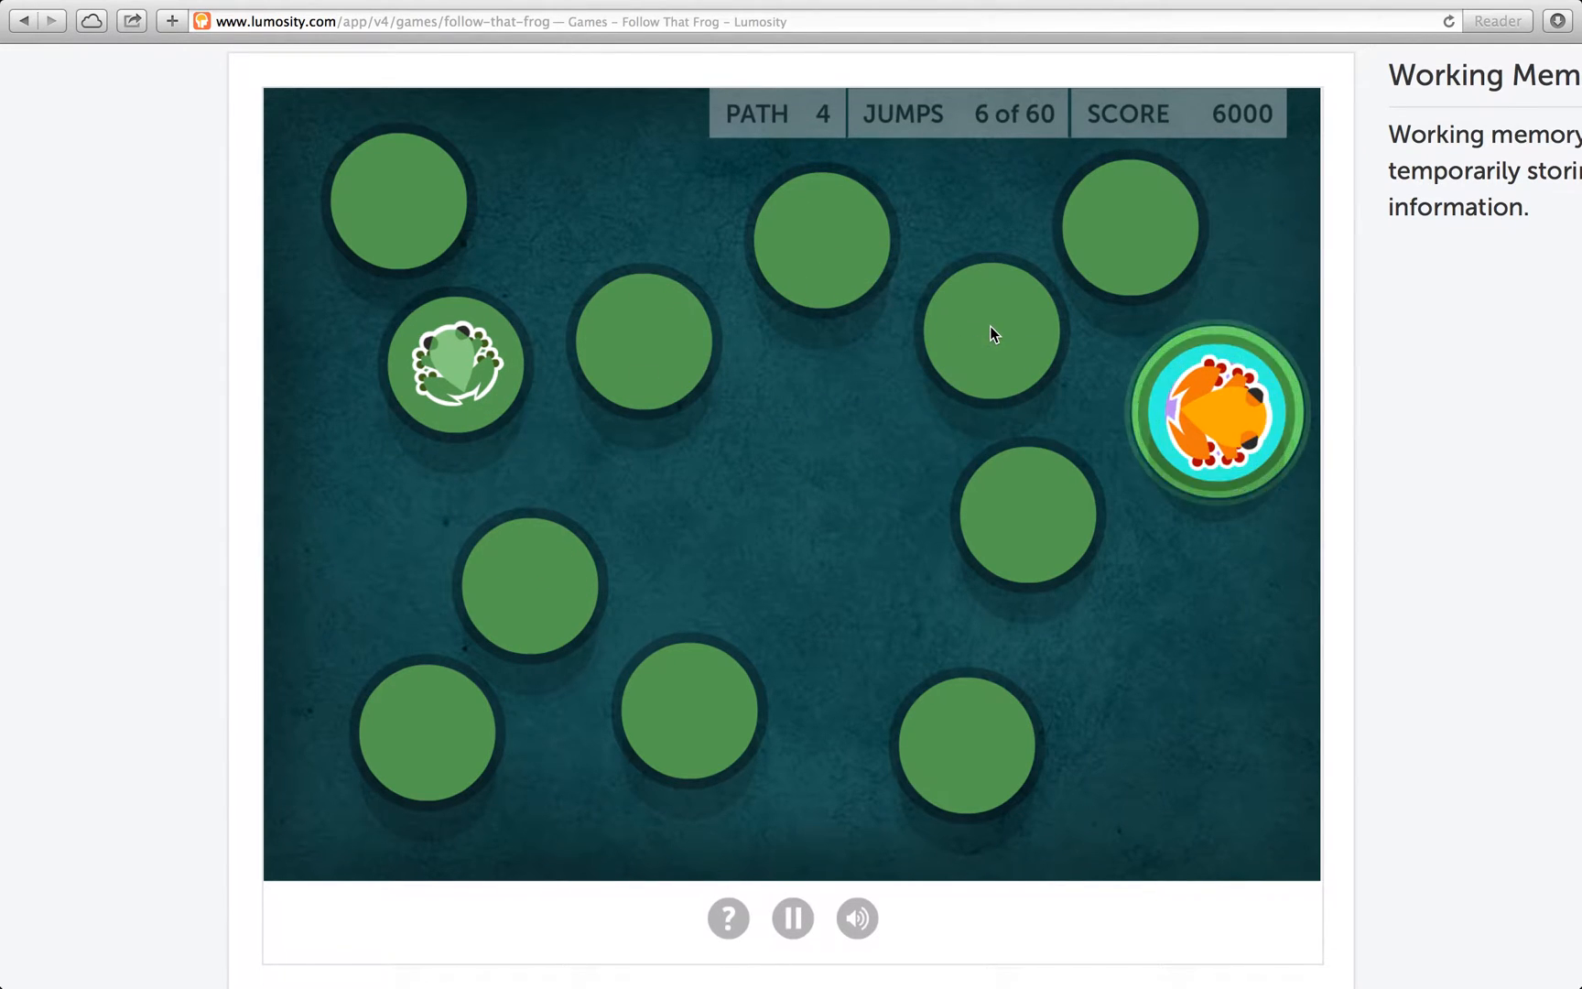
pyautogui.click(990, 330)
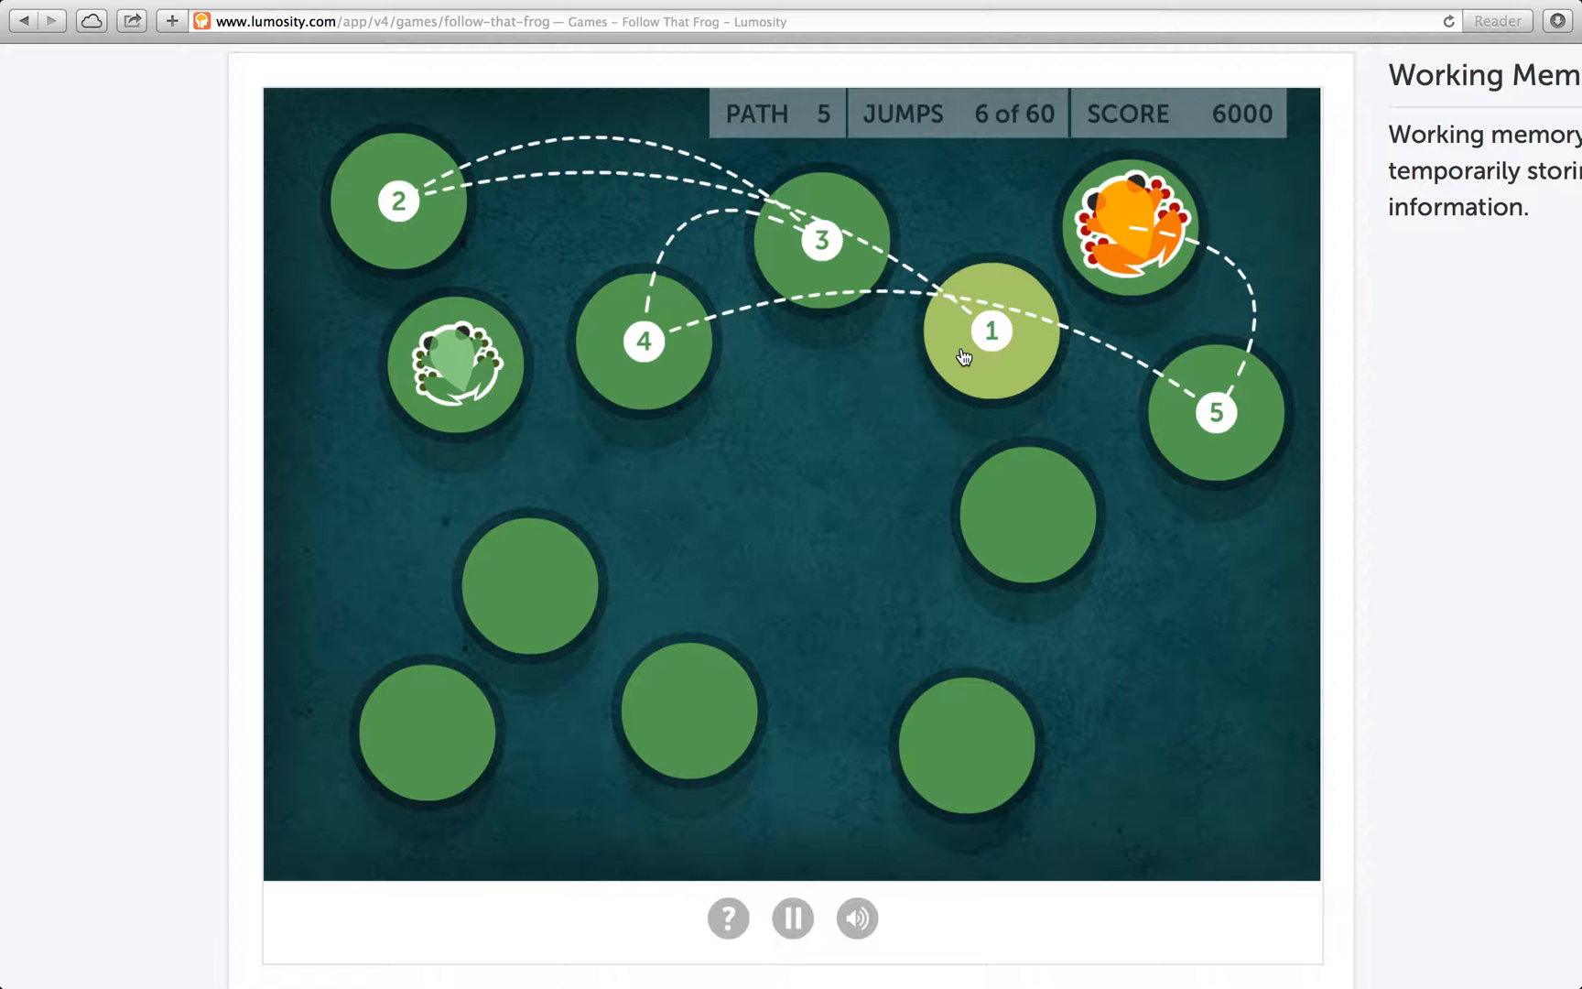
# Follow the five-jump path pad by pad to where the frog landed
pyautogui.click(990, 331)
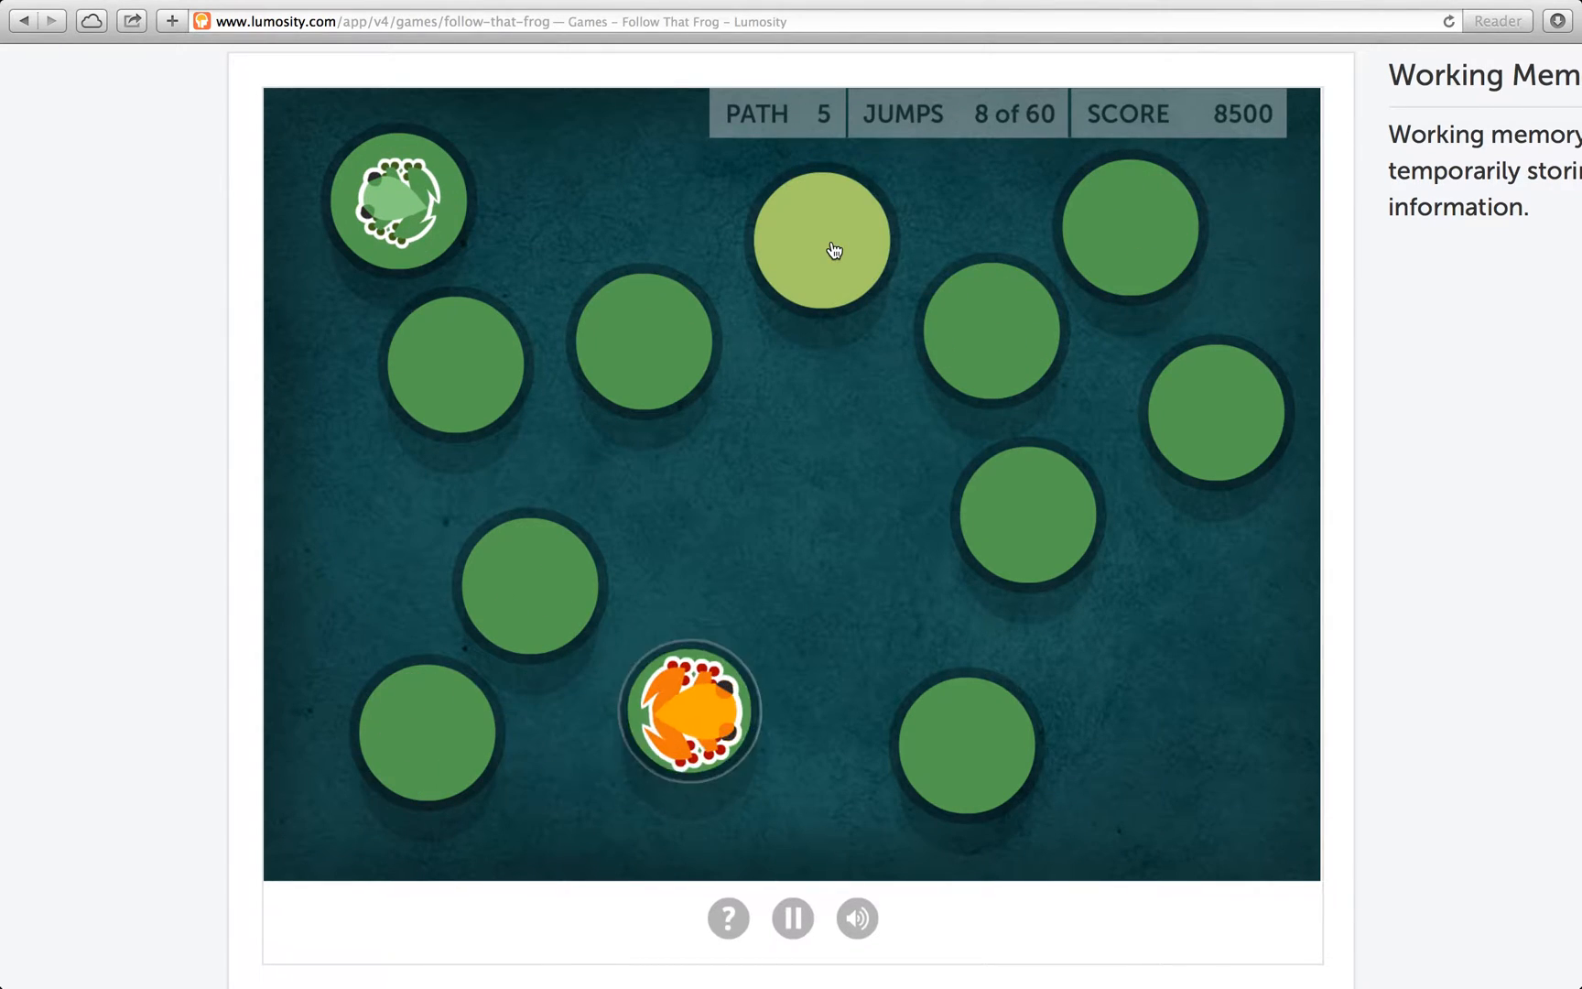
pyautogui.click(820, 240)
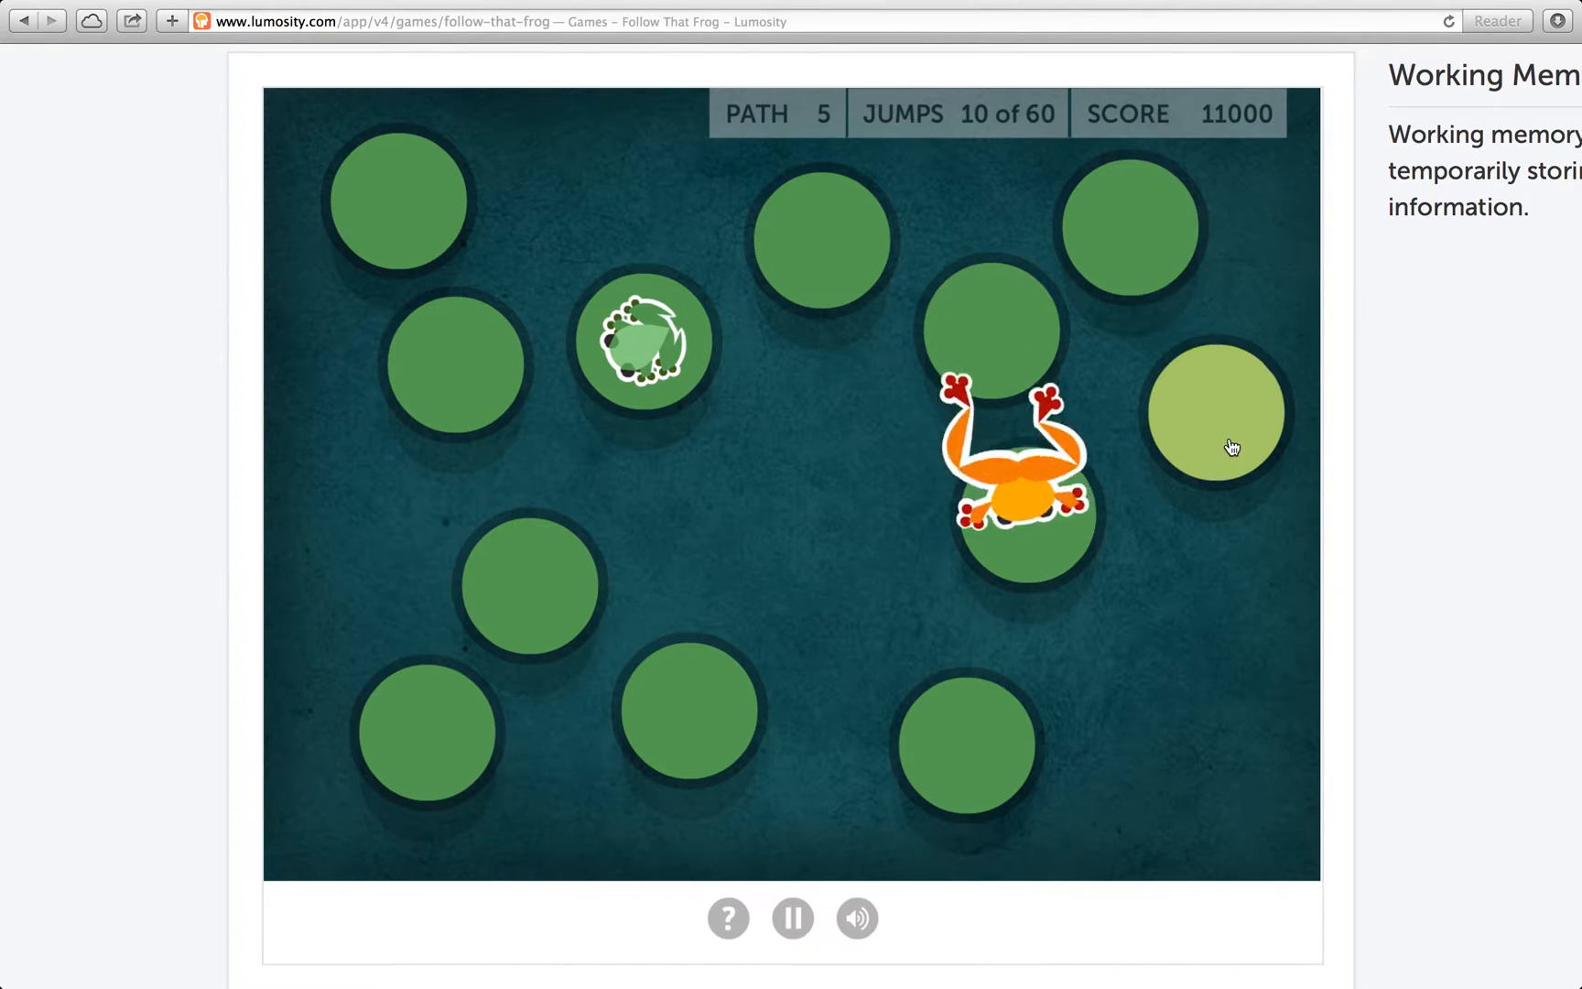
pyautogui.click(1216, 412)
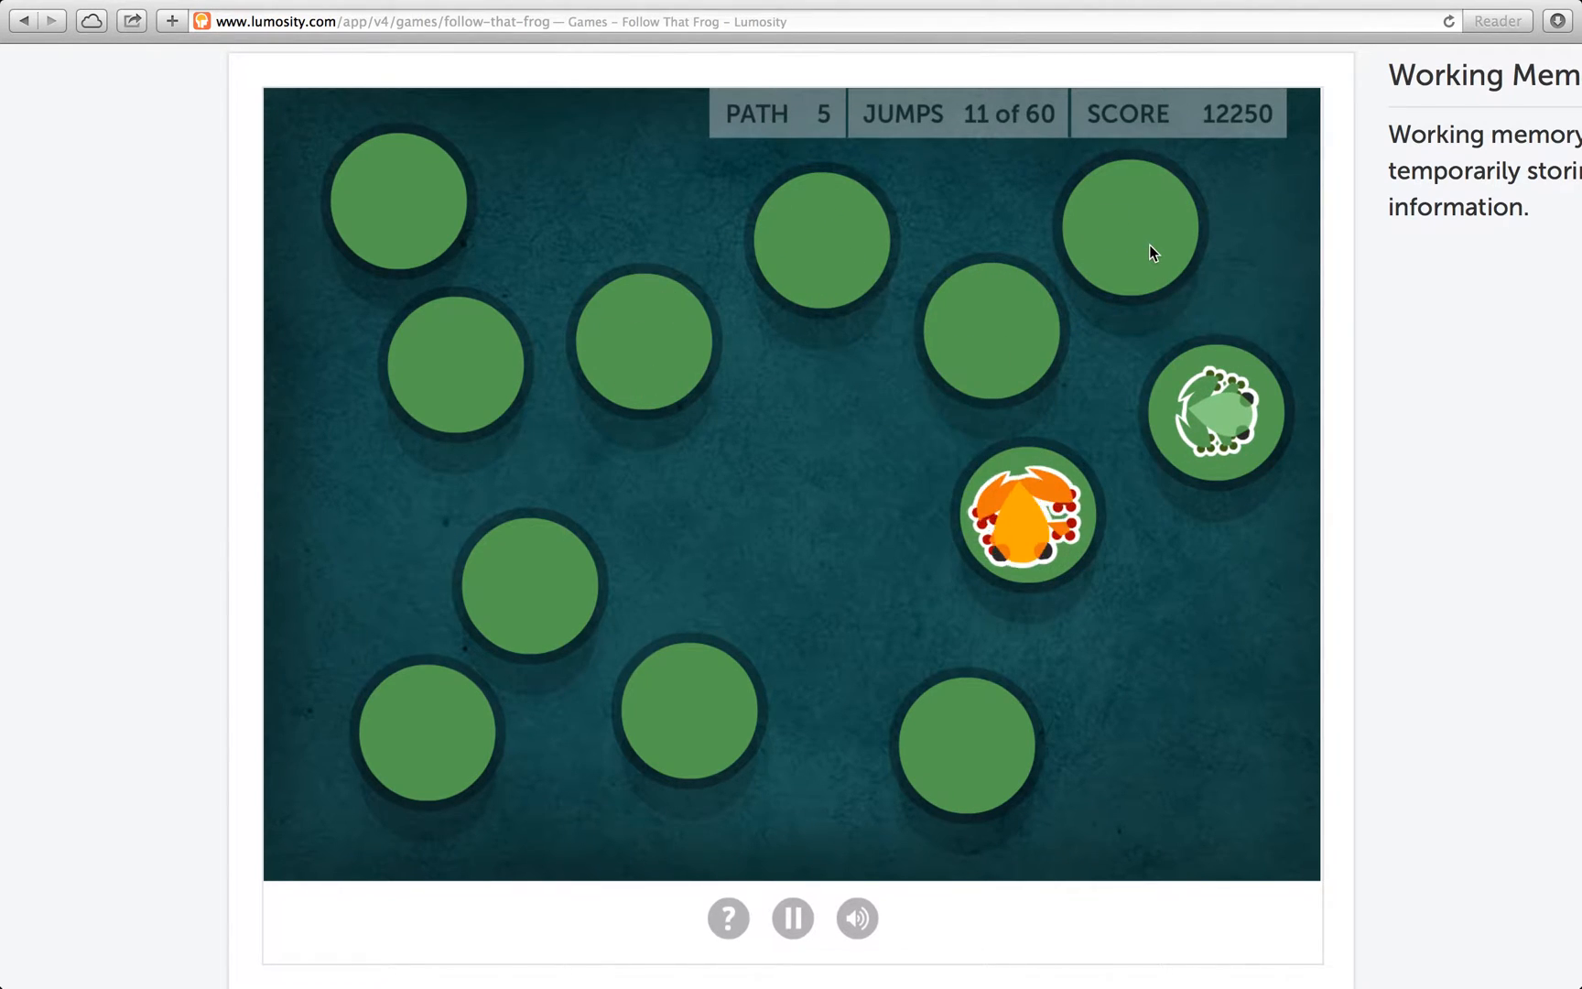
pyautogui.click(822, 237)
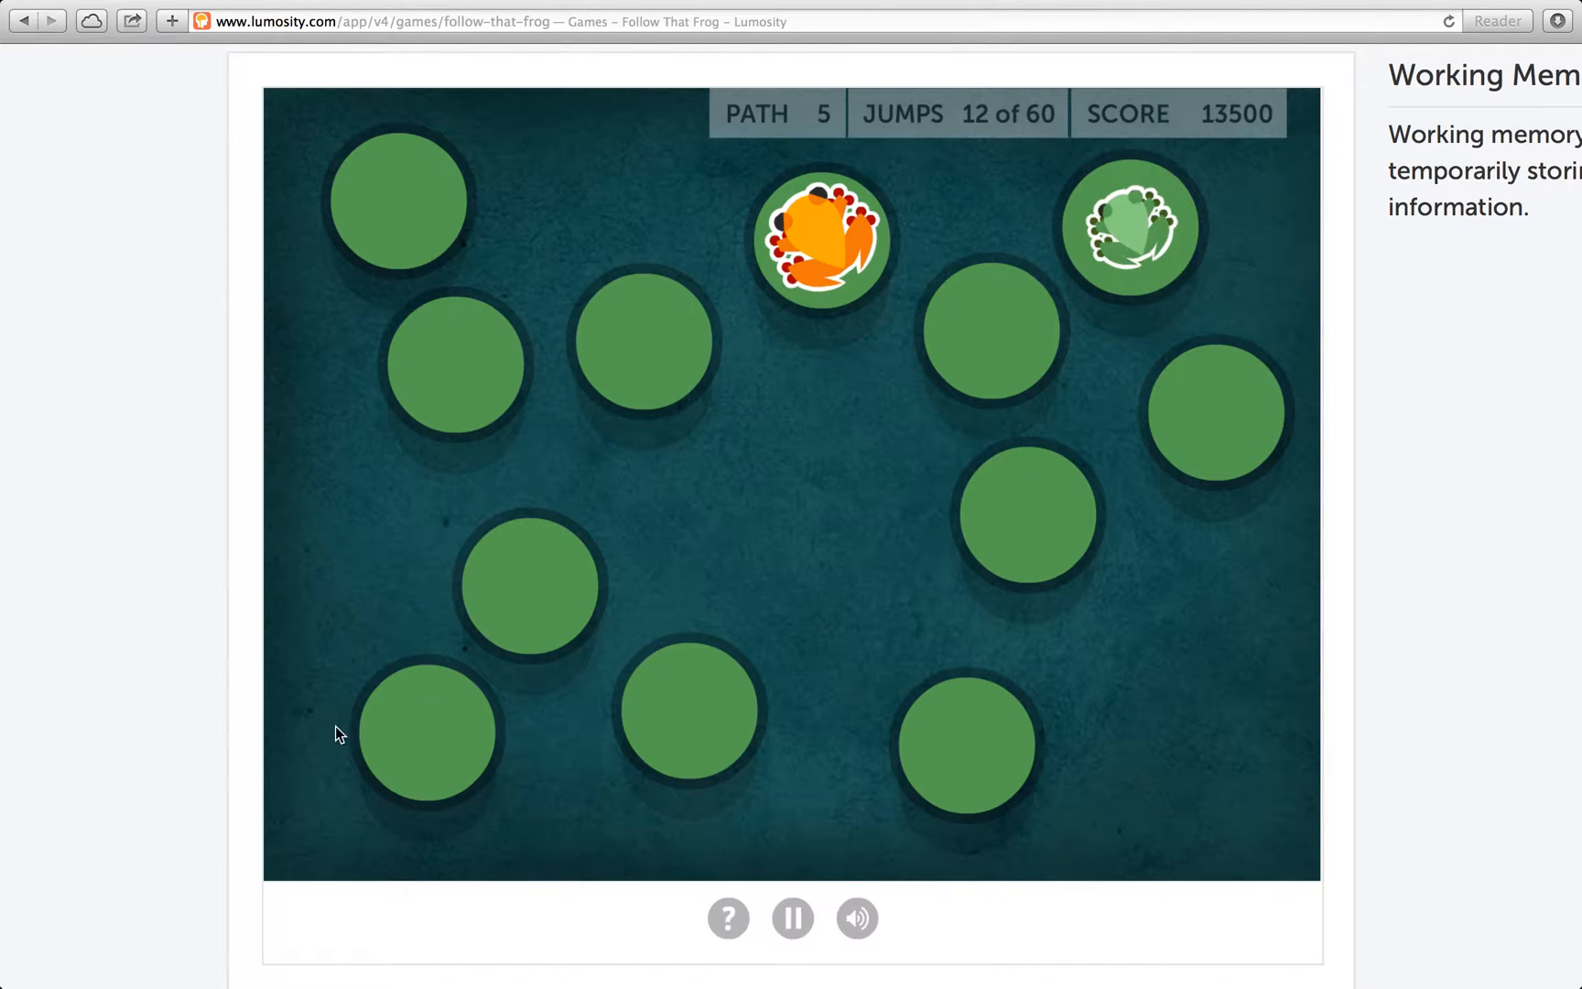
pyautogui.click(529, 582)
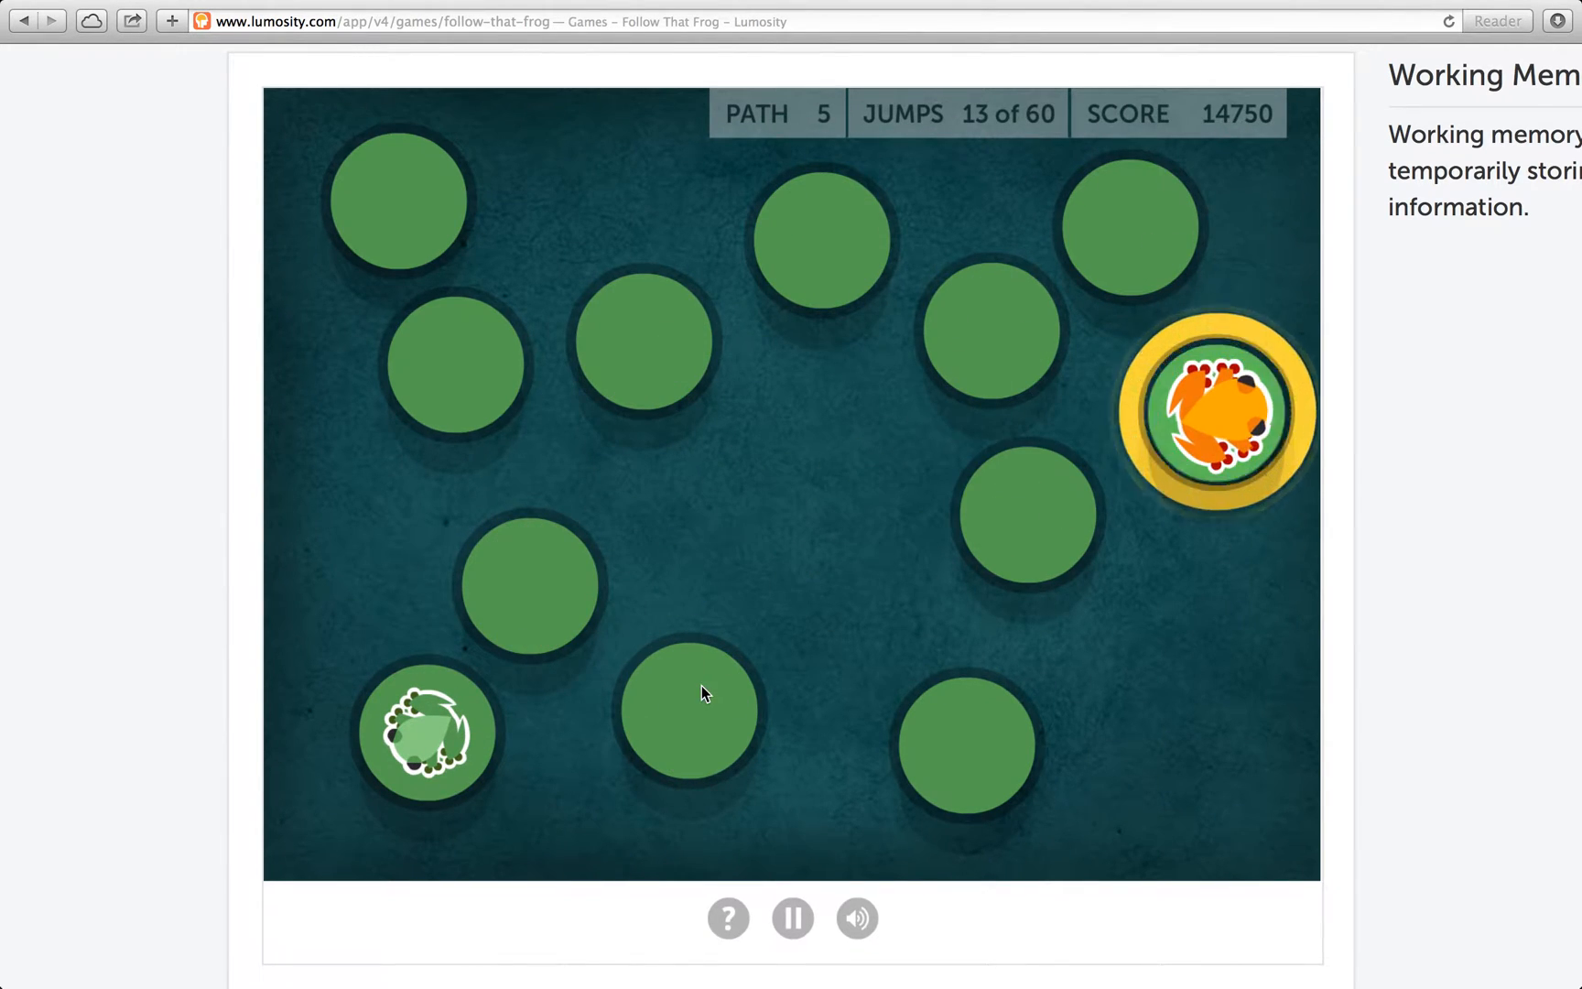
pyautogui.click(691, 709)
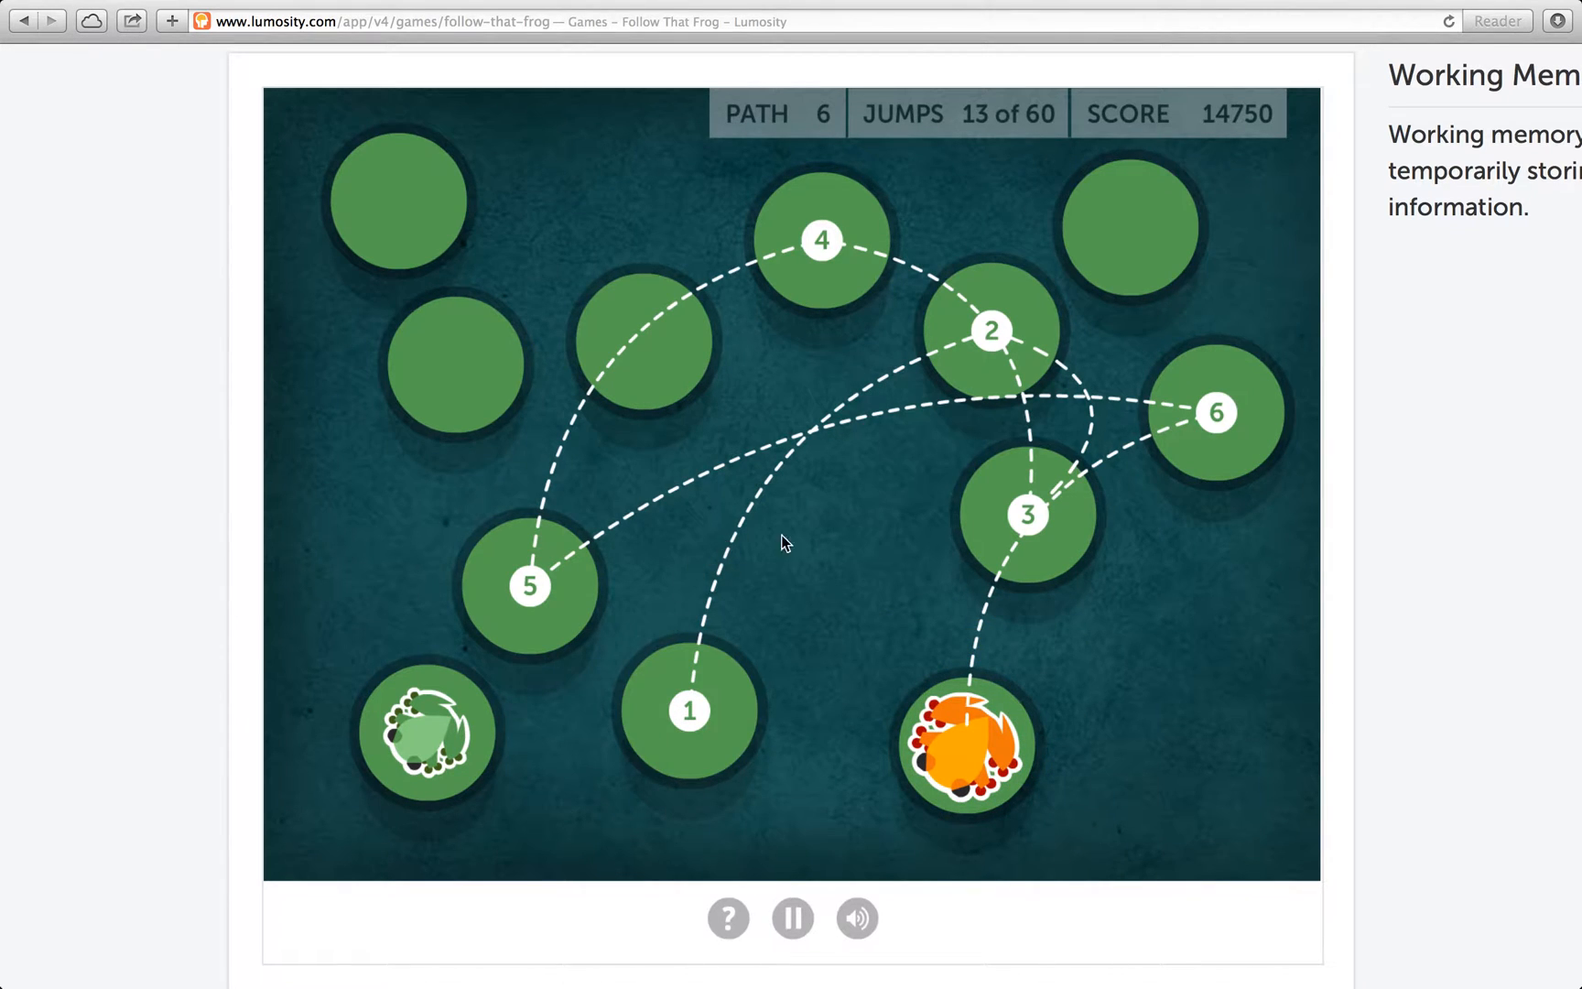
# Follow the six-jump paths in sequence up to jump 25 of 60 at 29,750 points
pyautogui.click(689, 710)
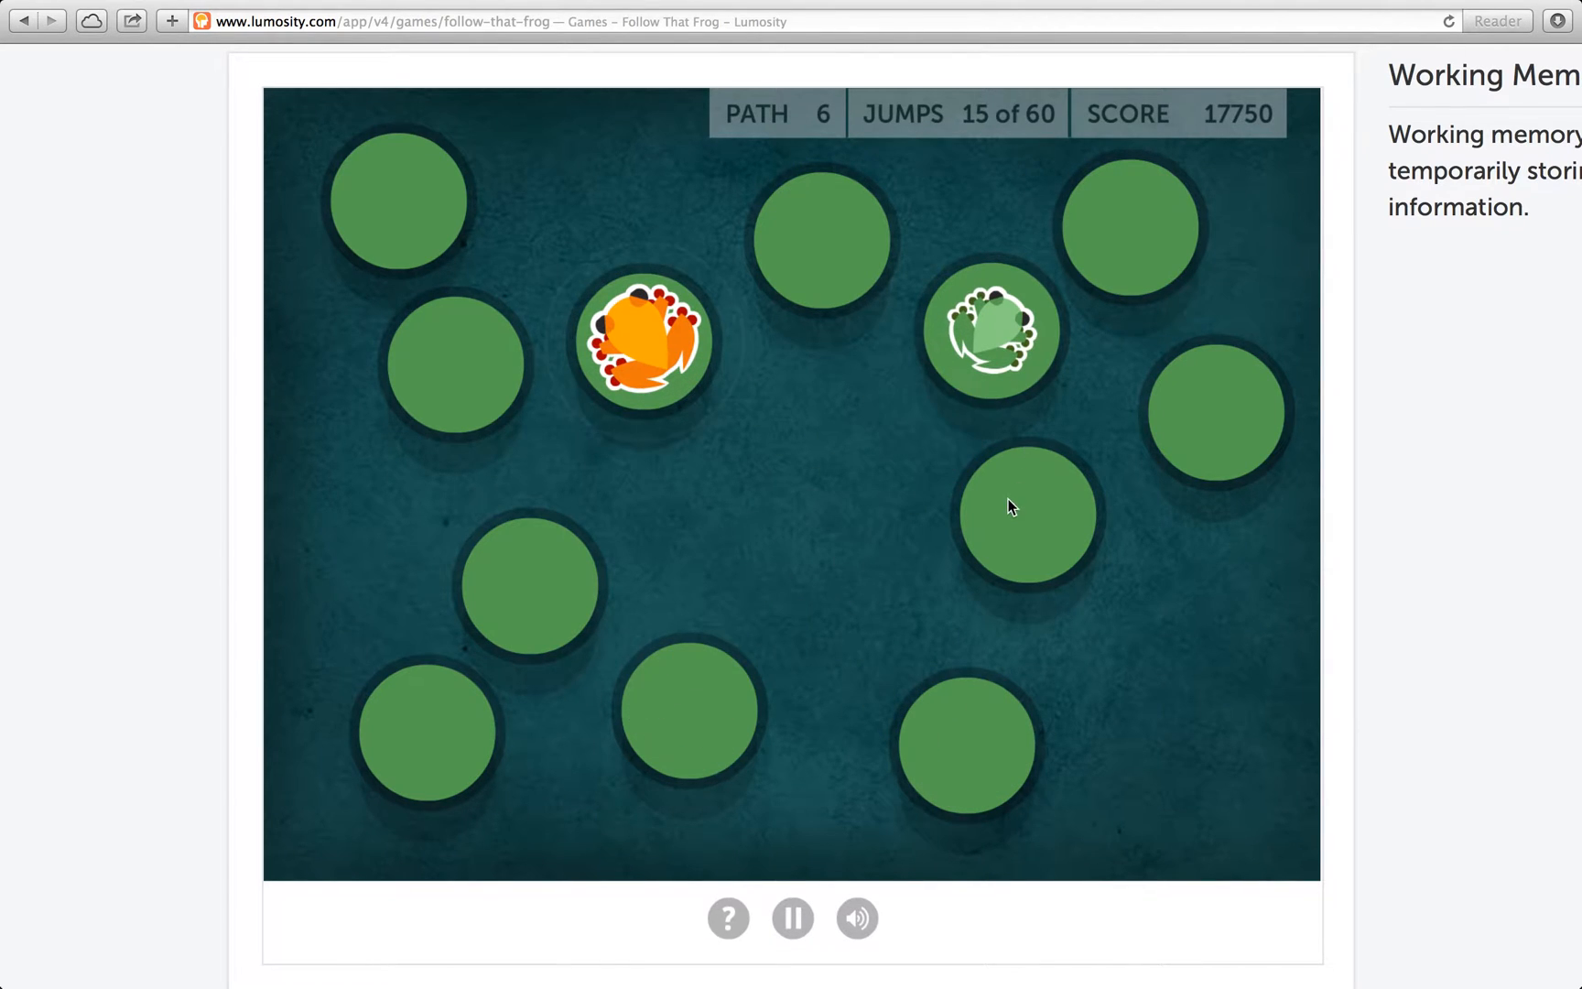
pyautogui.click(531, 582)
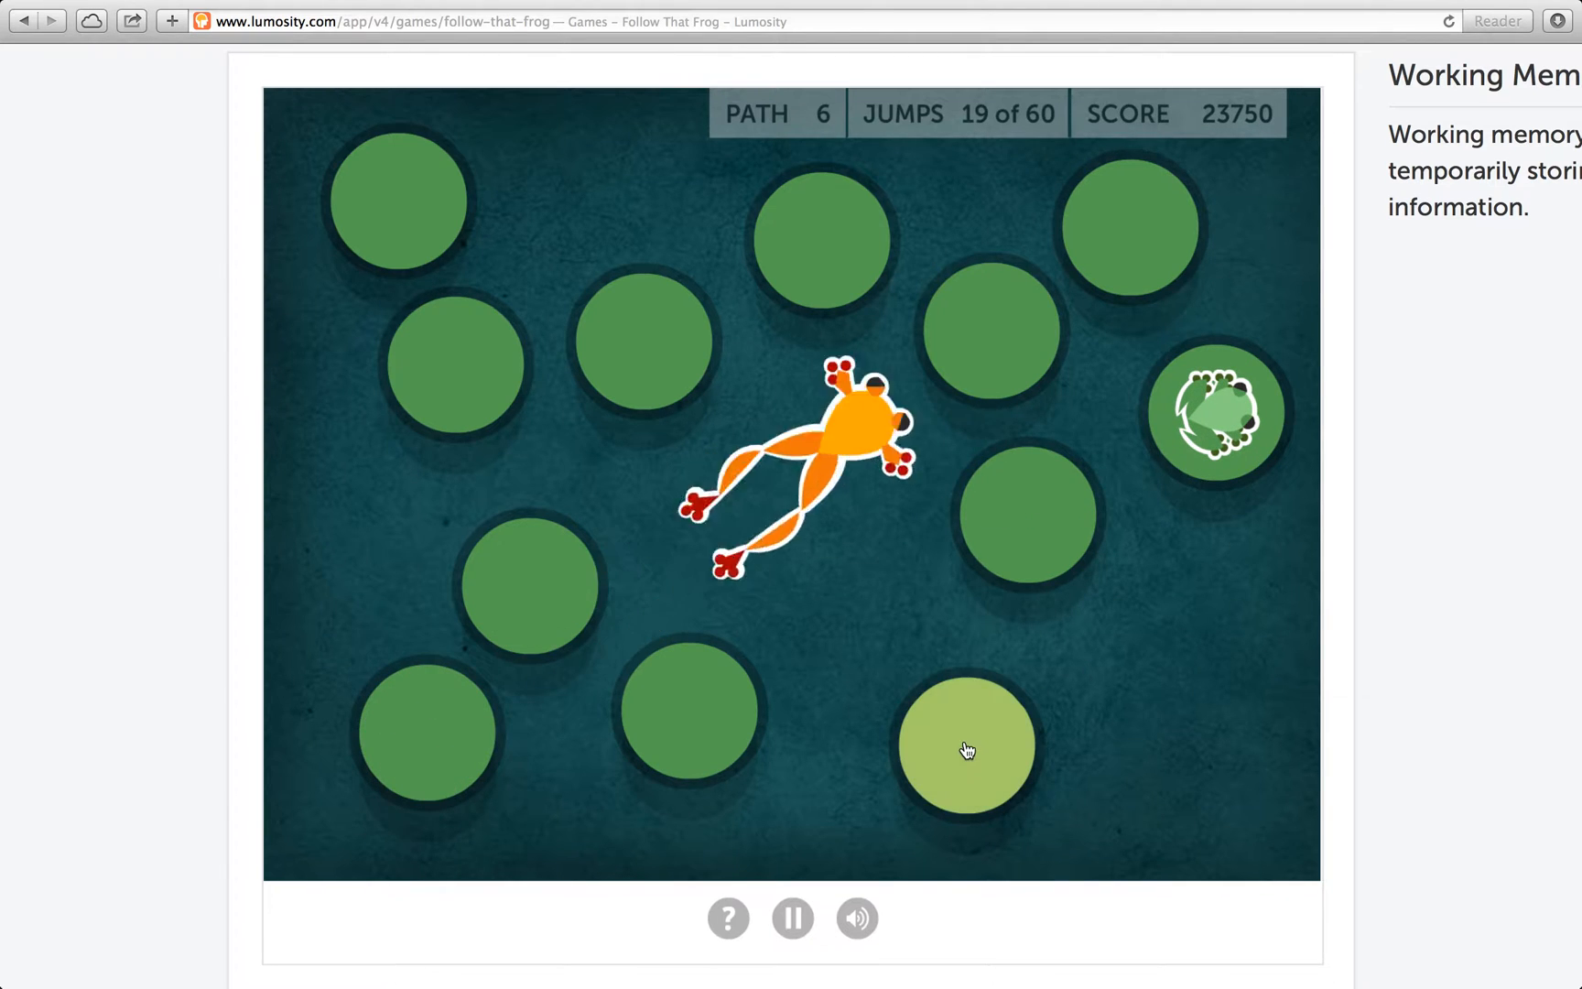
pyautogui.click(966, 745)
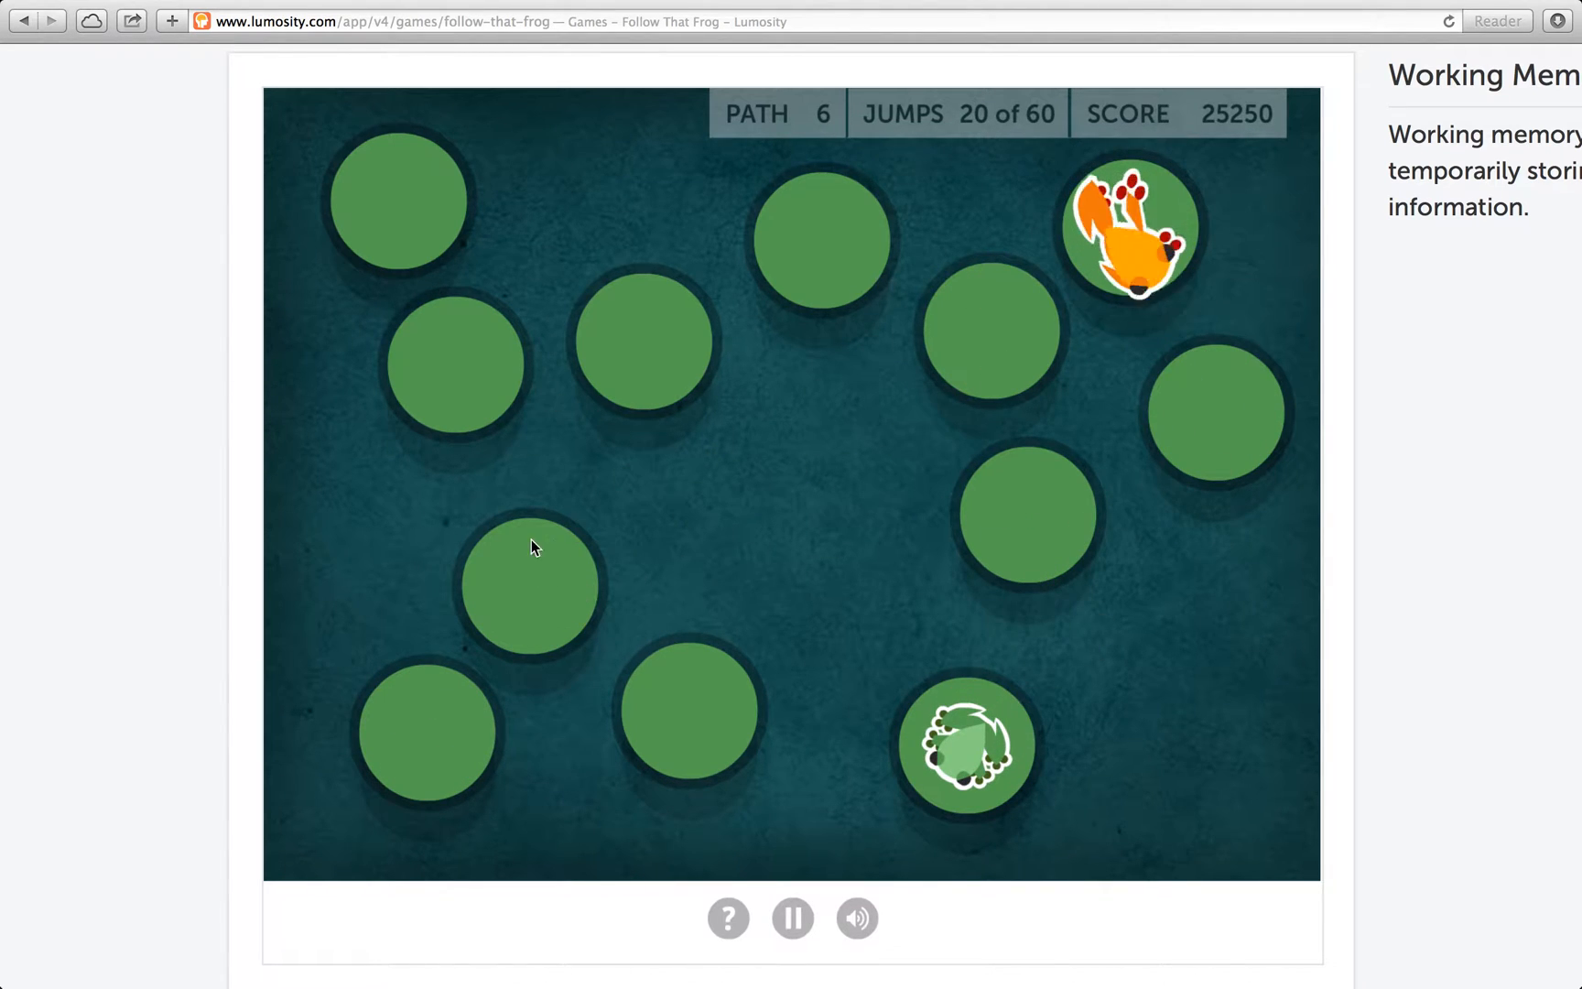
pyautogui.click(529, 586)
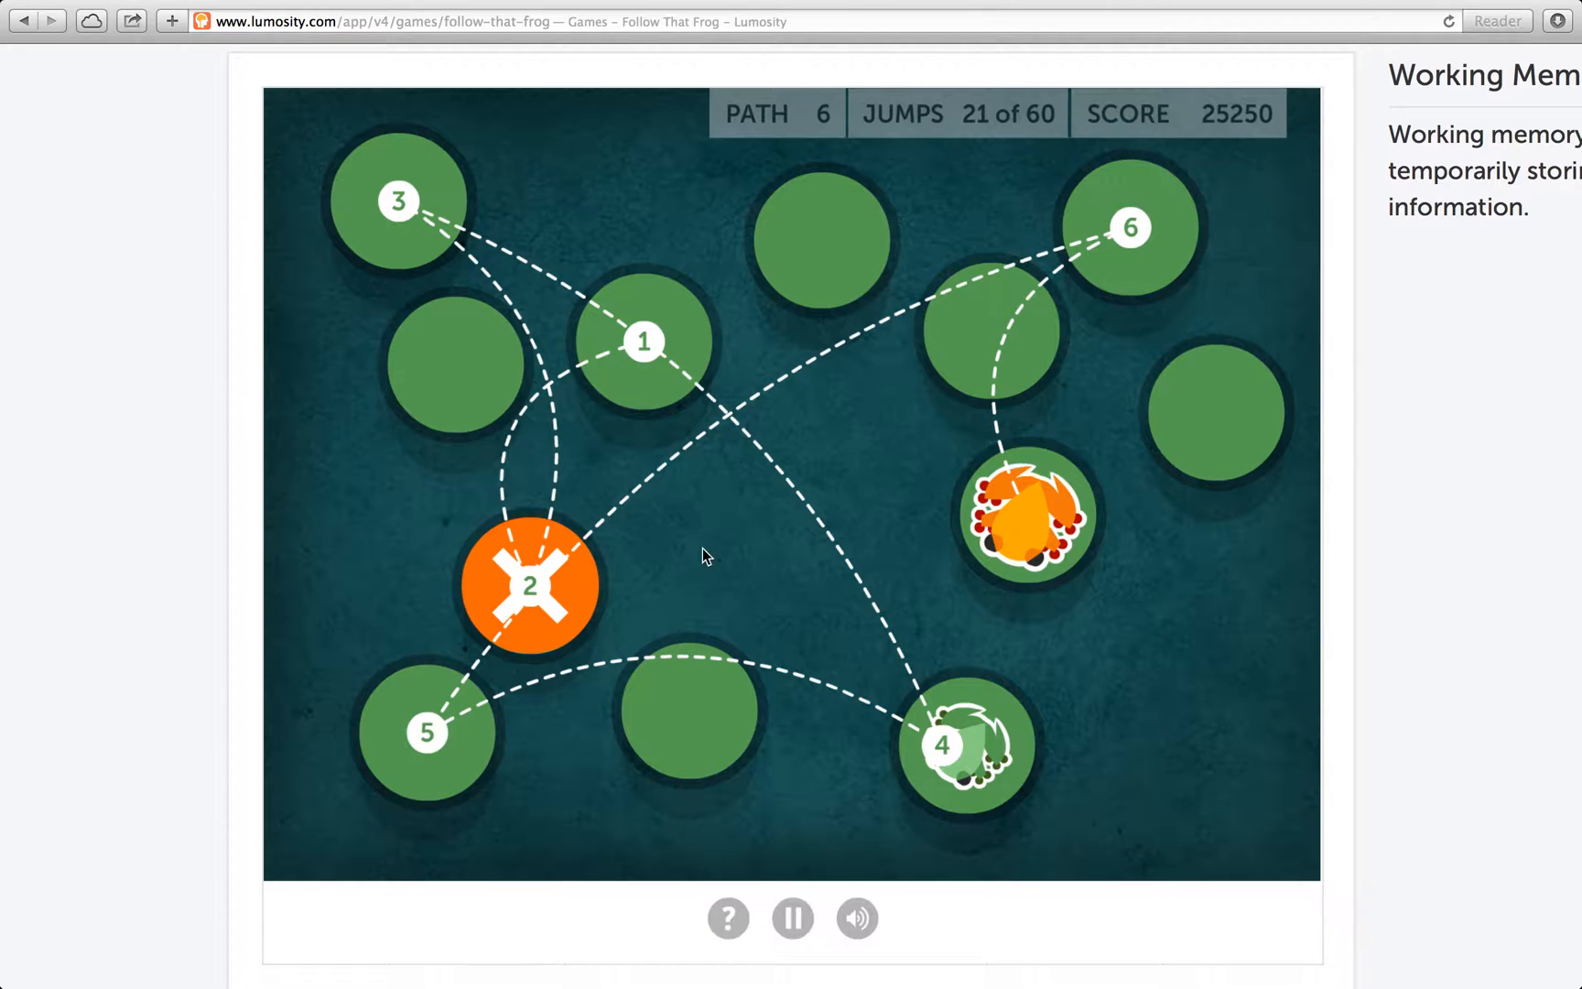
pyautogui.click(642, 340)
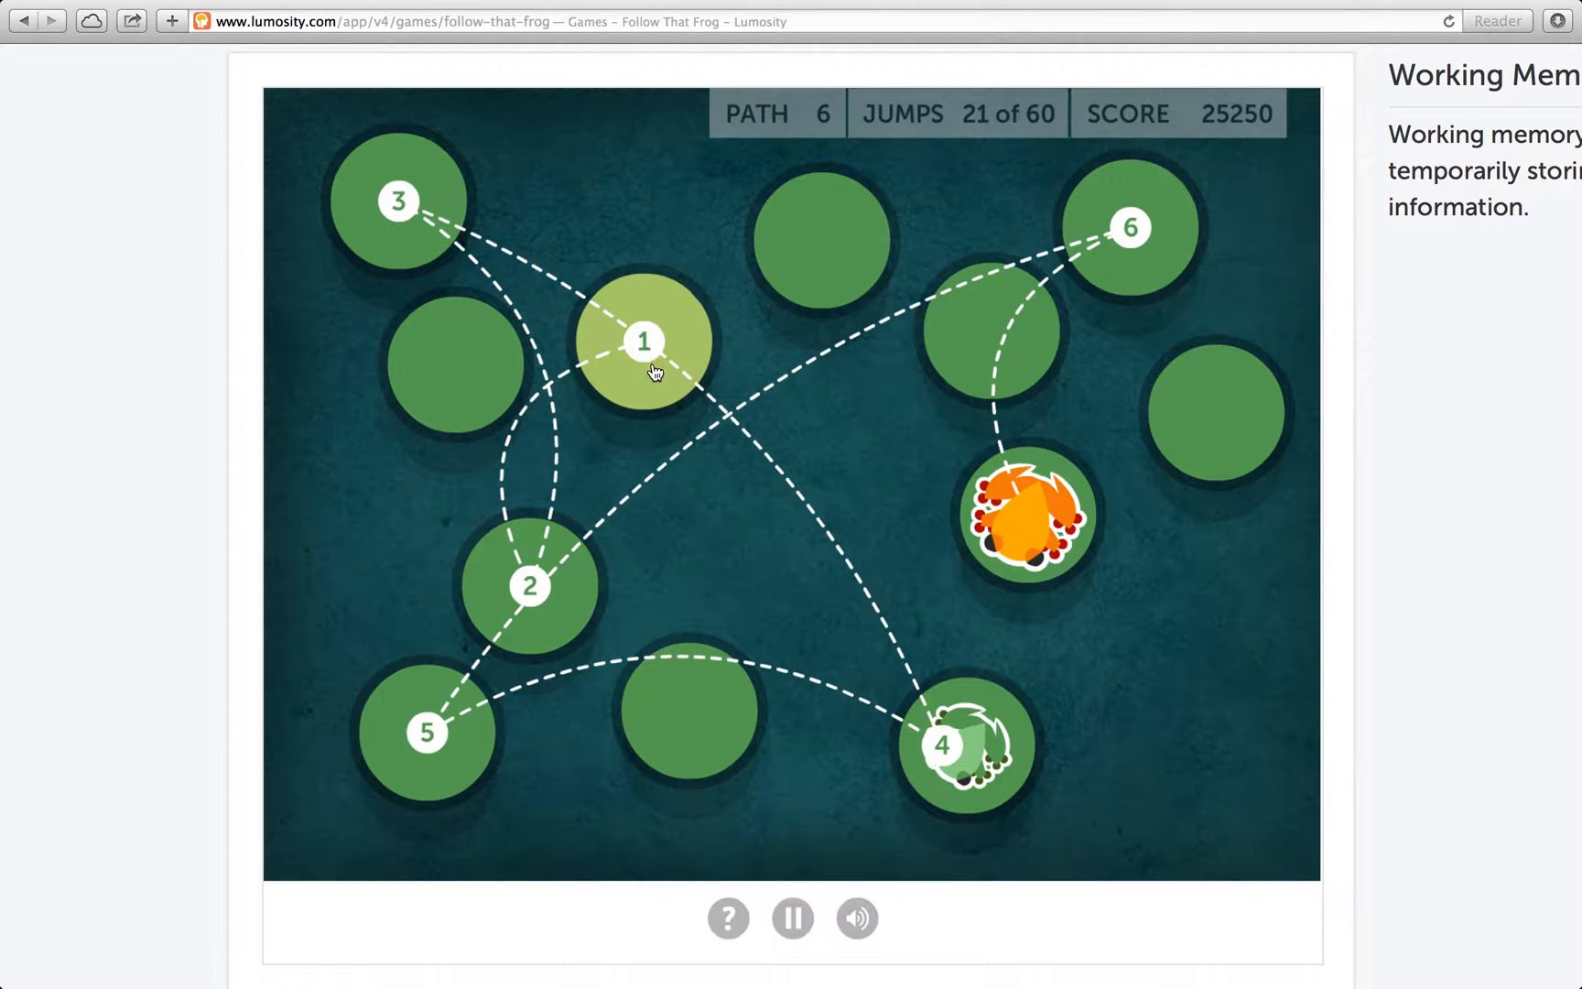
pyautogui.click(643, 341)
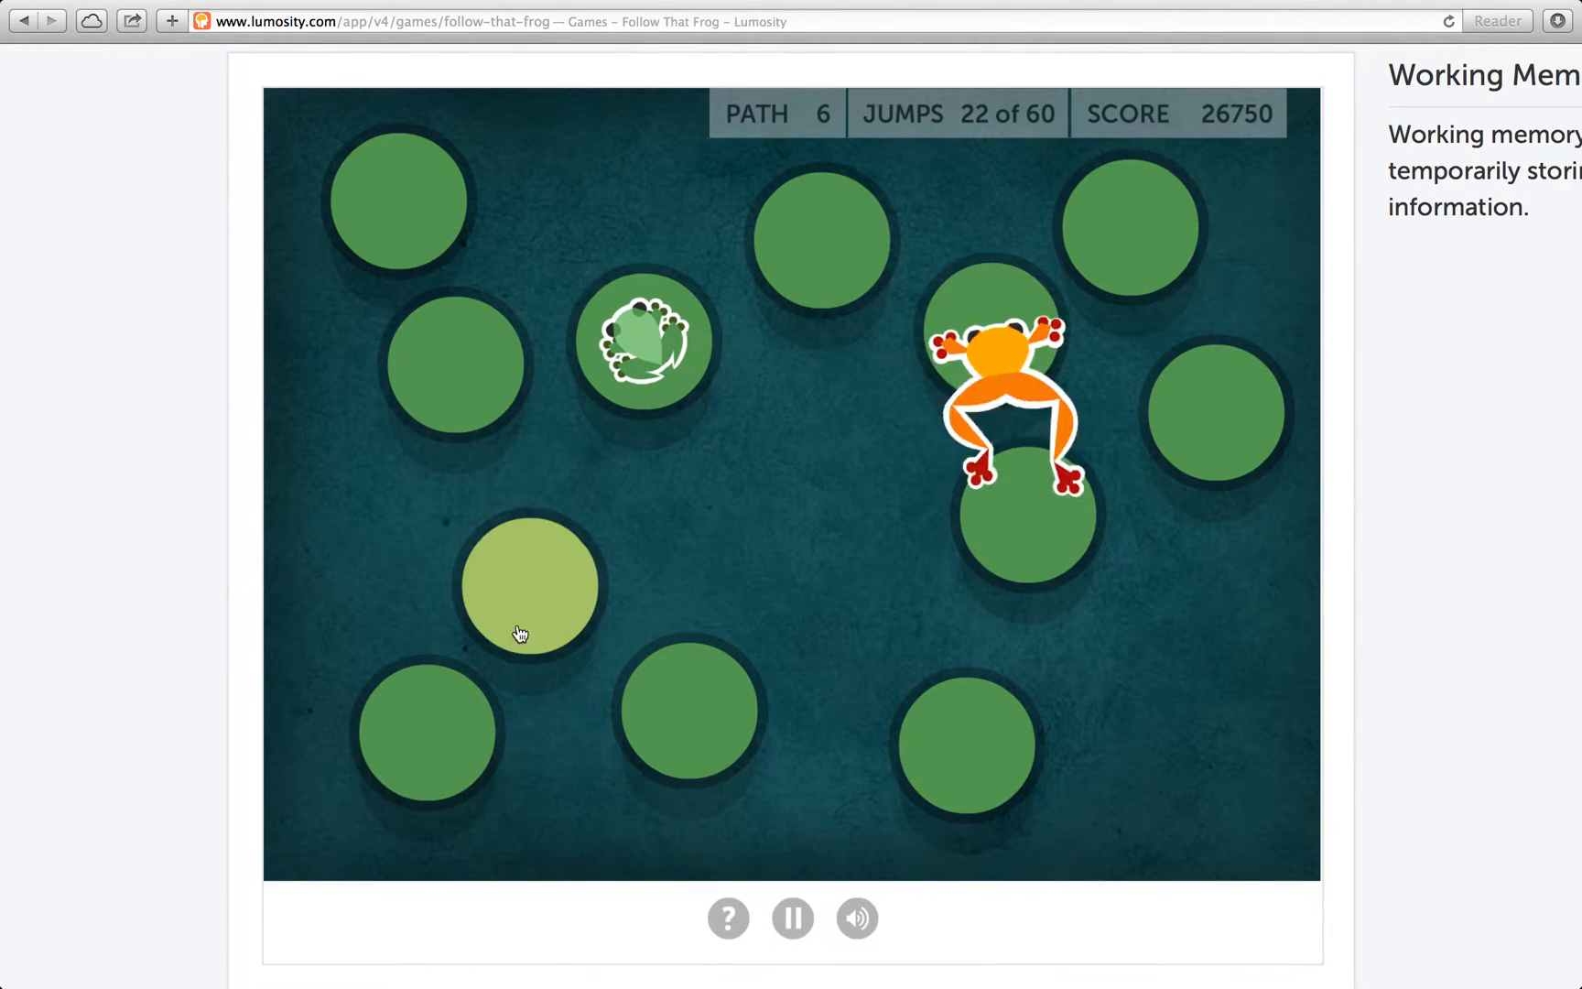
pyautogui.click(531, 586)
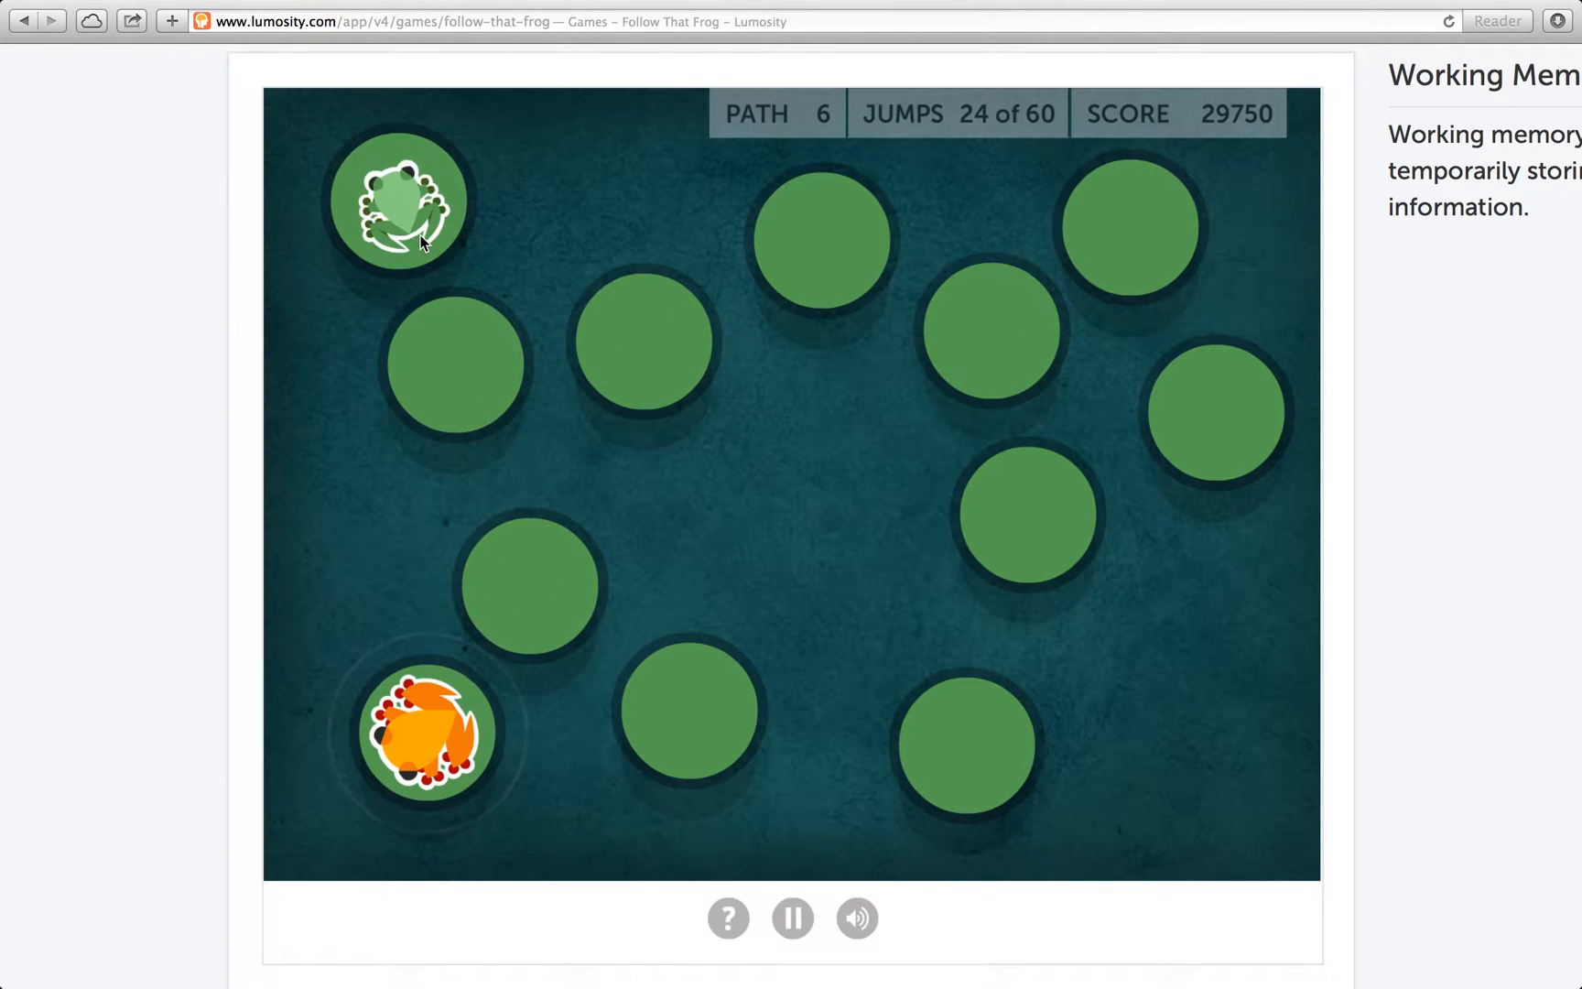
pyautogui.click(1129, 221)
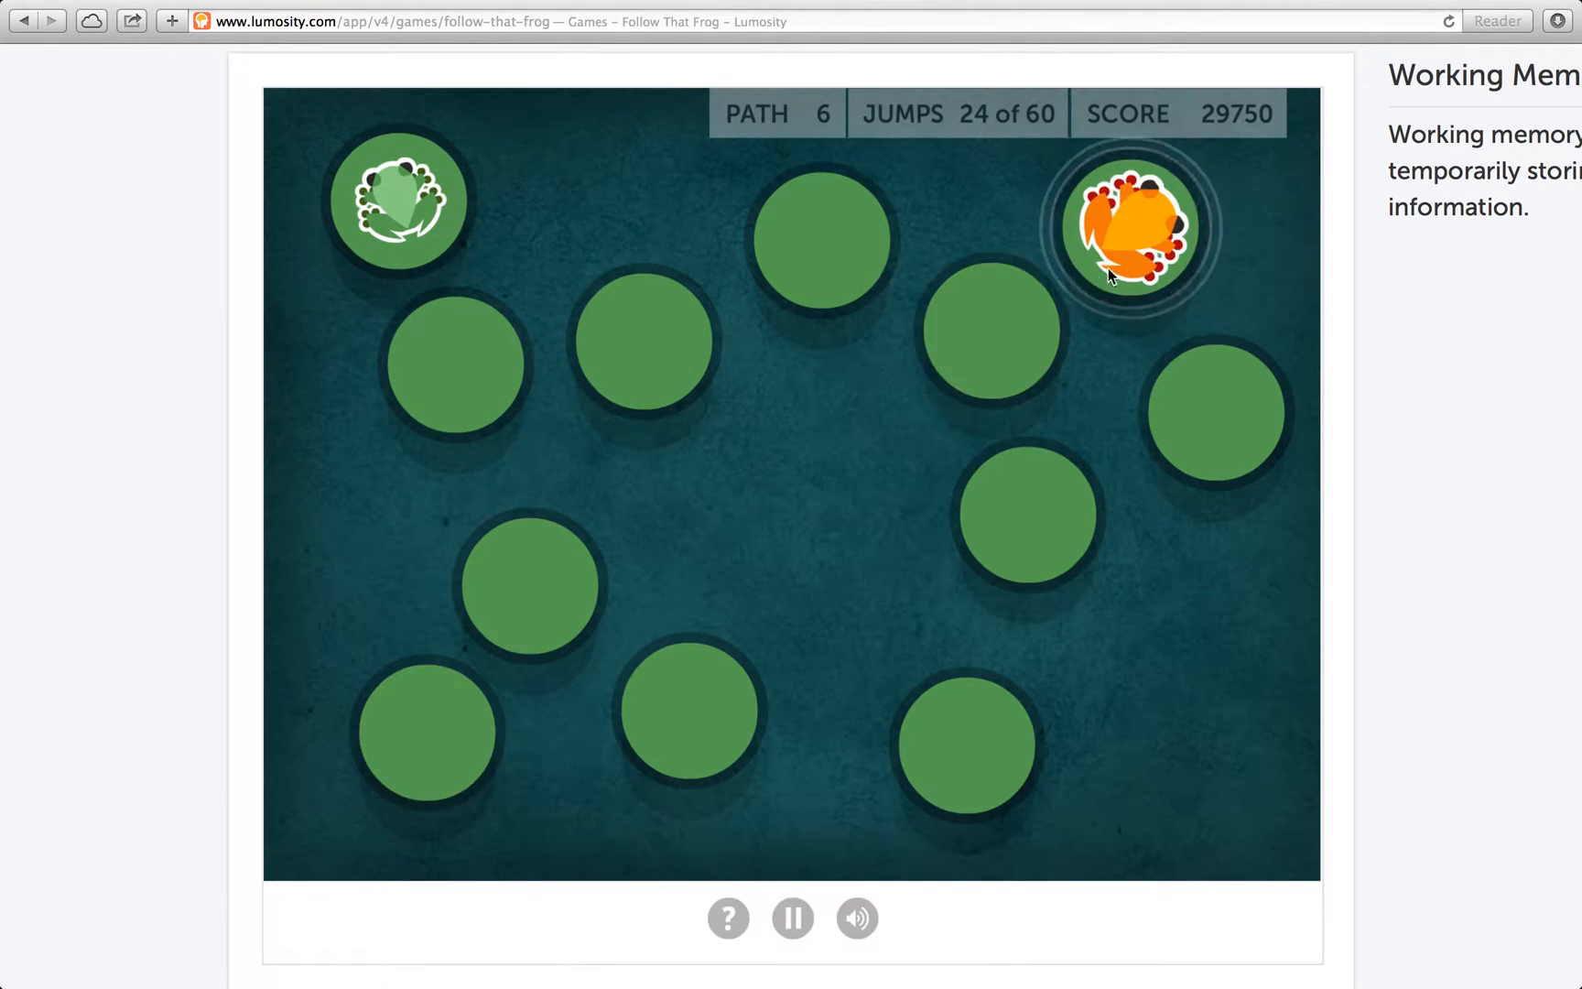
pyautogui.click(1133, 227)
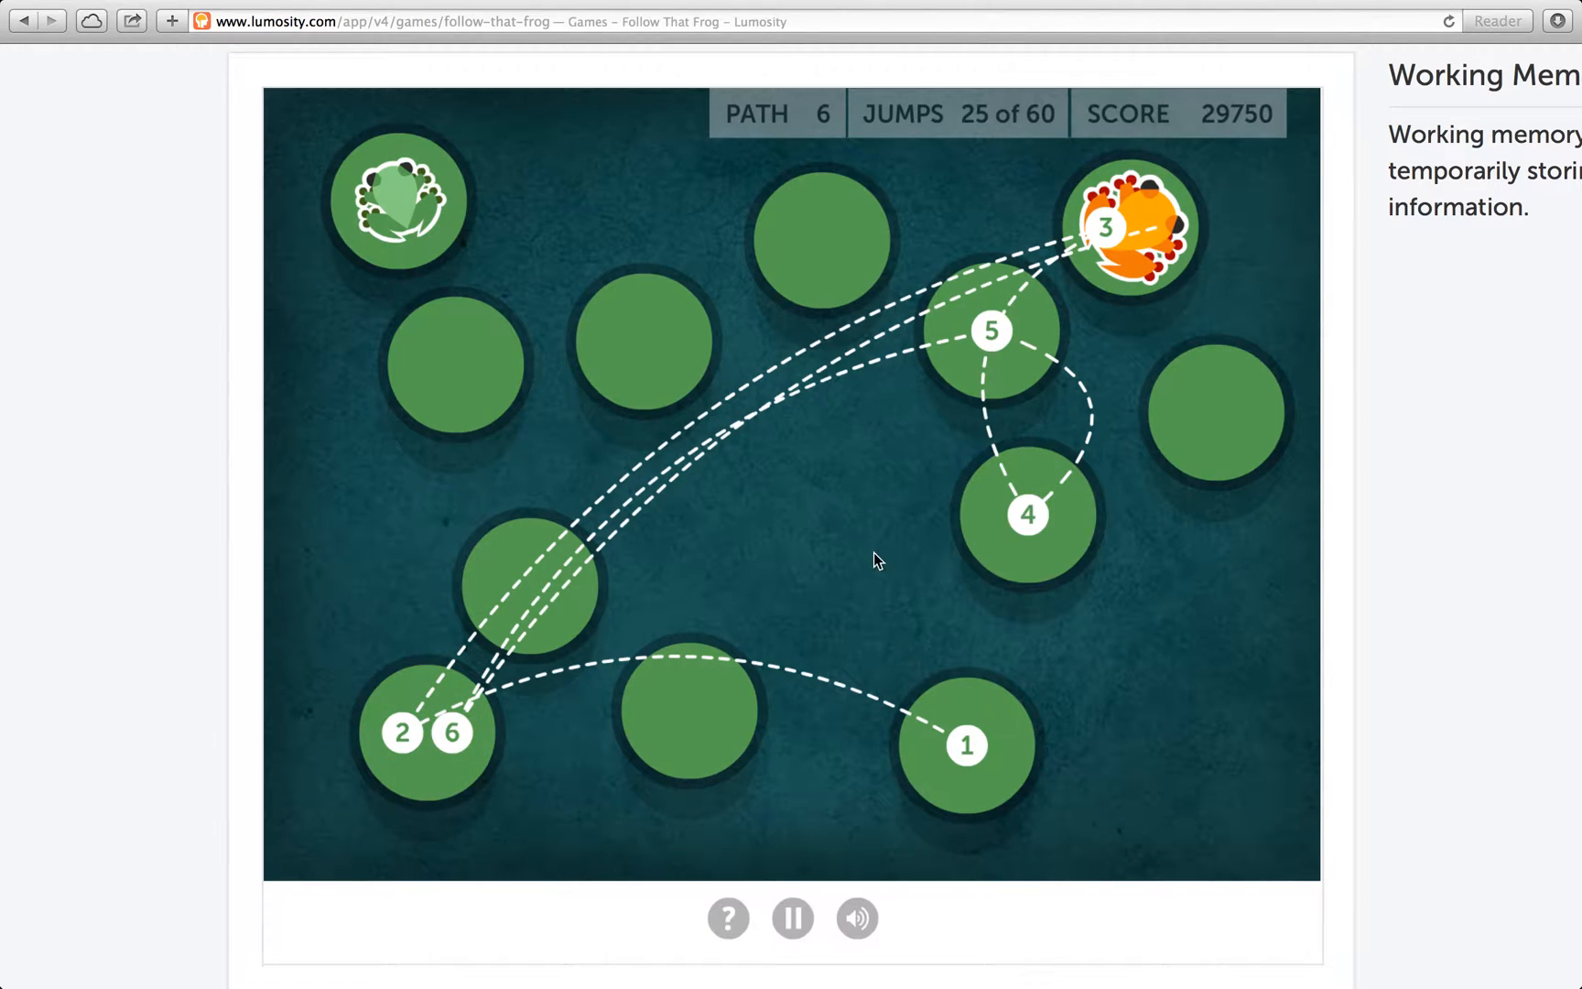
pyautogui.moveTo(1113, 289)
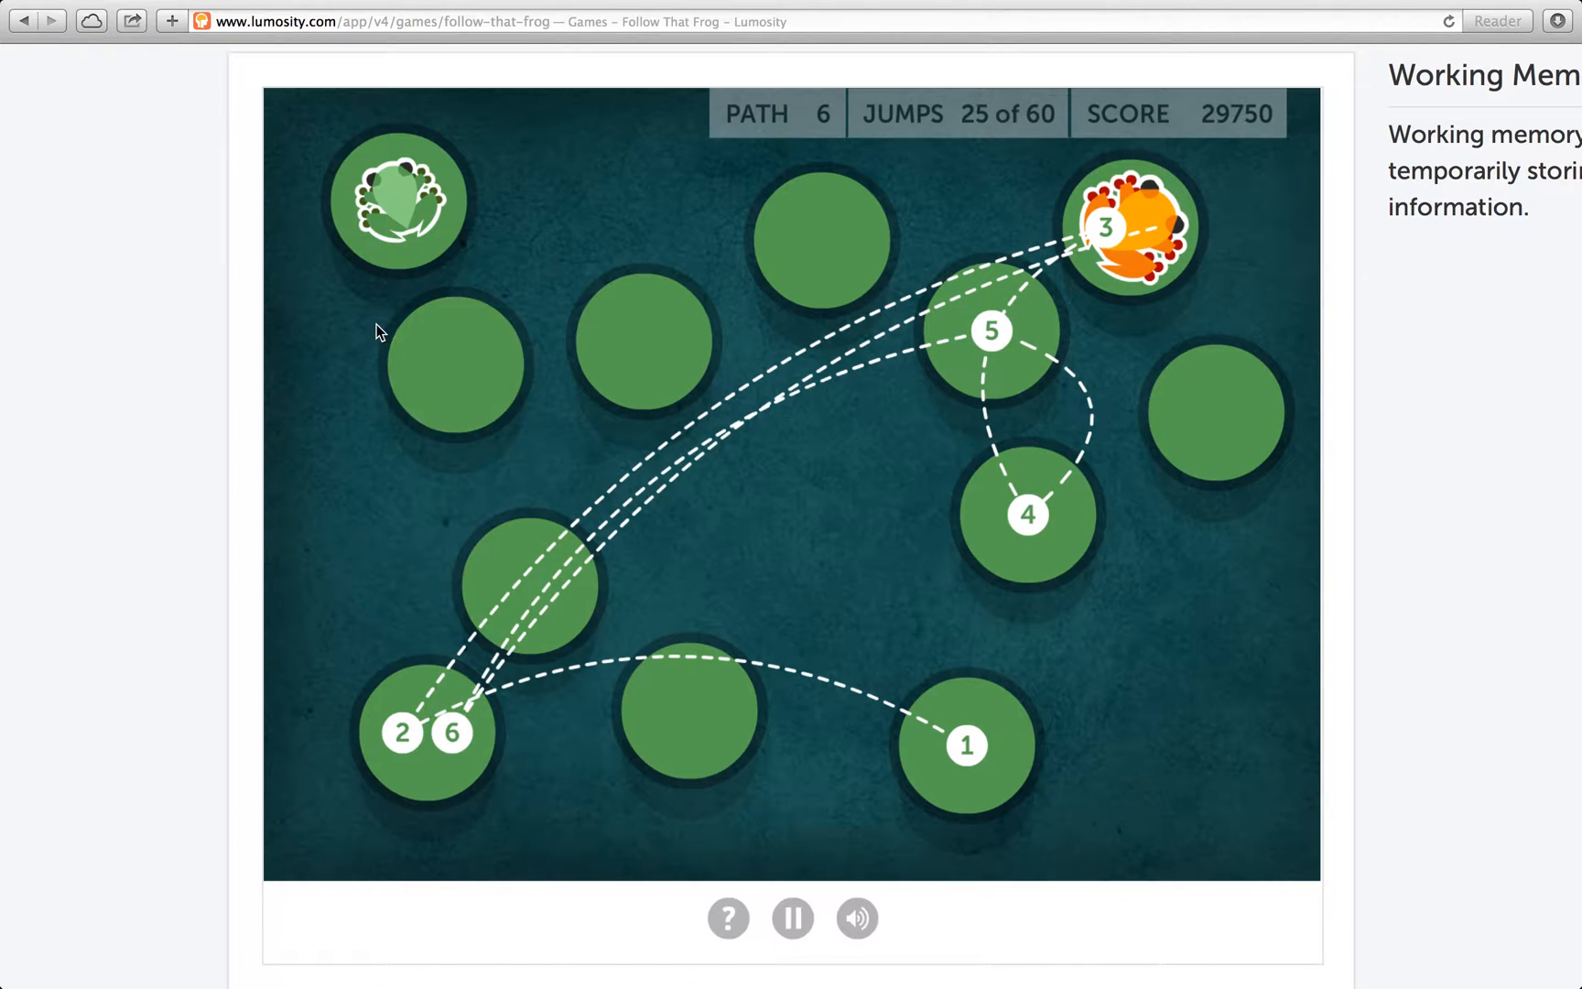
pyautogui.moveTo(619, 428)
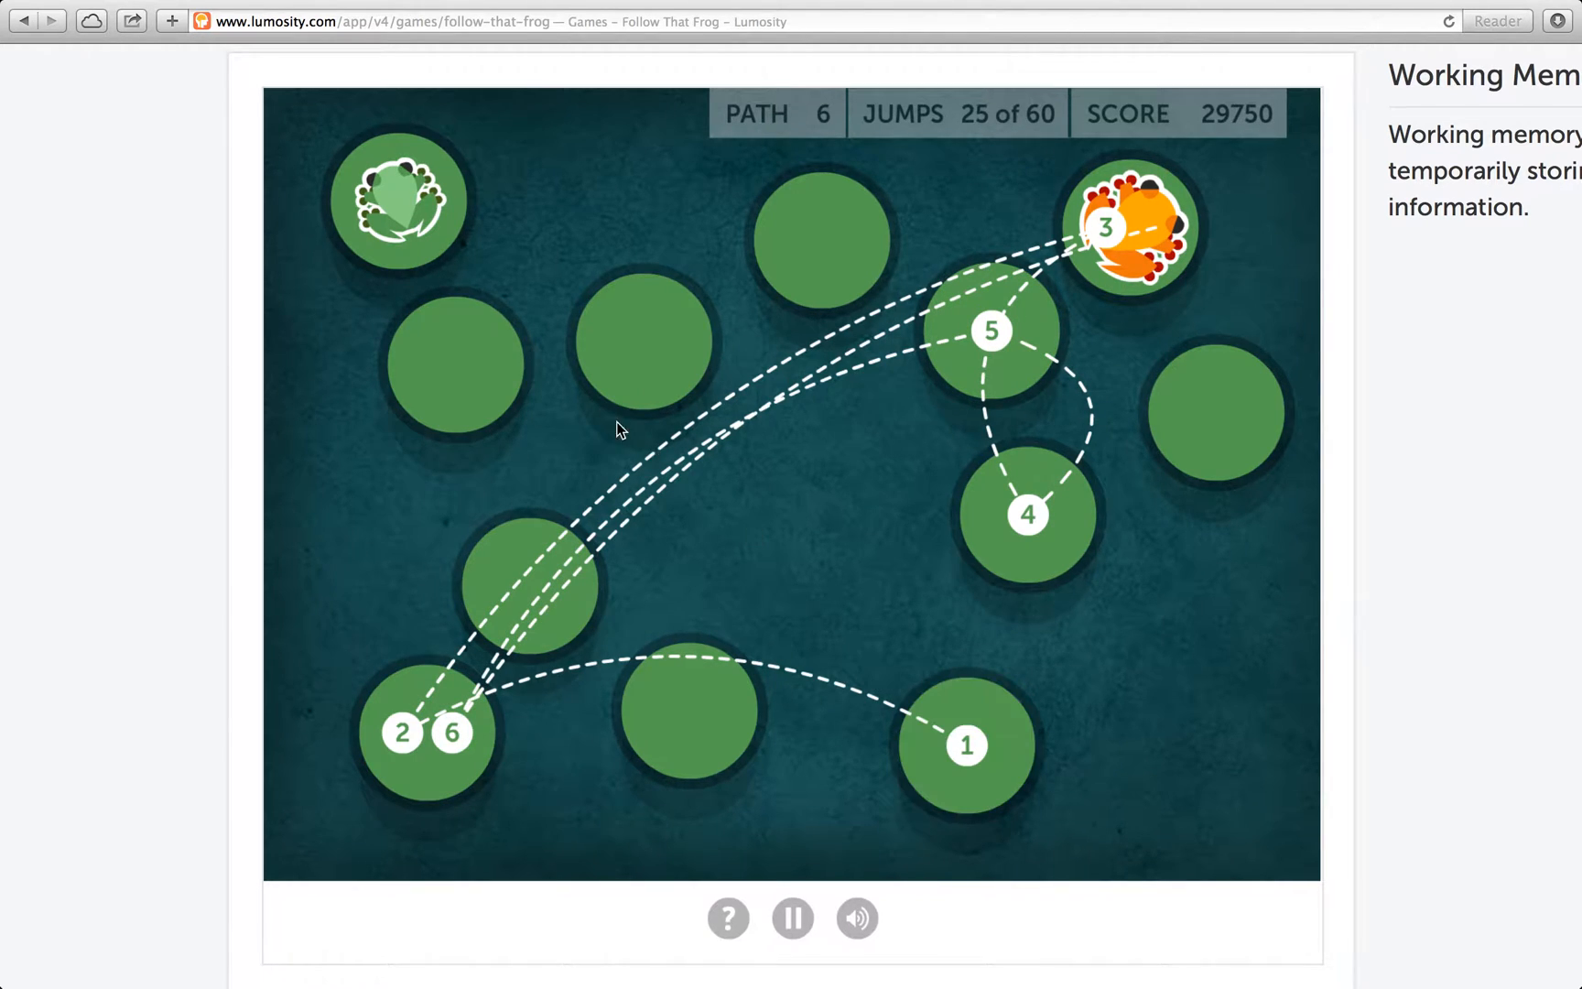
pyautogui.moveTo(993, 371)
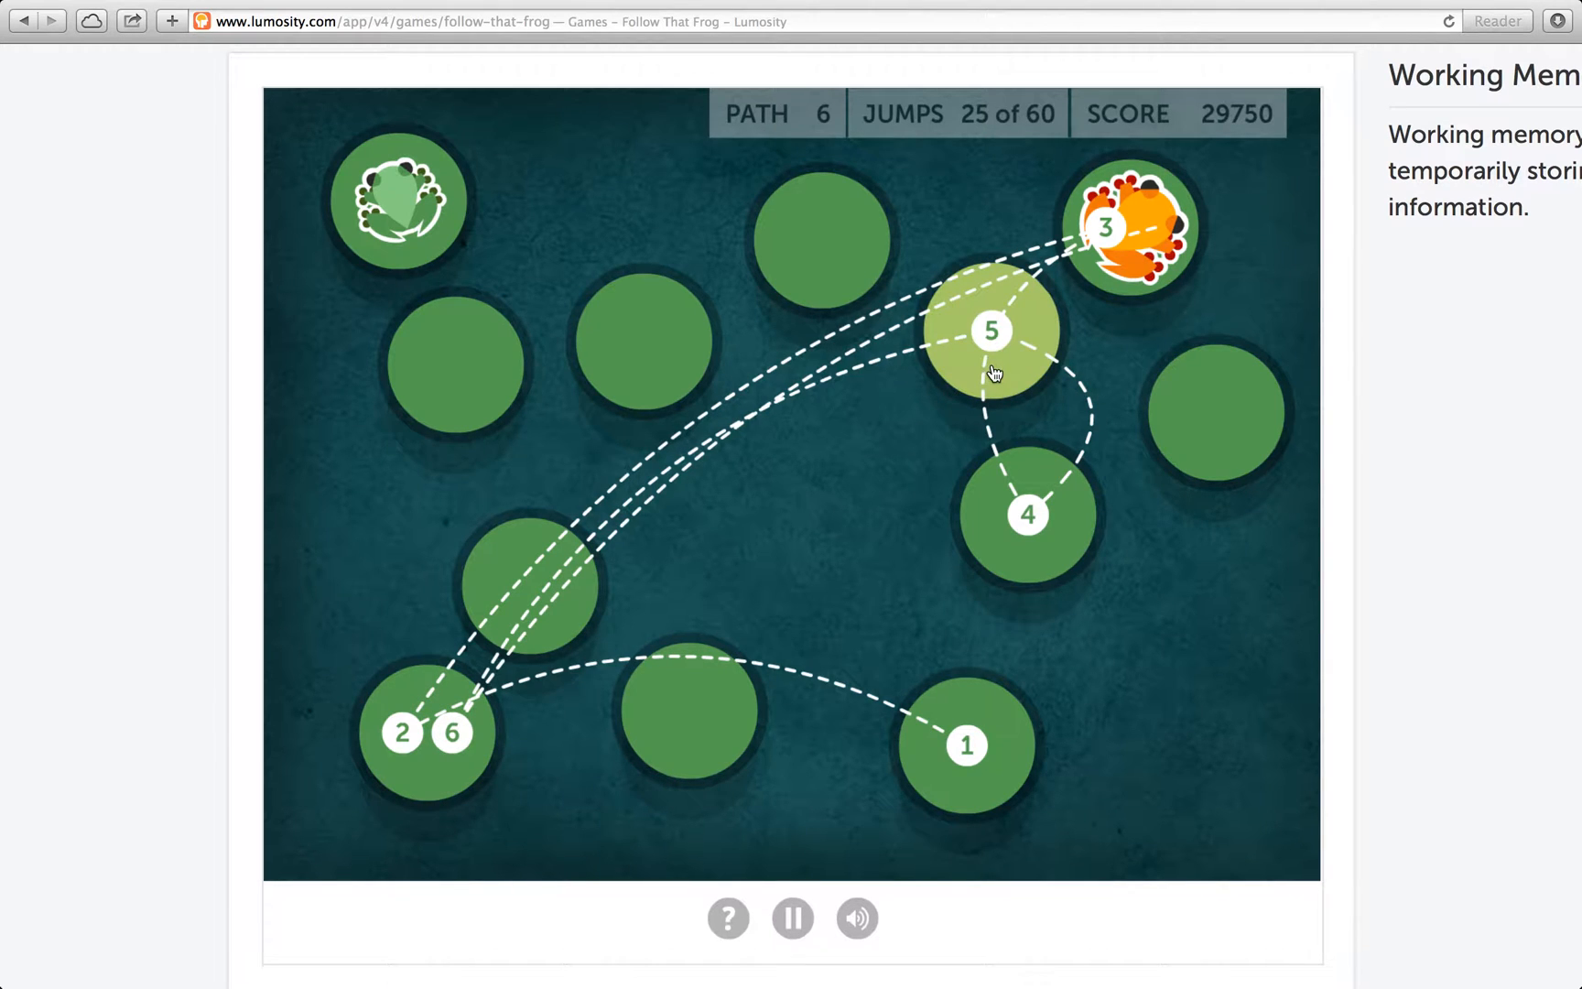
pyautogui.moveTo(597, 545)
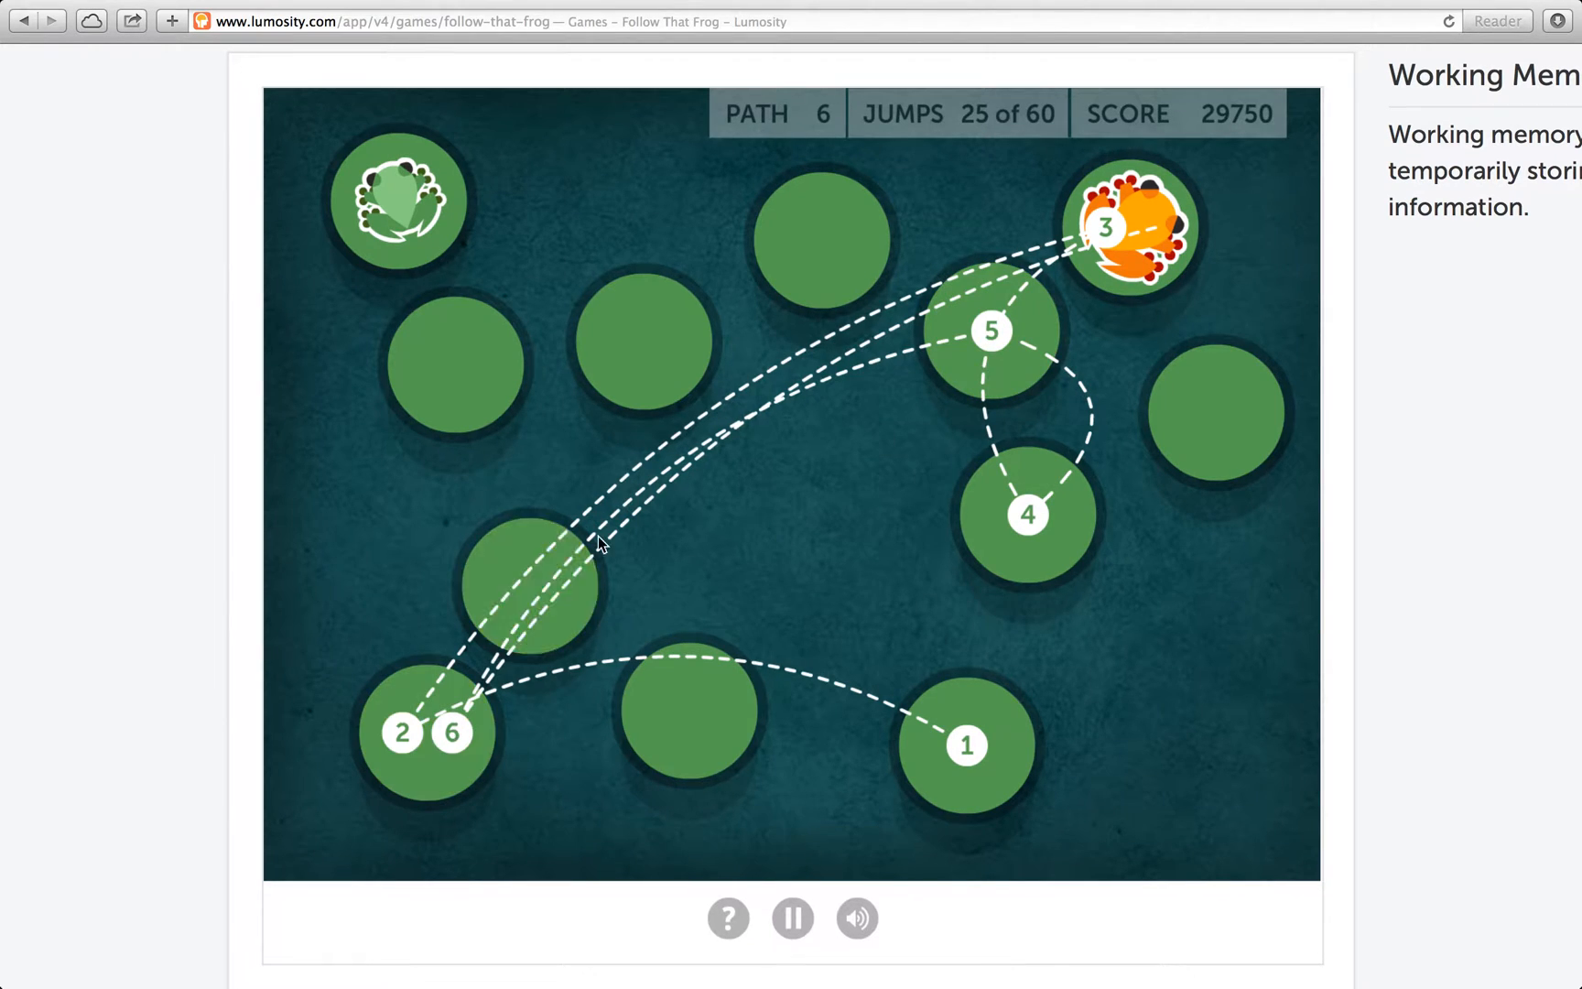
pyautogui.moveTo(965, 756)
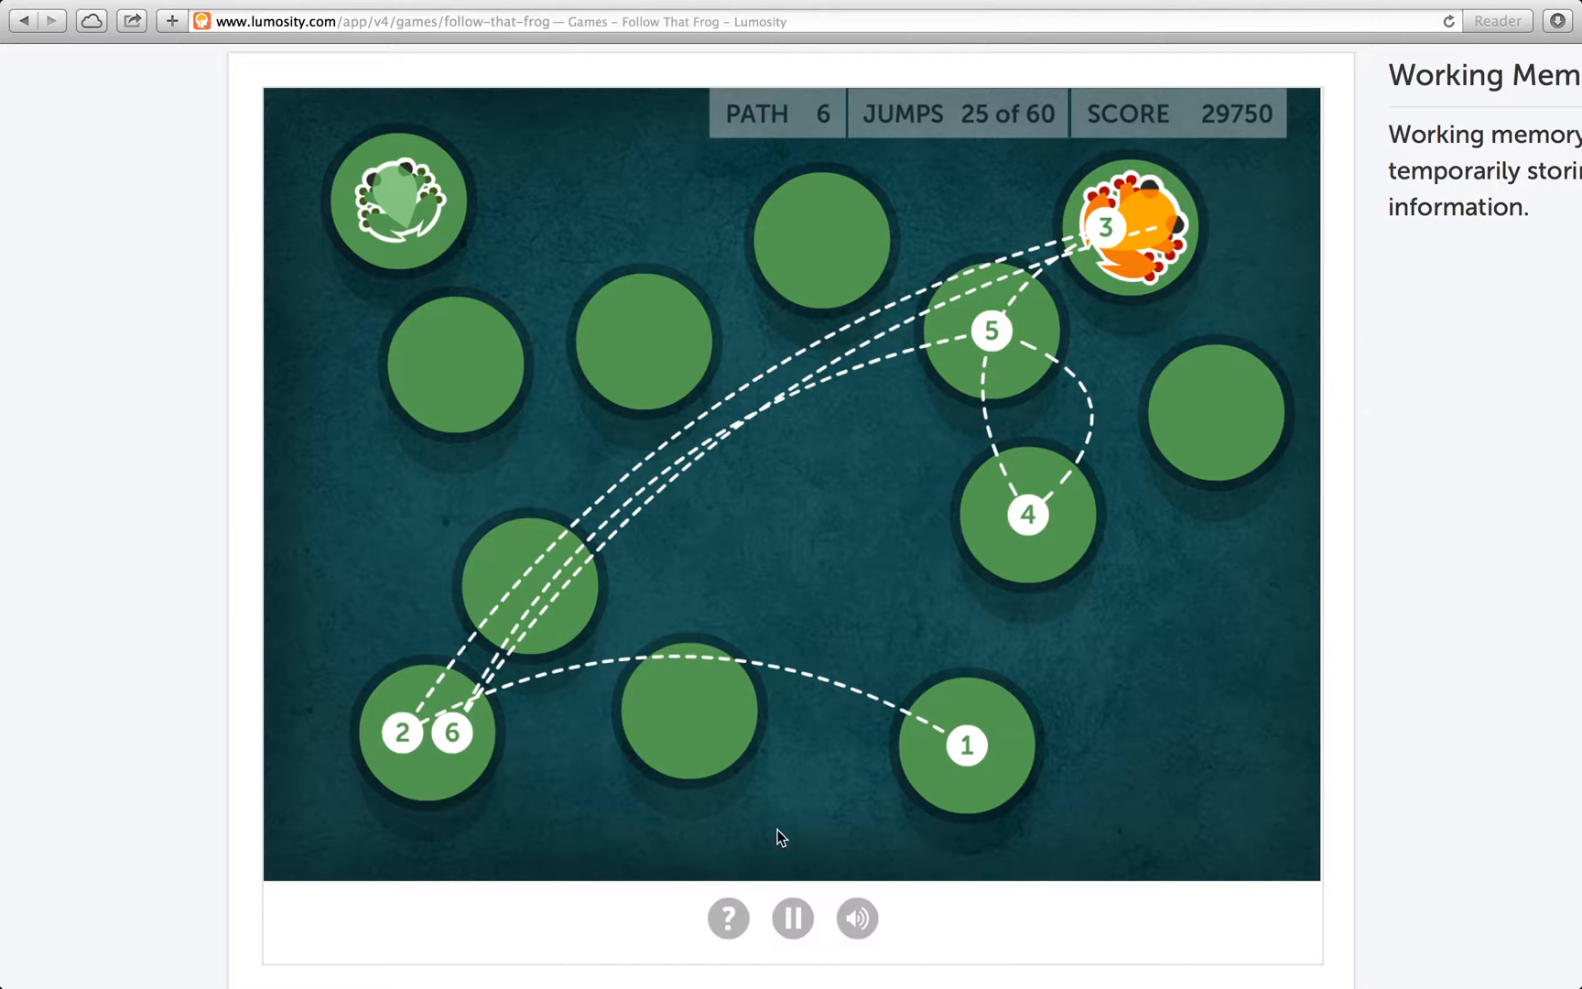
# Follow the frog's six-jump trail pad by pad up to jump 39 of 60 at 46,000 points
pyautogui.click(963, 745)
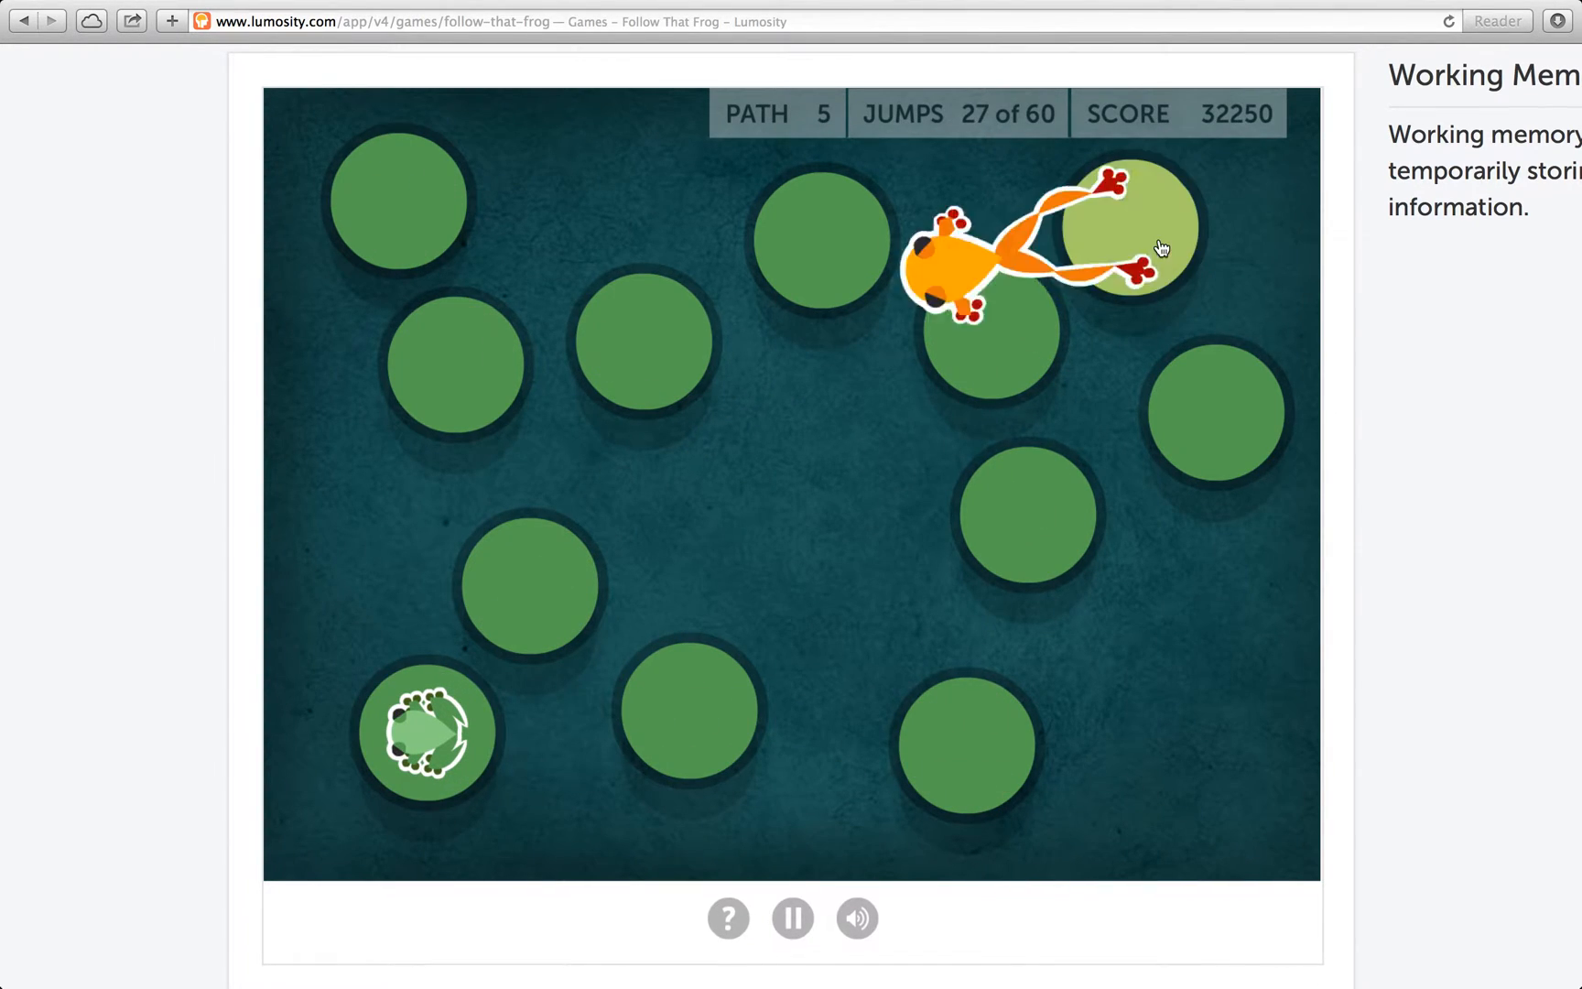
pyautogui.click(641, 342)
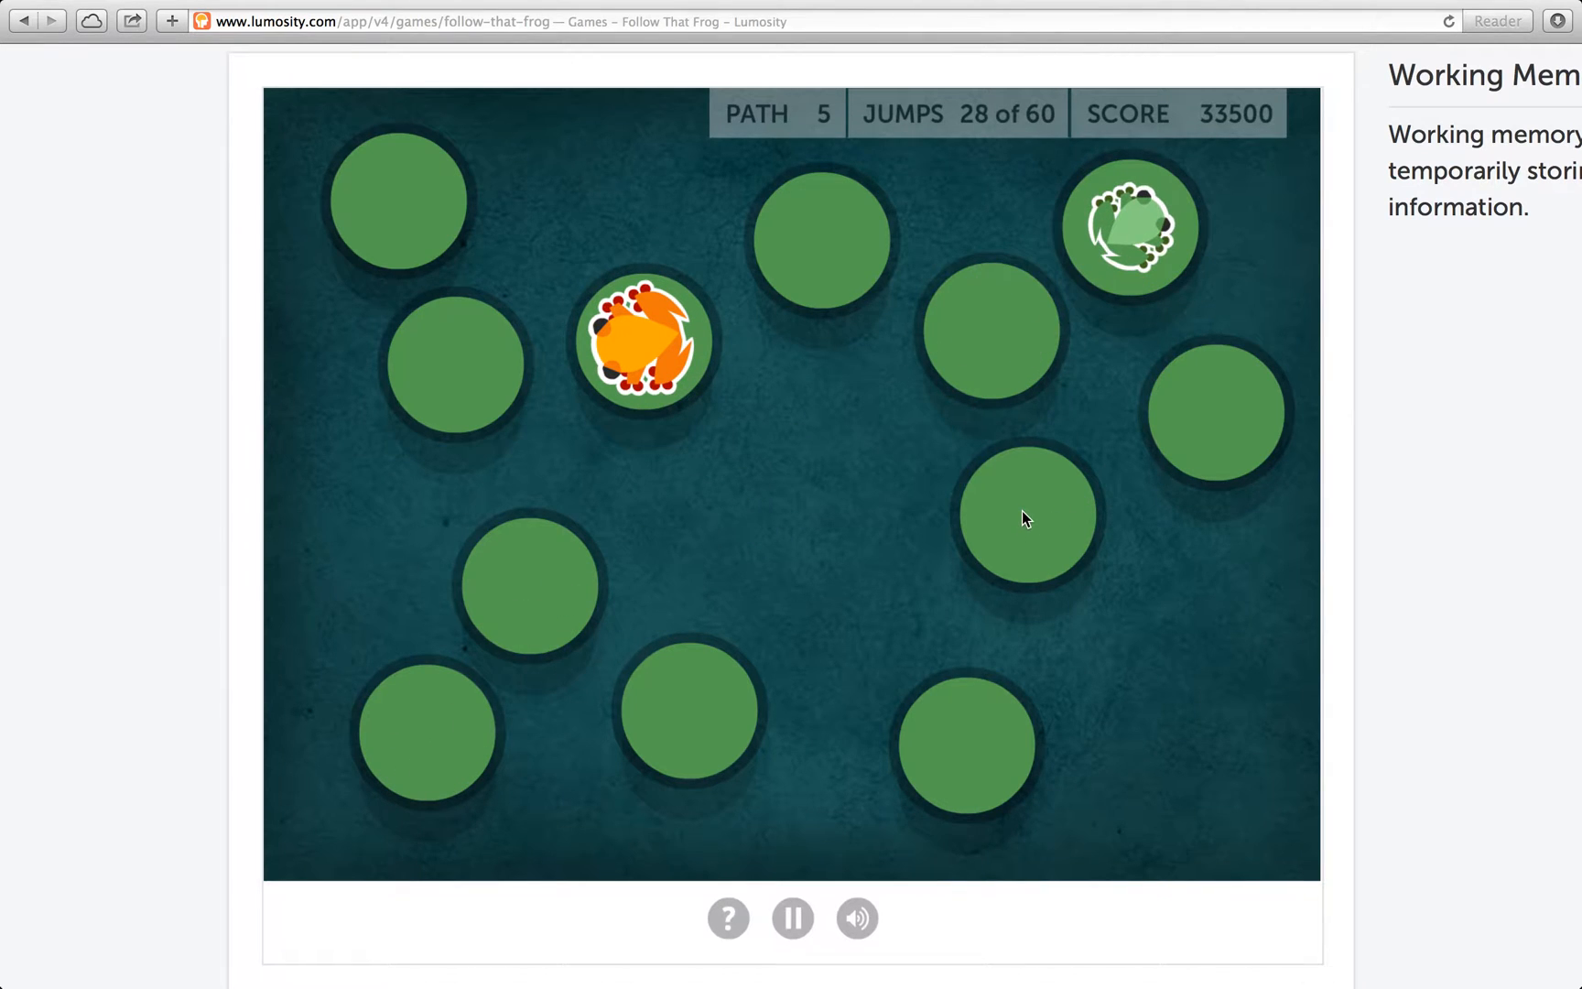
pyautogui.click(1026, 514)
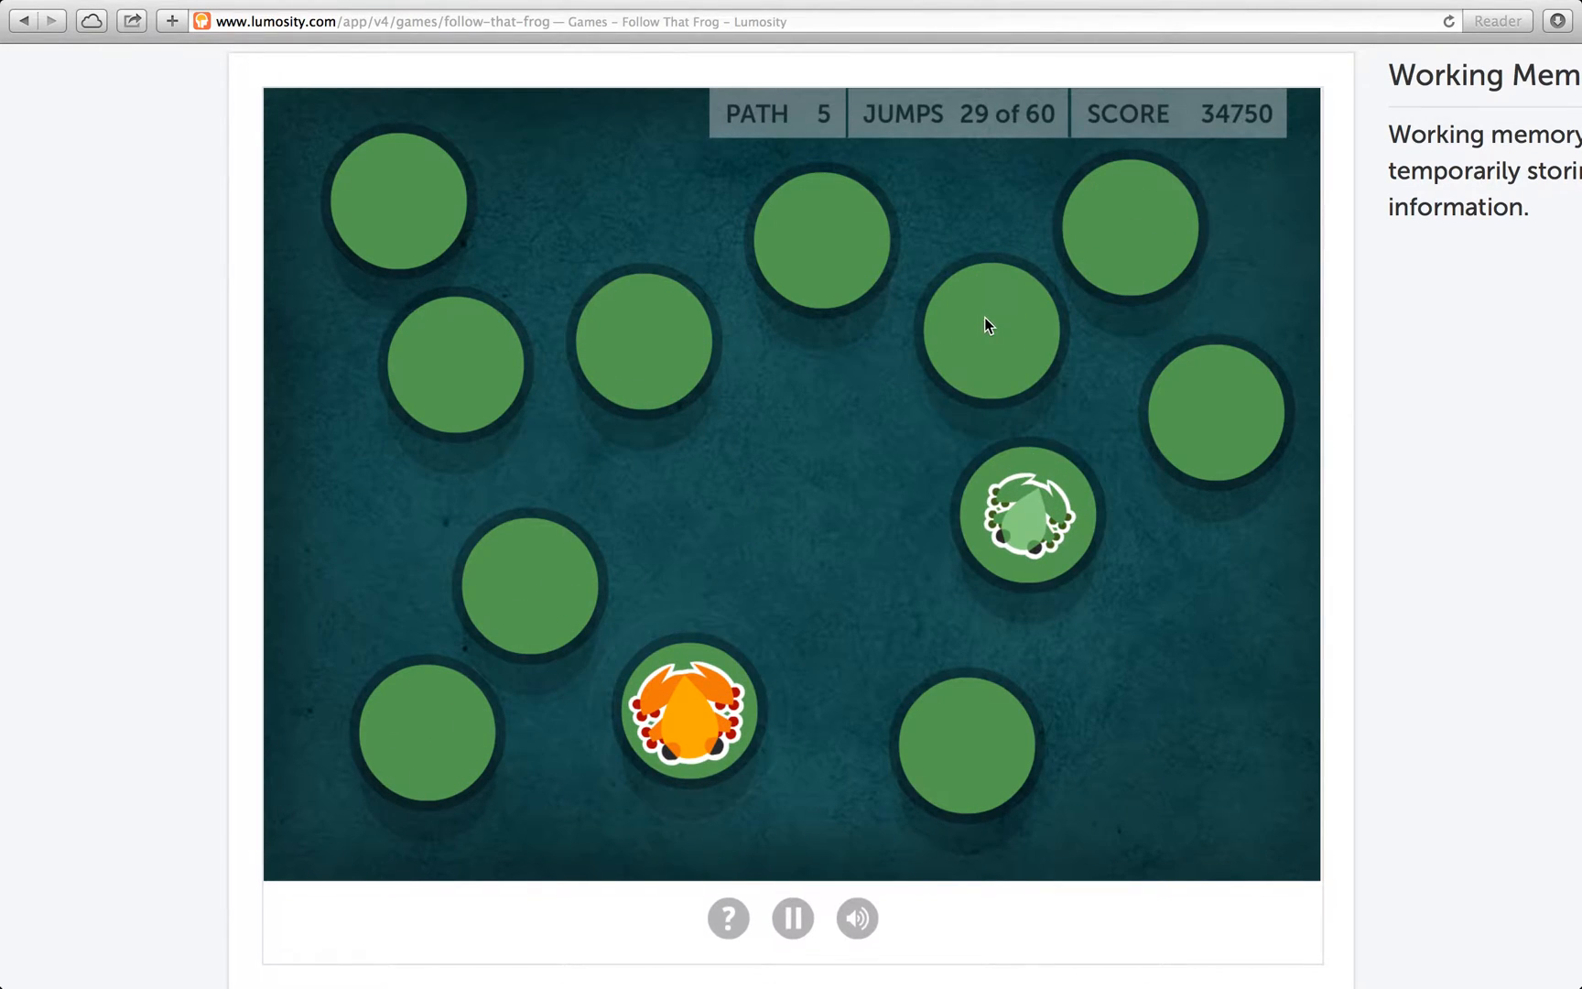
pyautogui.click(822, 239)
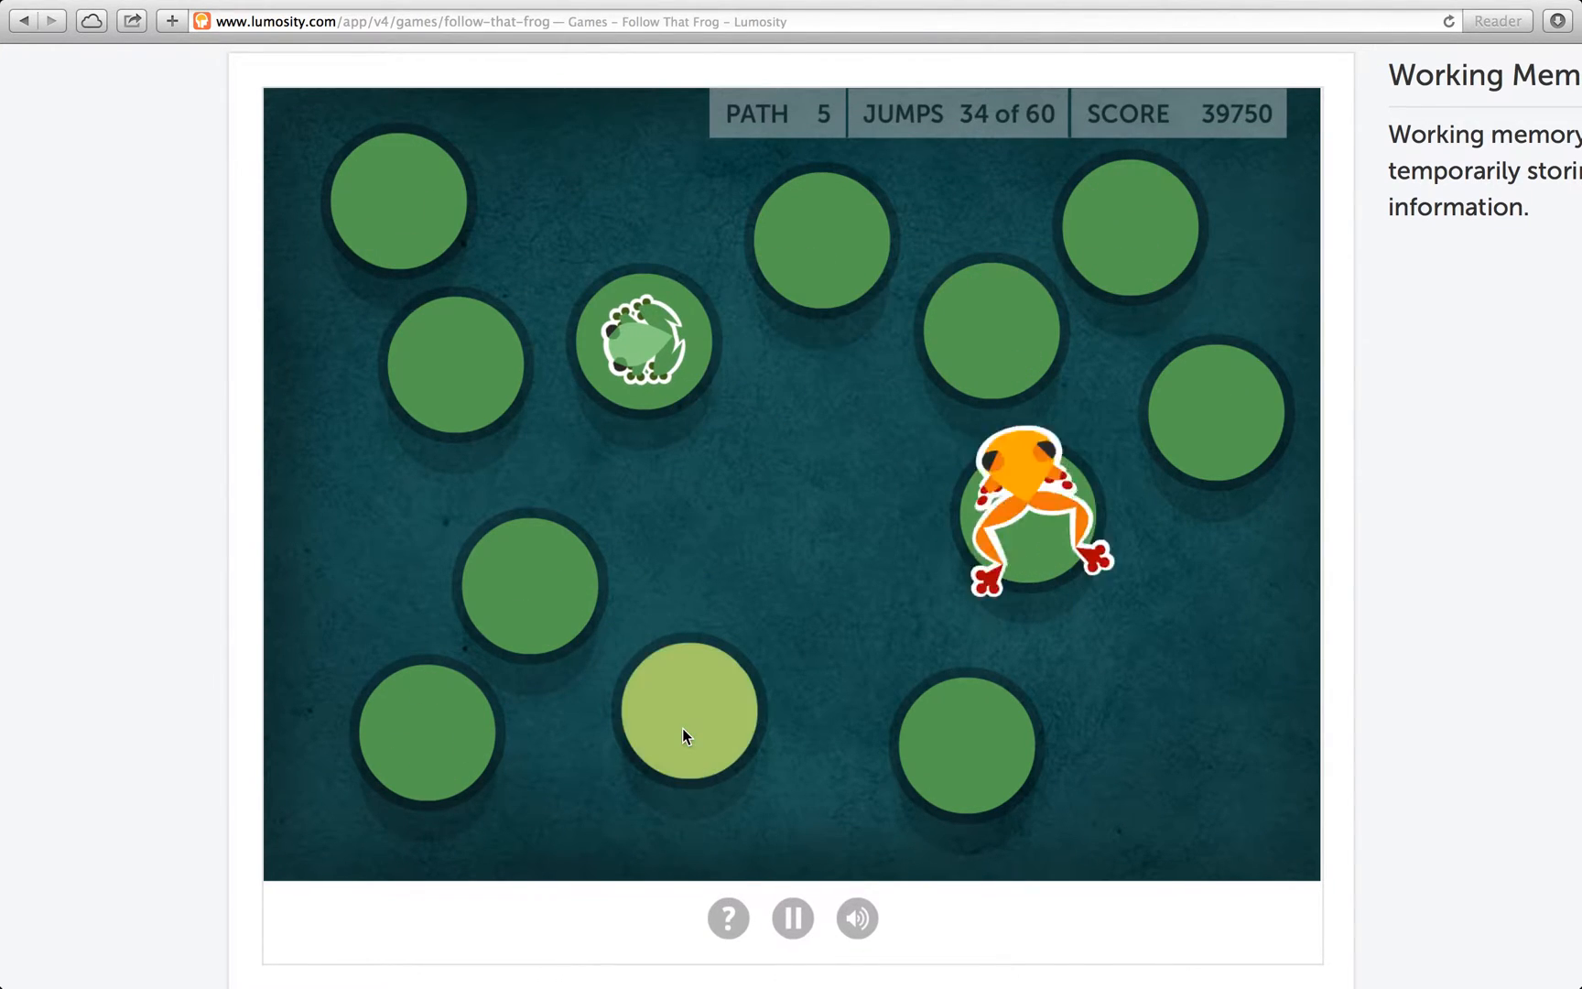
pyautogui.click(688, 710)
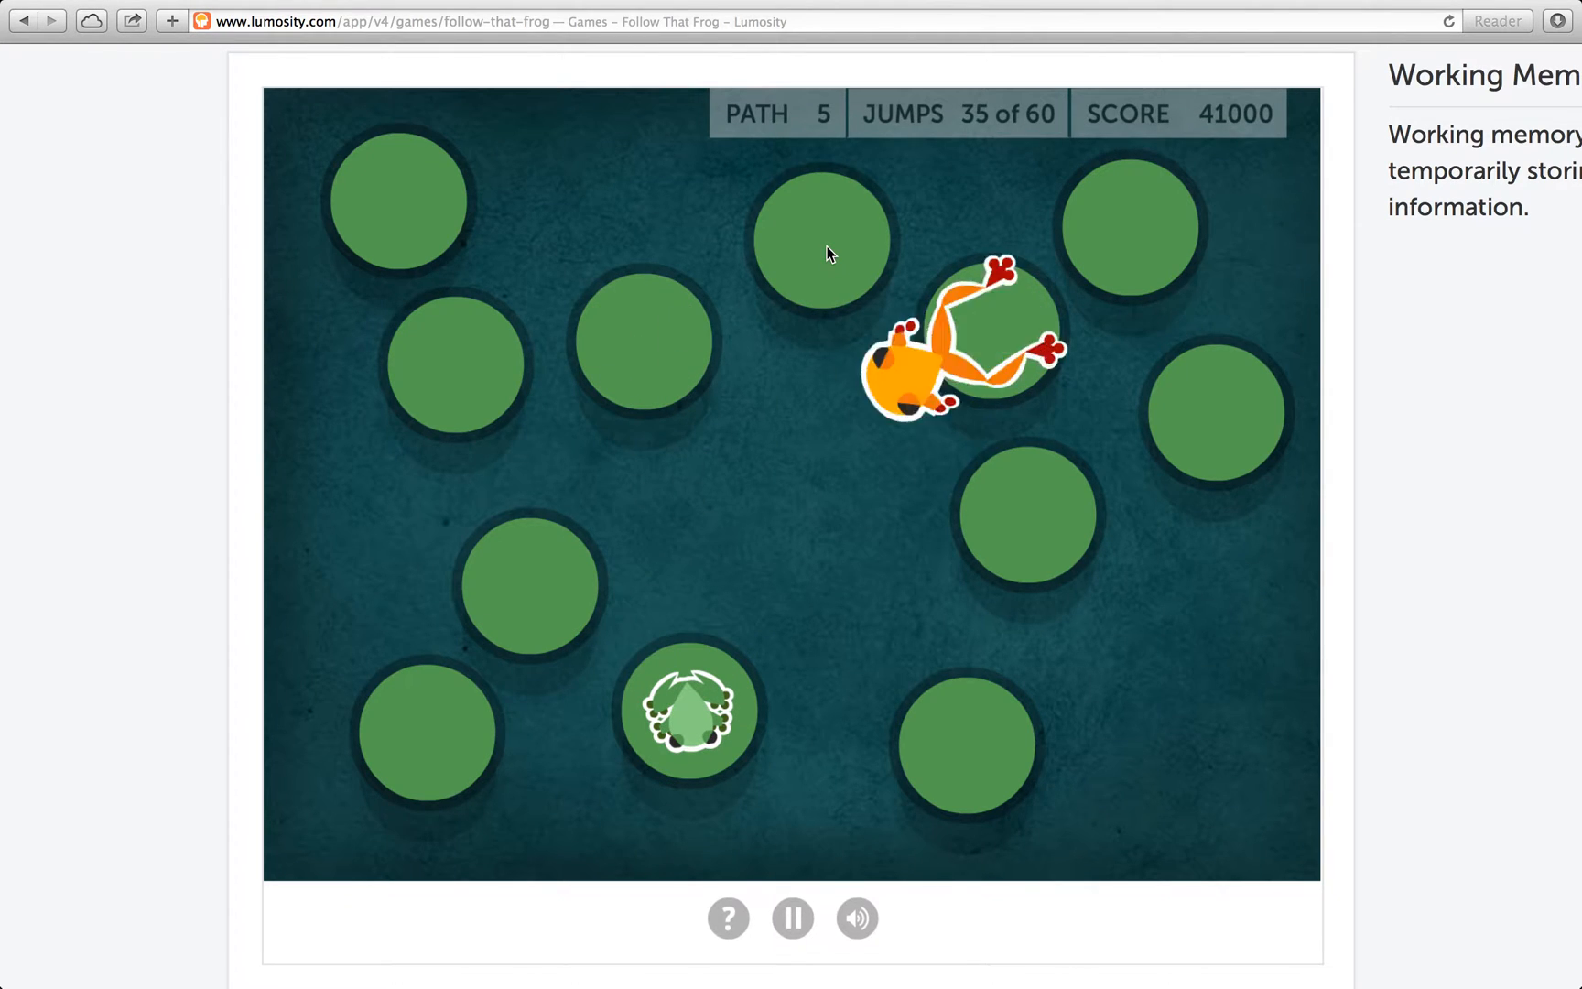
pyautogui.click(529, 586)
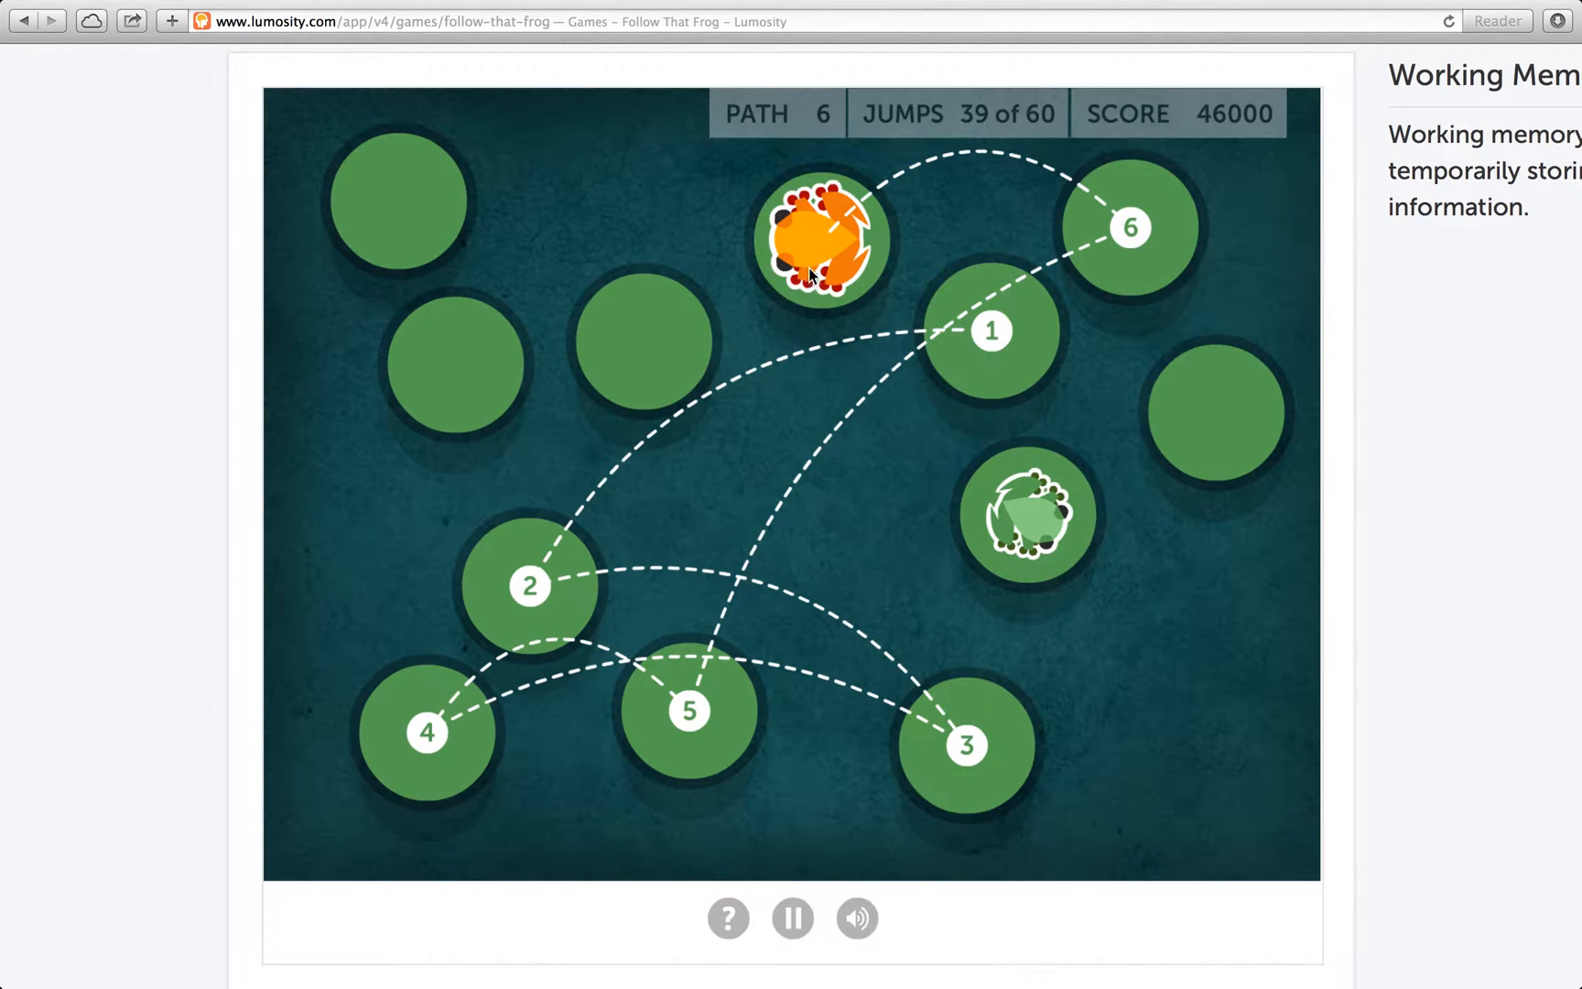
pyautogui.moveTo(834, 293)
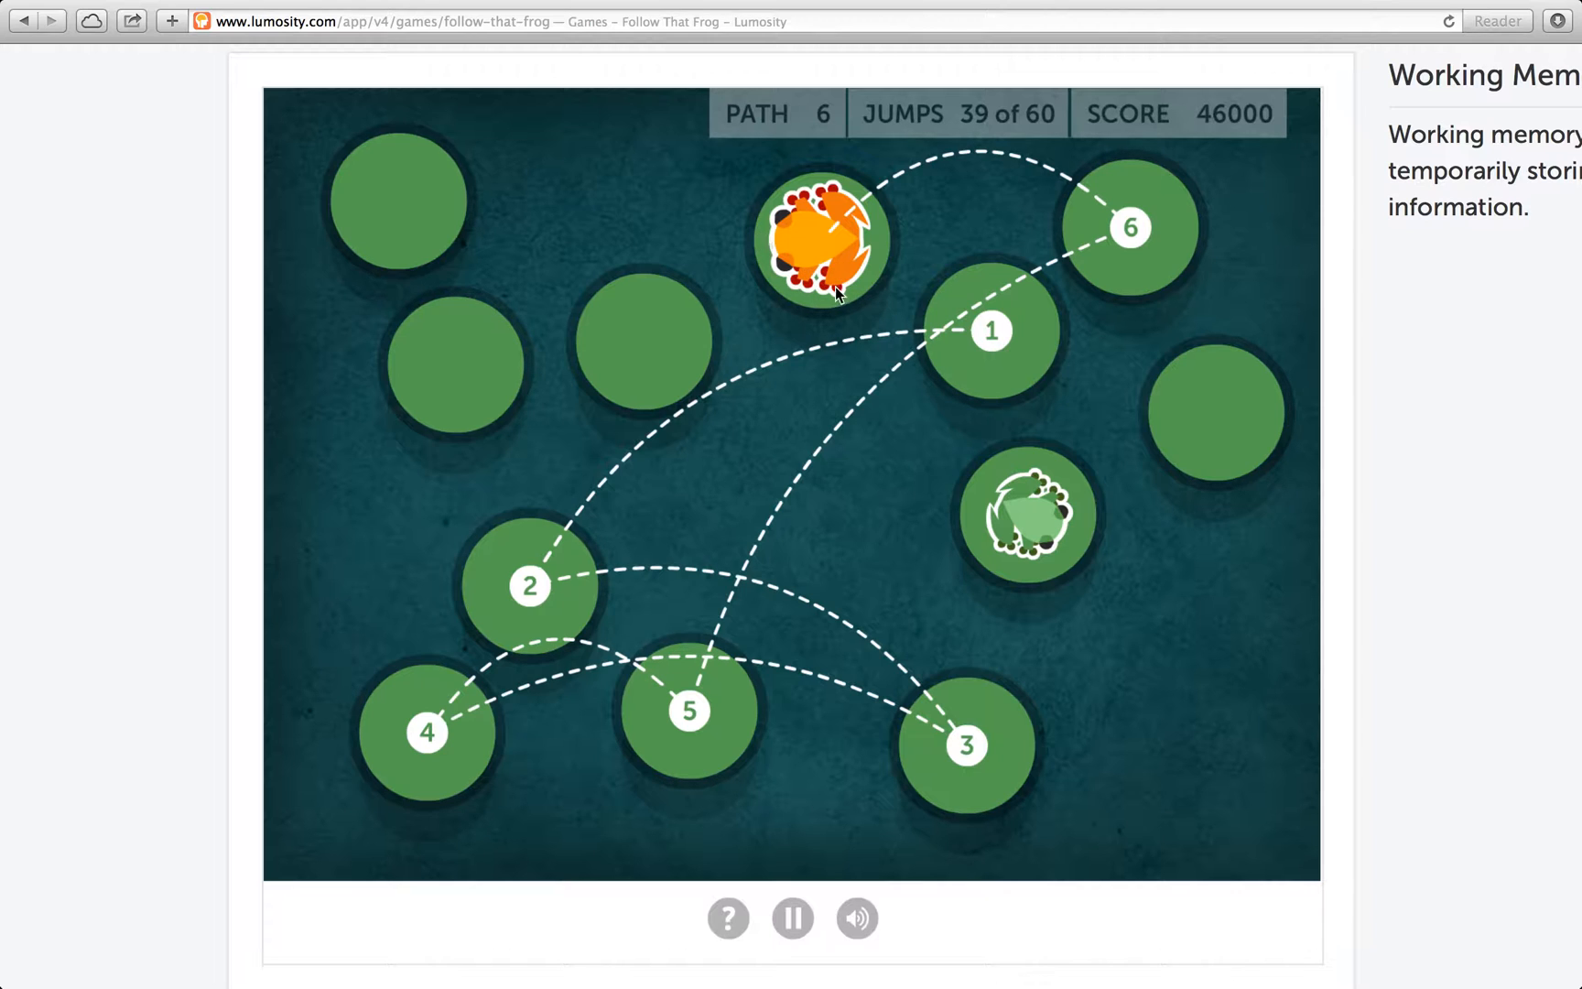
pyautogui.moveTo(918, 328)
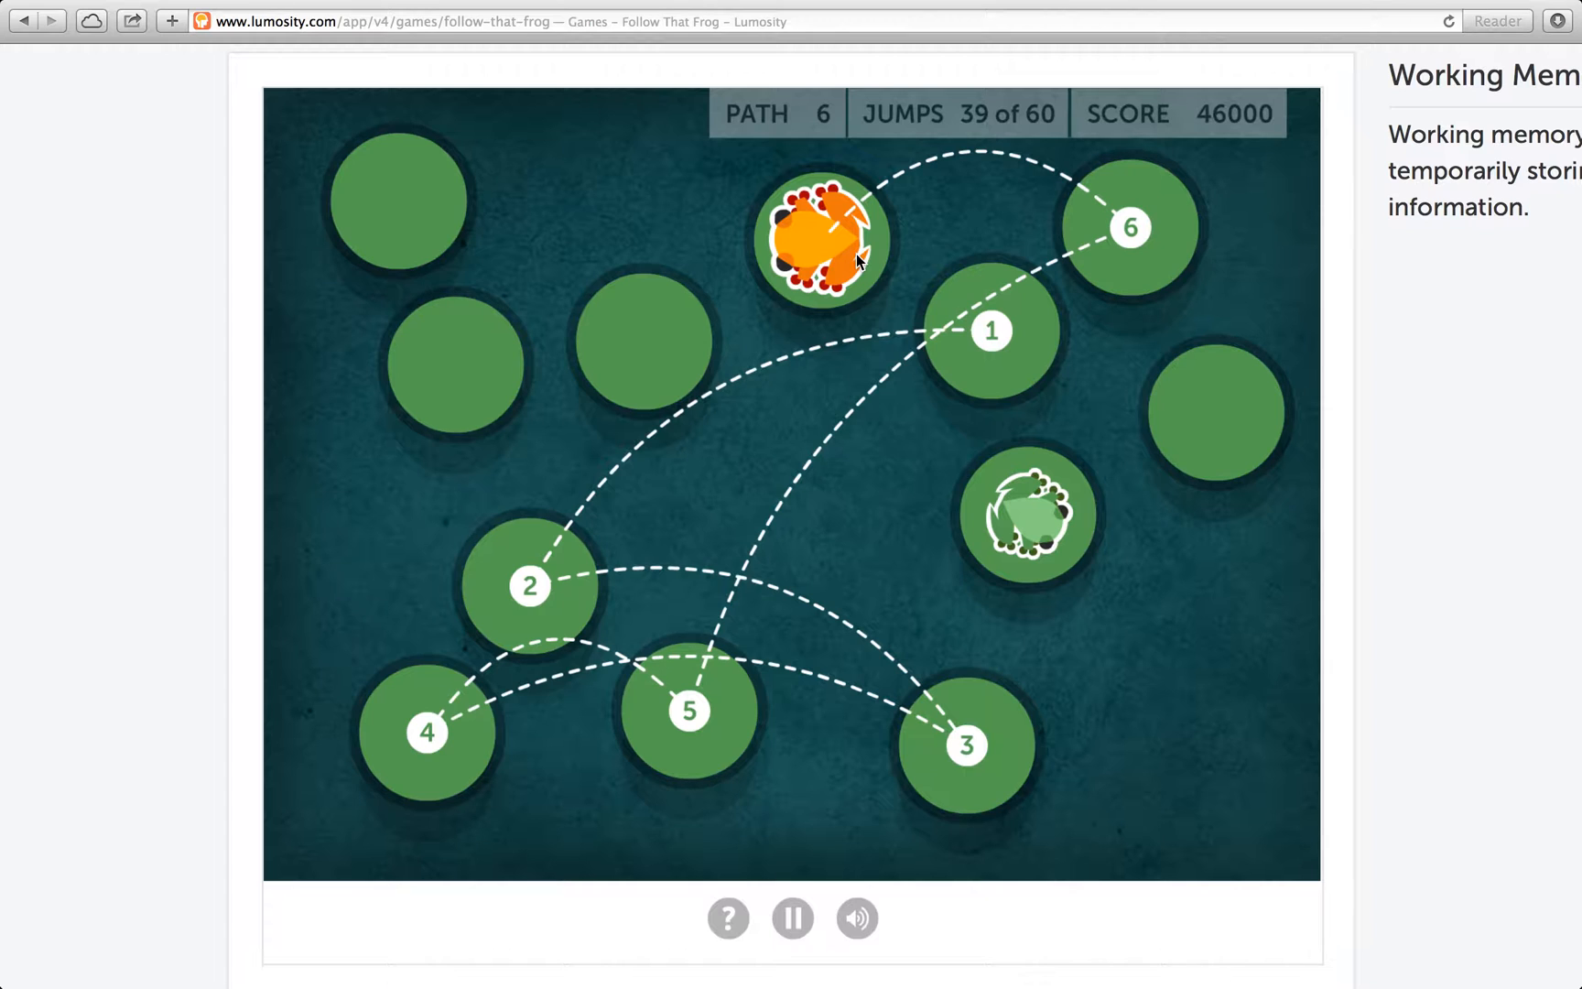
pyautogui.moveTo(1108, 846)
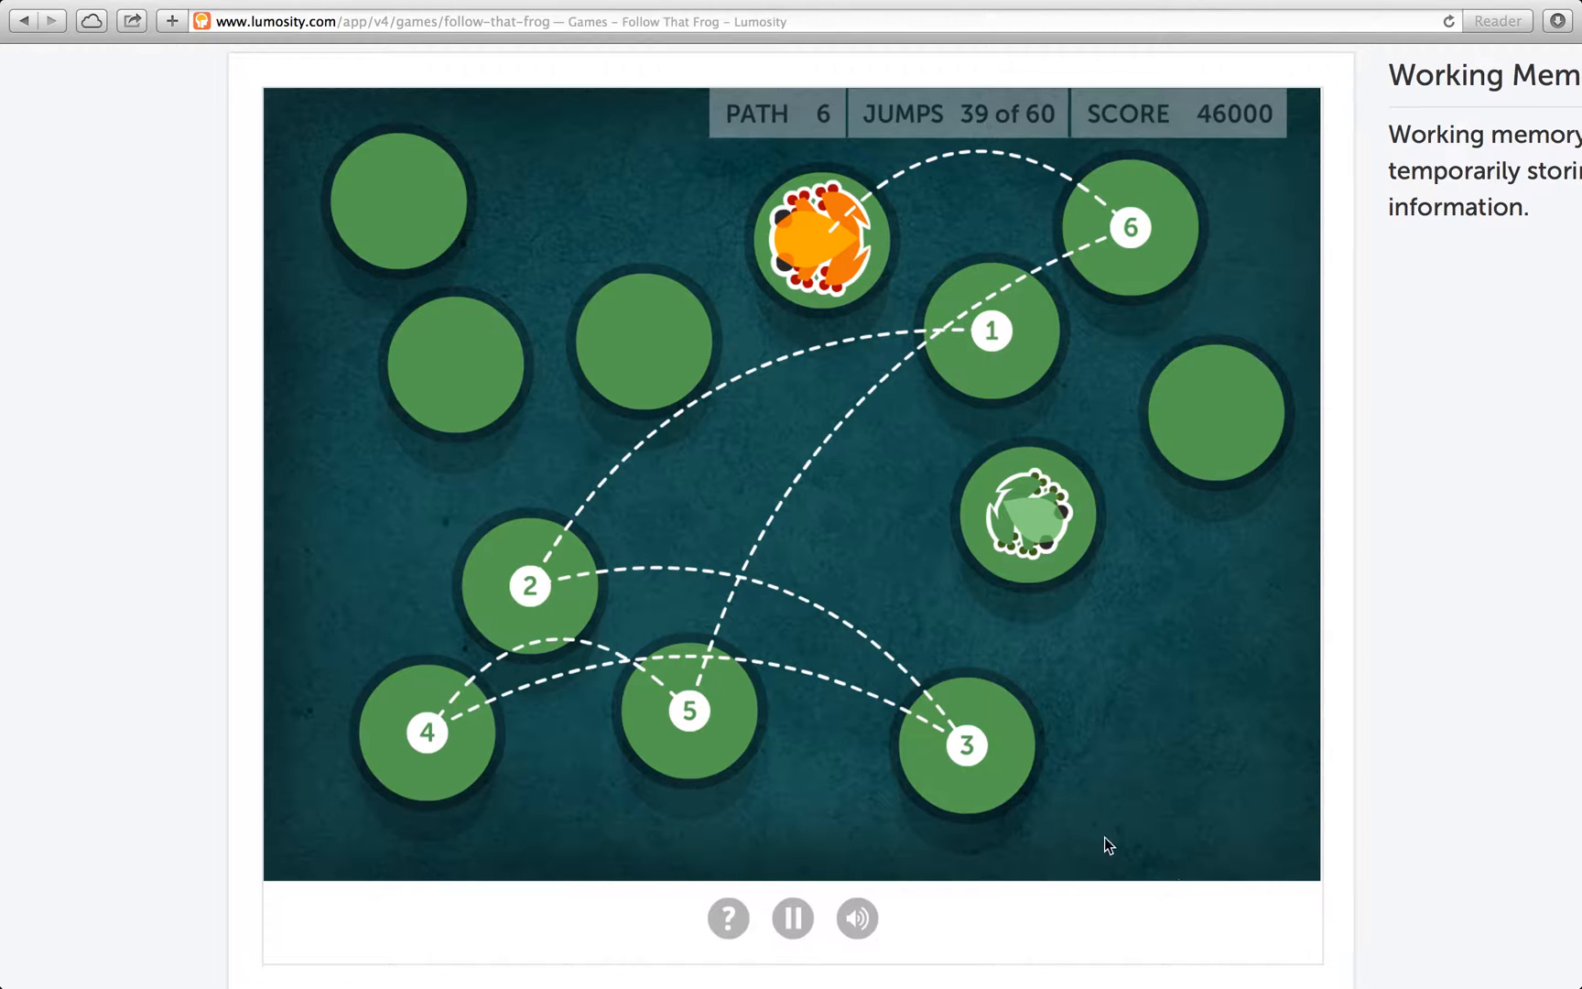
pyautogui.moveTo(1025, 379)
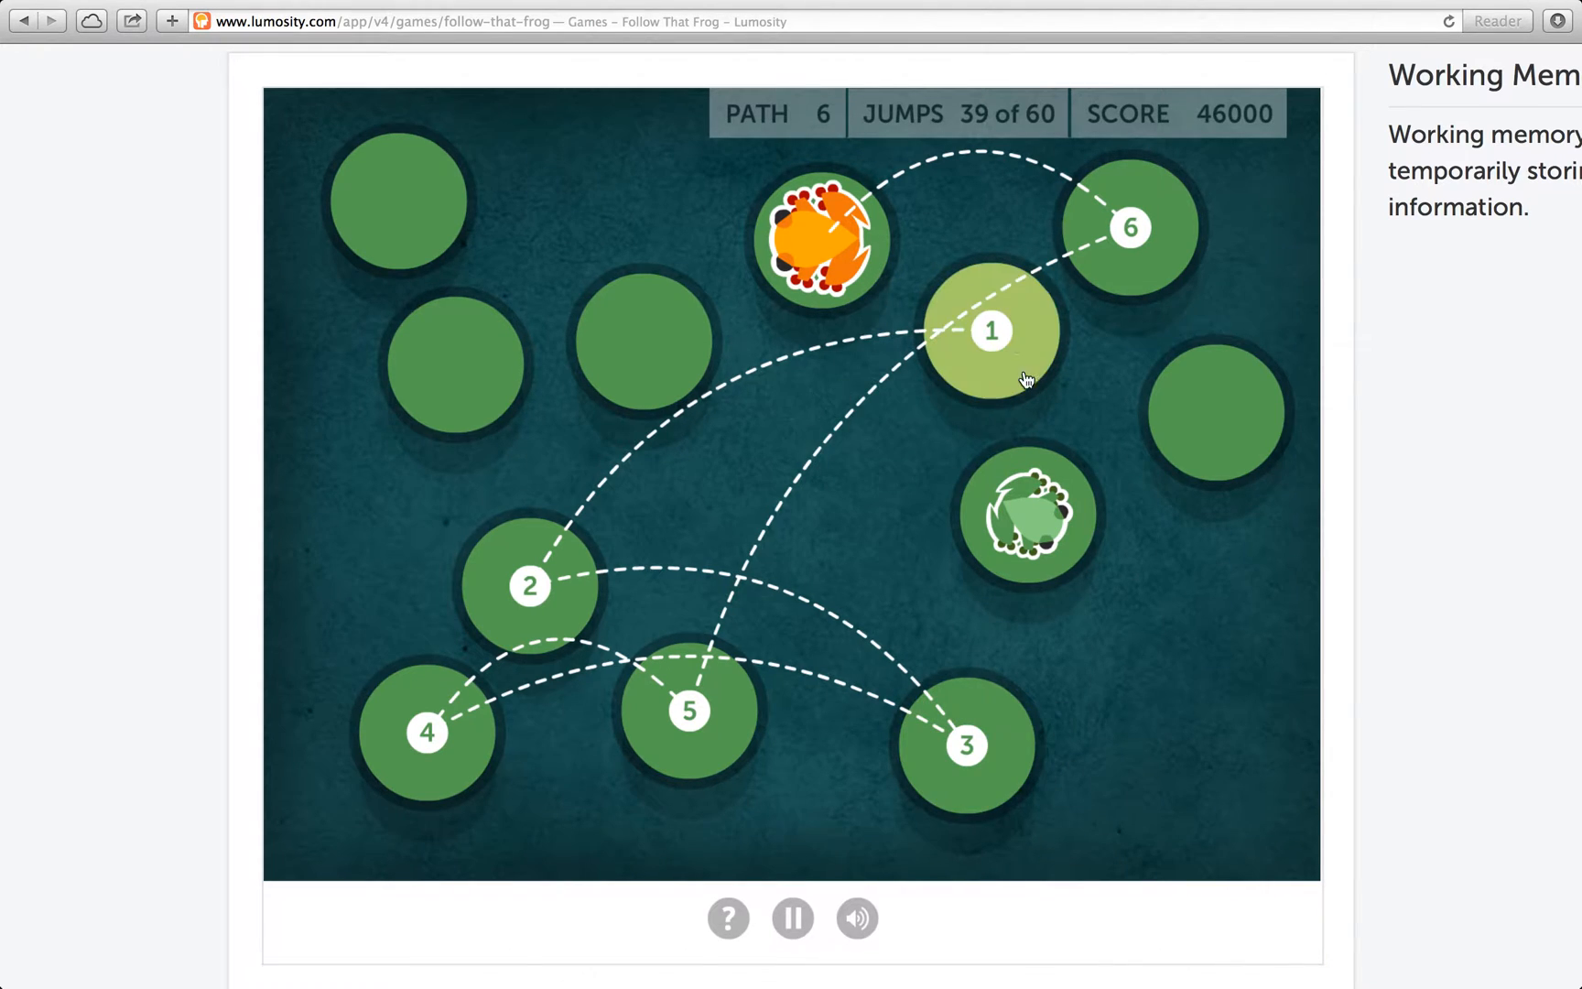
pyautogui.moveTo(1020, 392)
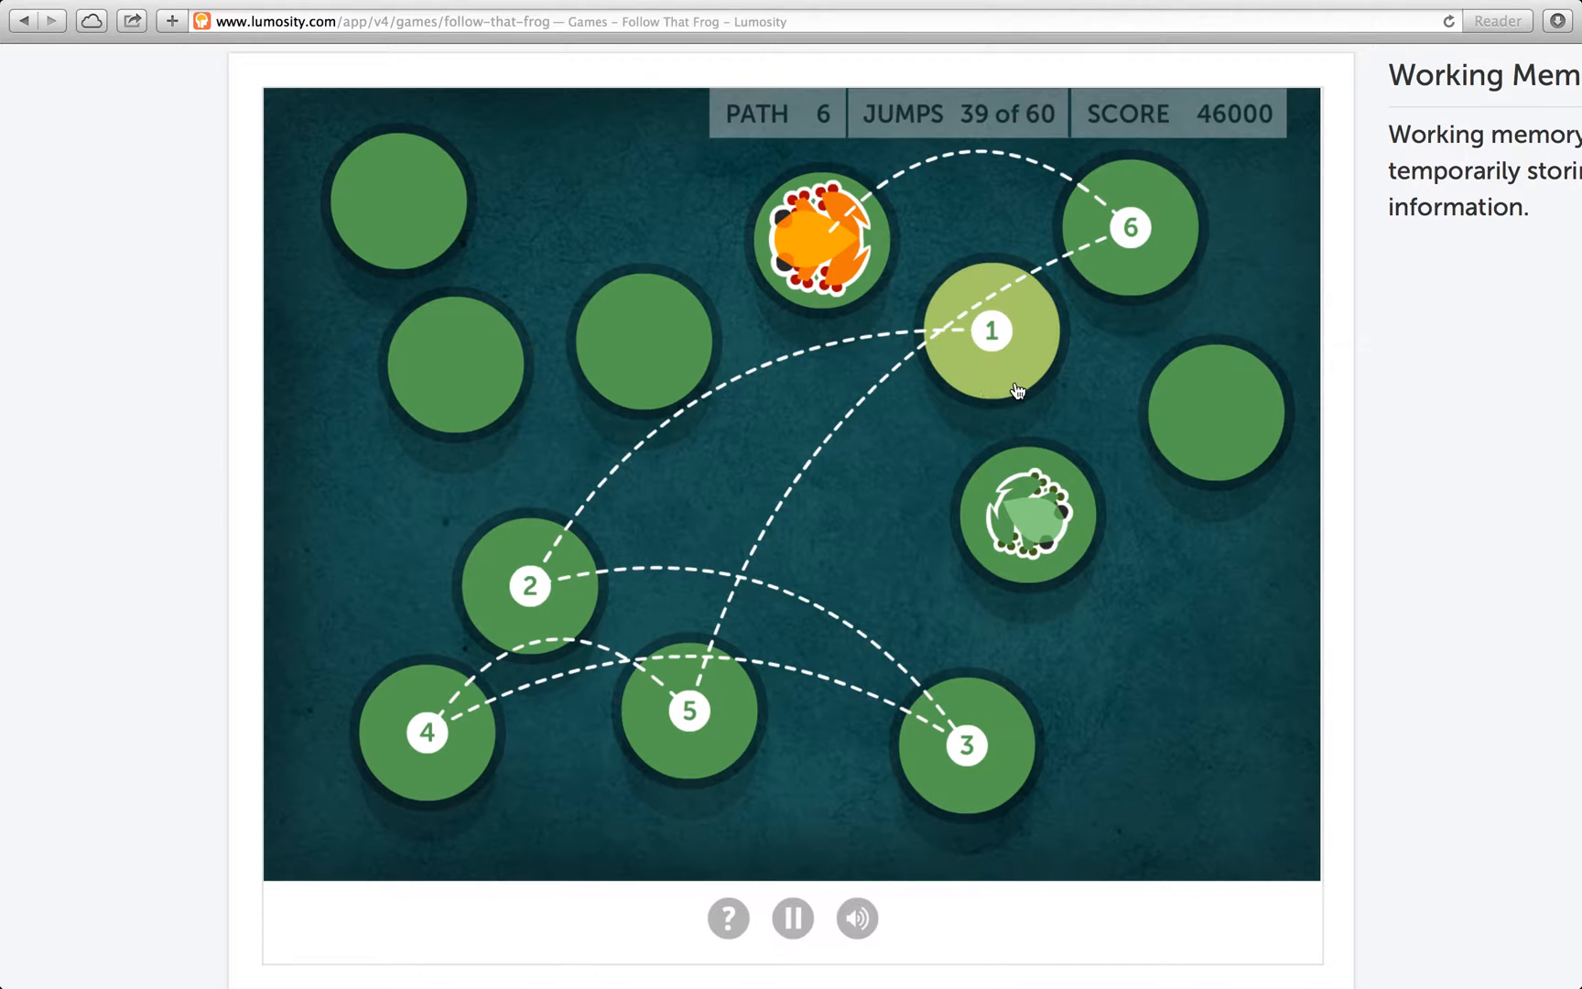
pyautogui.moveTo(1056, 340)
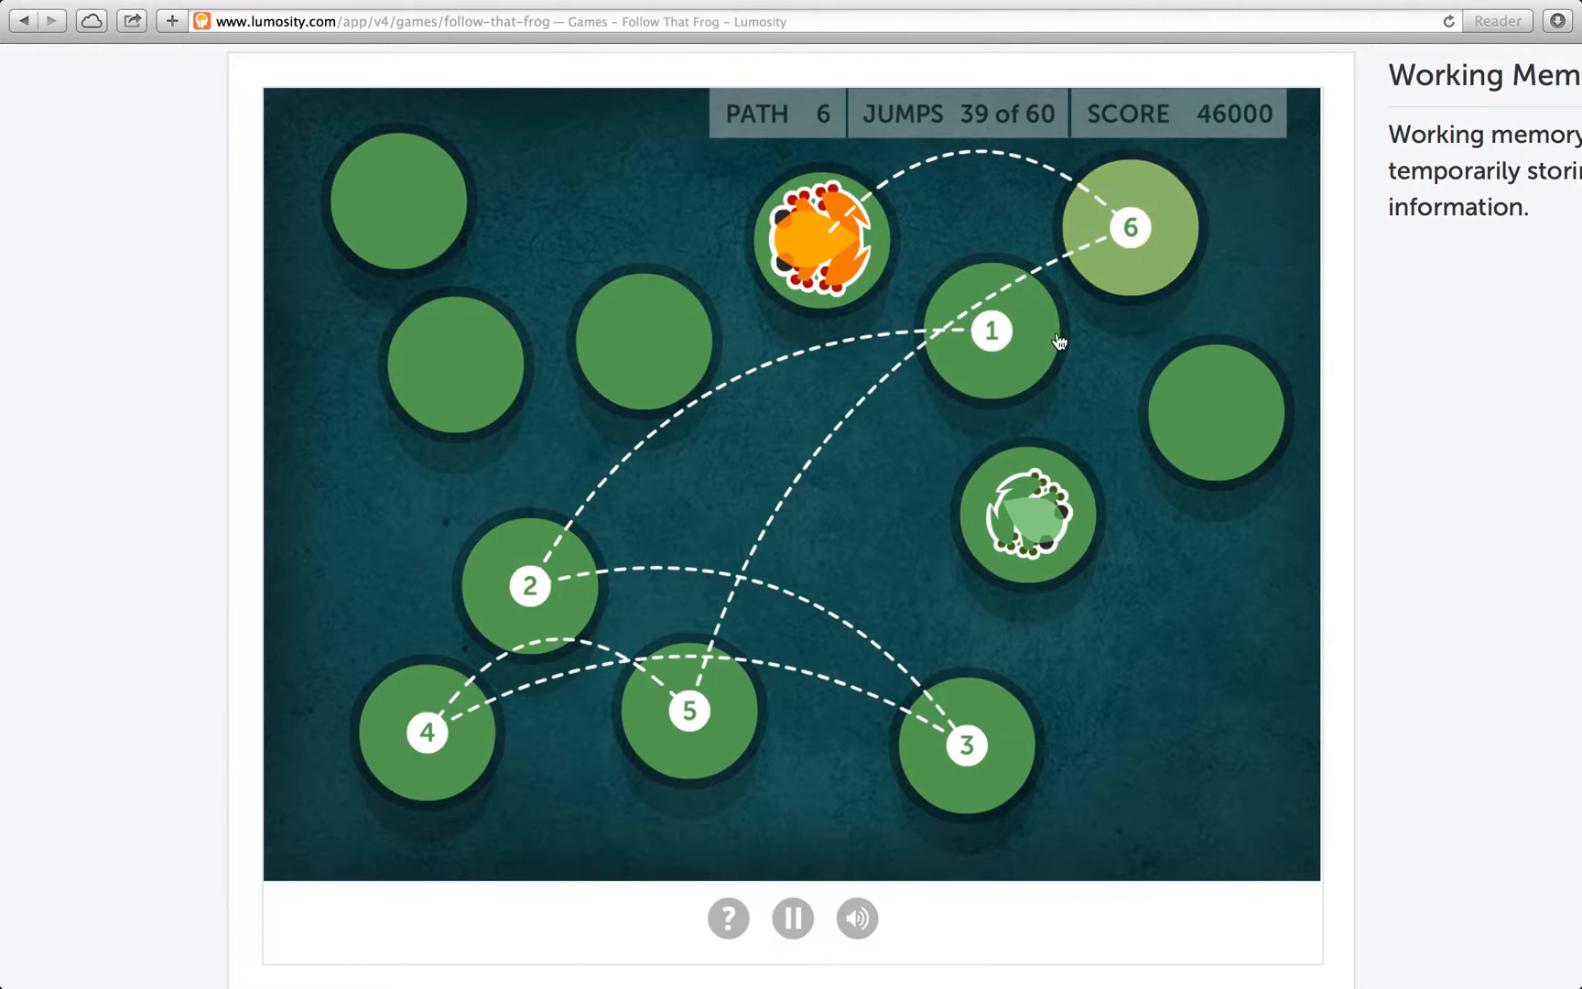
# Hop along the memorized six-jump path through the bottom-right, bottom-centre and top-right pads
pyautogui.click(993, 332)
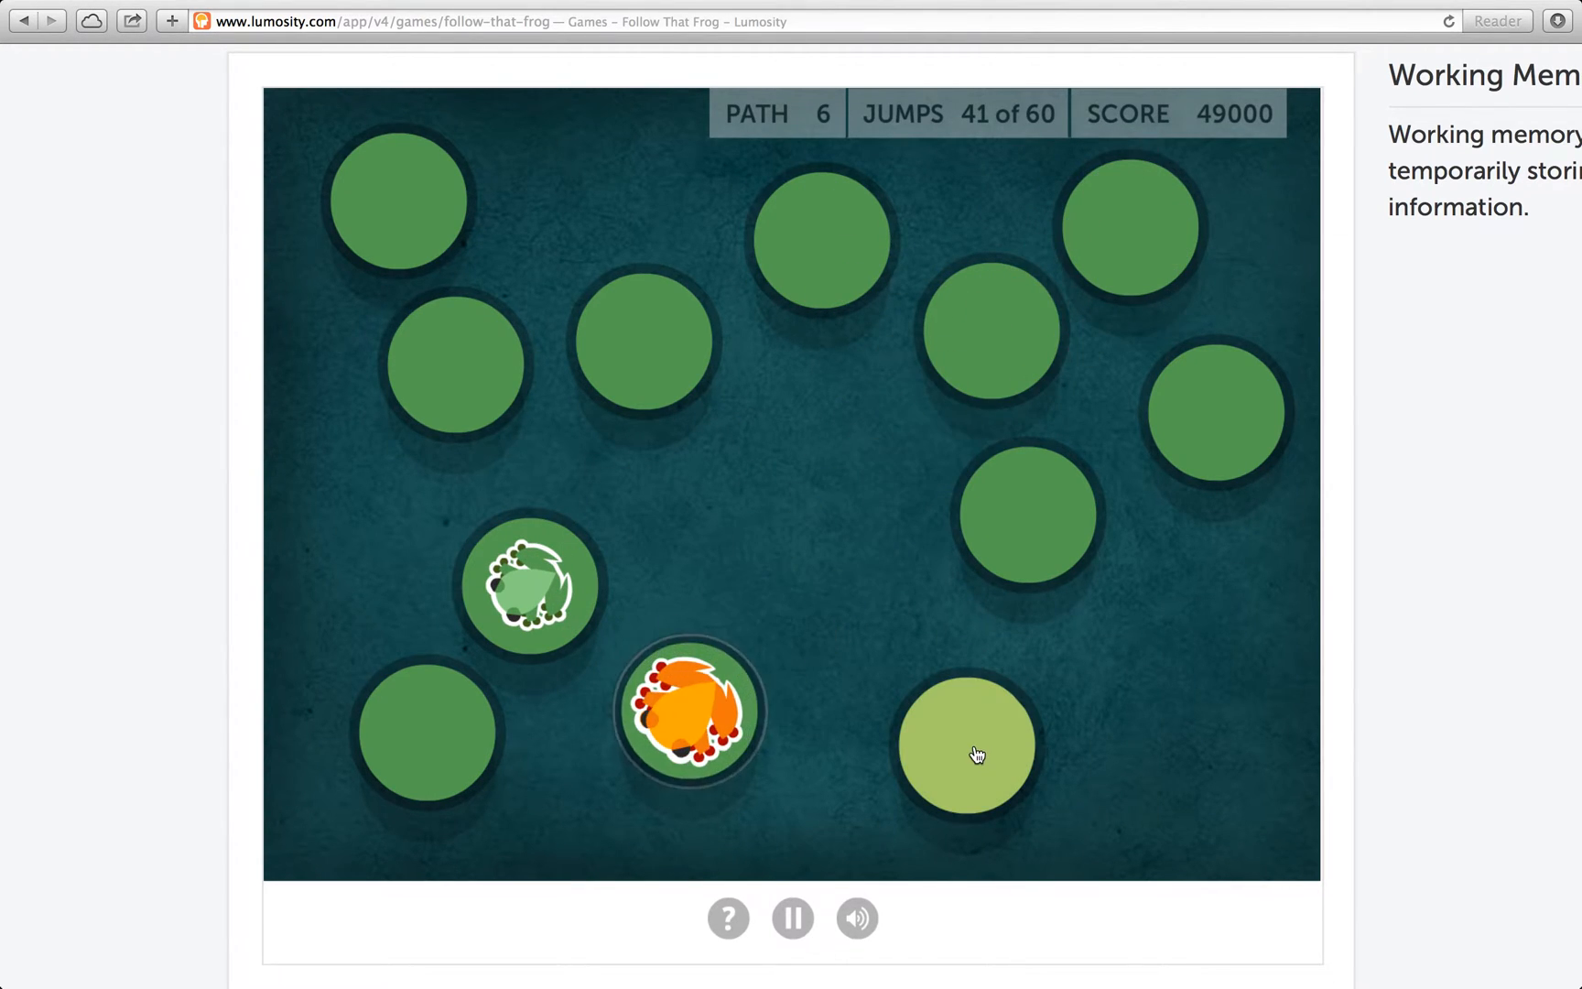
pyautogui.click(965, 745)
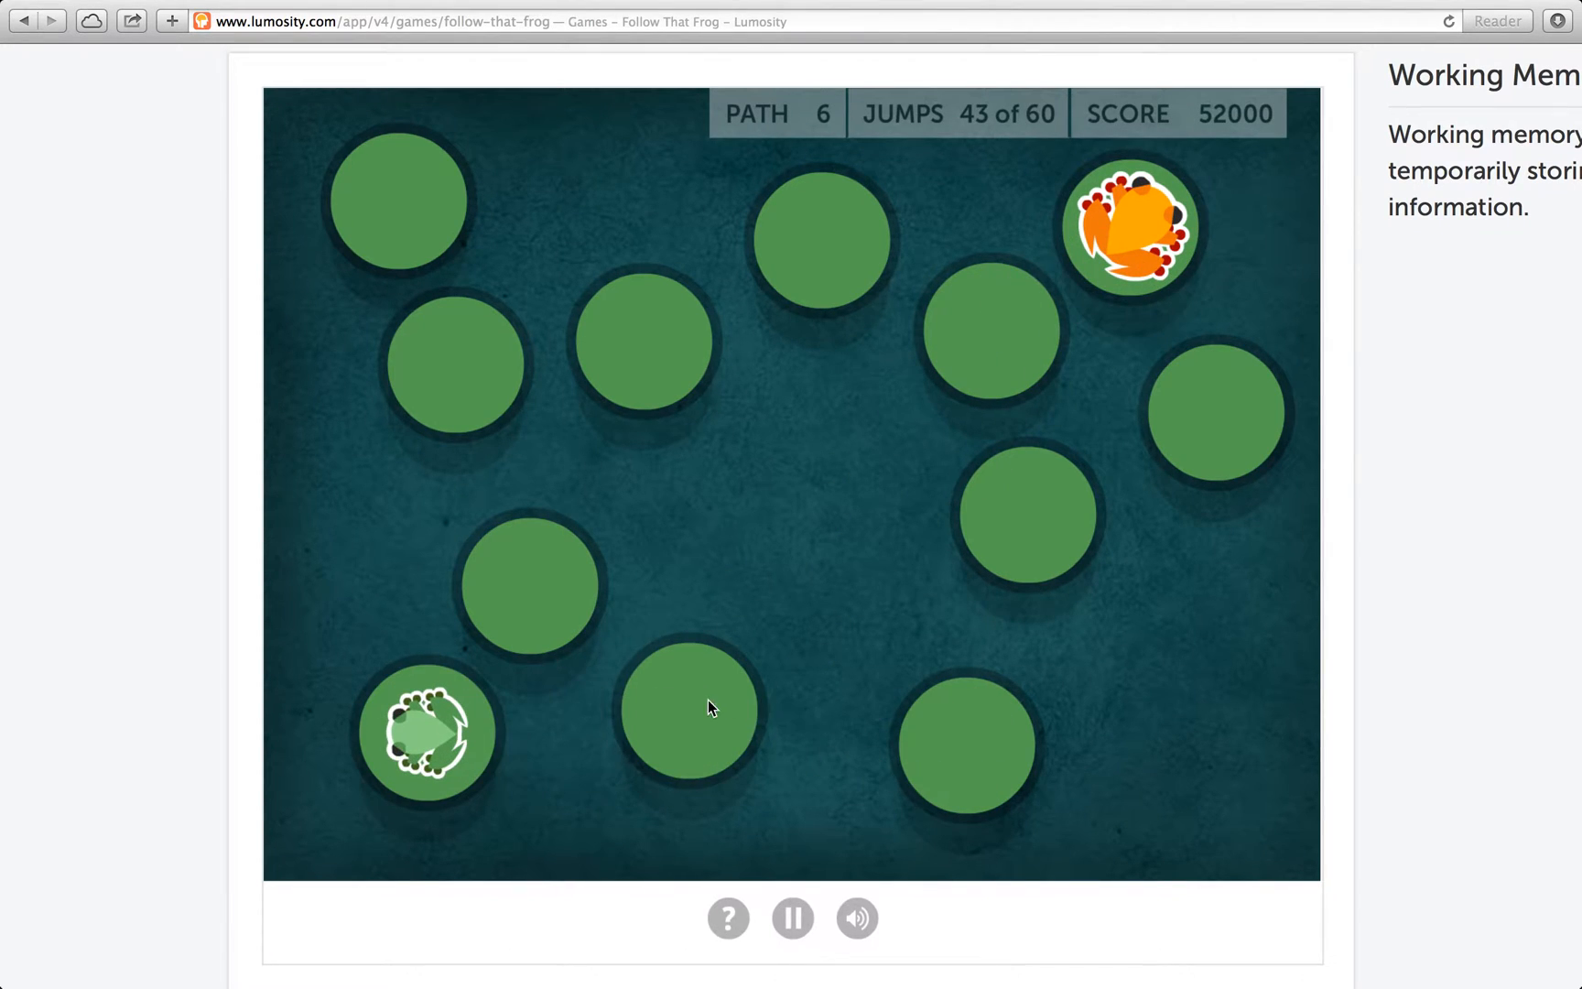
pyautogui.click(689, 708)
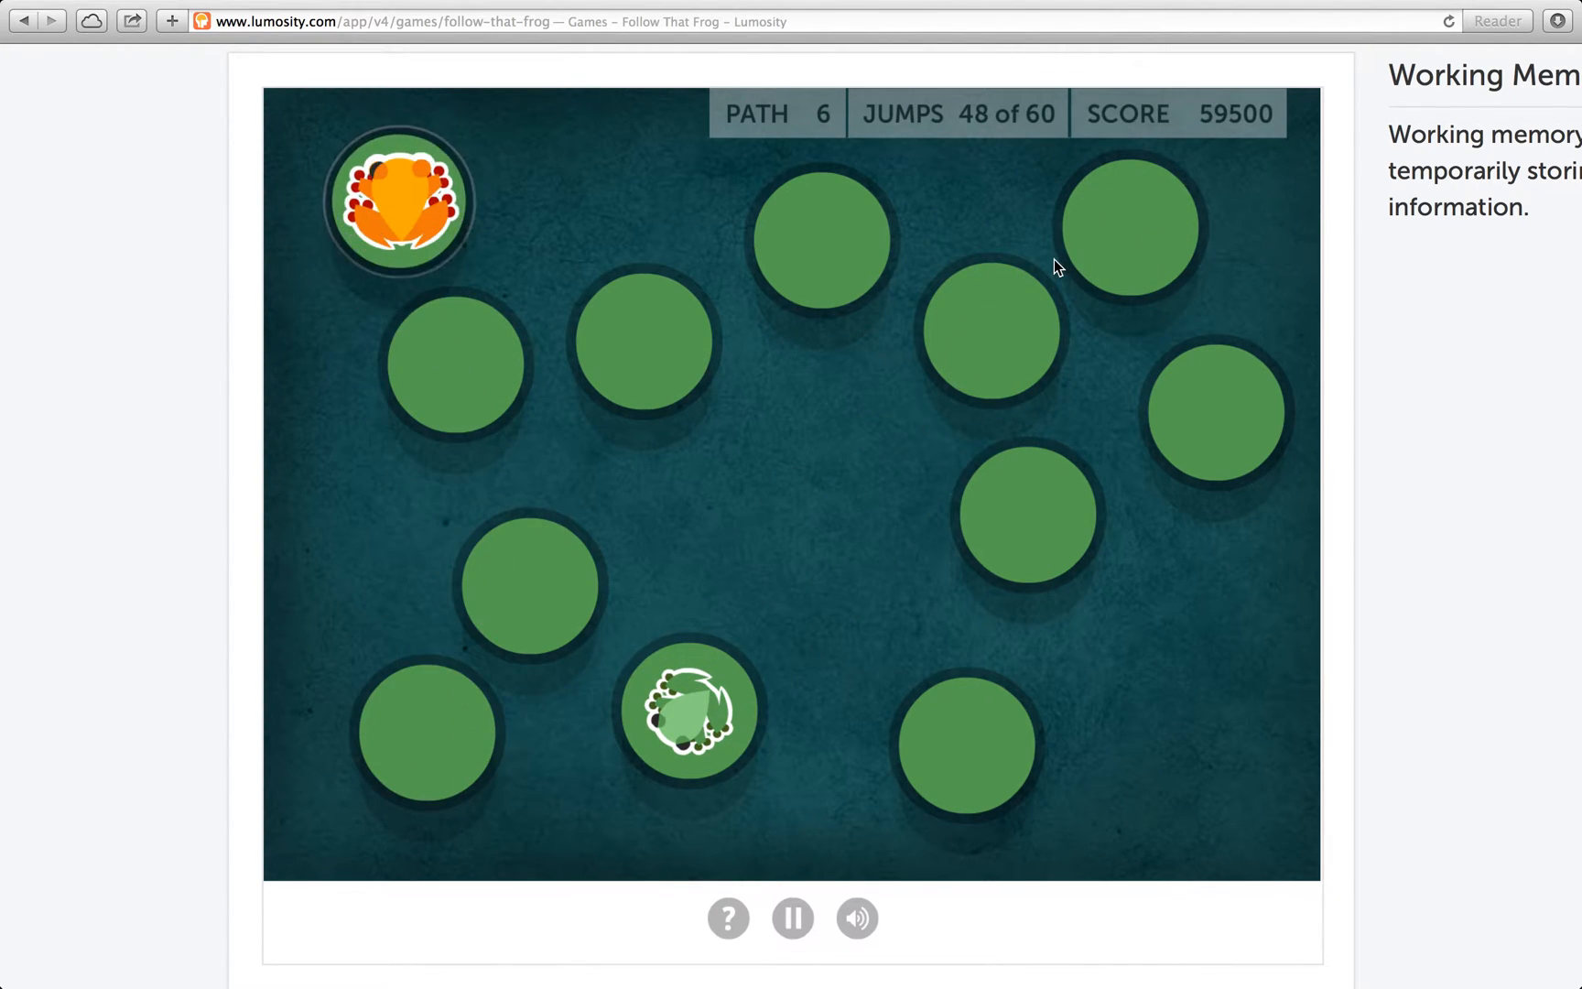
pyautogui.click(1129, 224)
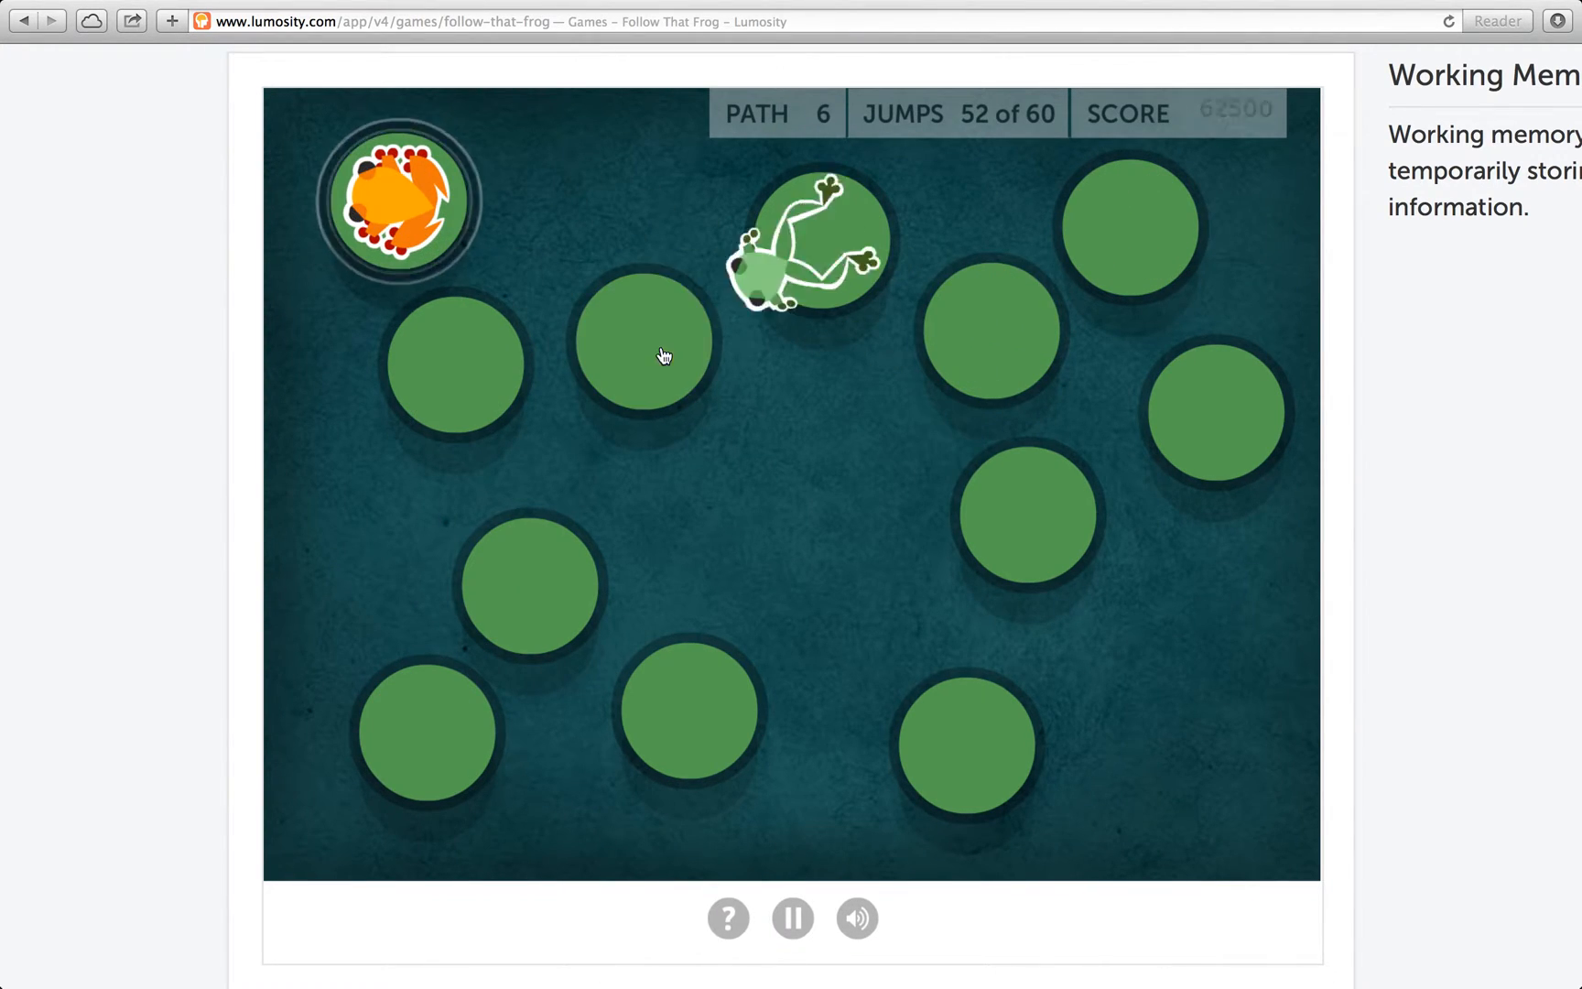
pyautogui.click(423, 731)
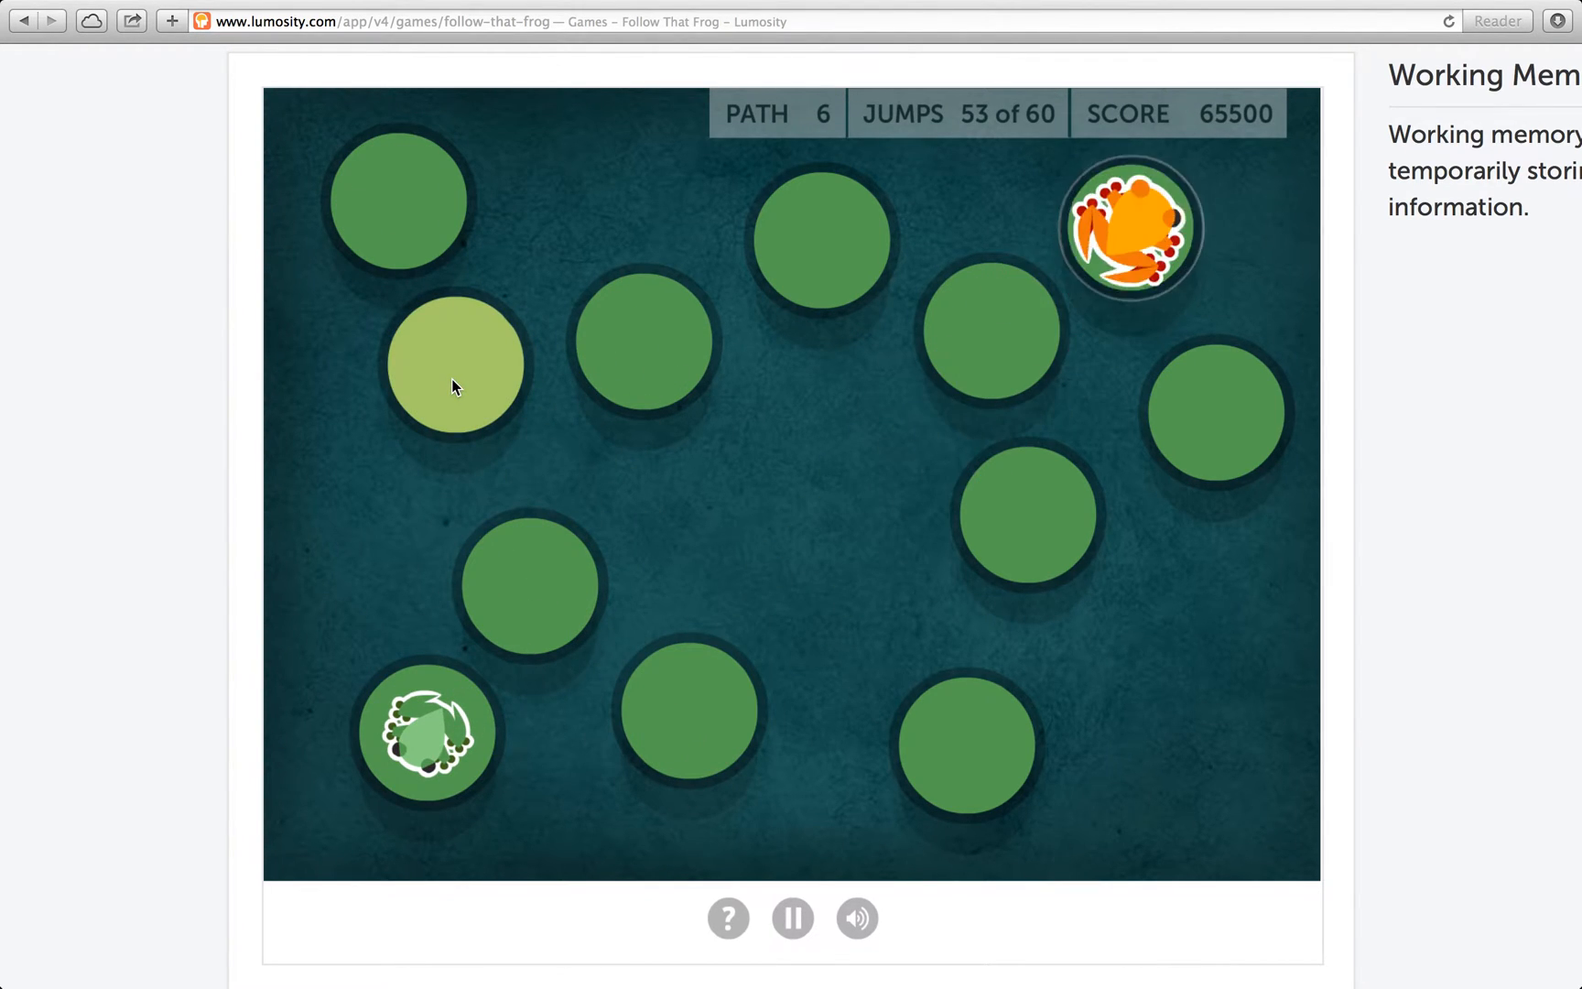
# Trail the frog across the left-side pads and finish on the bottom-centre pad, 60 of 60 jumps at 74,500
pyautogui.click(456, 366)
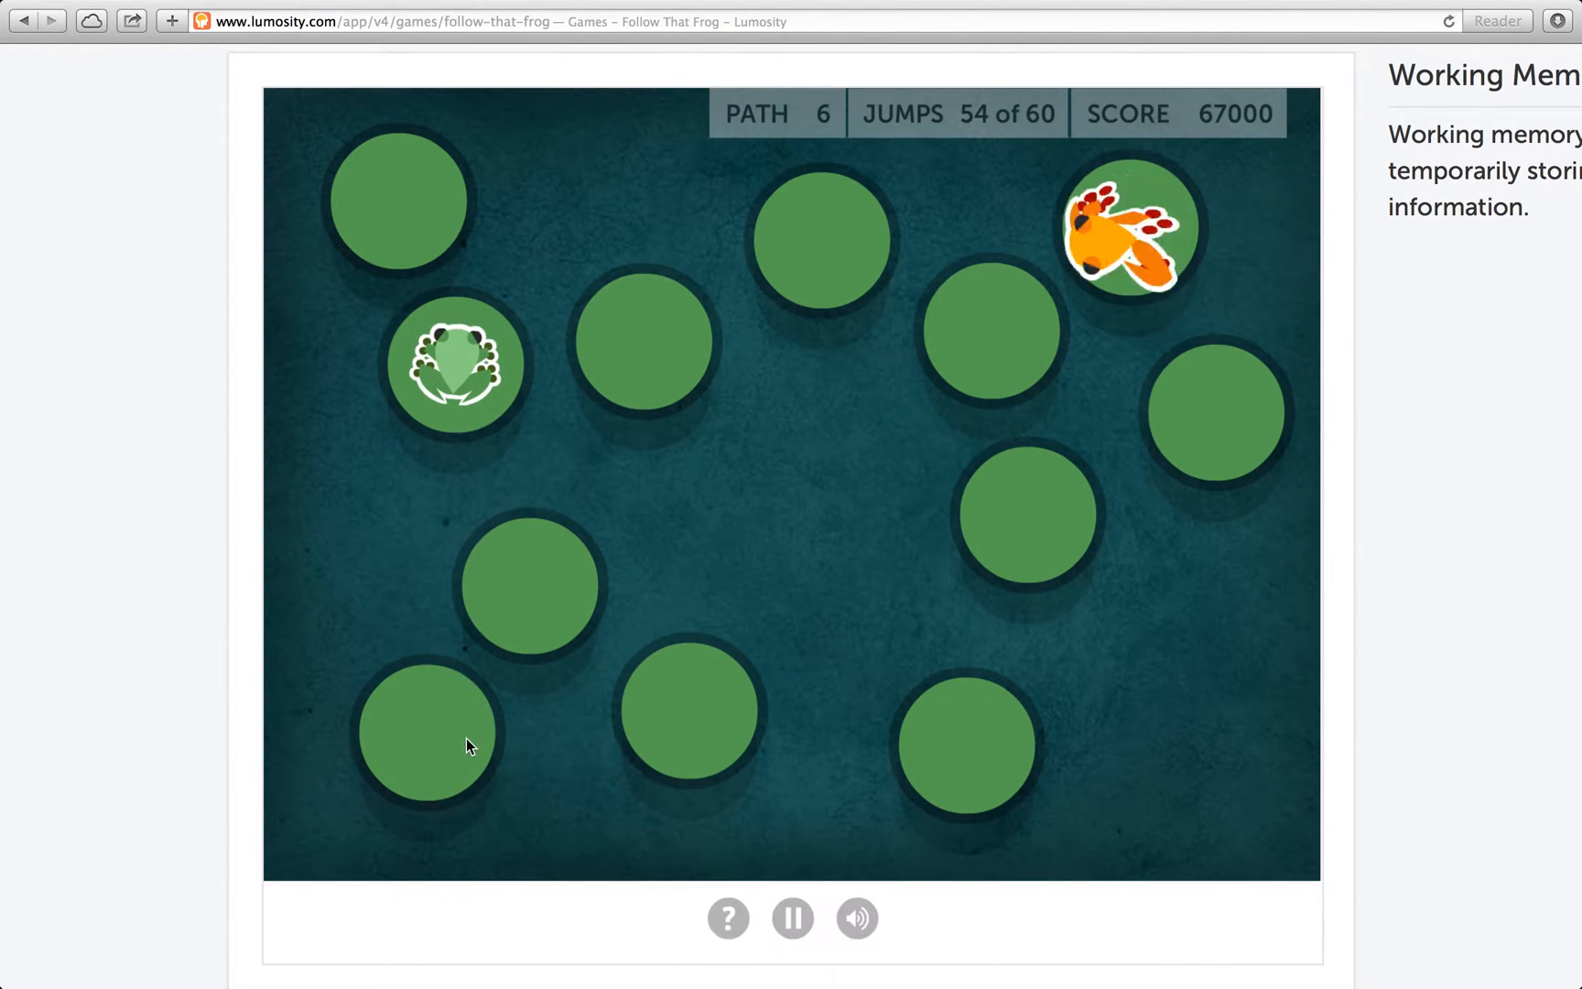
pyautogui.click(425, 736)
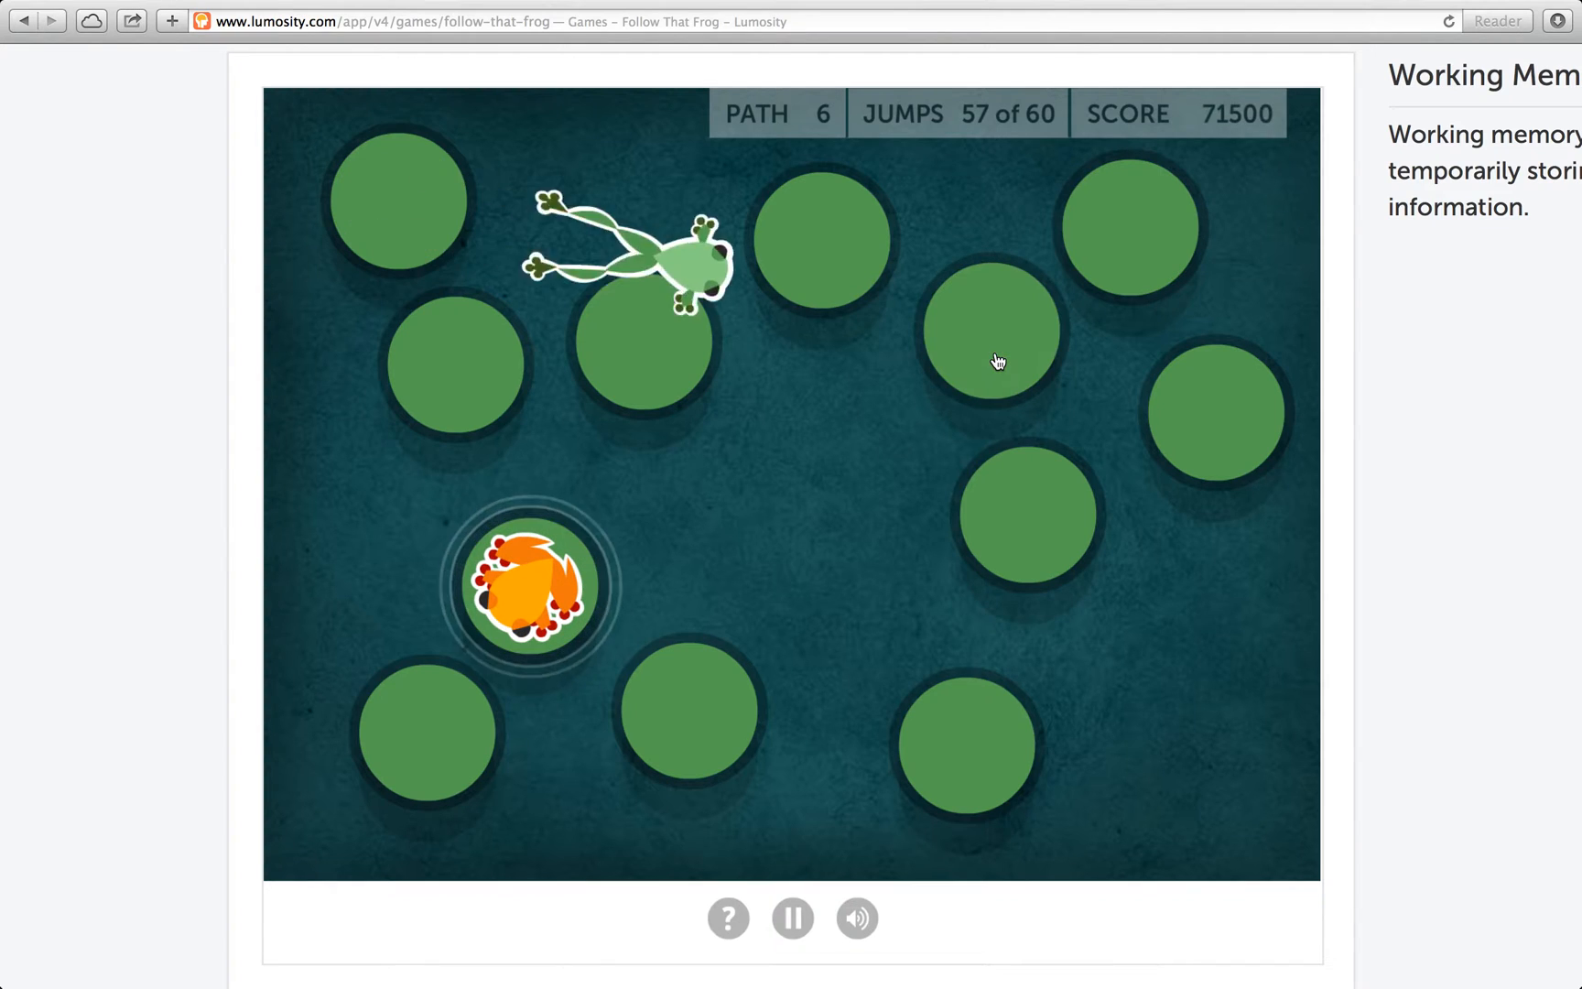
pyautogui.click(456, 363)
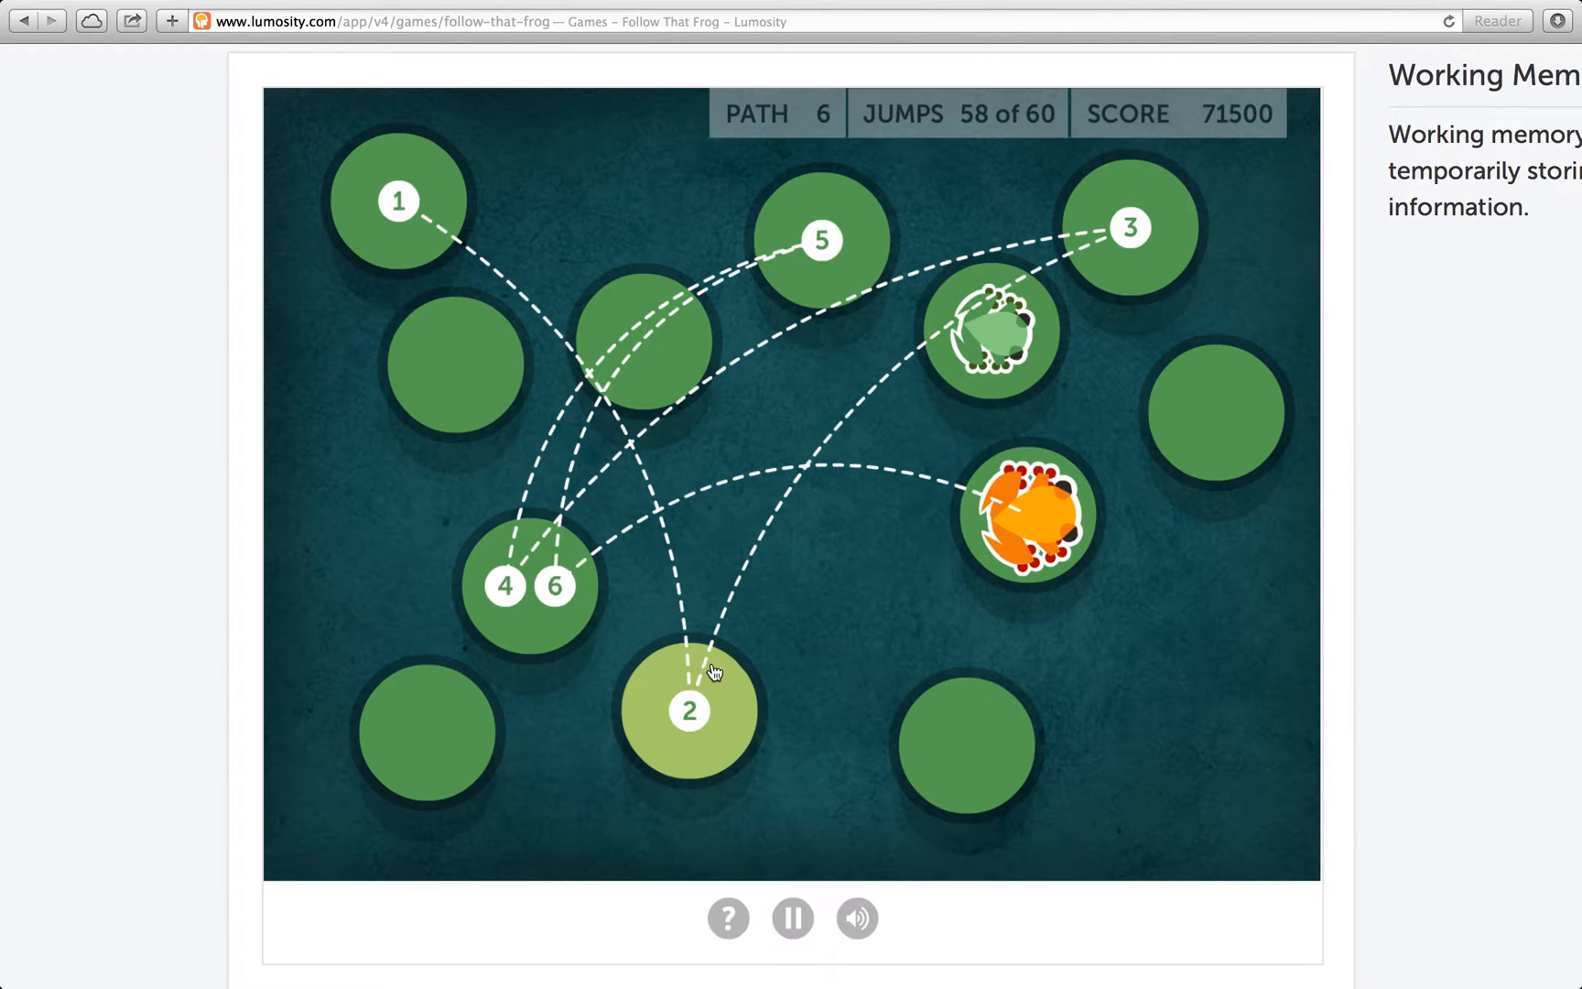
pyautogui.click(689, 709)
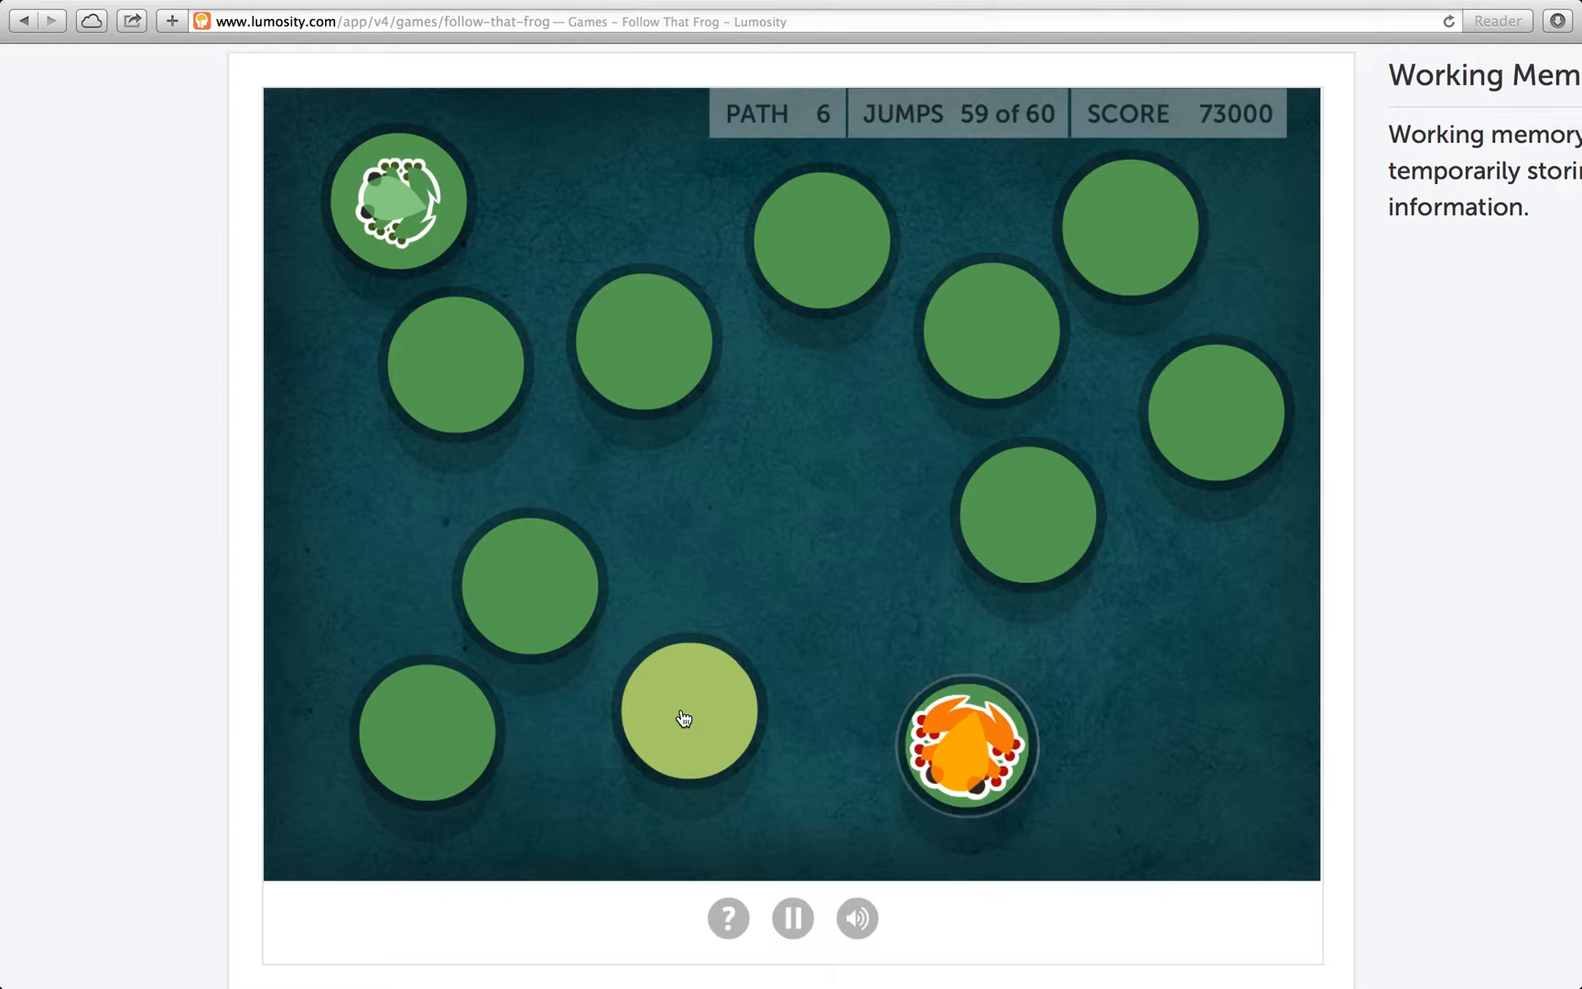
pyautogui.click(689, 708)
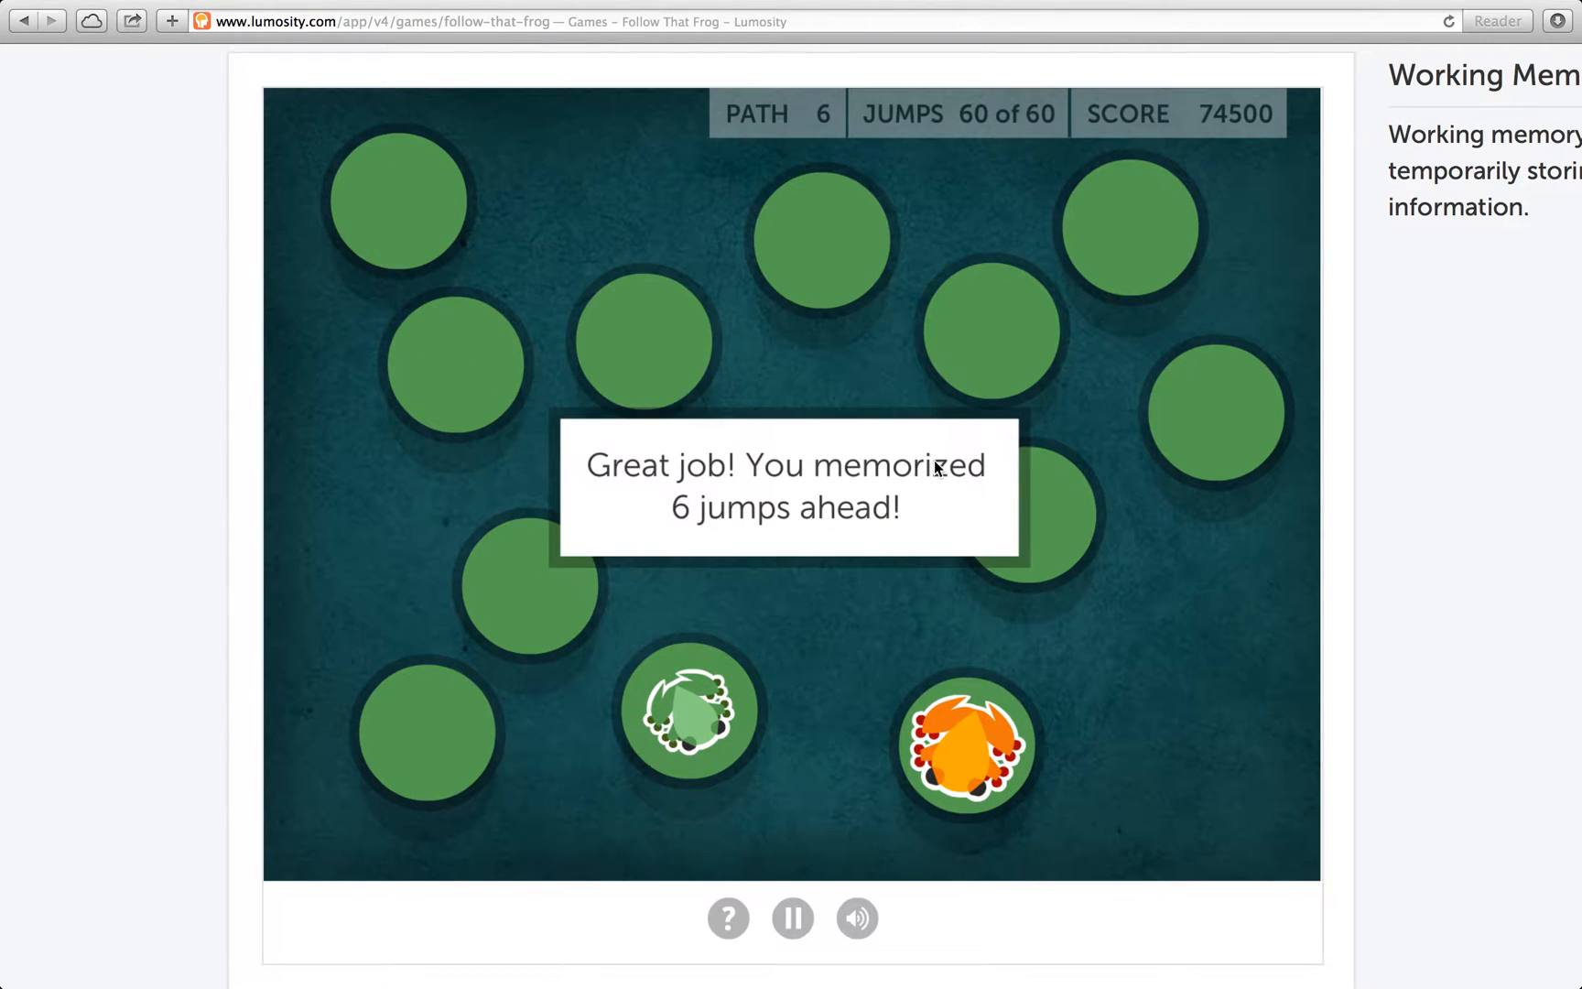
pyautogui.moveTo(789, 567)
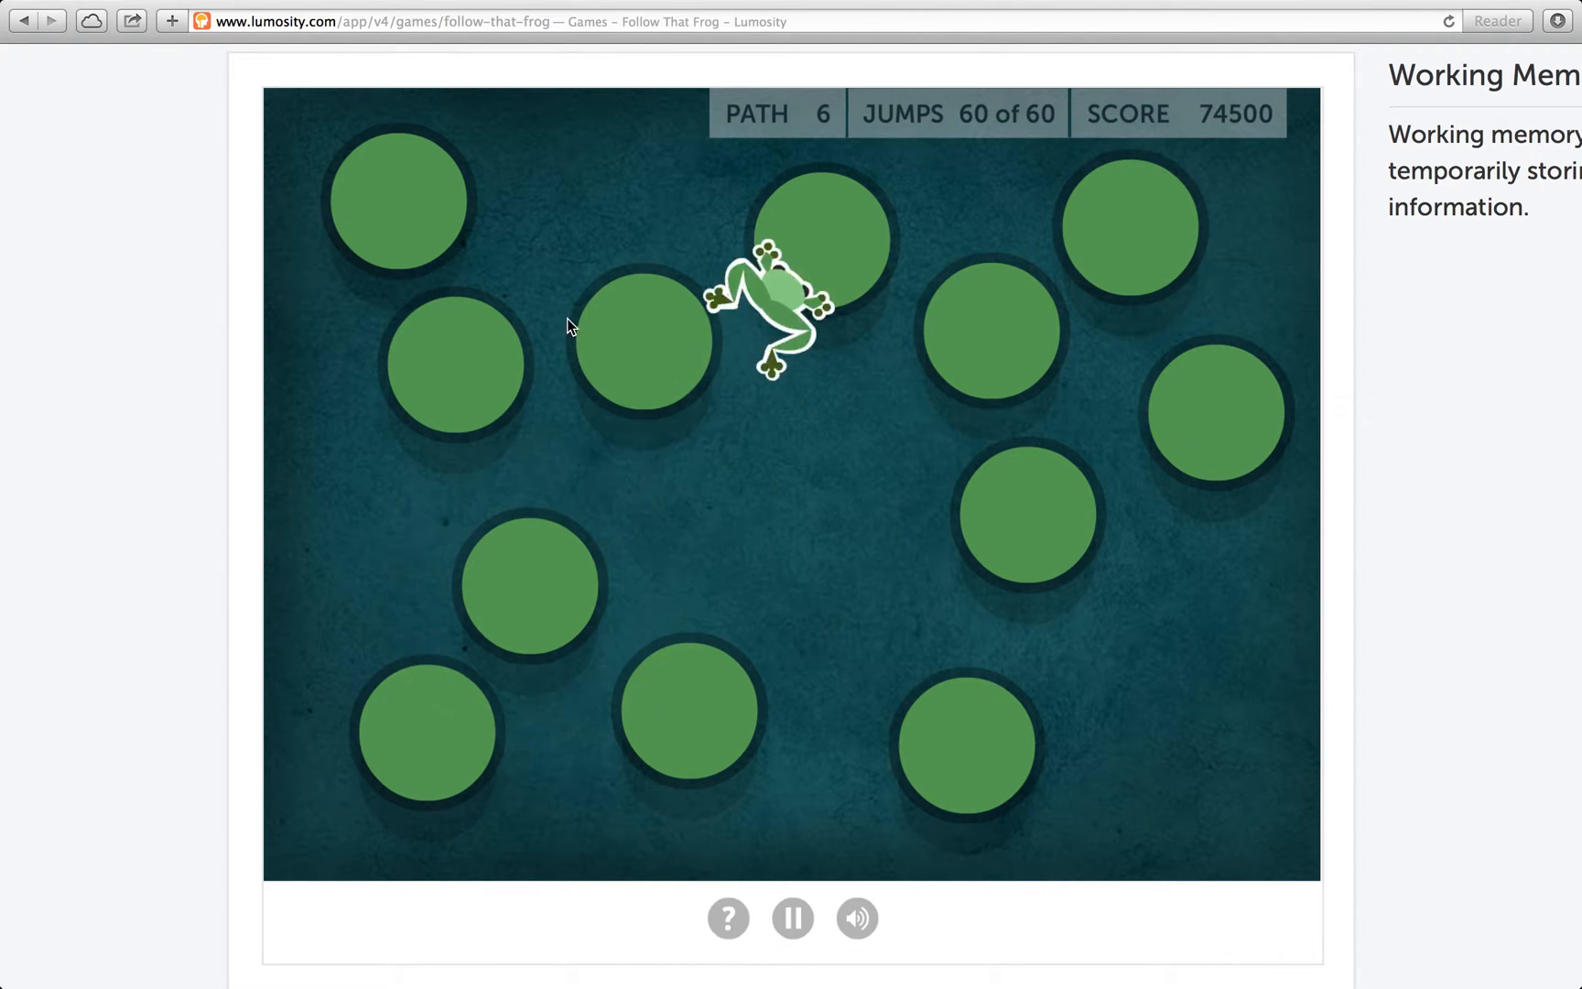
# Click through the final frog animation so the results screen shows 74,500 and longest path 6
pyautogui.click(1027, 513)
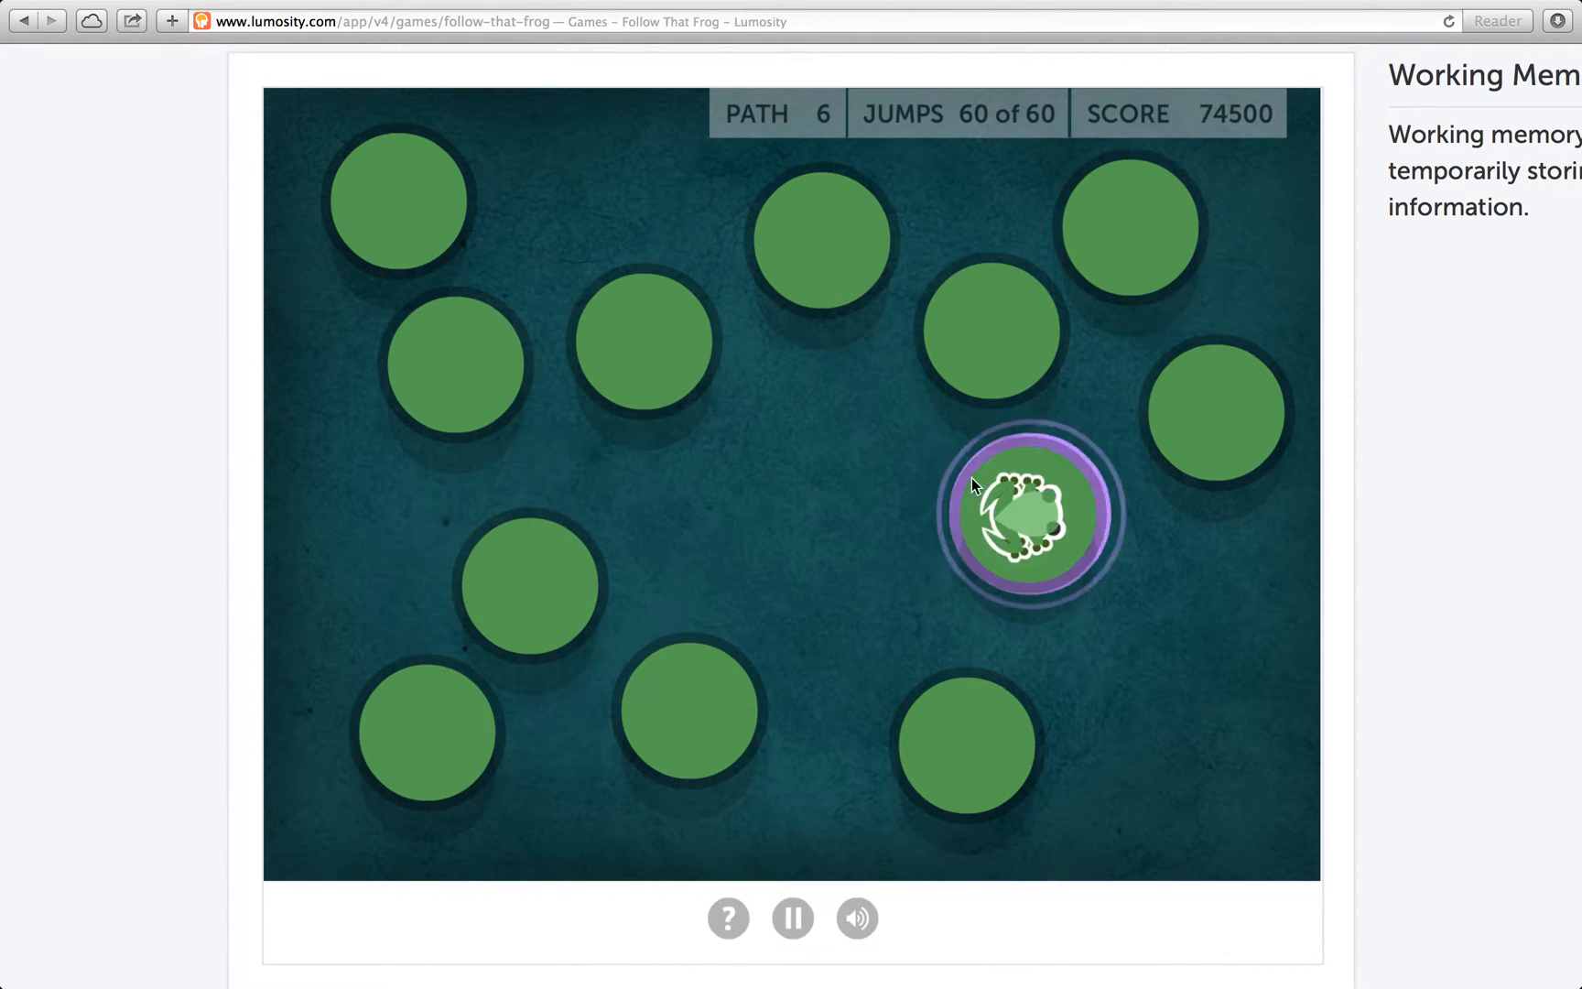
pyautogui.click(794, 482)
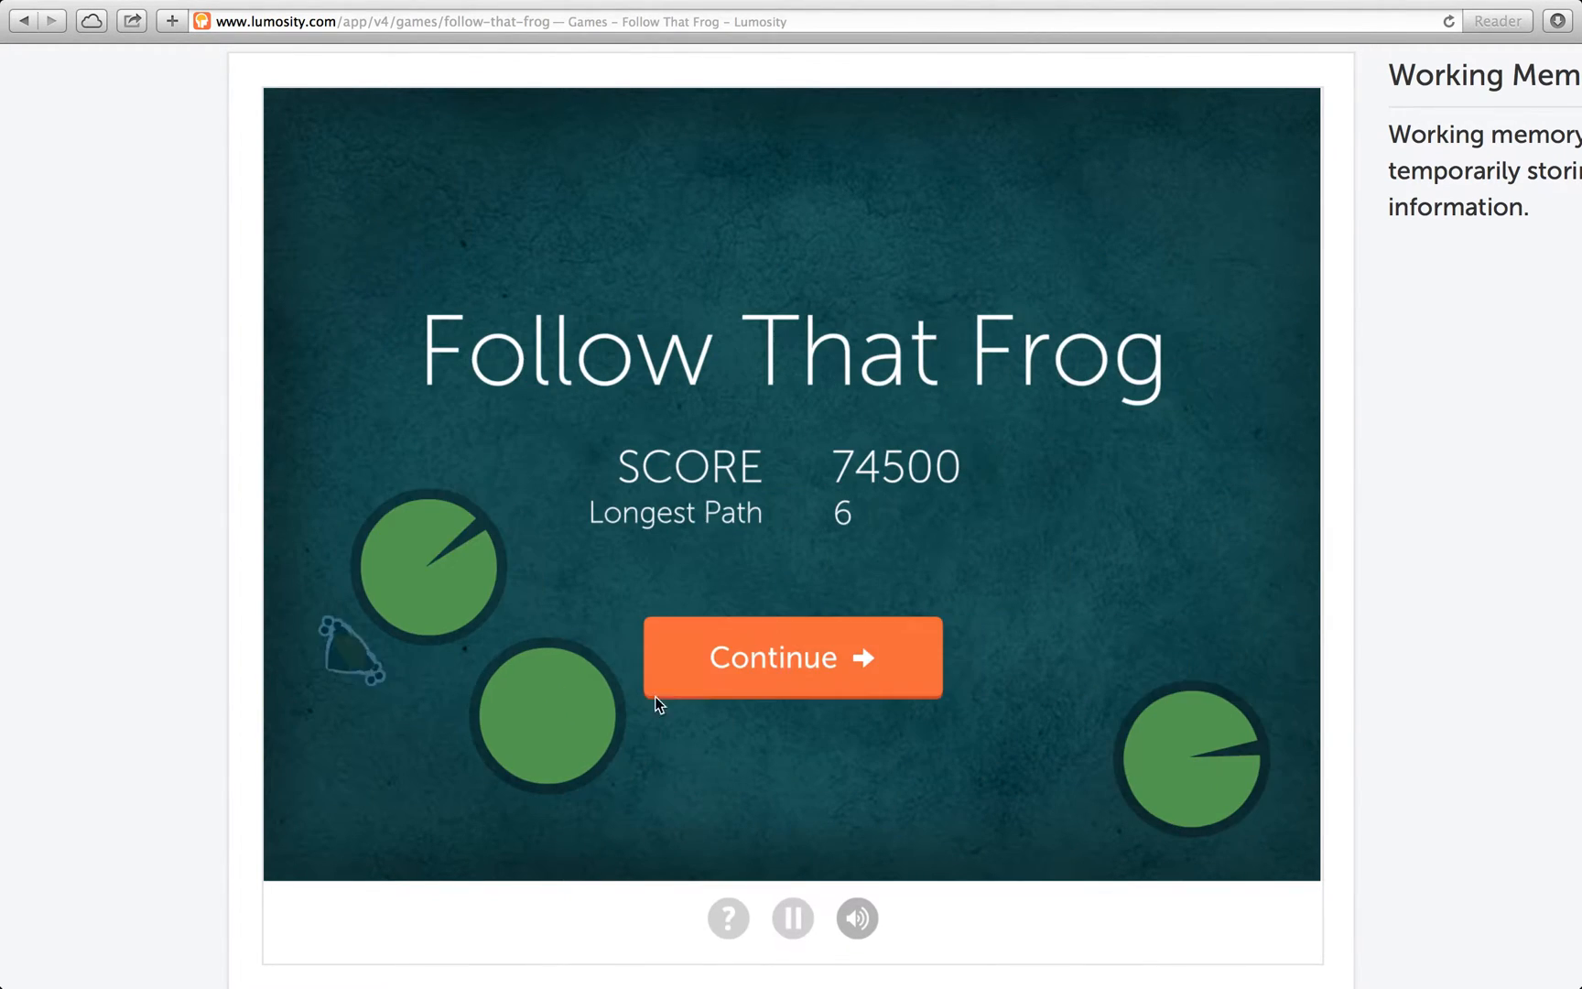
pyautogui.click(792, 658)
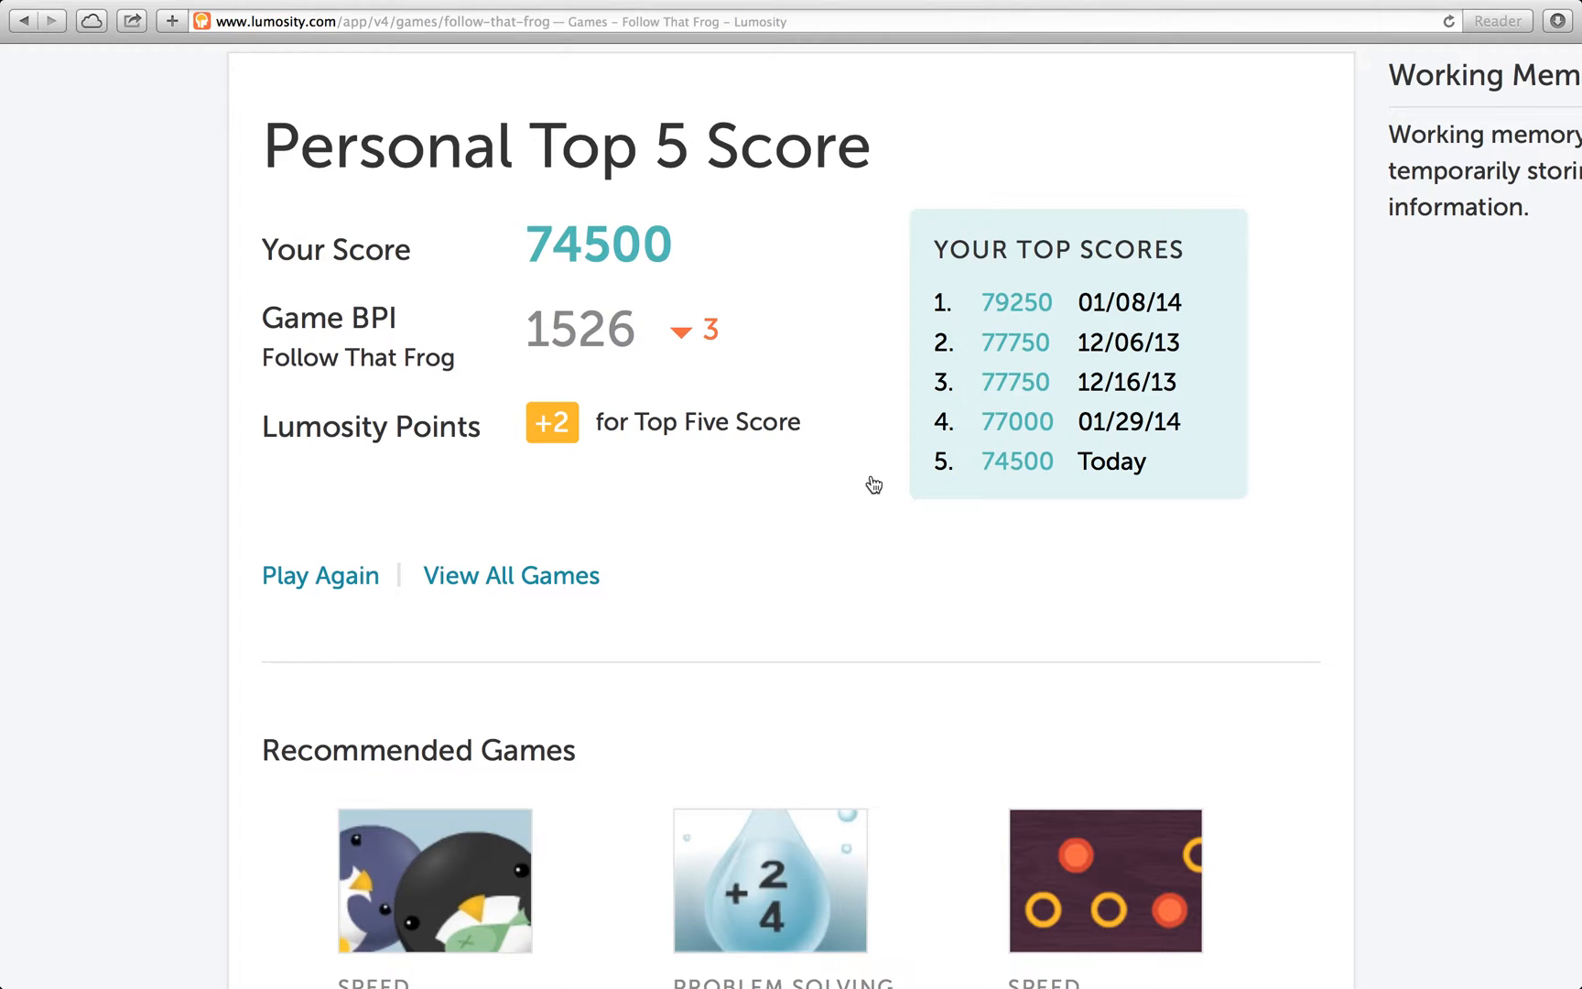
pyautogui.moveTo(747, 454)
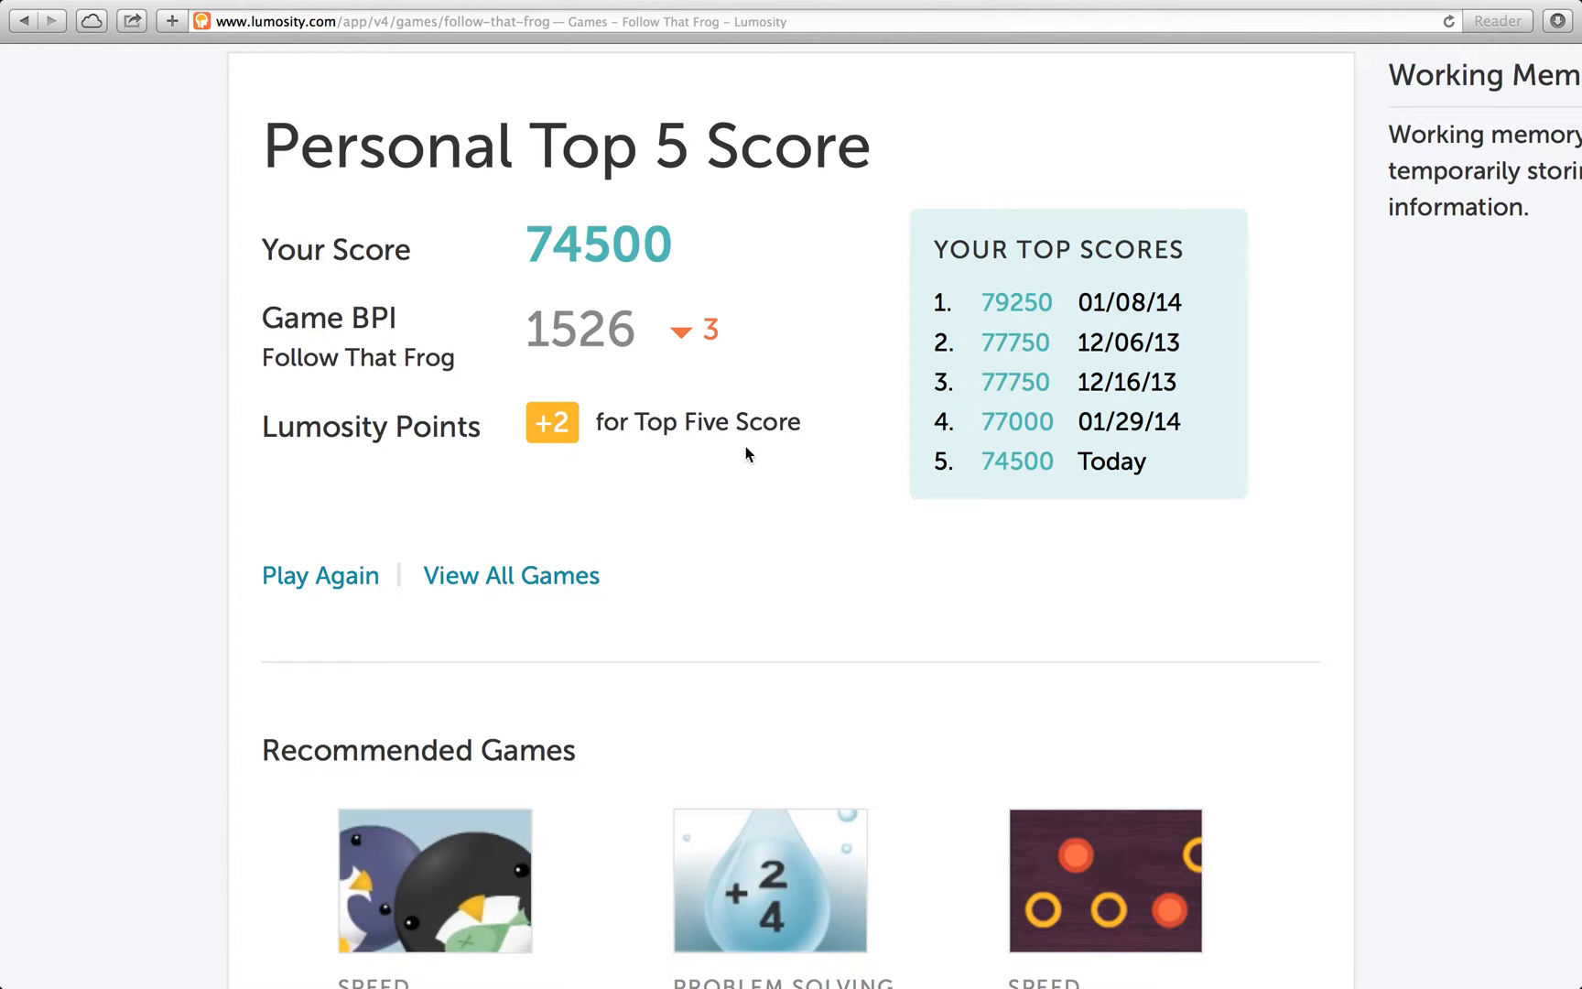
pyautogui.moveTo(702, 455)
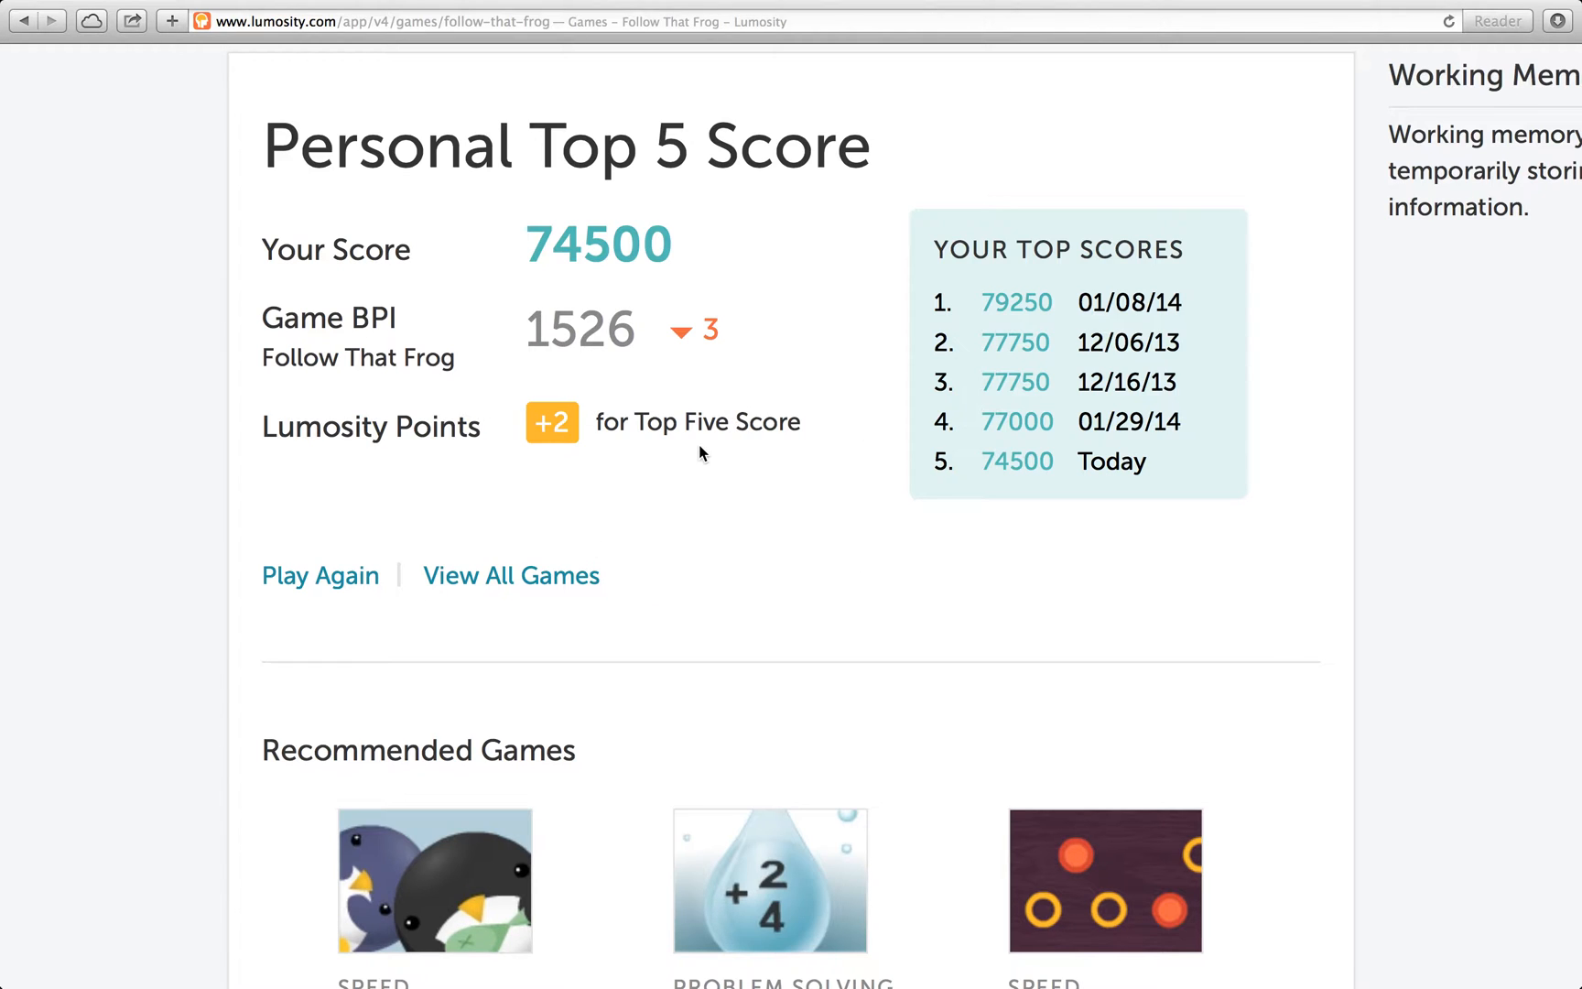
pyautogui.moveTo(728, 397)
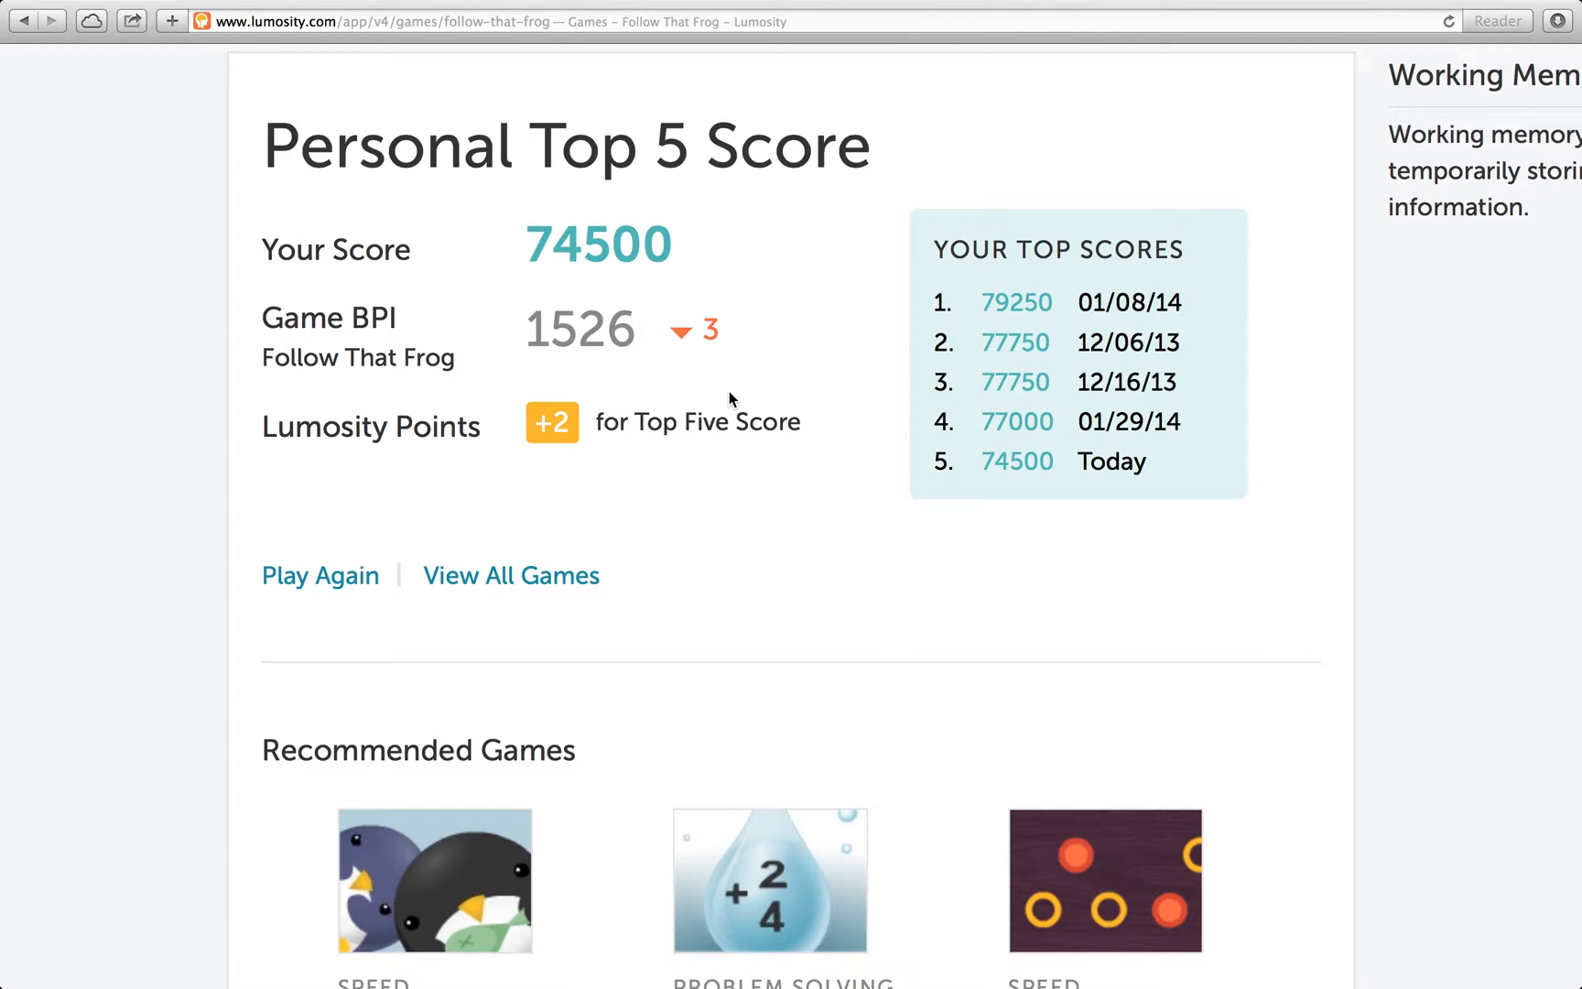
pyautogui.moveTo(483, 340)
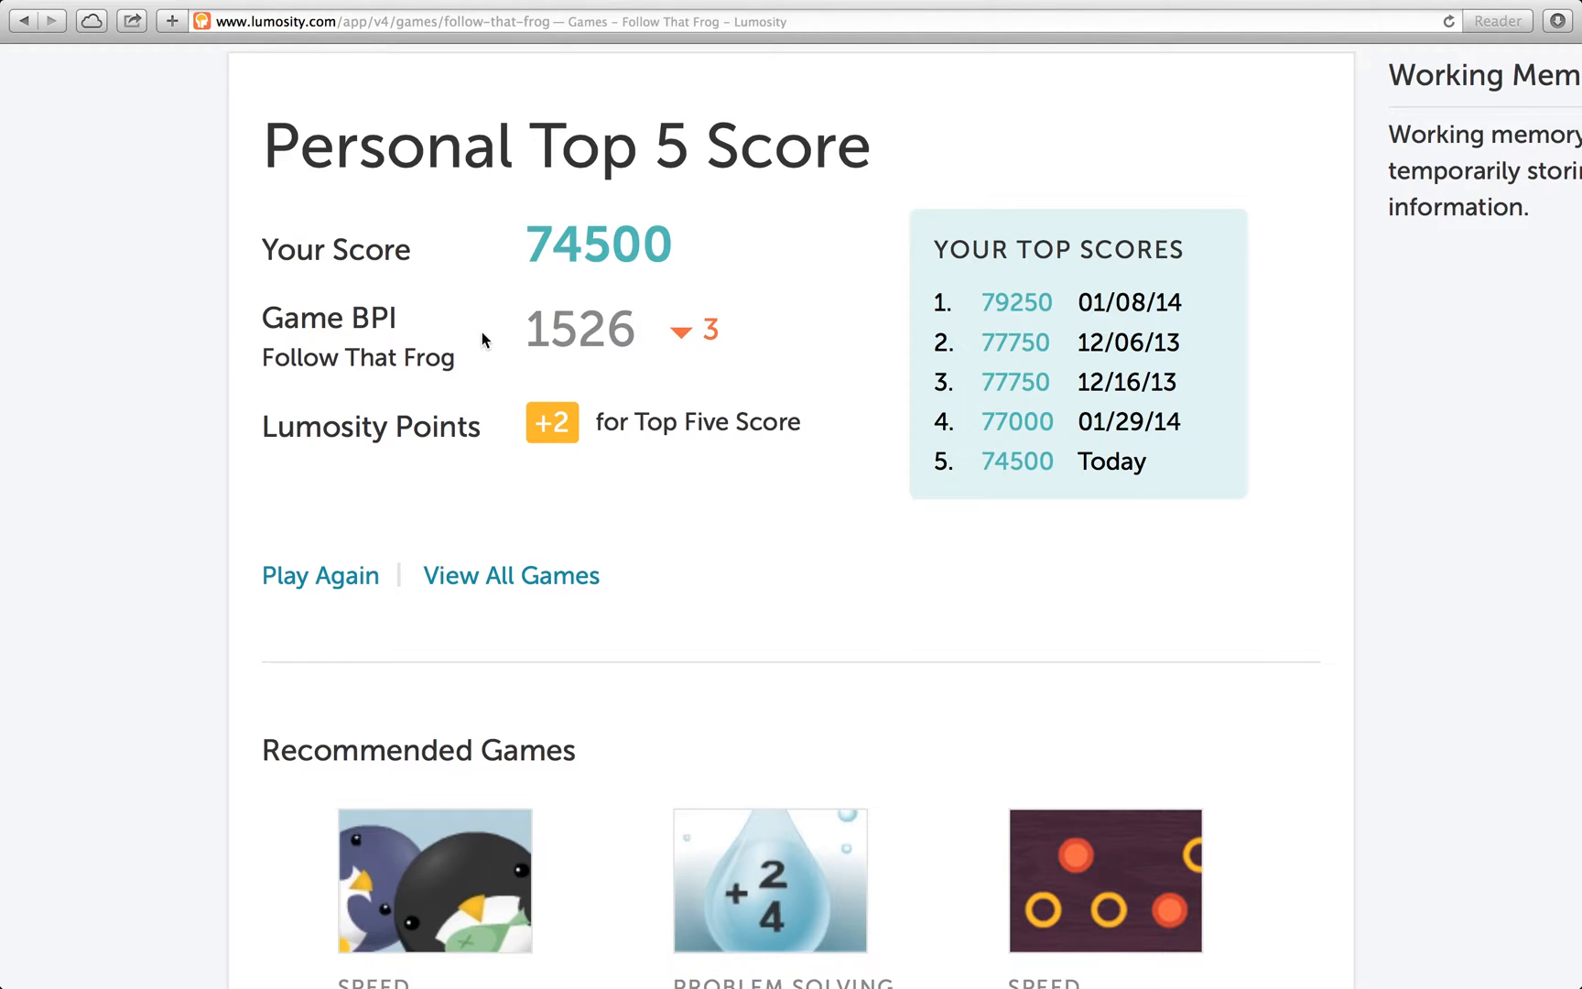
pyautogui.moveTo(758, 368)
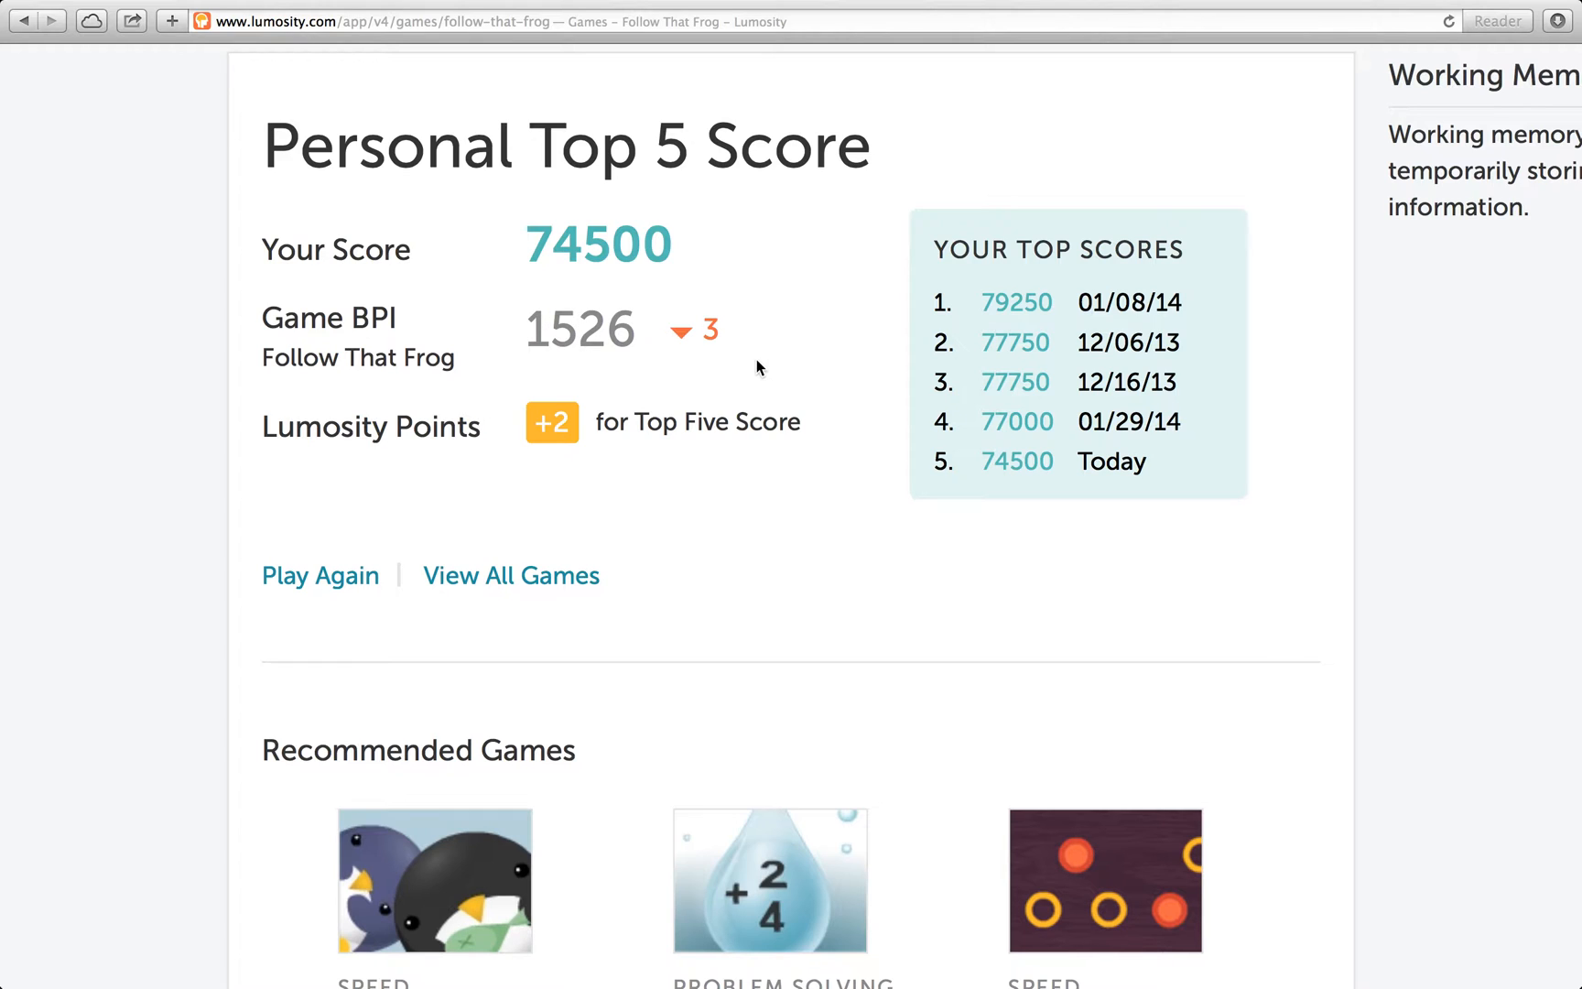
pyautogui.moveTo(753, 469)
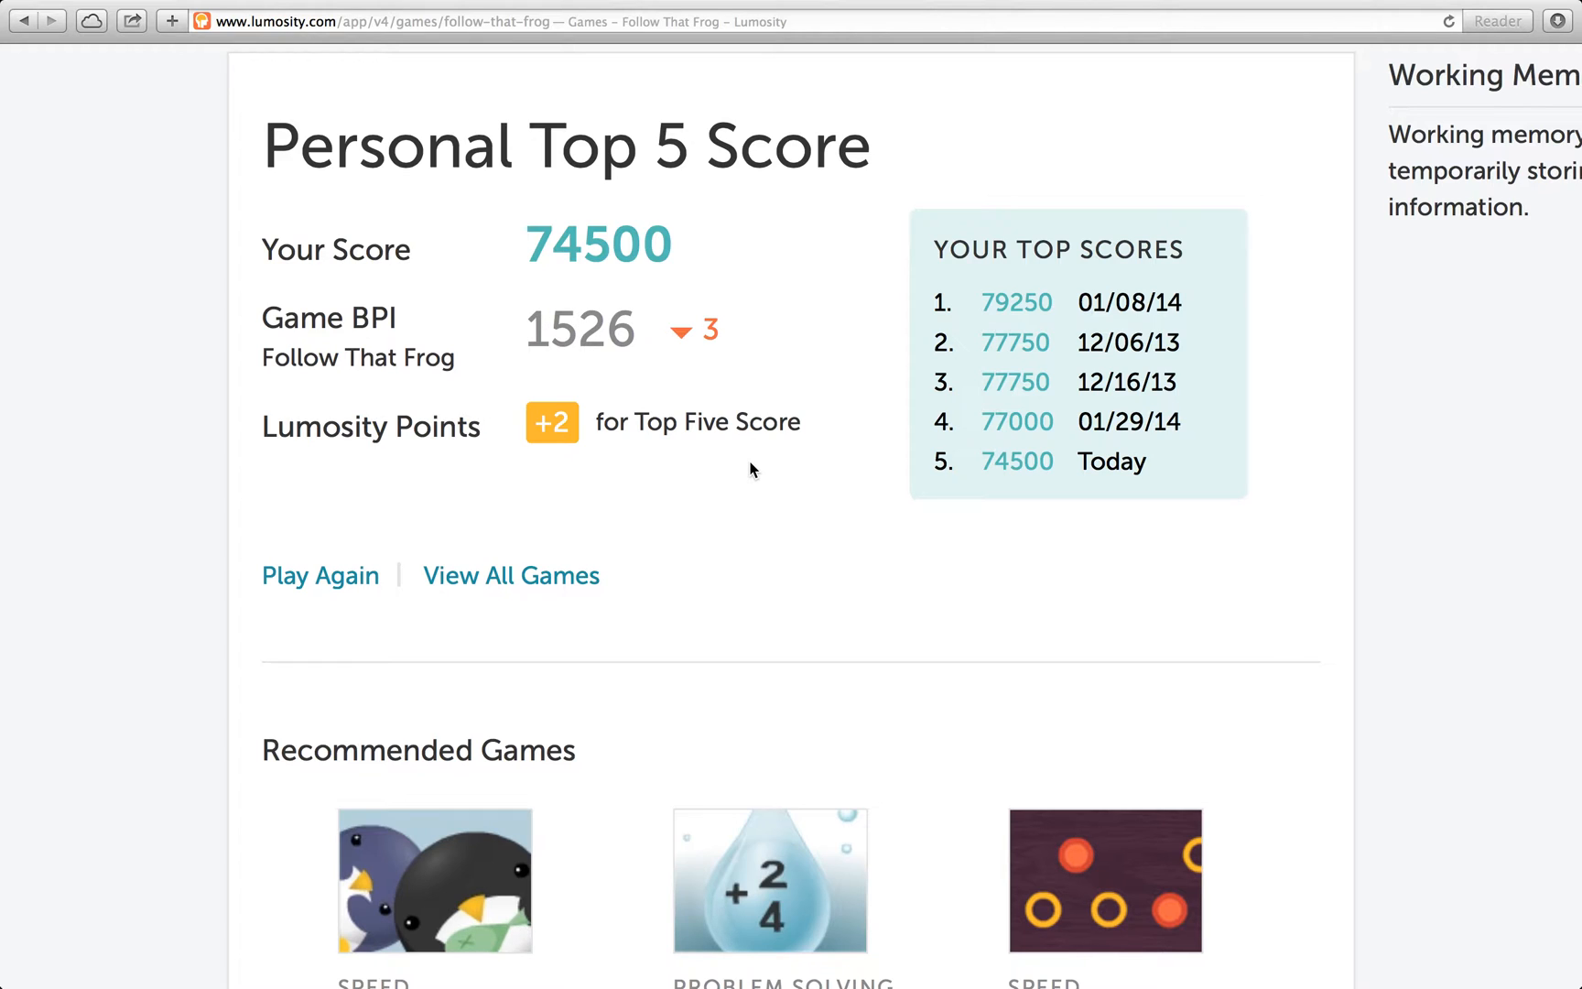
pyautogui.moveTo(696, 434)
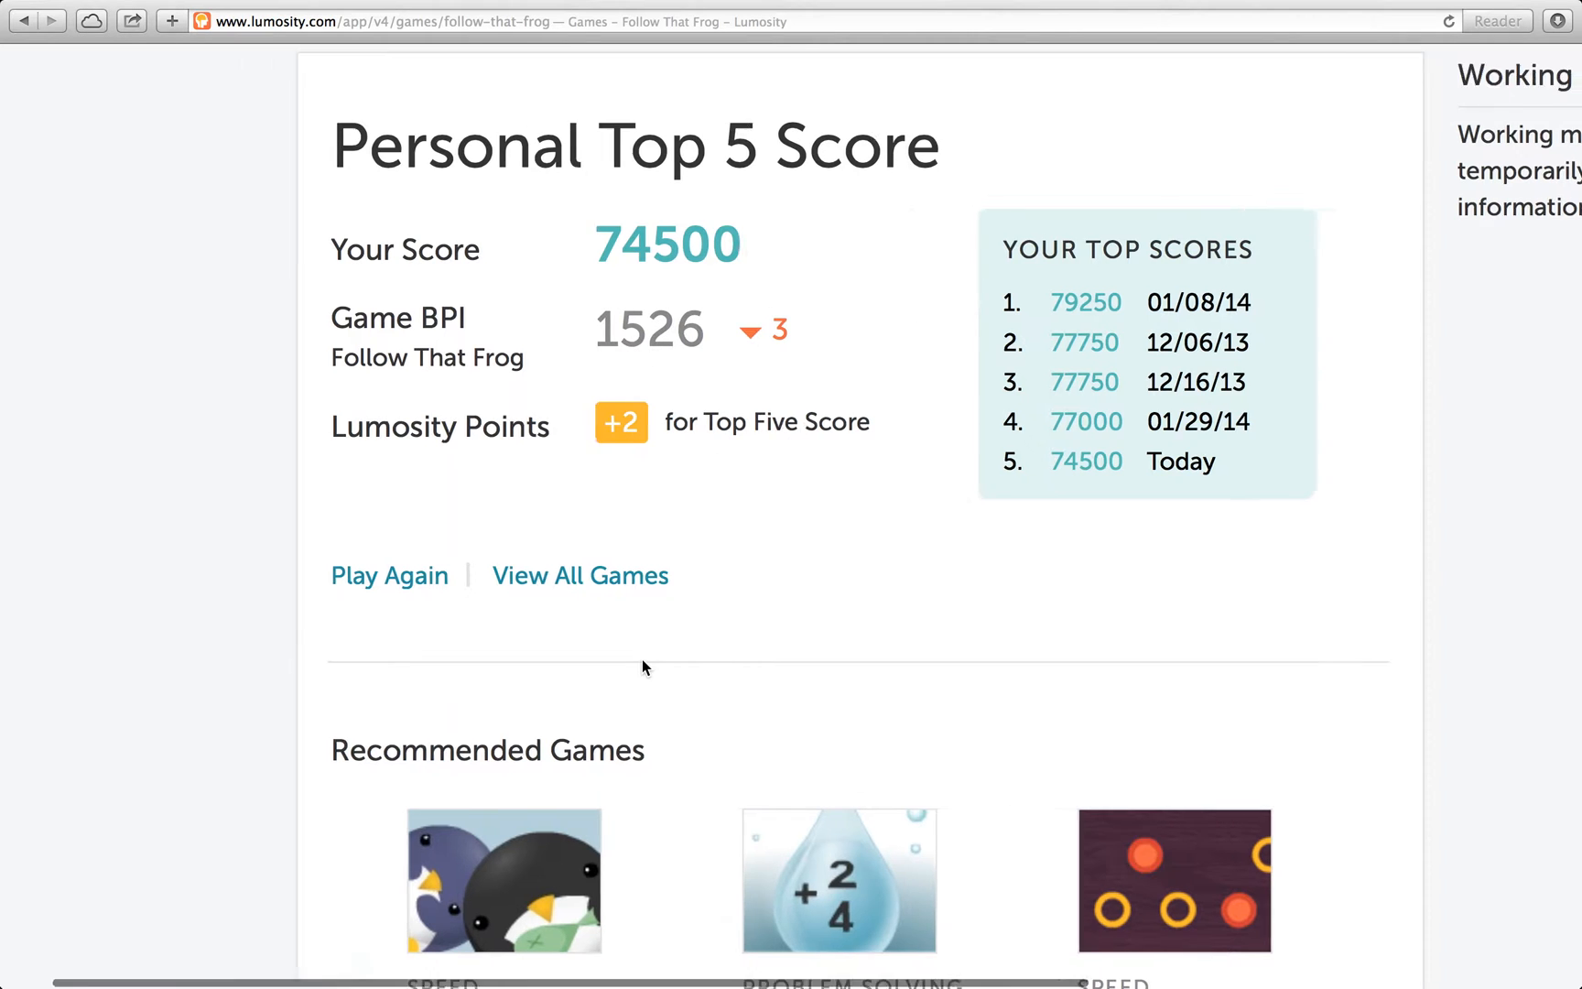
# Leave the score page for the full games catalogue filtered to Attention games
pyautogui.click(581, 574)
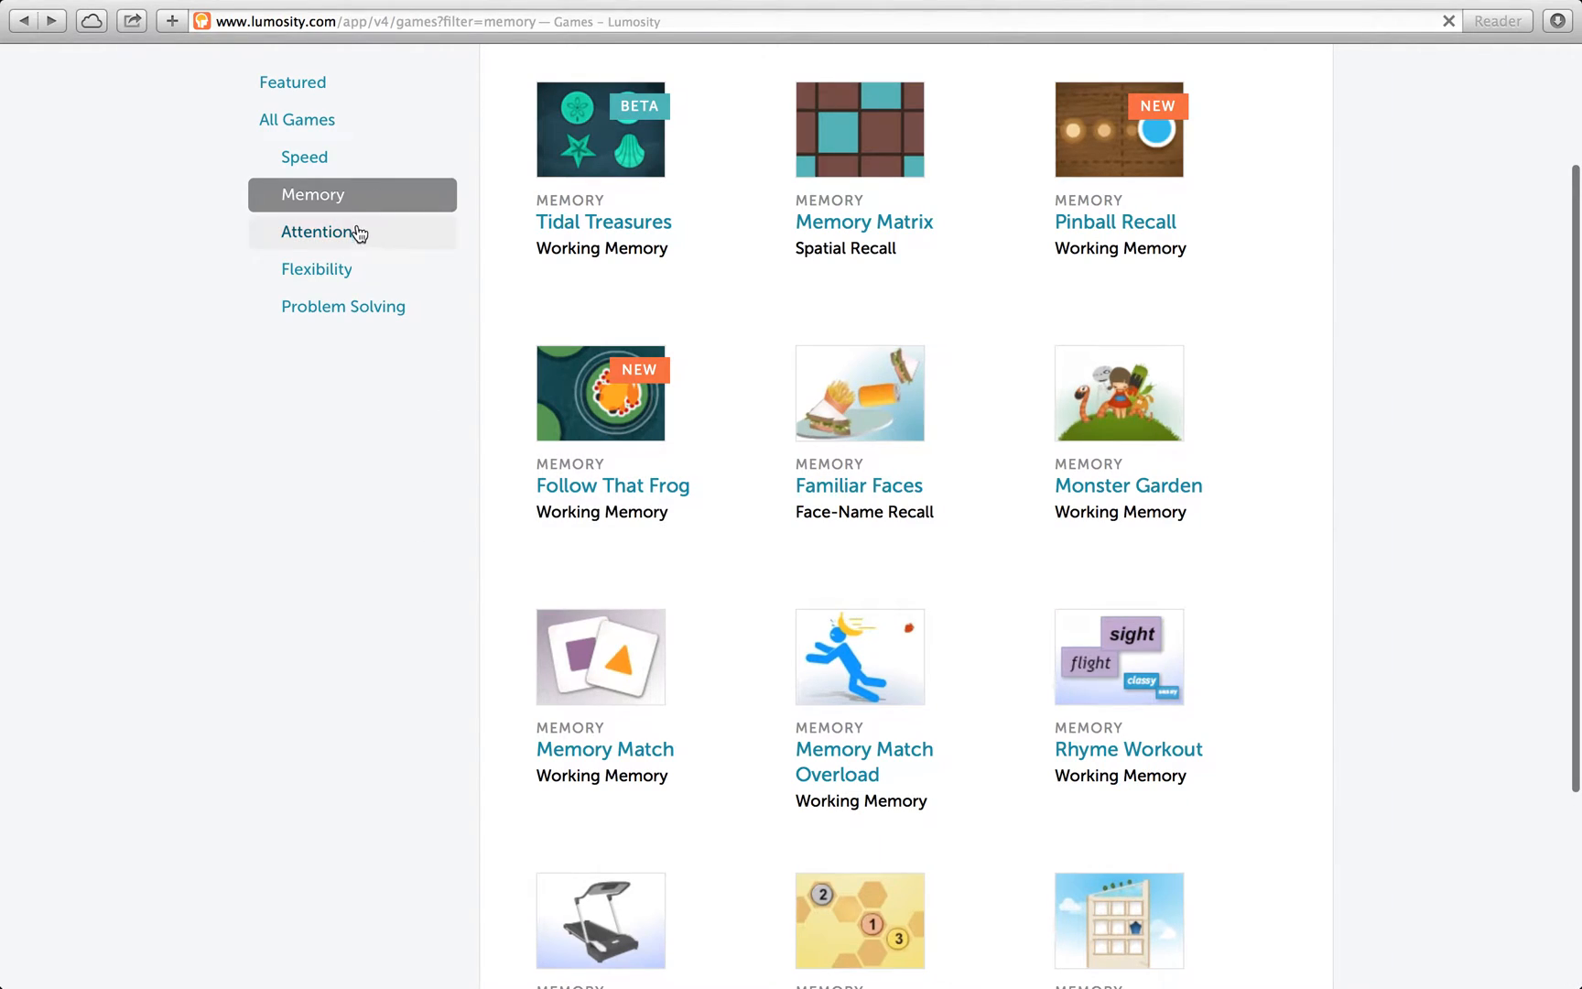
pyautogui.click(323, 232)
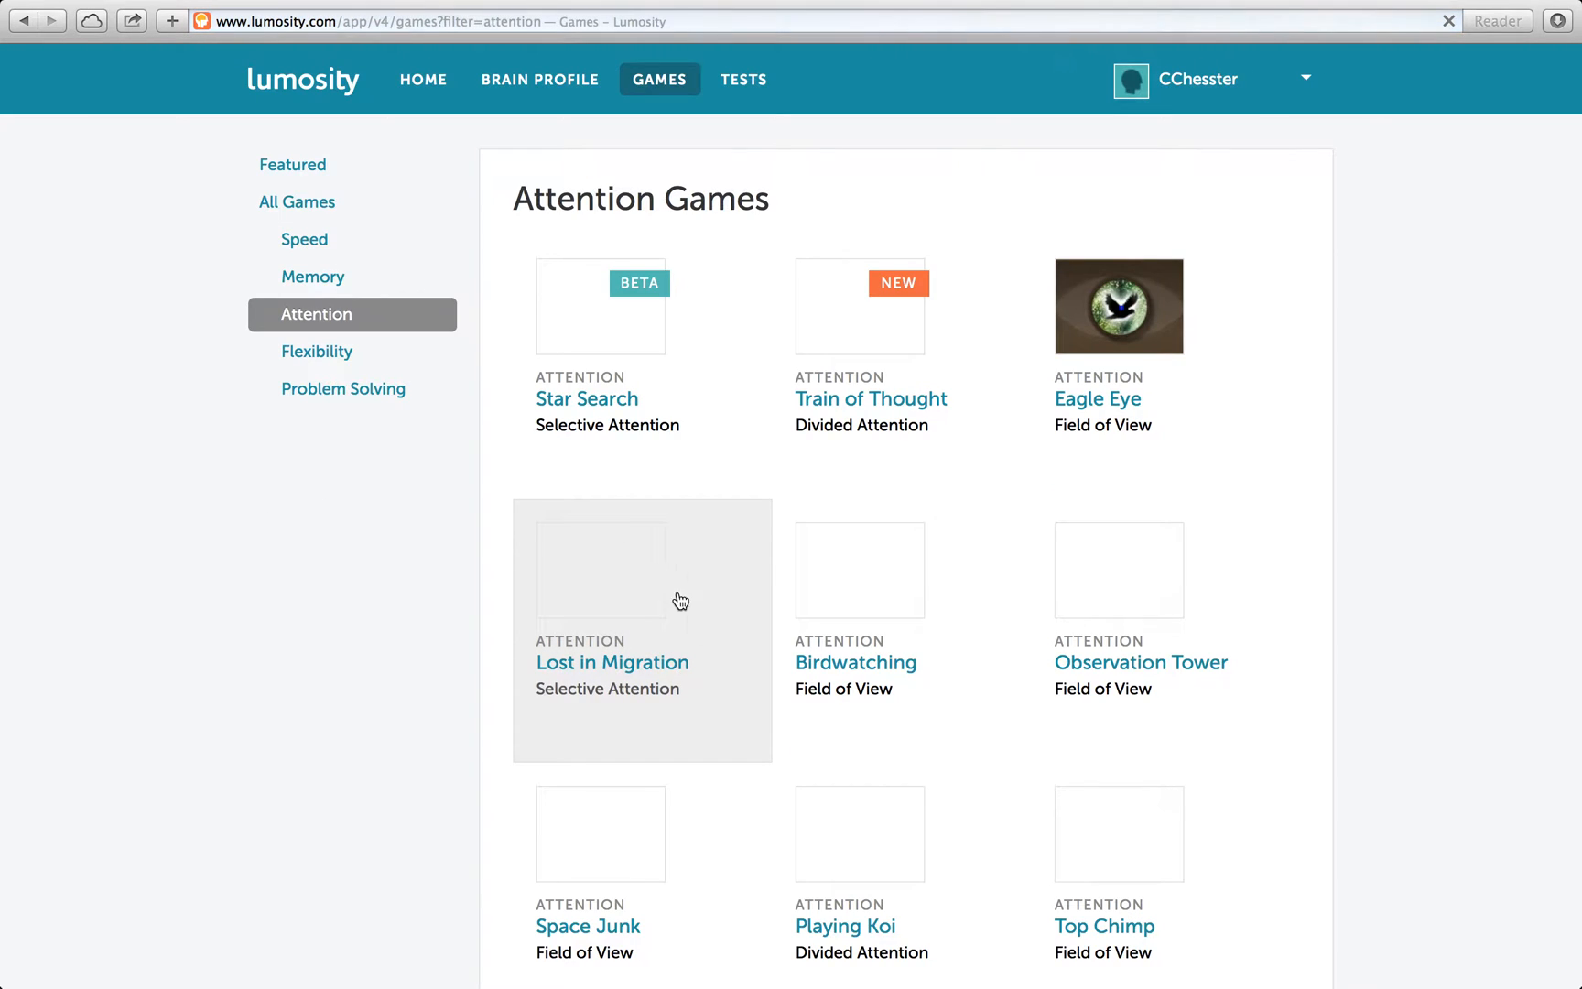
pyautogui.scroll(3)
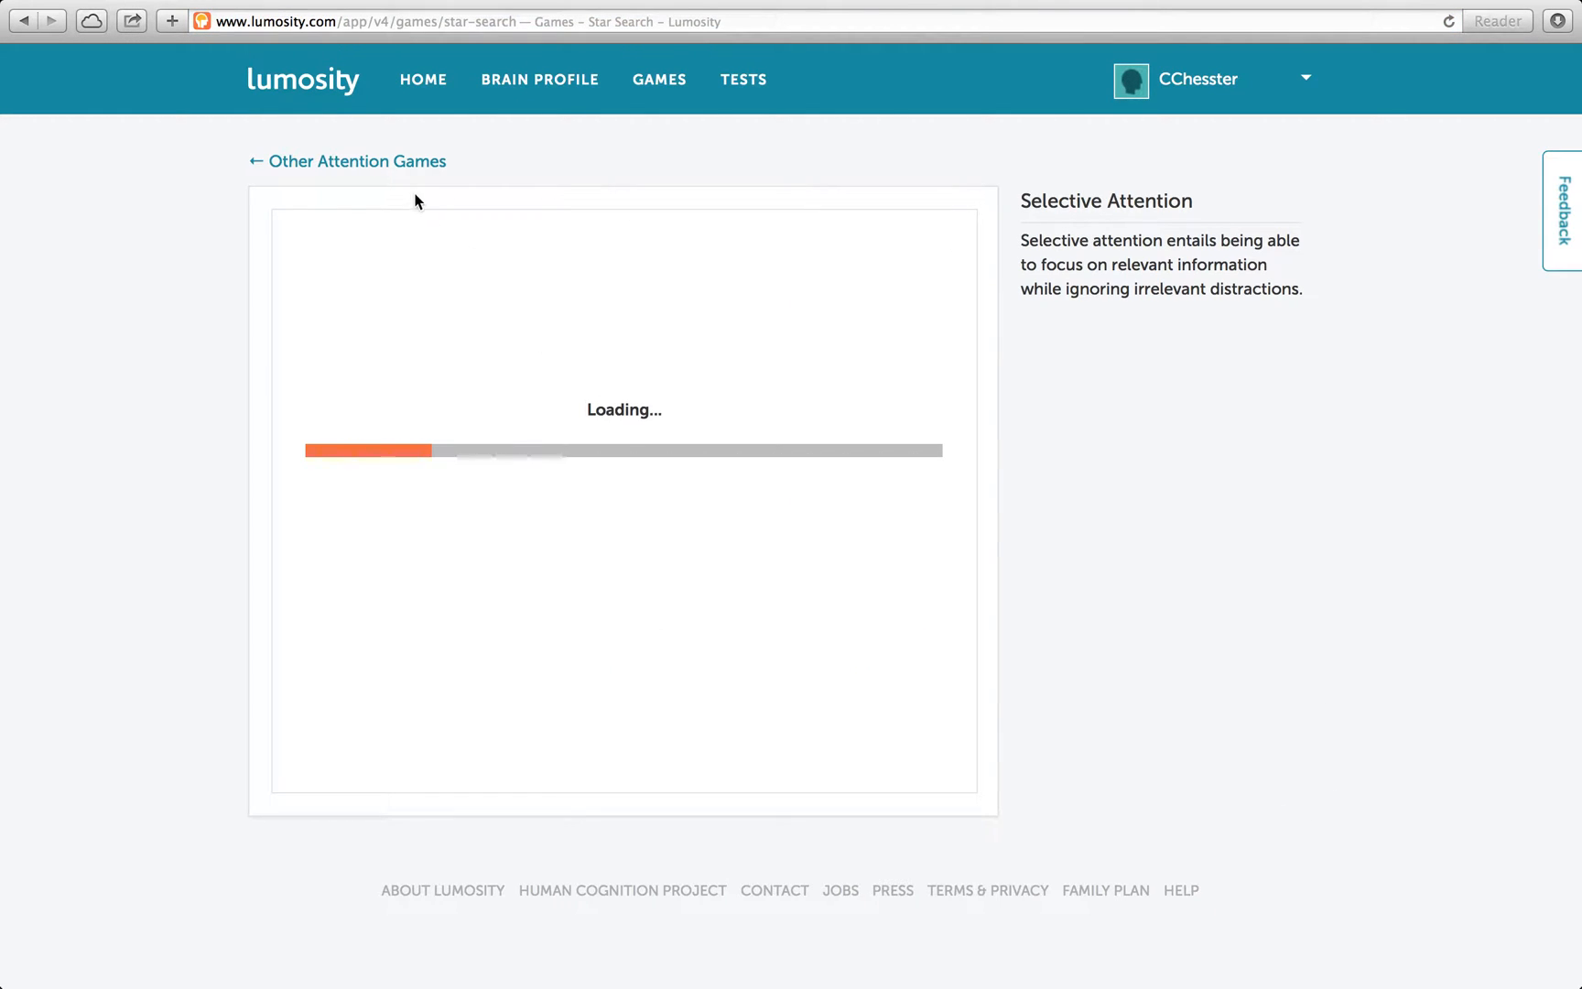
pyautogui.moveTo(871, 533)
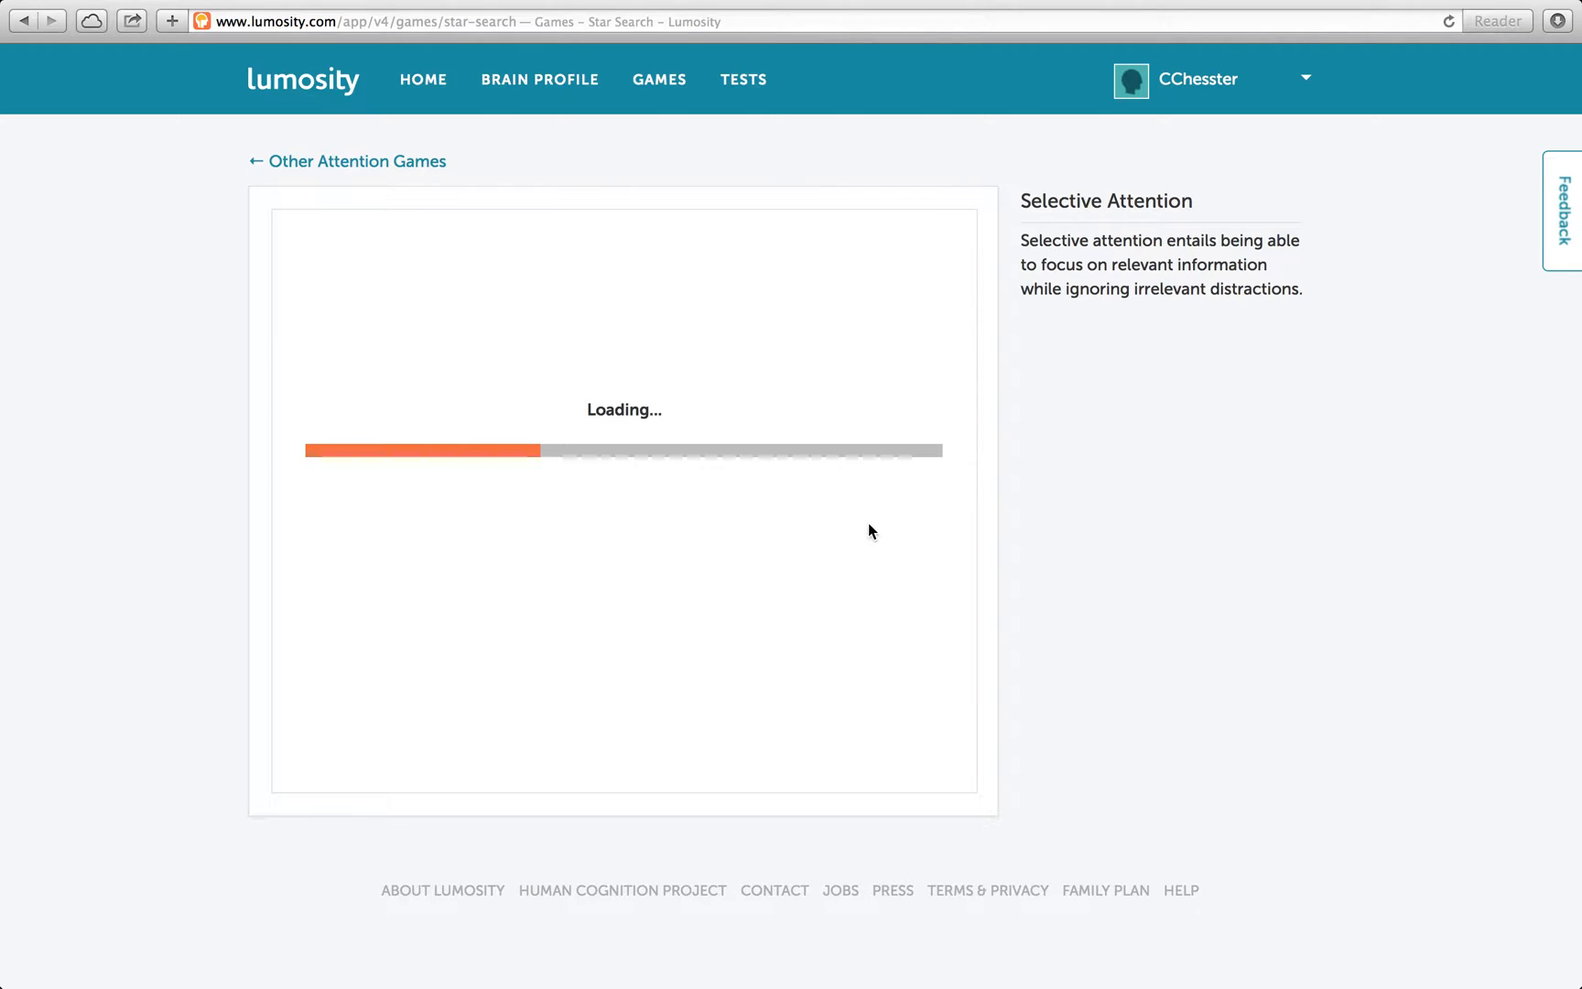
pyautogui.moveTo(491, 687)
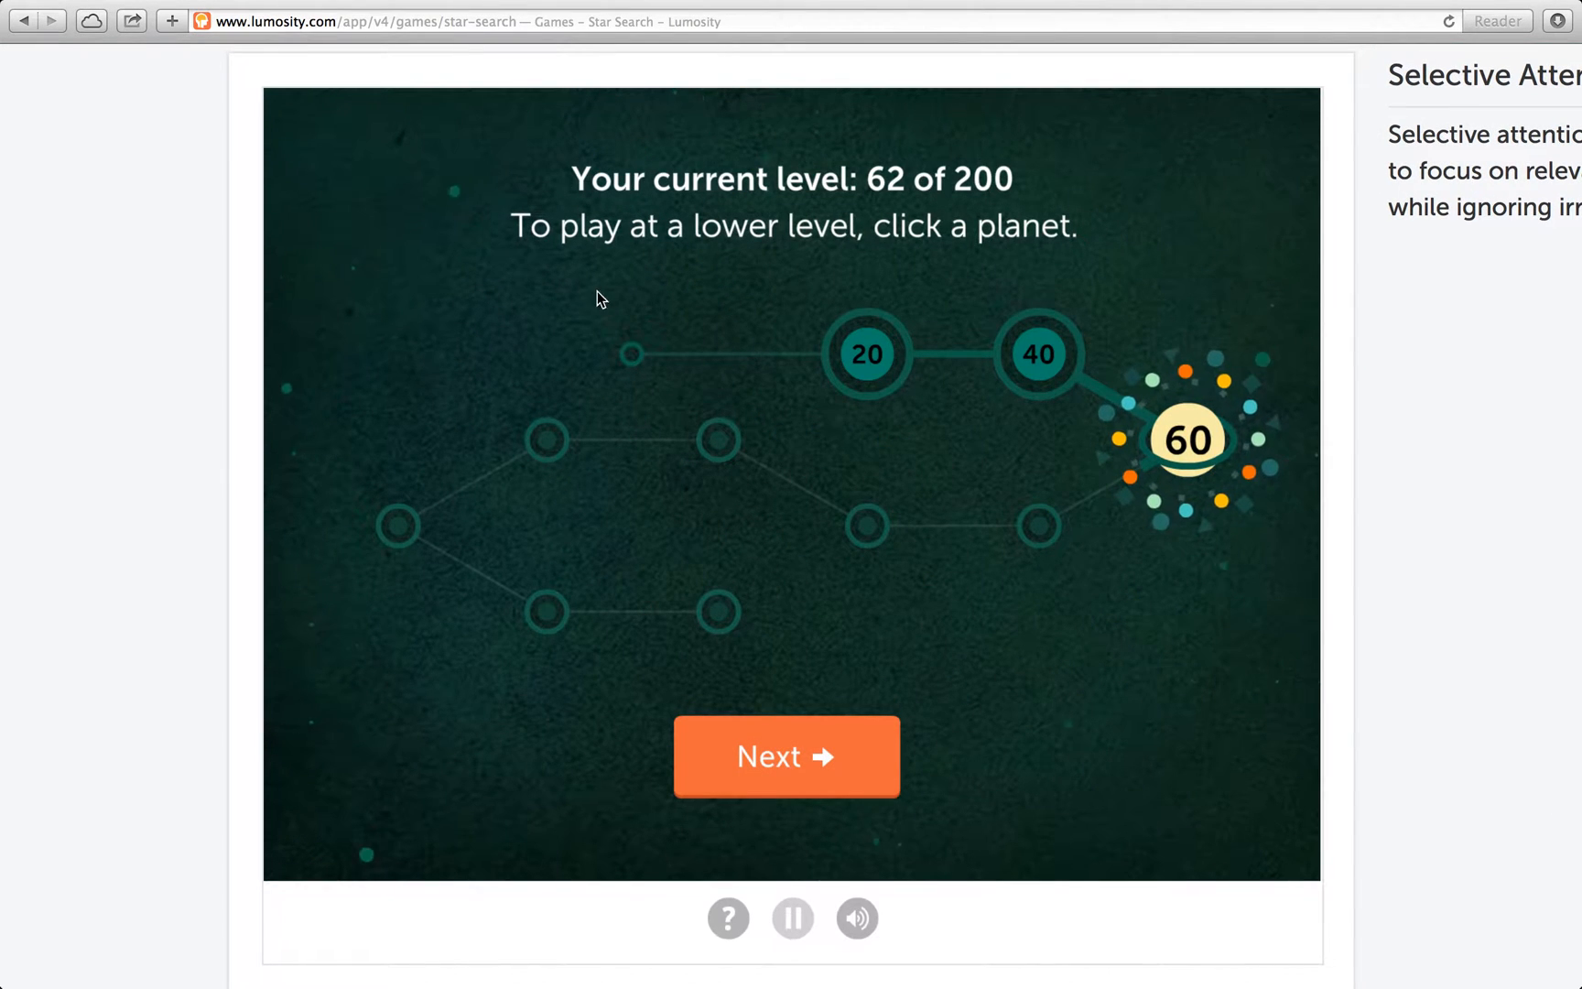
pyautogui.moveTo(828, 255)
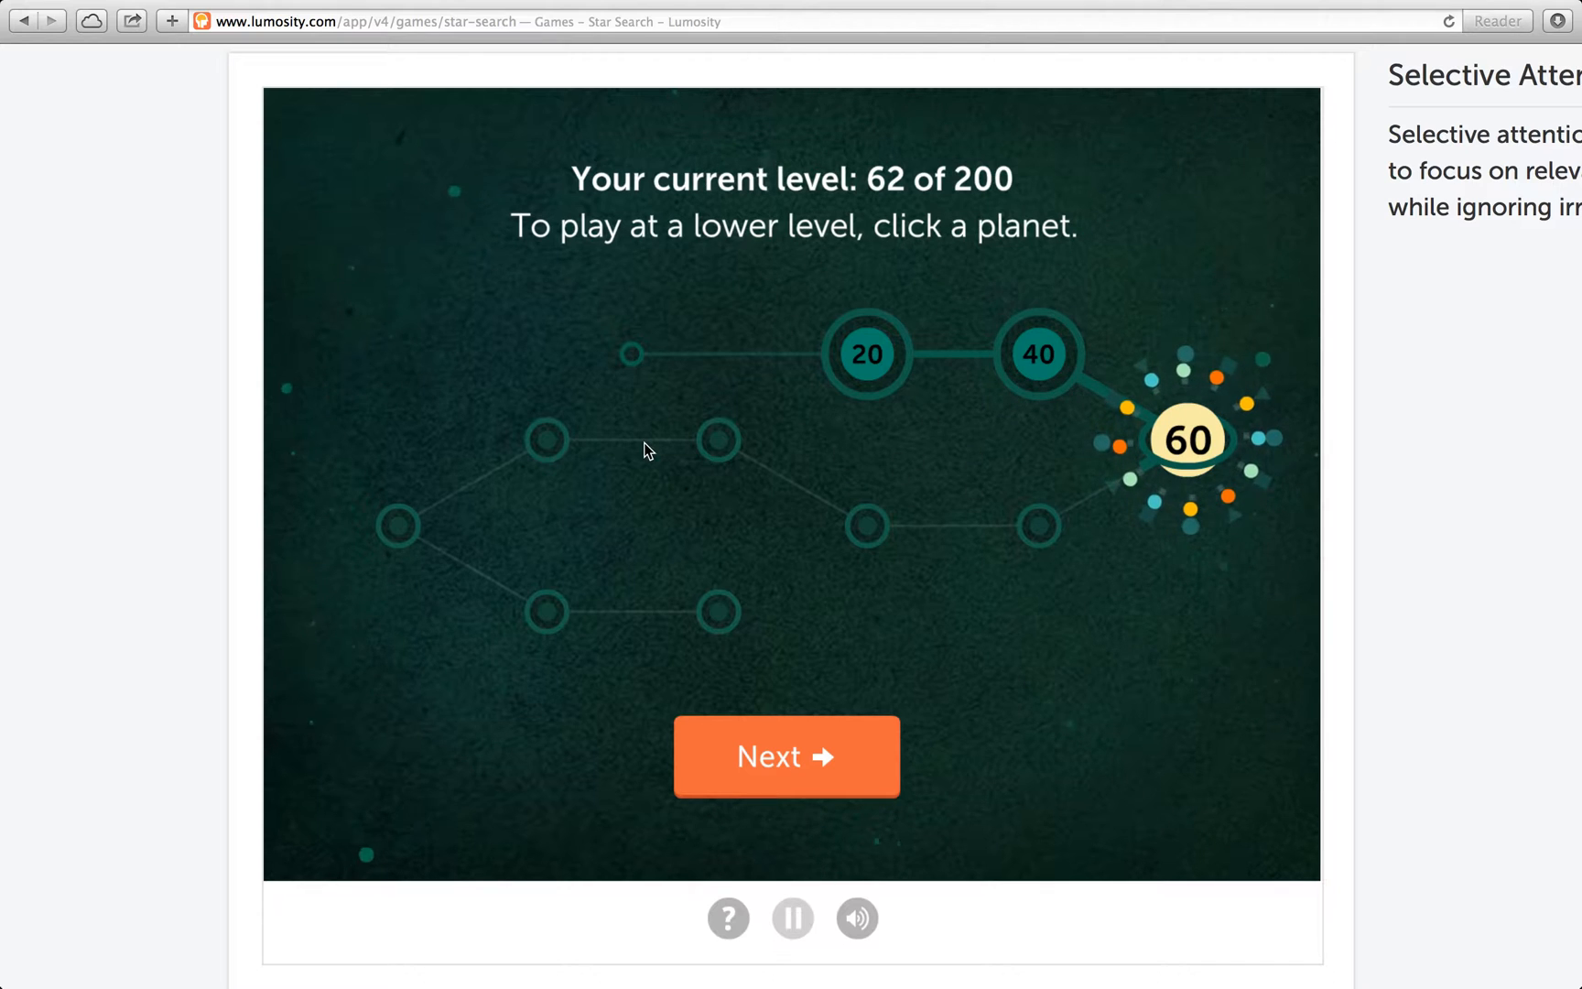
pyautogui.moveTo(434, 231)
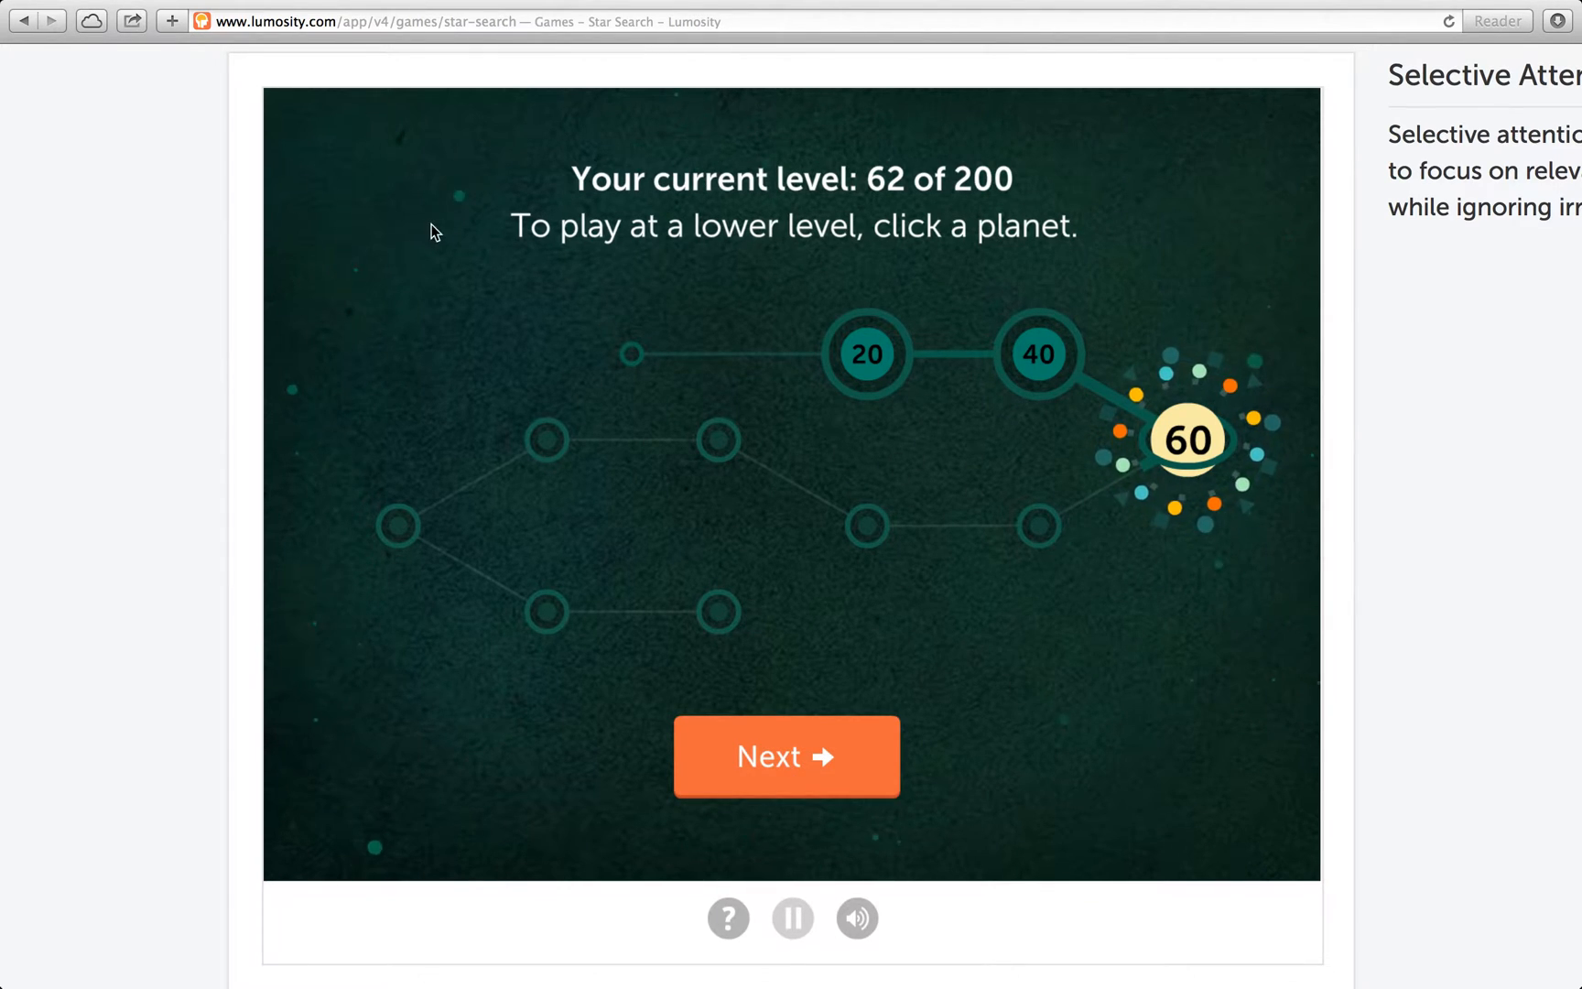
# Start Star Search at level 62 and pick the odd shape in the first trials
pyautogui.click(786, 756)
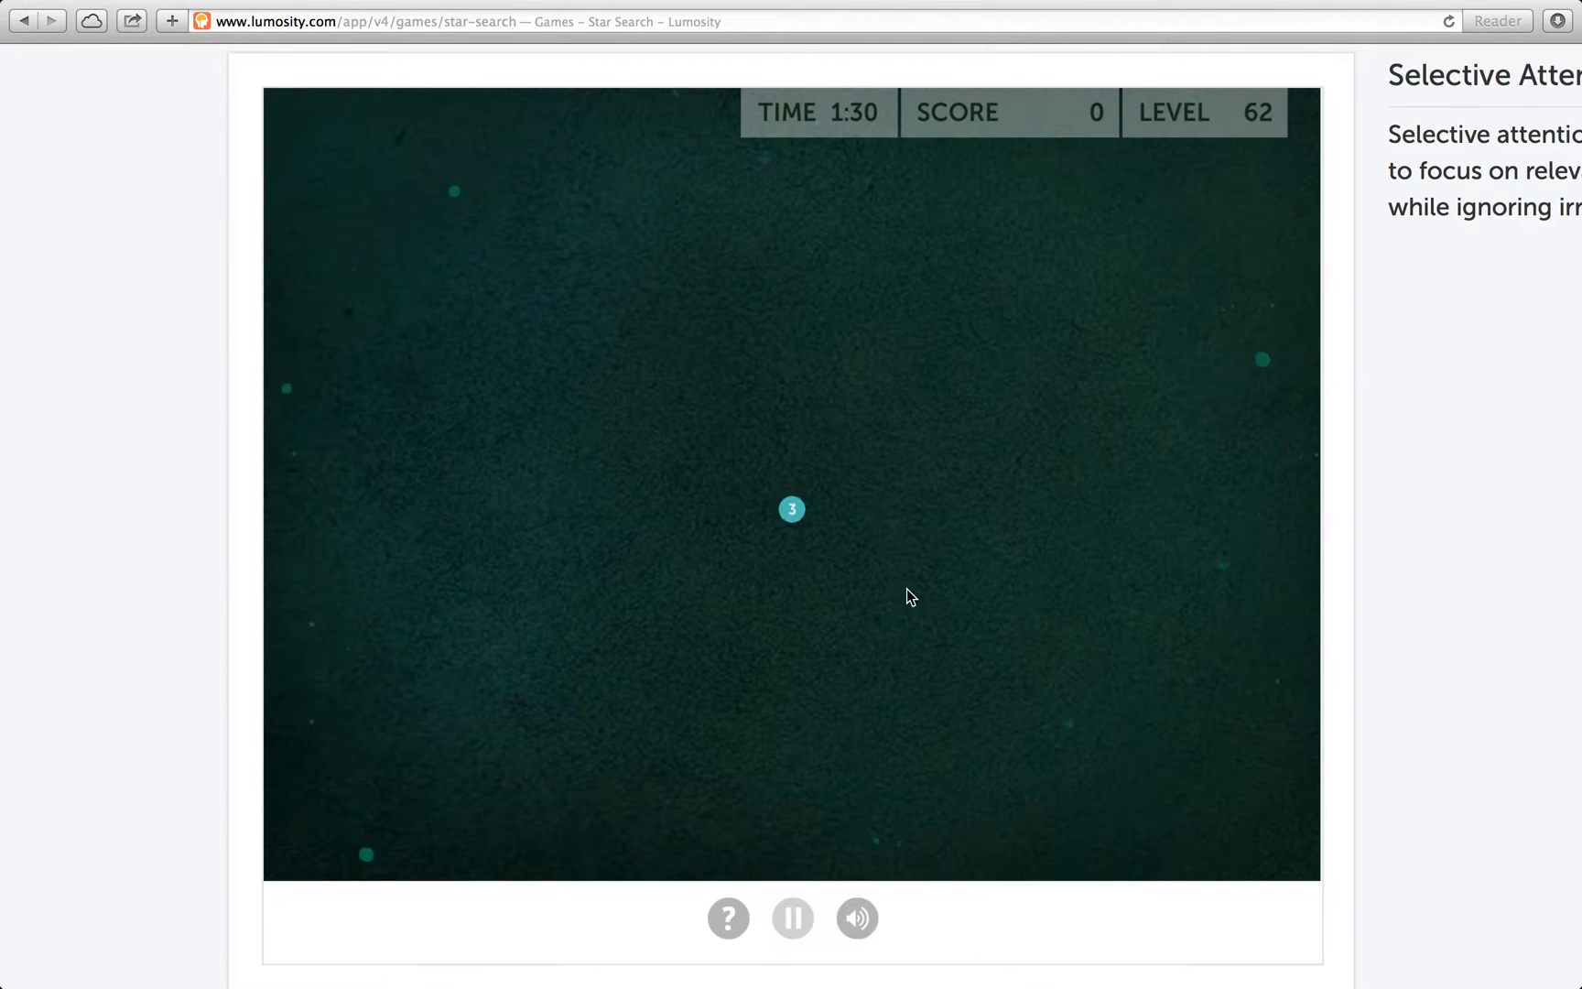
pyautogui.moveTo(776, 339)
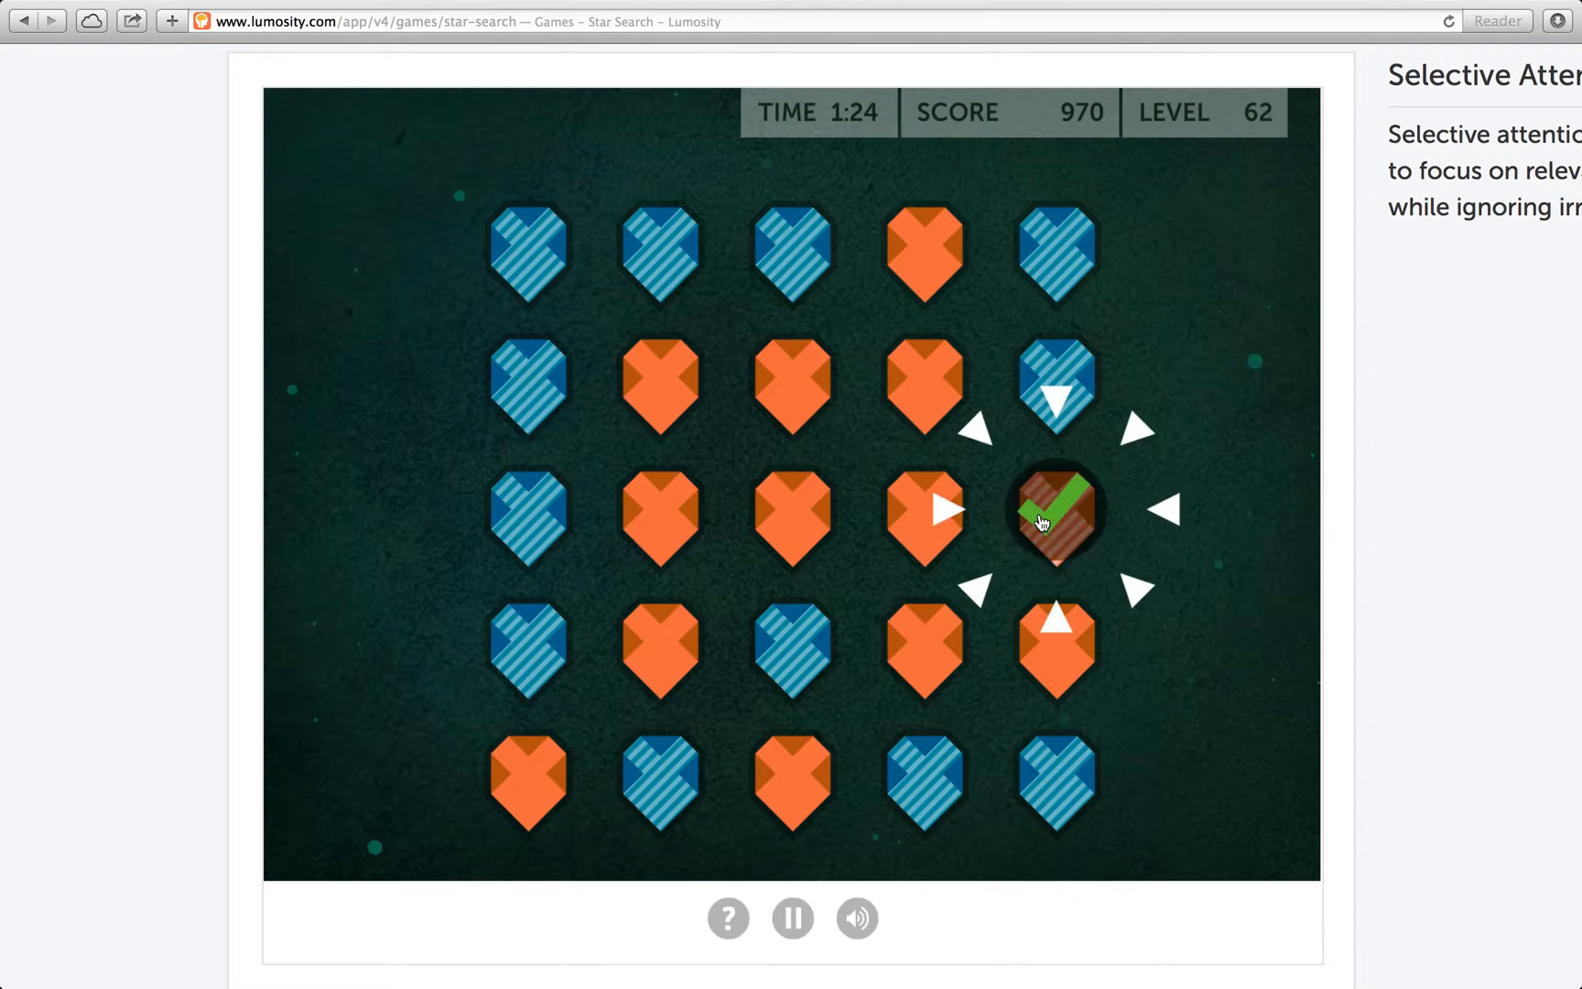
pyautogui.click(1055, 509)
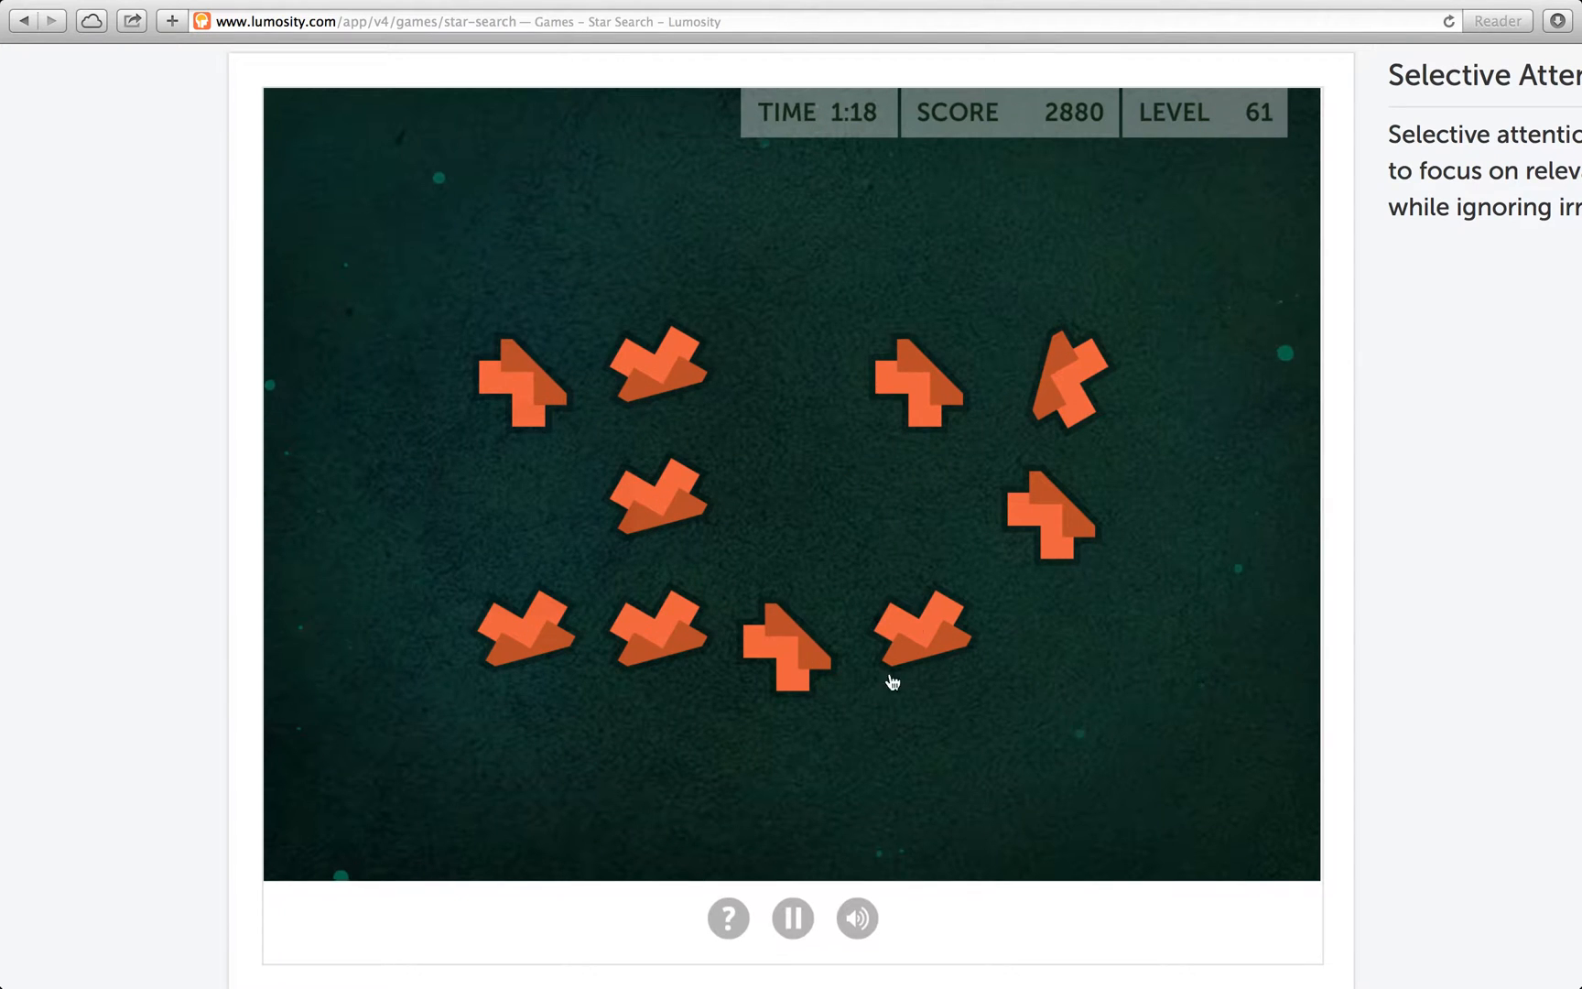
pyautogui.click(921, 634)
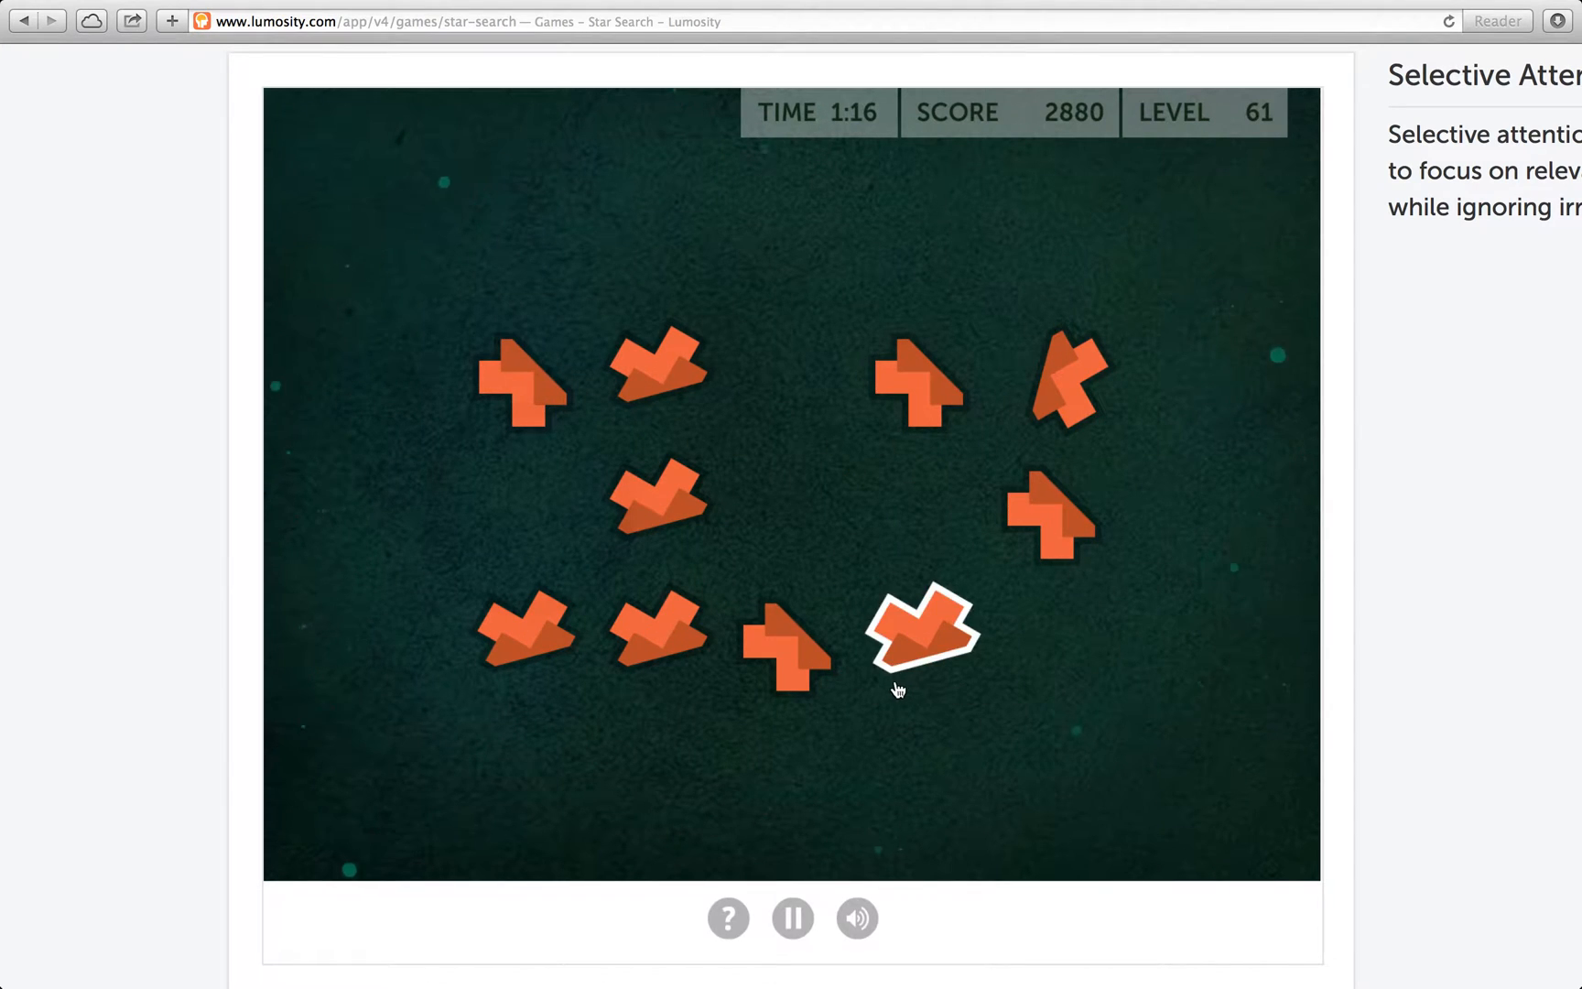
pyautogui.click(917, 630)
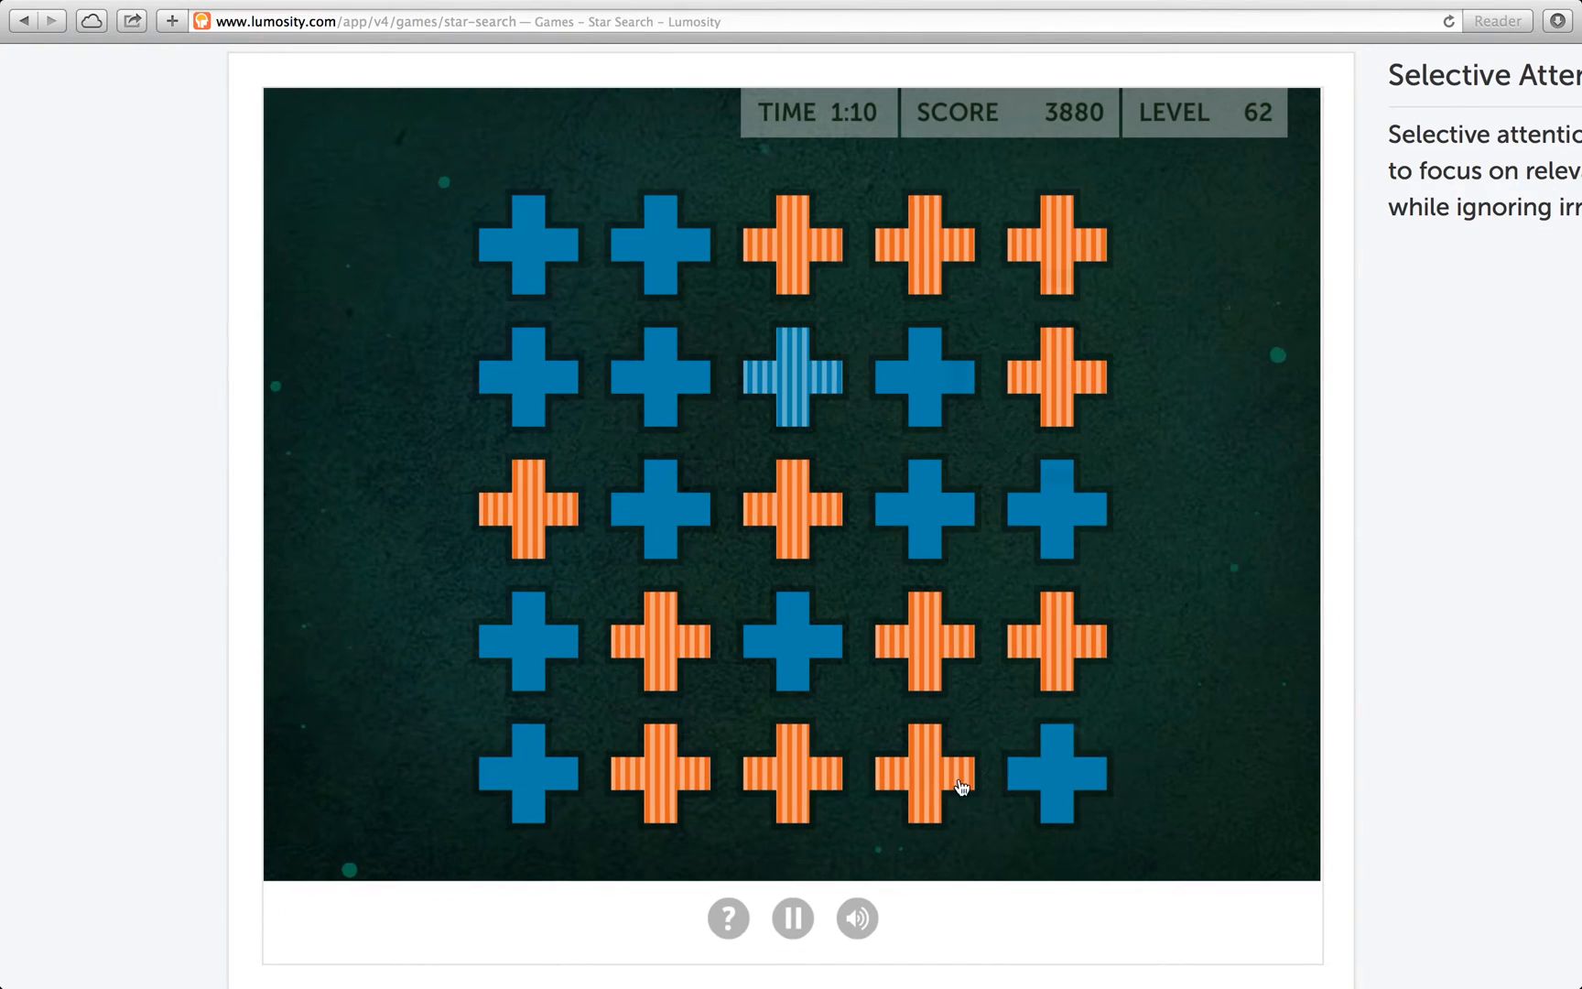
pyautogui.click(954, 786)
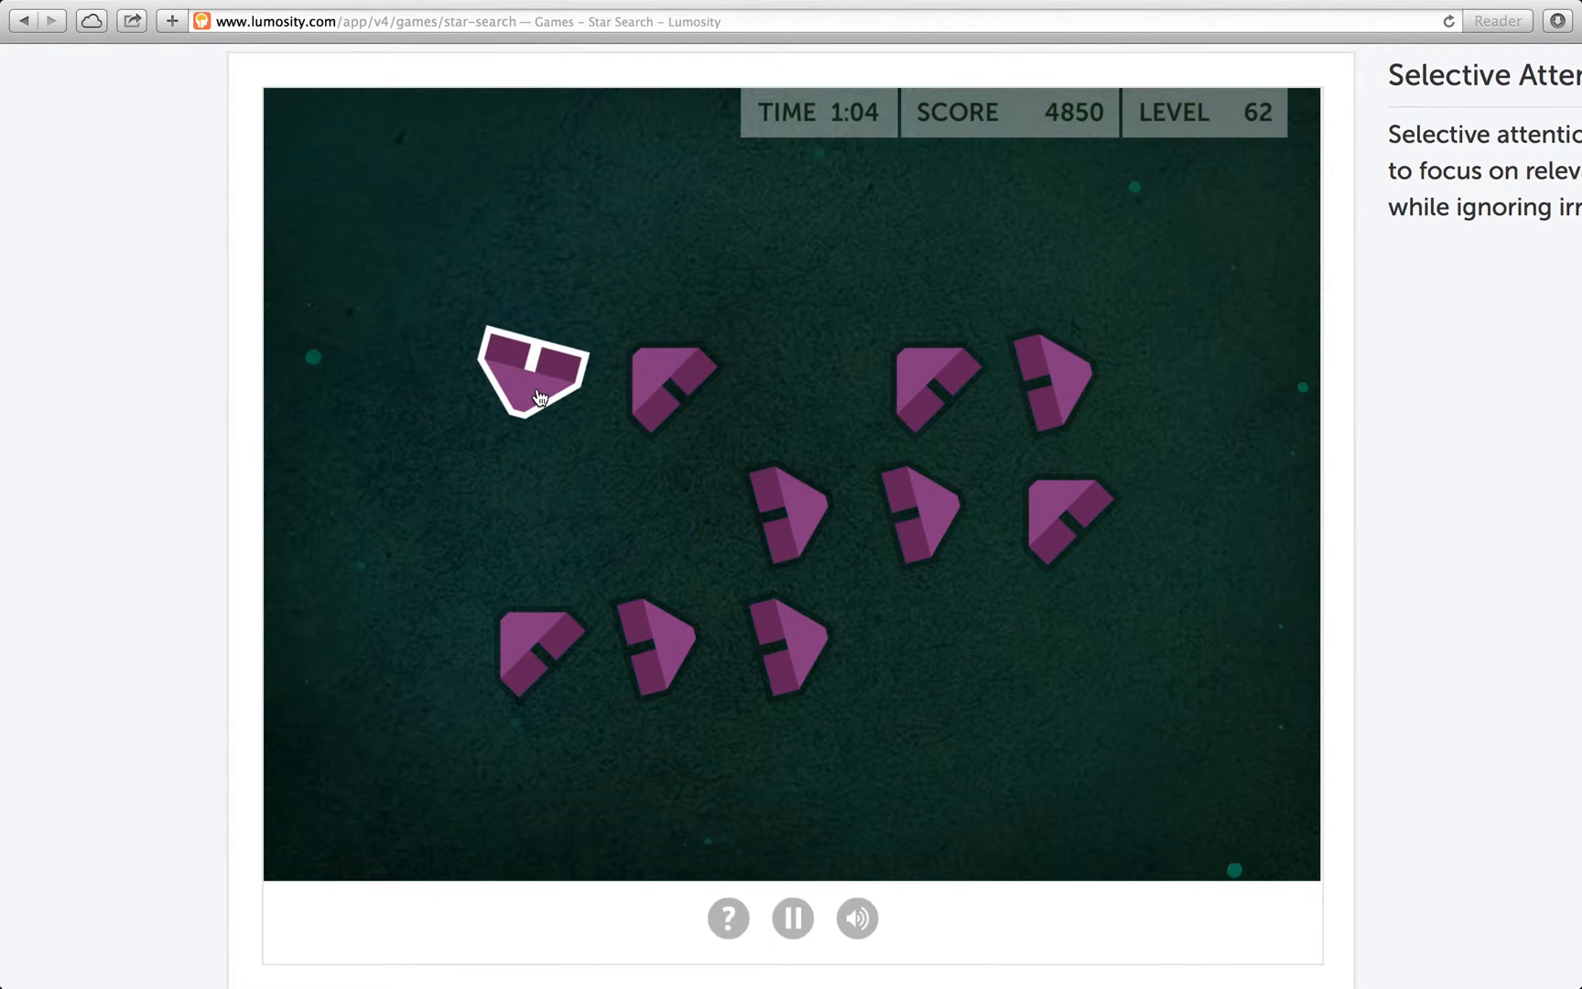
pyautogui.click(531, 370)
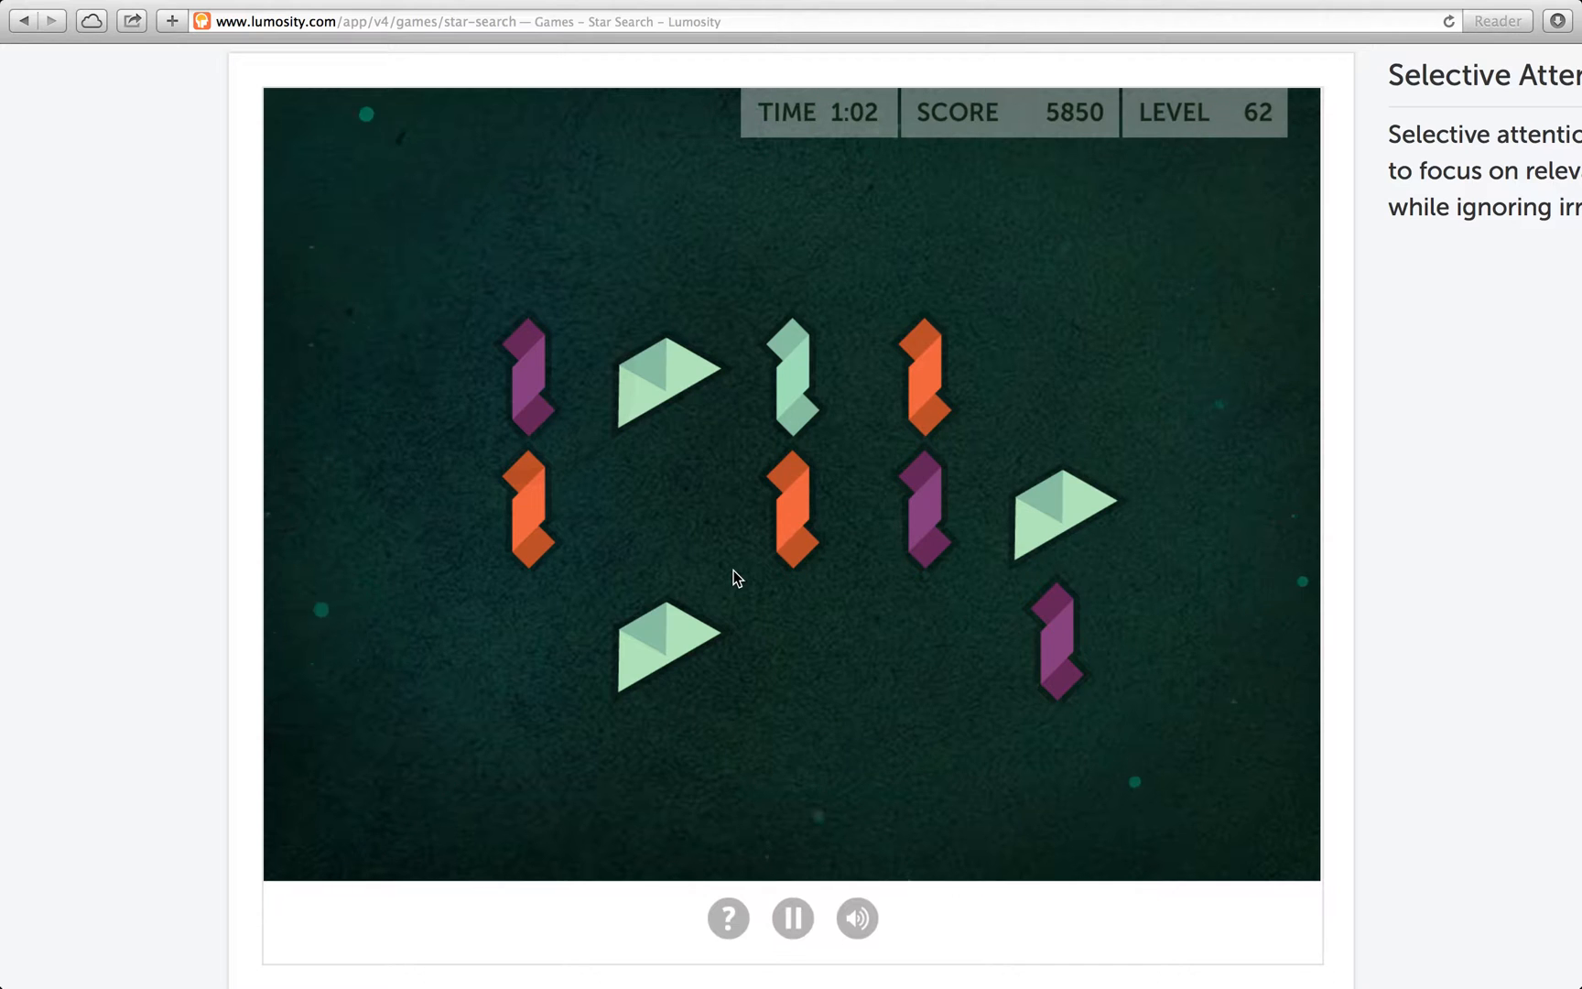
pyautogui.click(793, 379)
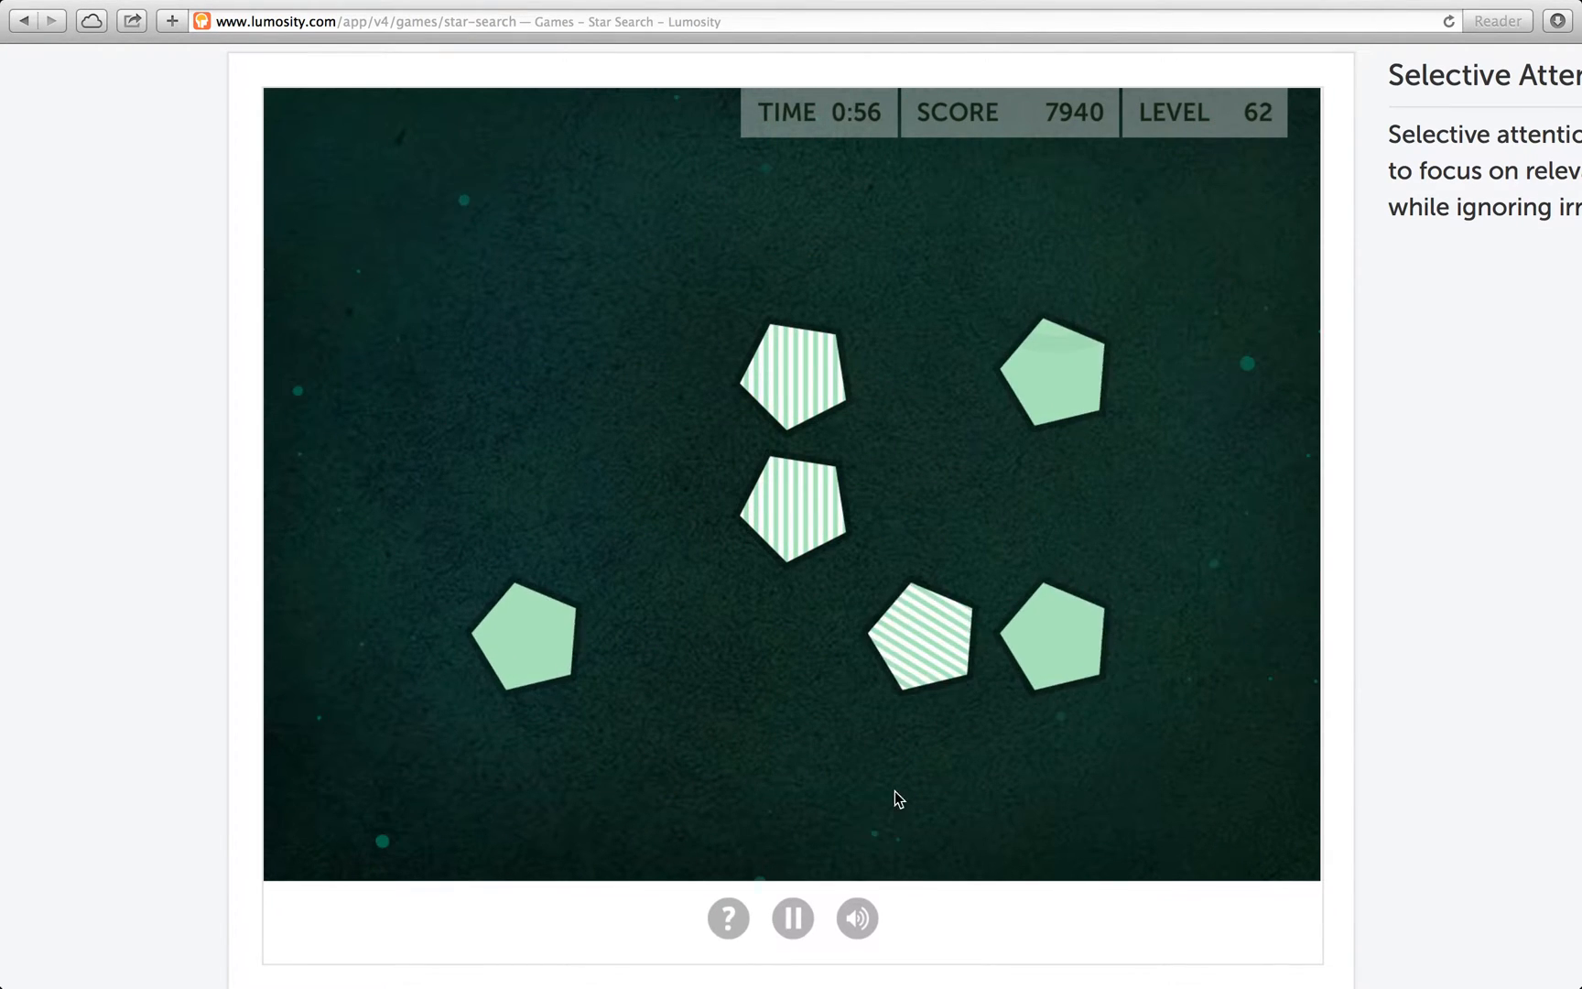
# Keep picking the mismatched shape each trial until the round ends at level 67 with 21,600
pyautogui.click(915, 638)
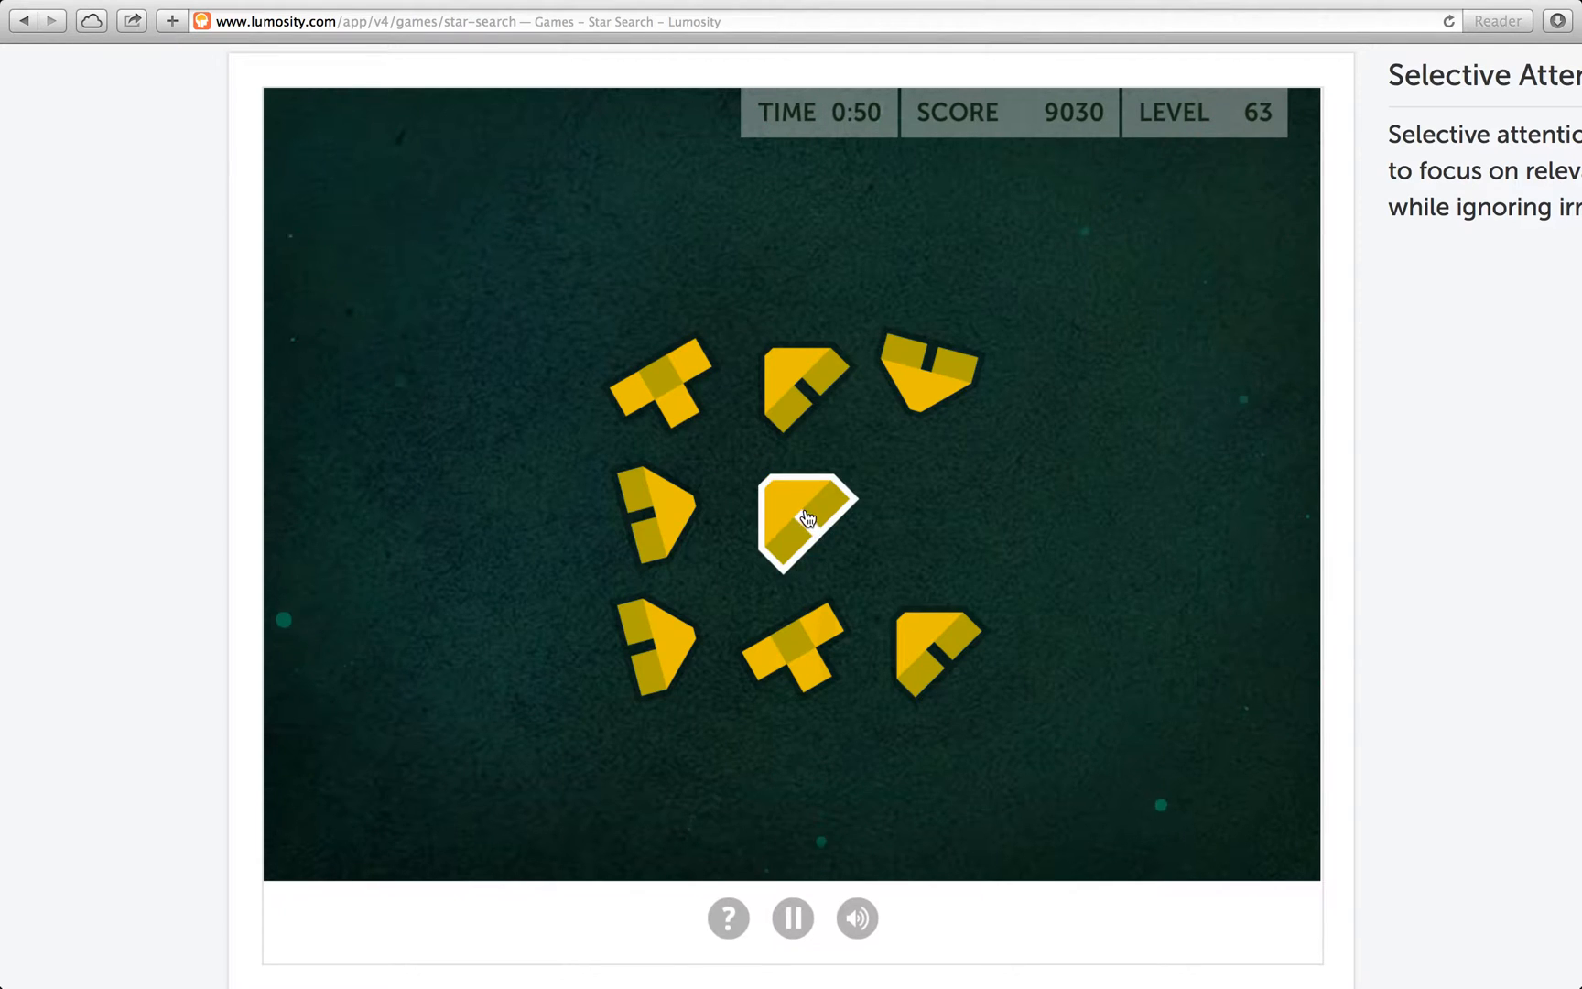
pyautogui.click(801, 520)
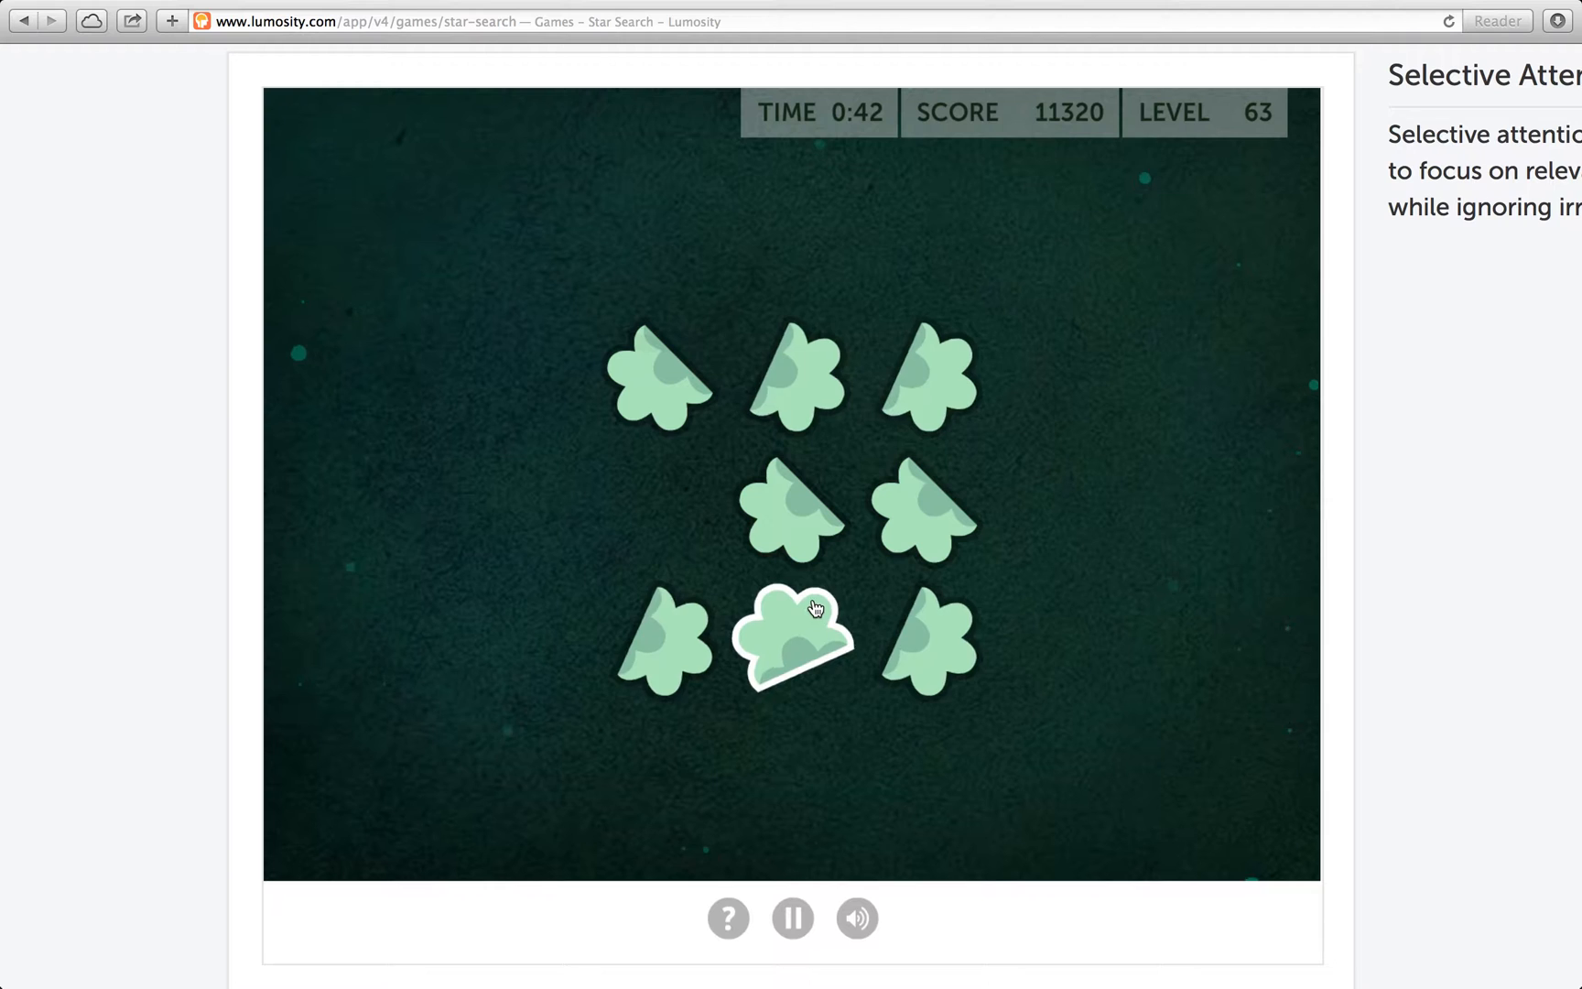
pyautogui.click(792, 630)
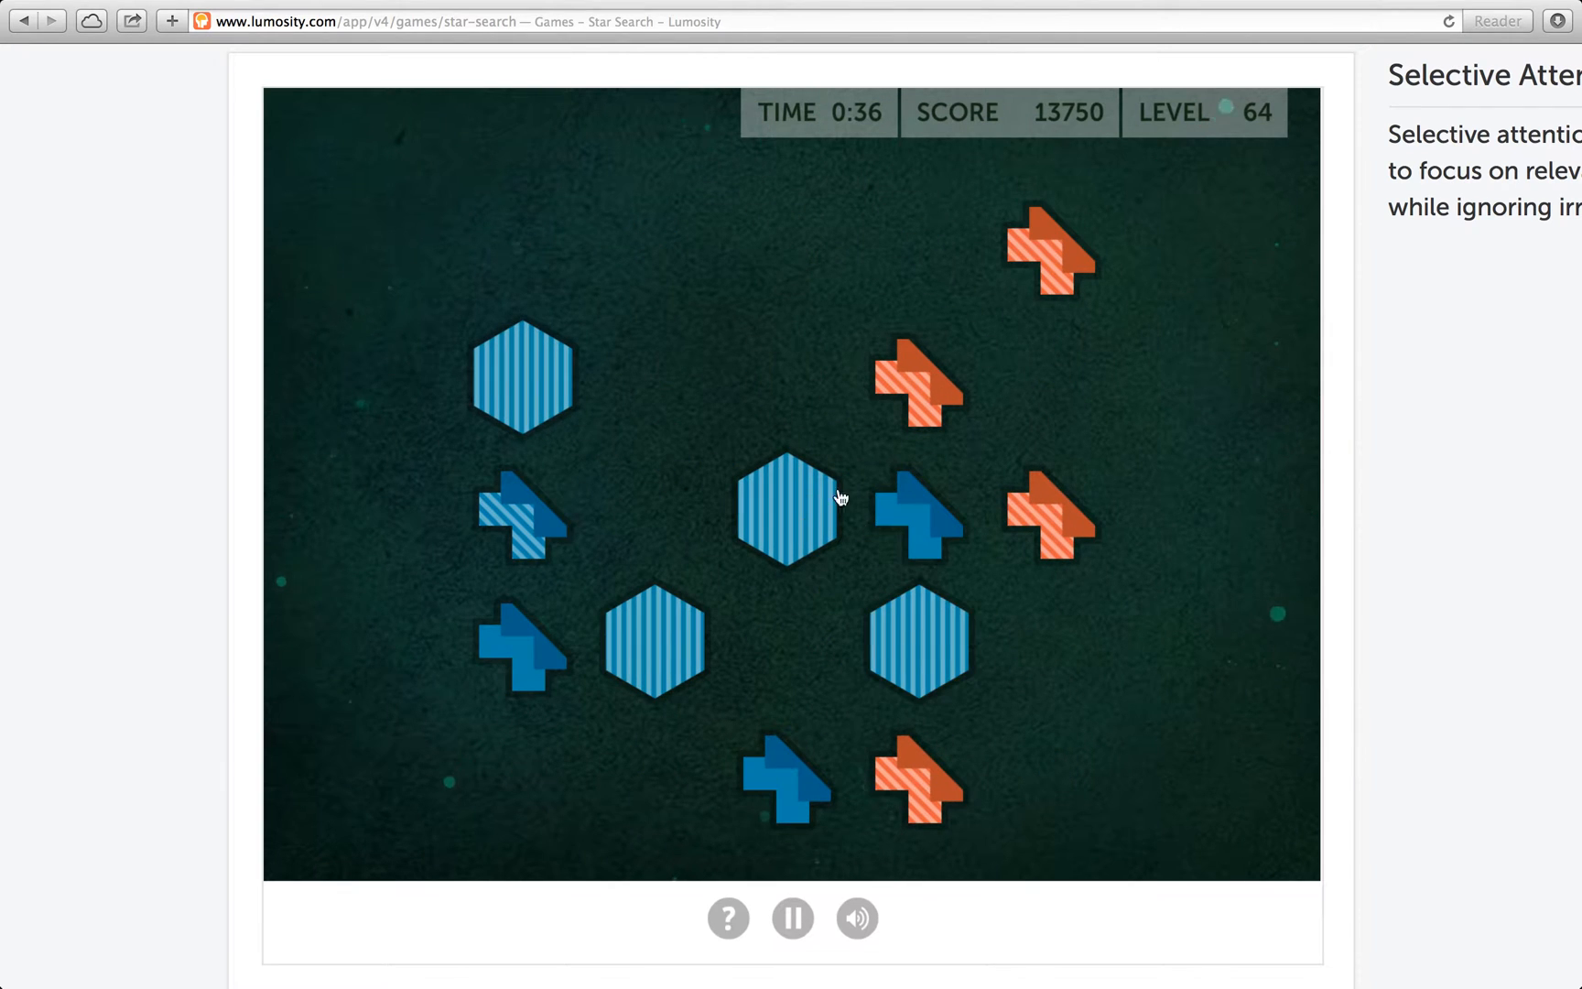
pyautogui.click(786, 509)
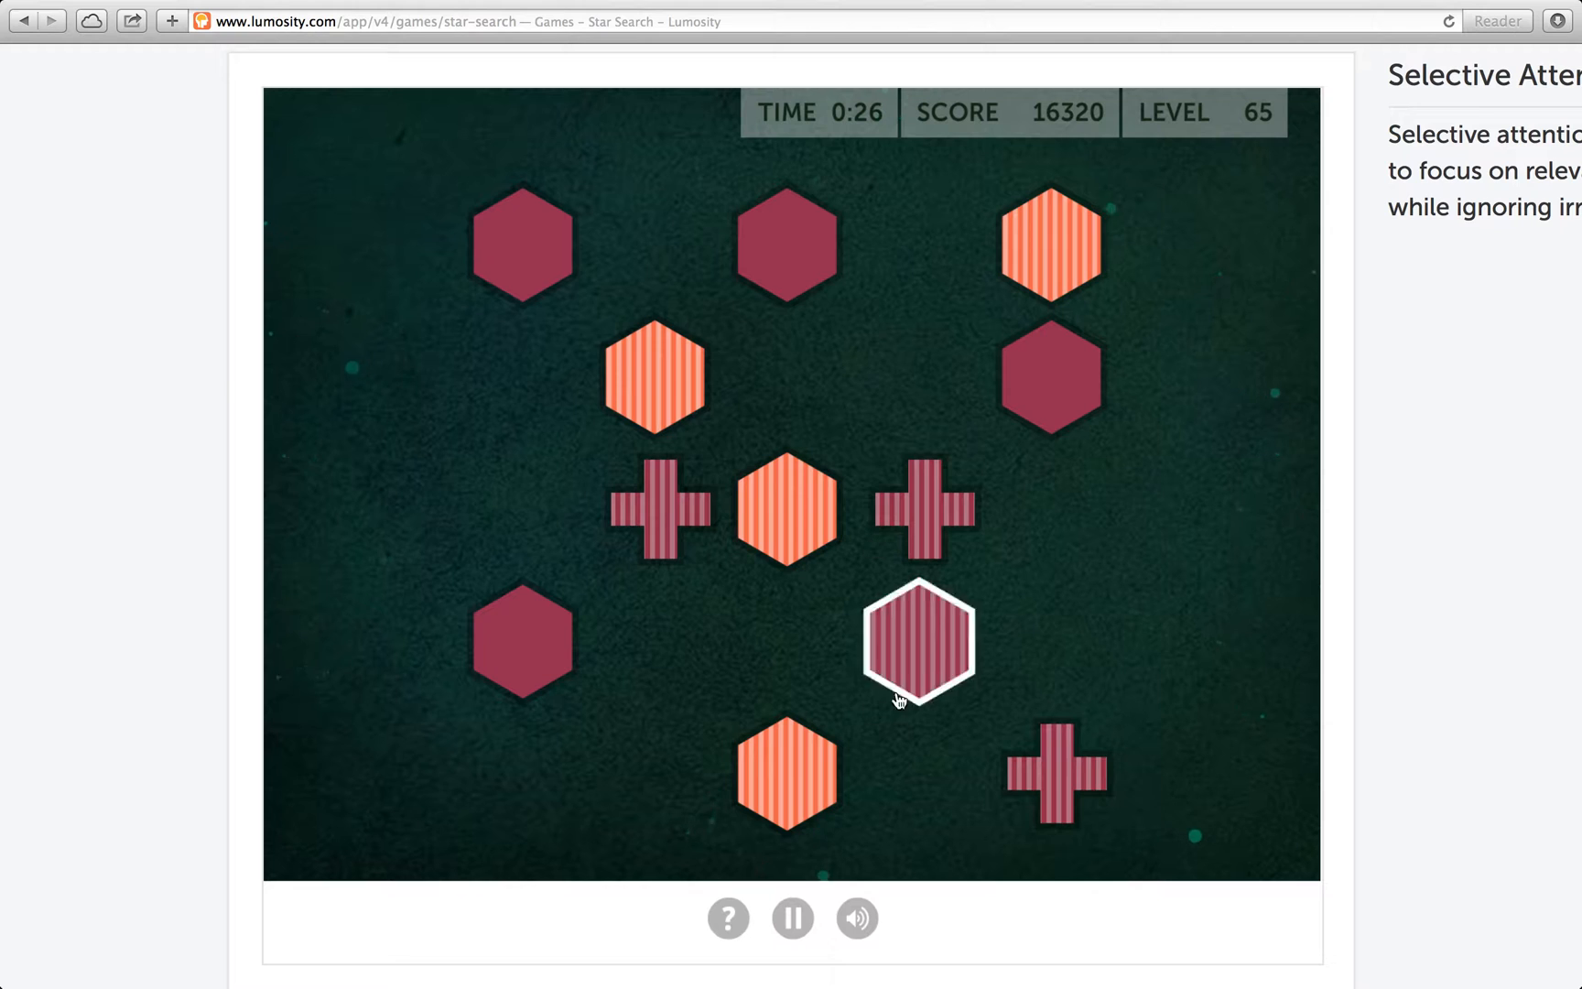
pyautogui.click(916, 639)
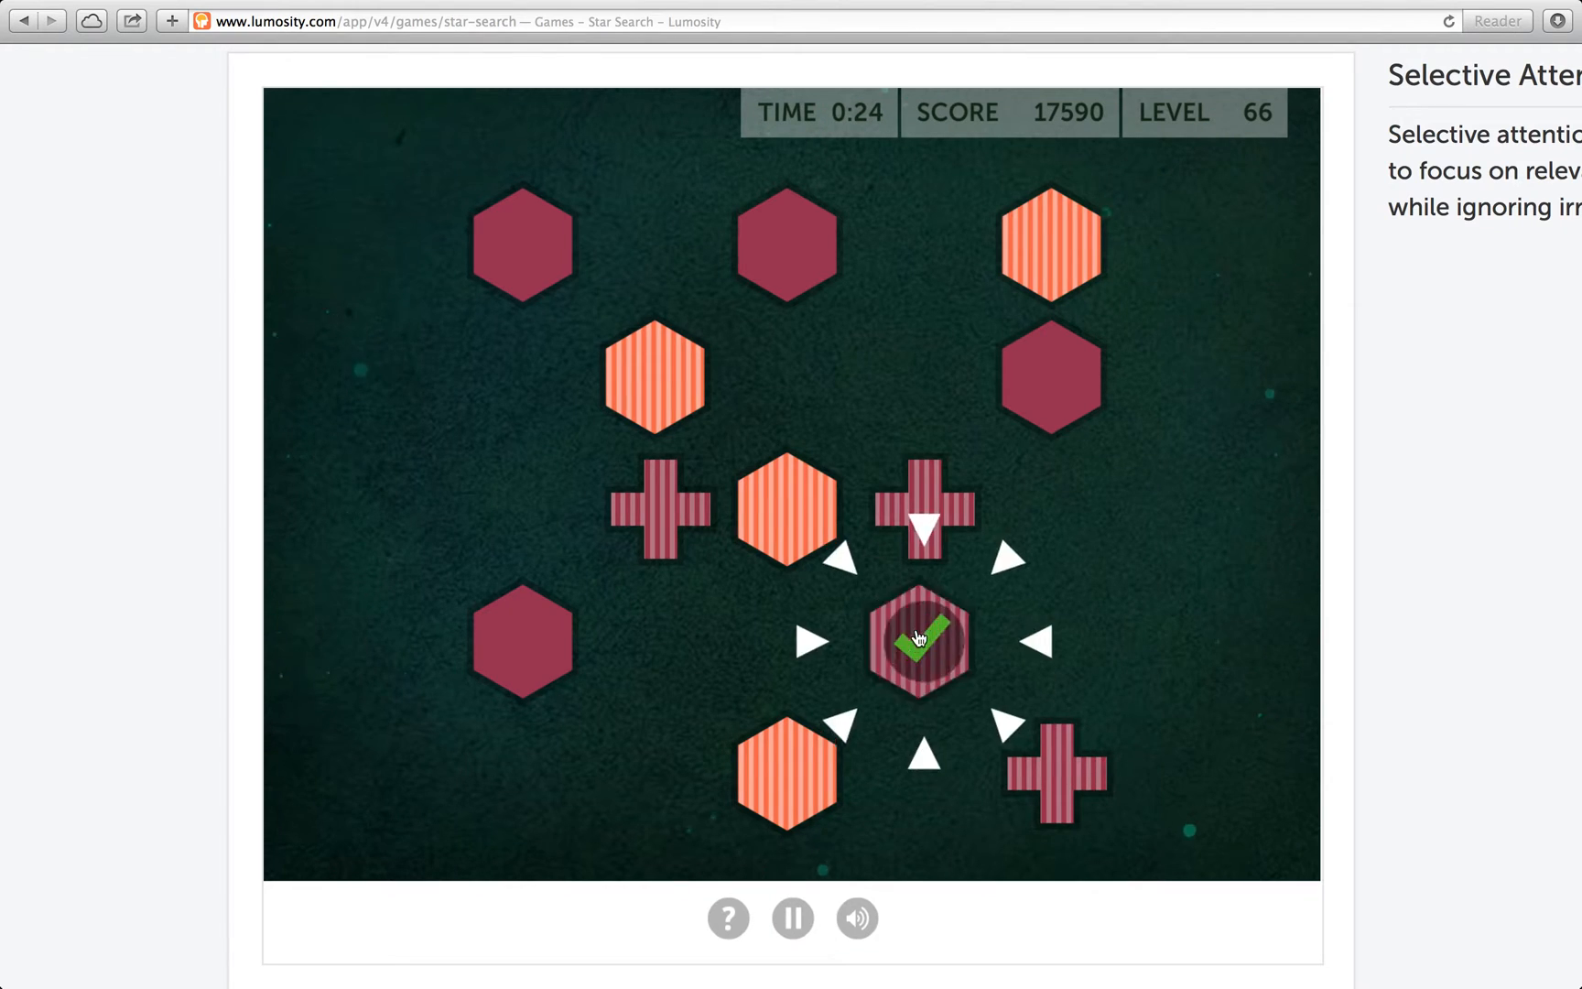
pyautogui.click(915, 639)
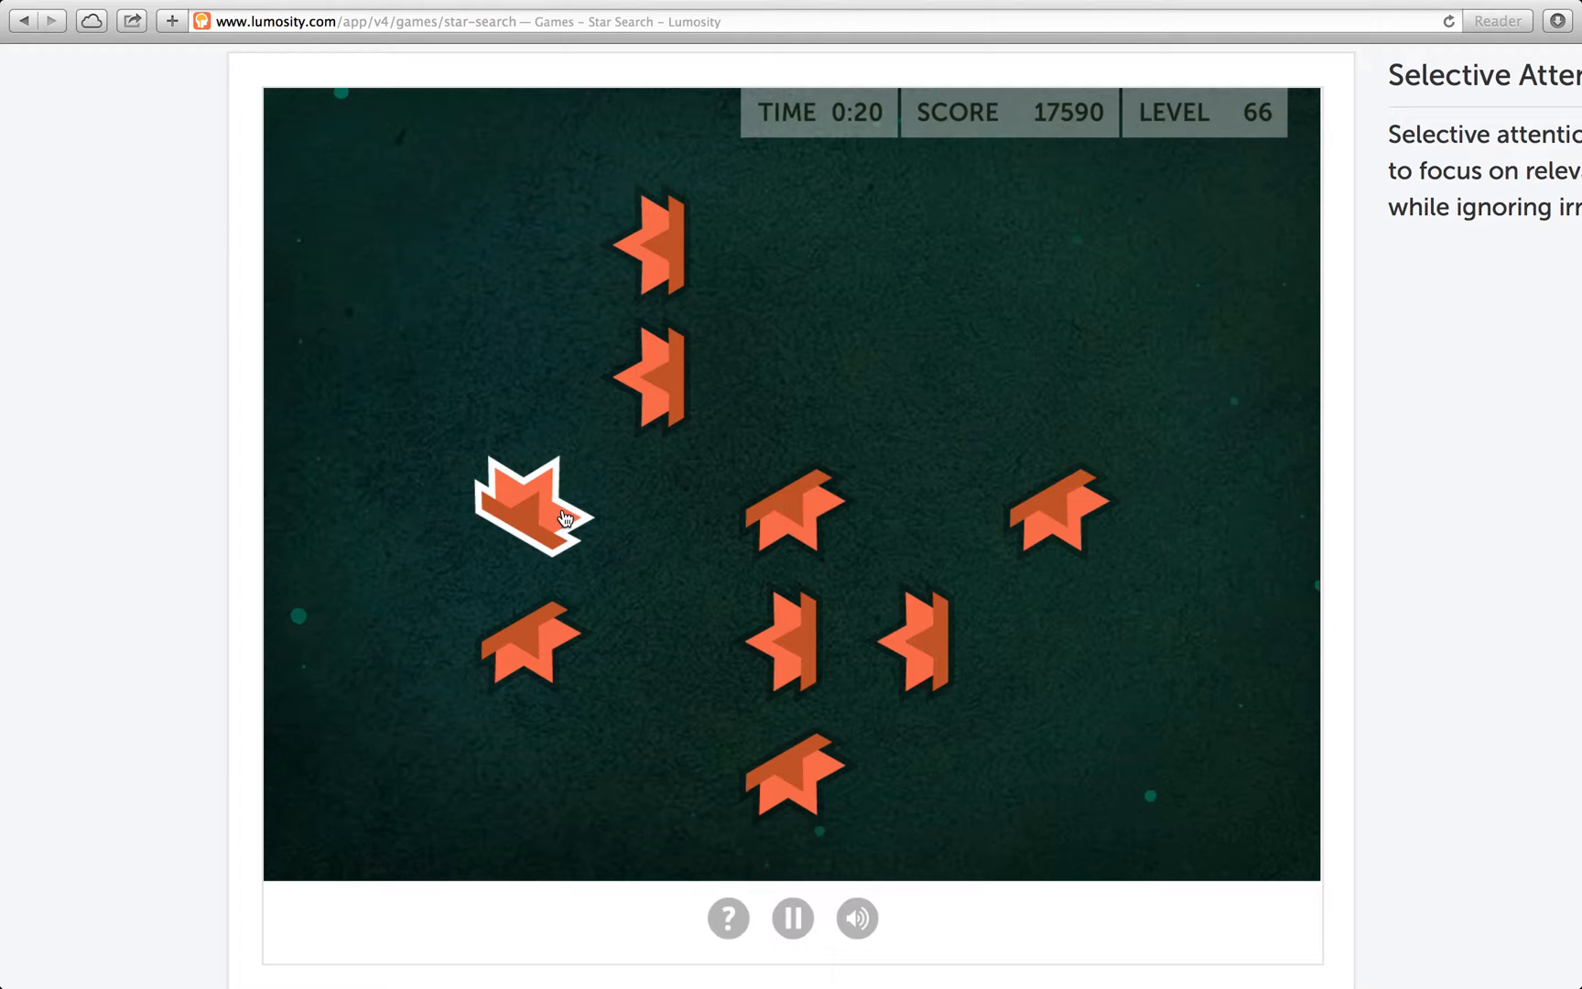
pyautogui.click(527, 509)
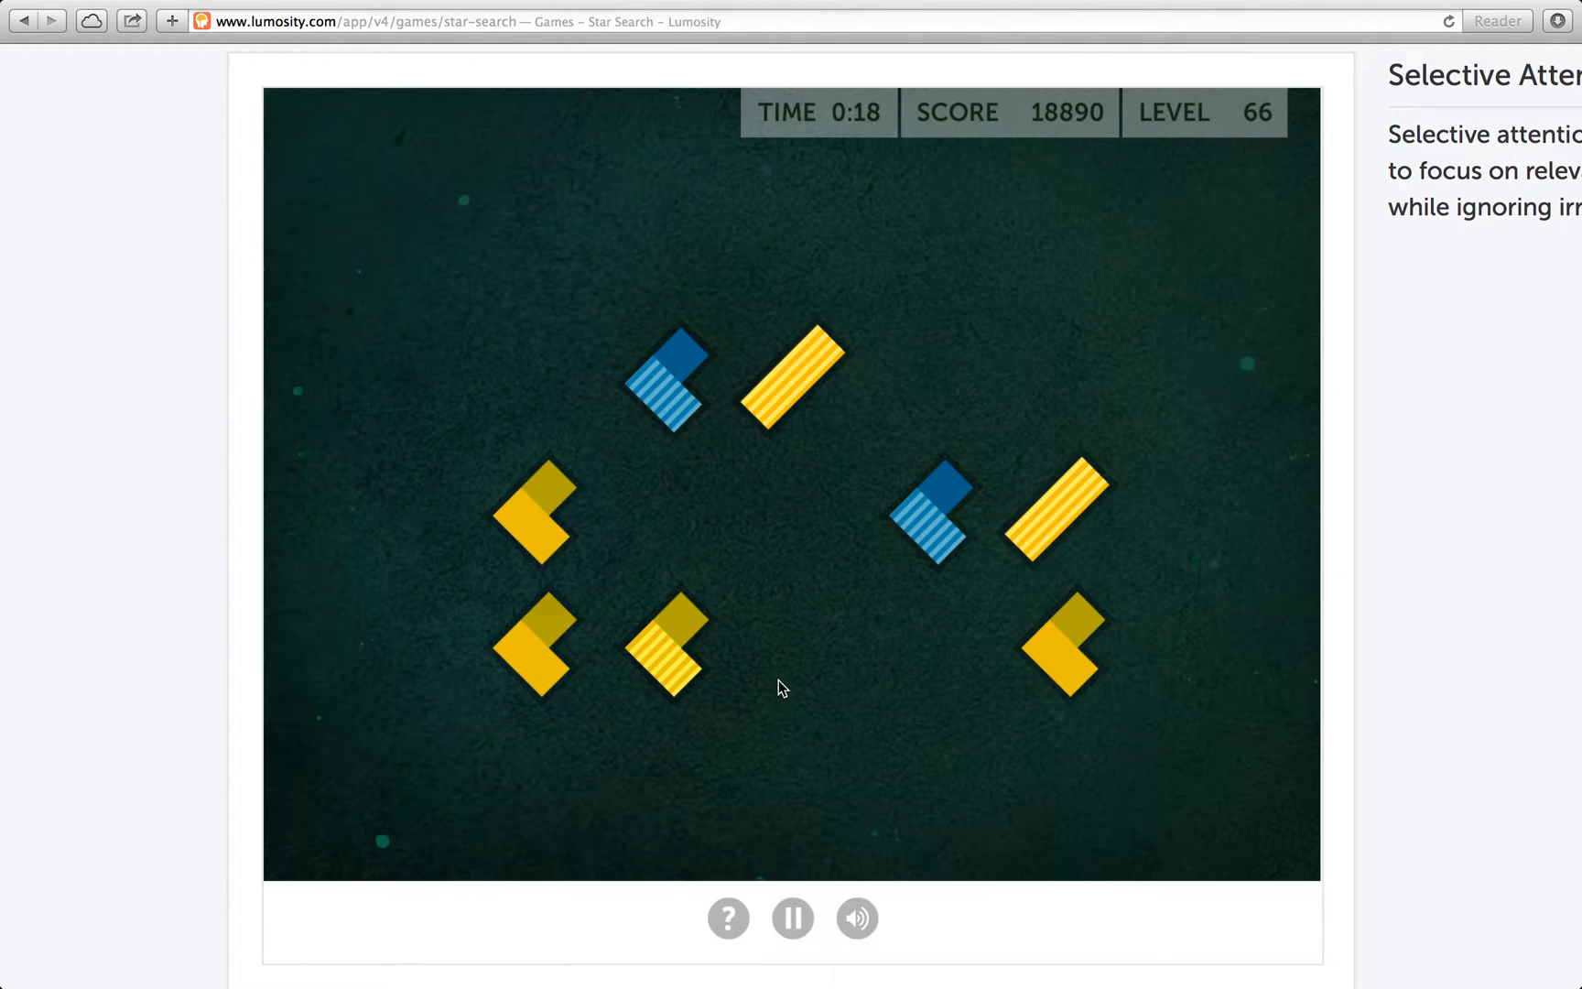
pyautogui.moveTo(904, 593)
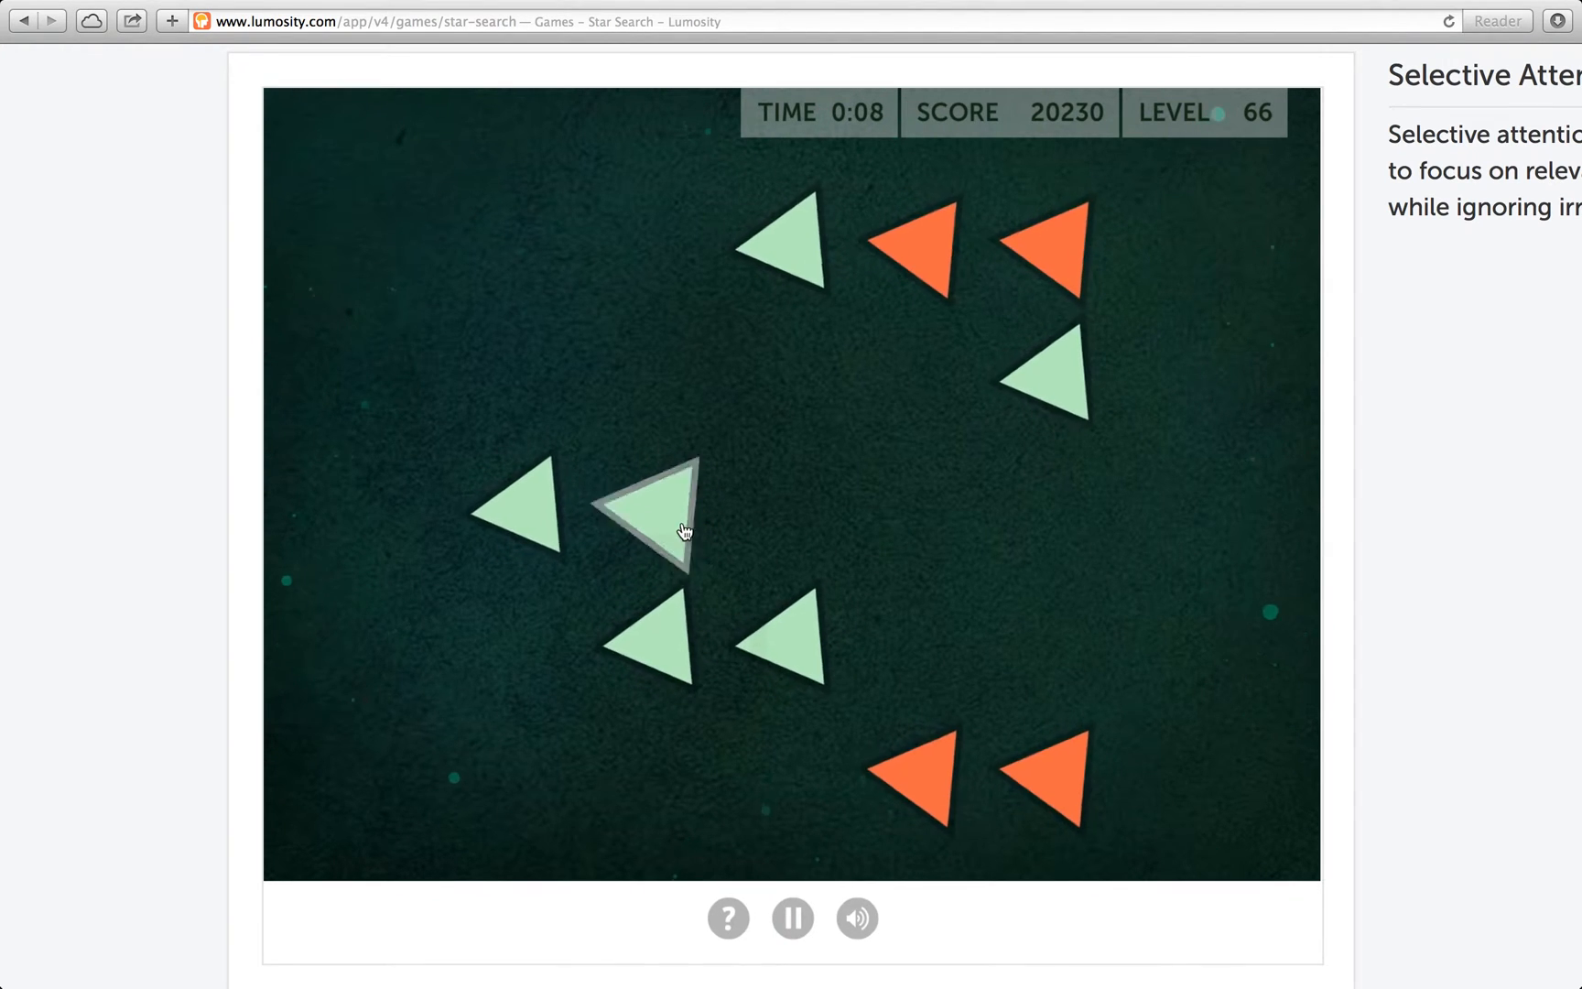
pyautogui.click(646, 517)
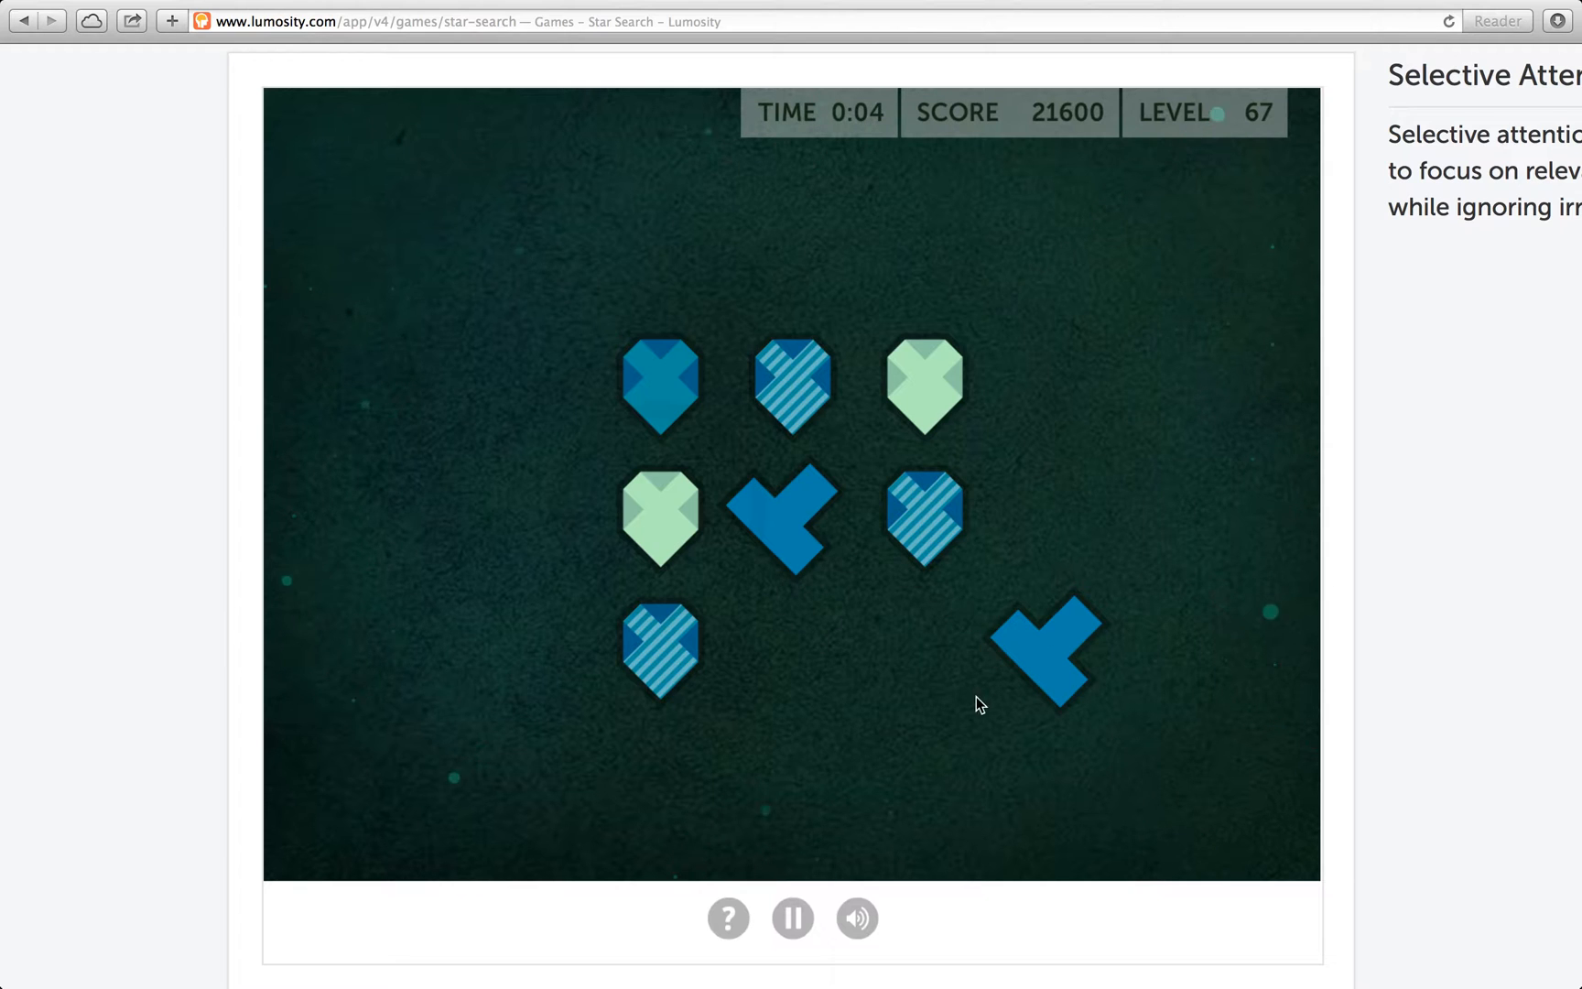
pyautogui.moveTo(707, 426)
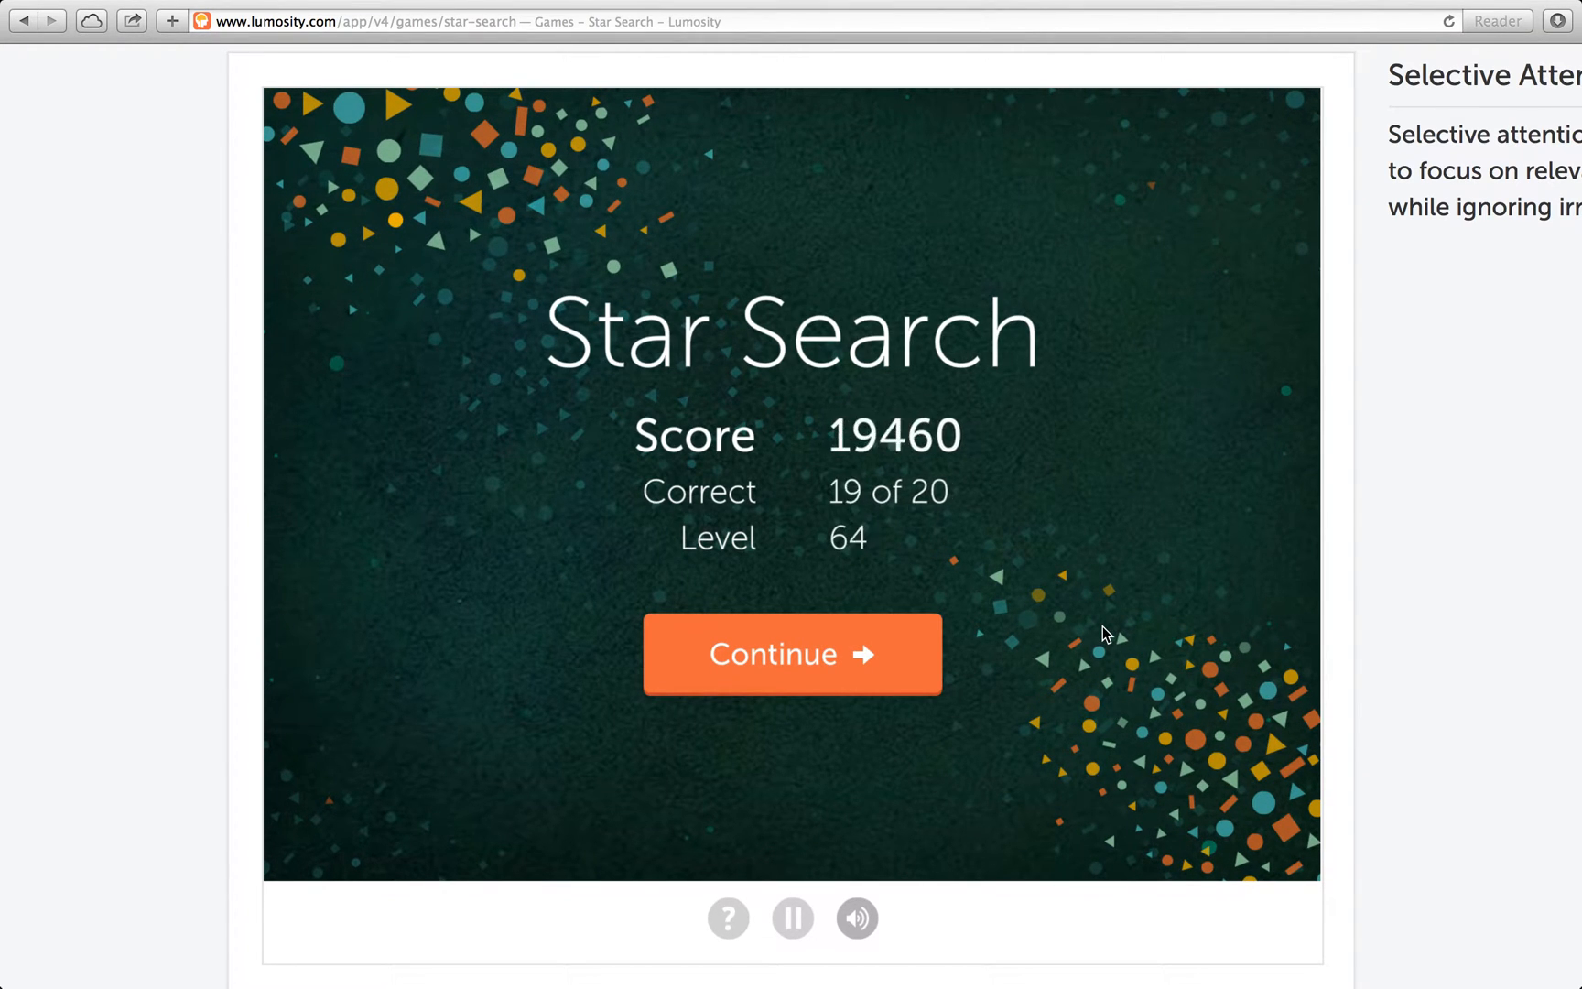
# Move past the Star Search summary and personal best of 22,940, back to the attention games
pyautogui.click(793, 653)
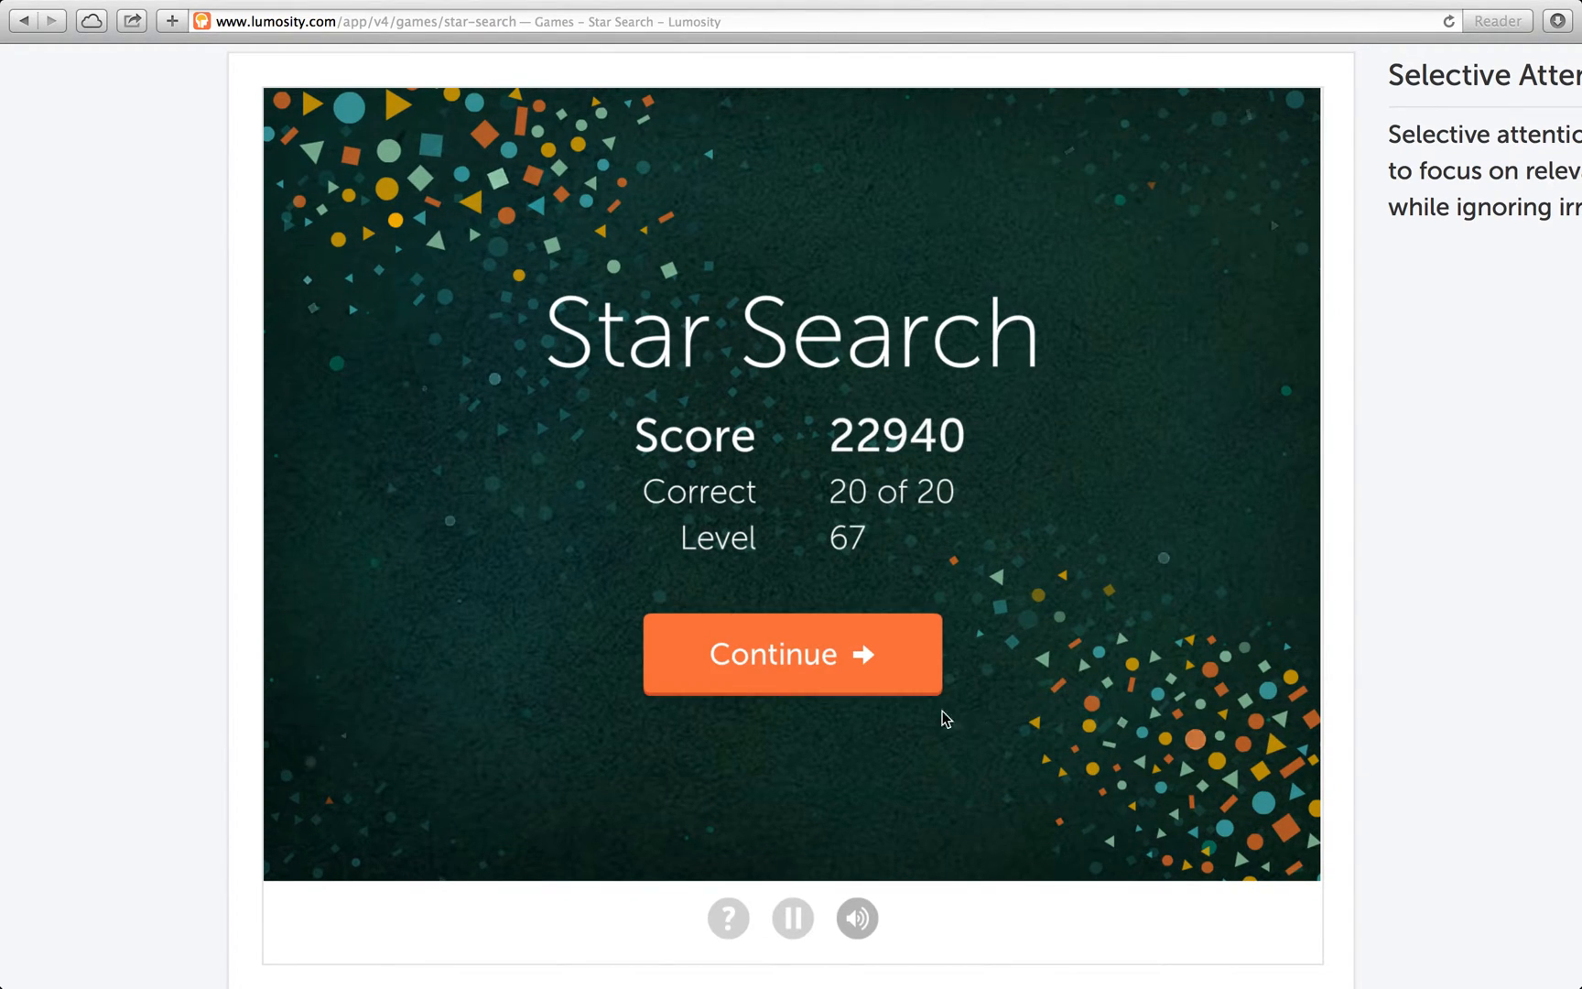
pyautogui.click(793, 654)
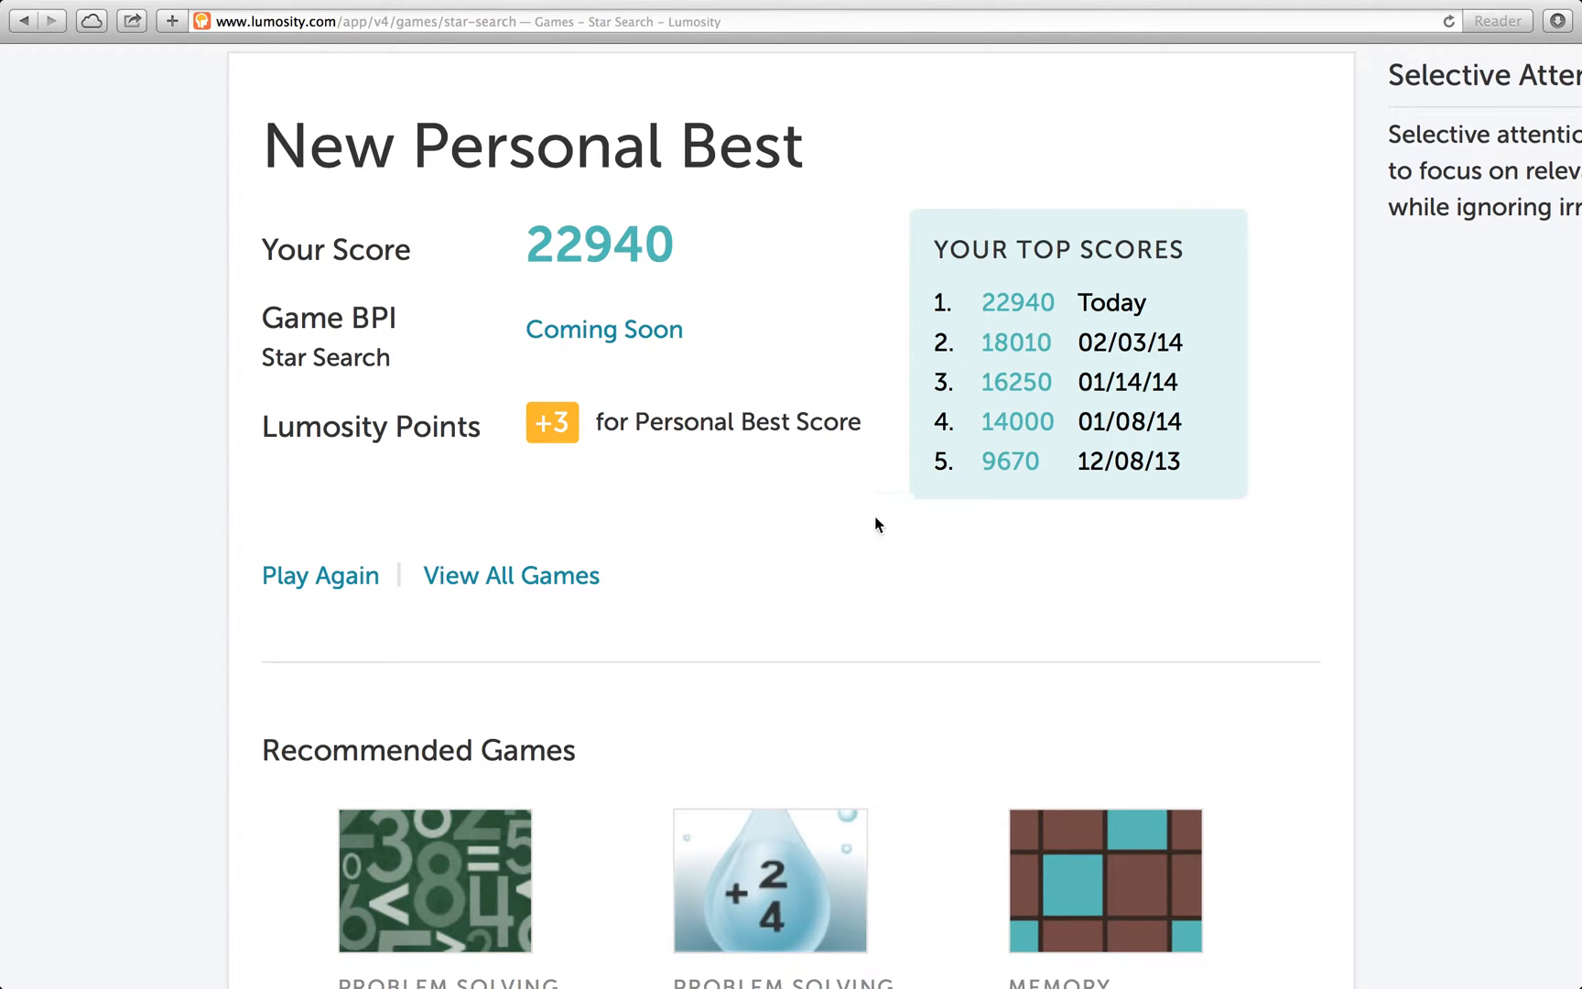
pyautogui.scroll(3)
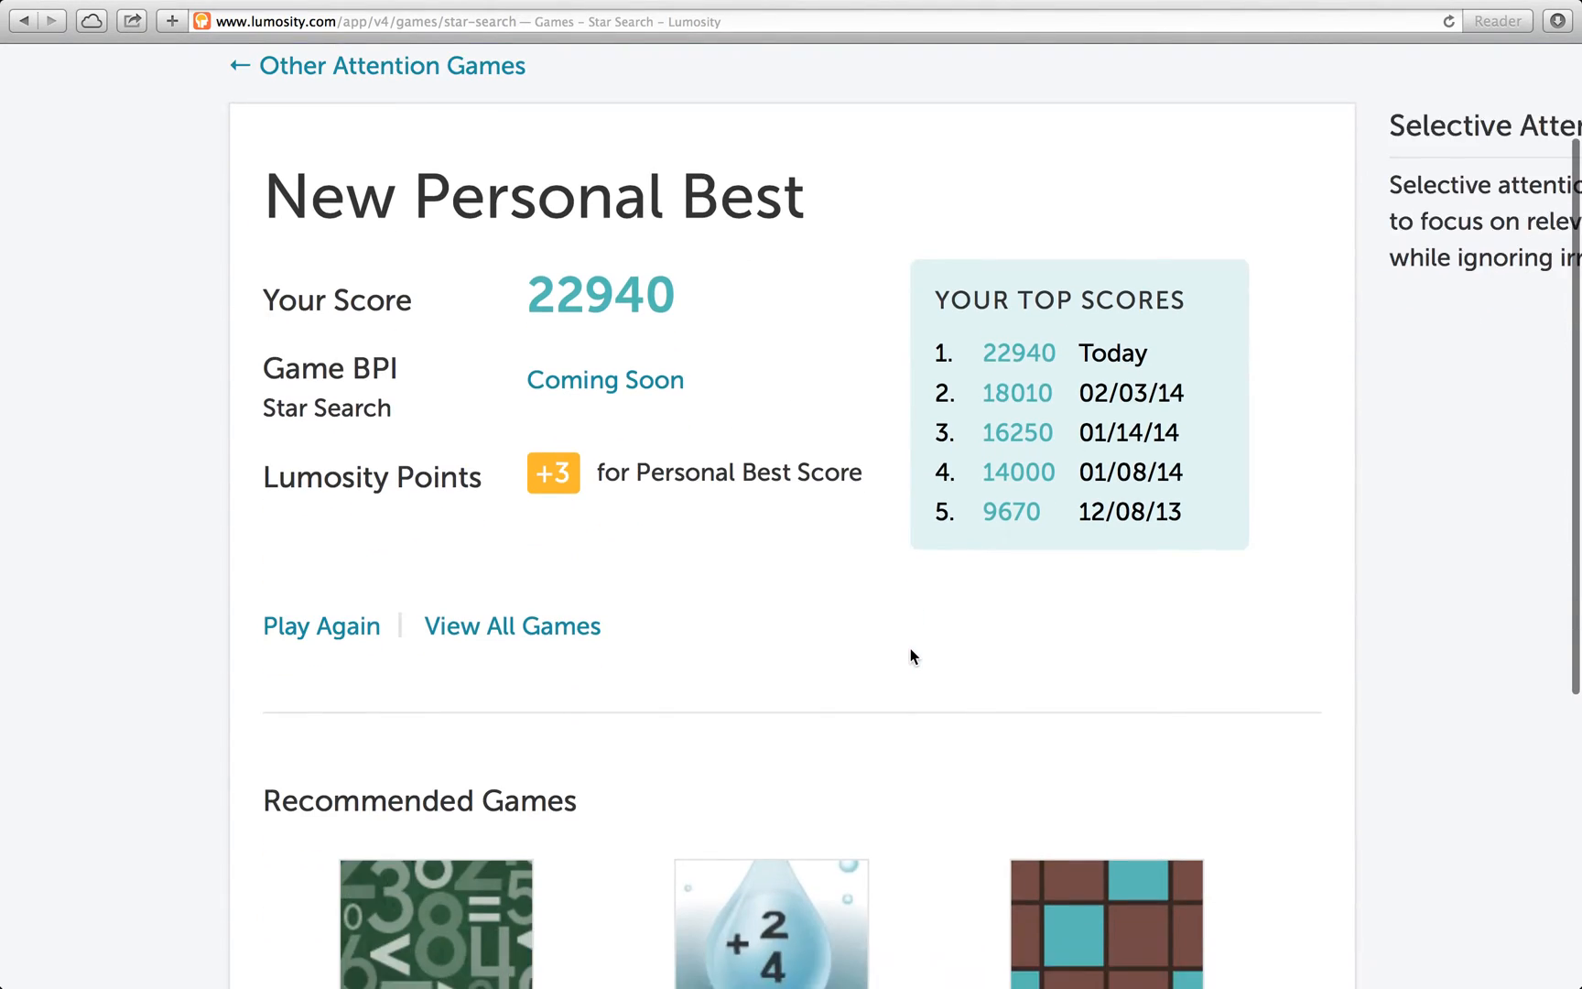
pyautogui.click(390, 66)
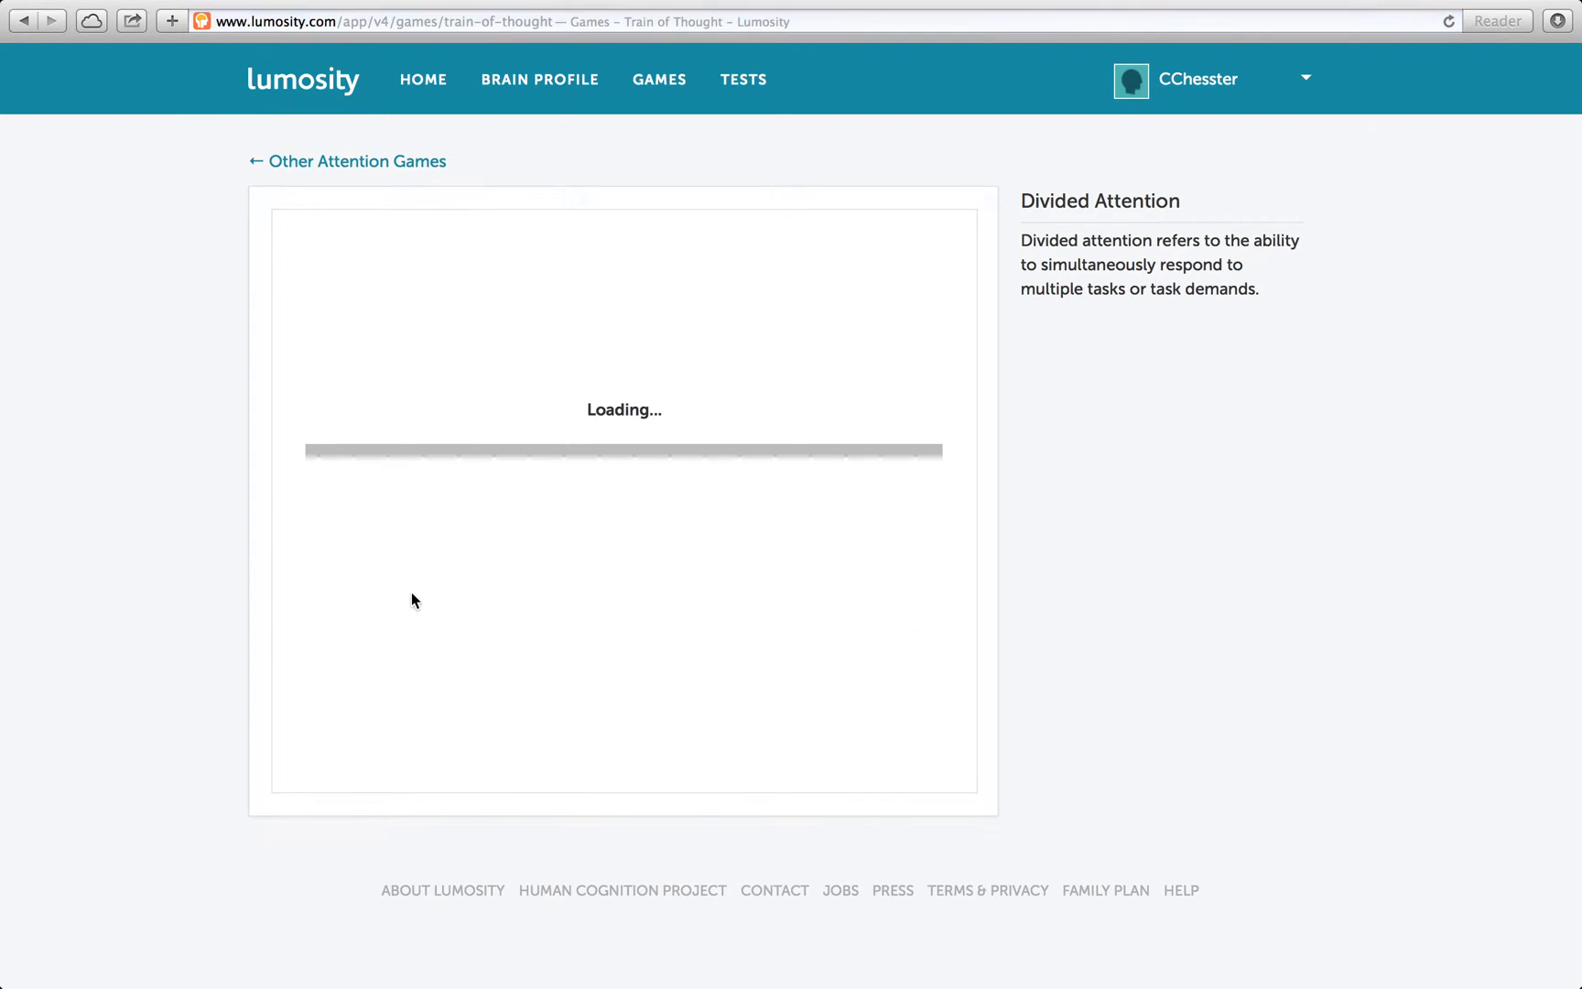
pyautogui.moveTo(1017, 422)
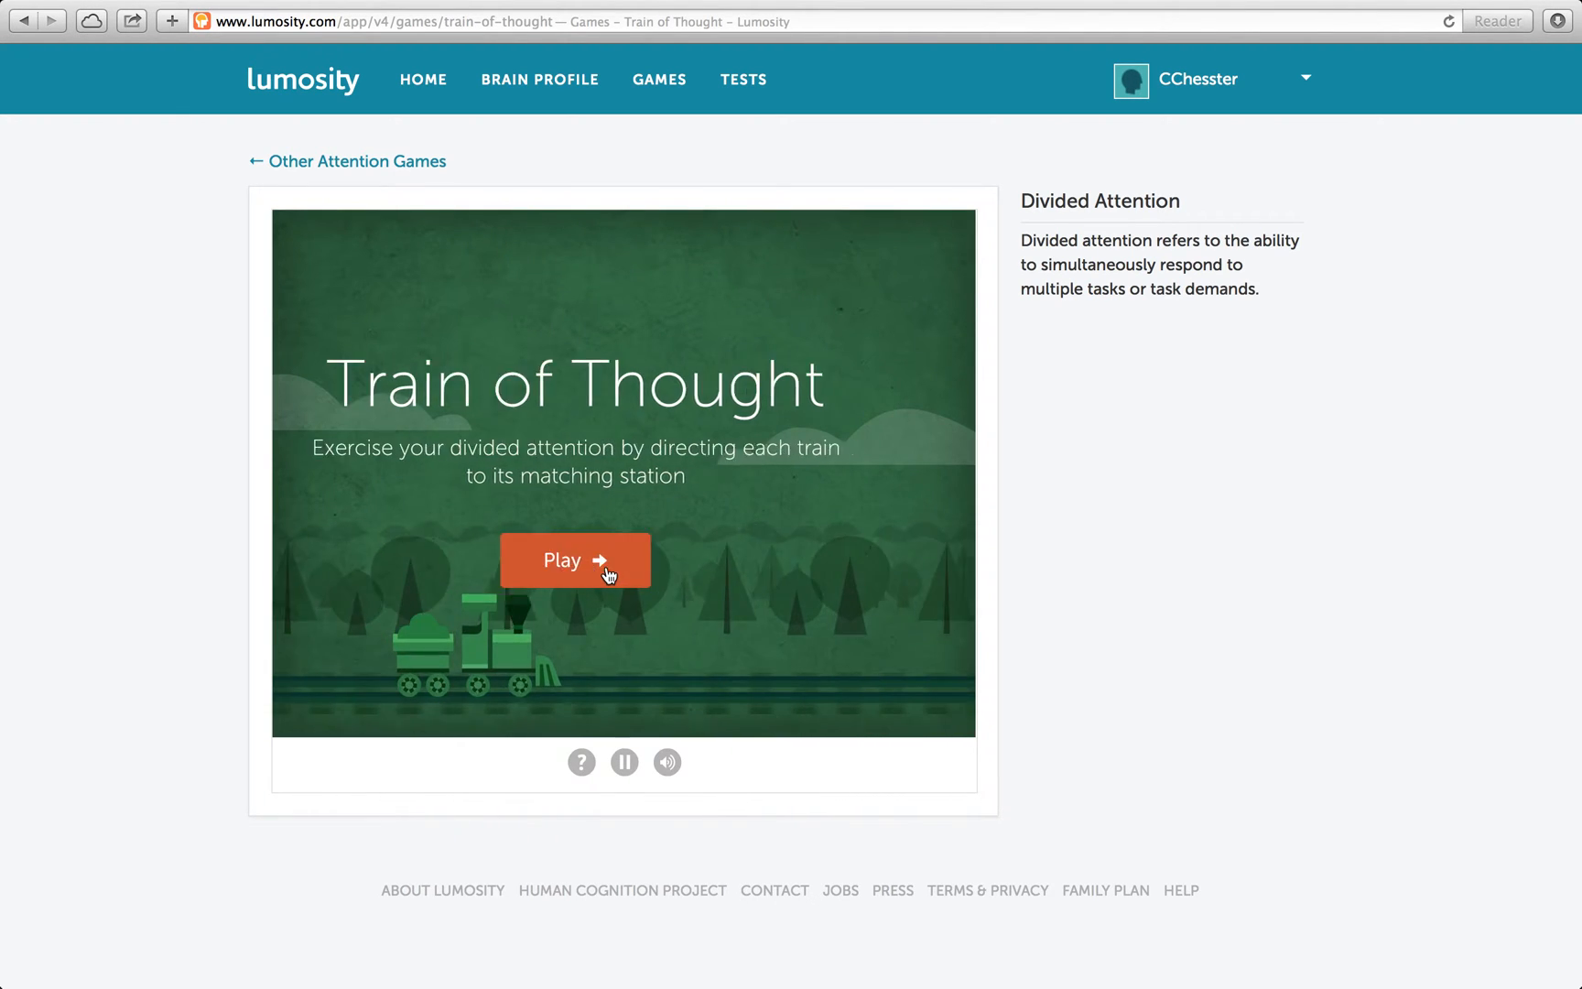
# Start Train of Thought and accept the station level to begin playing
pyautogui.click(575, 560)
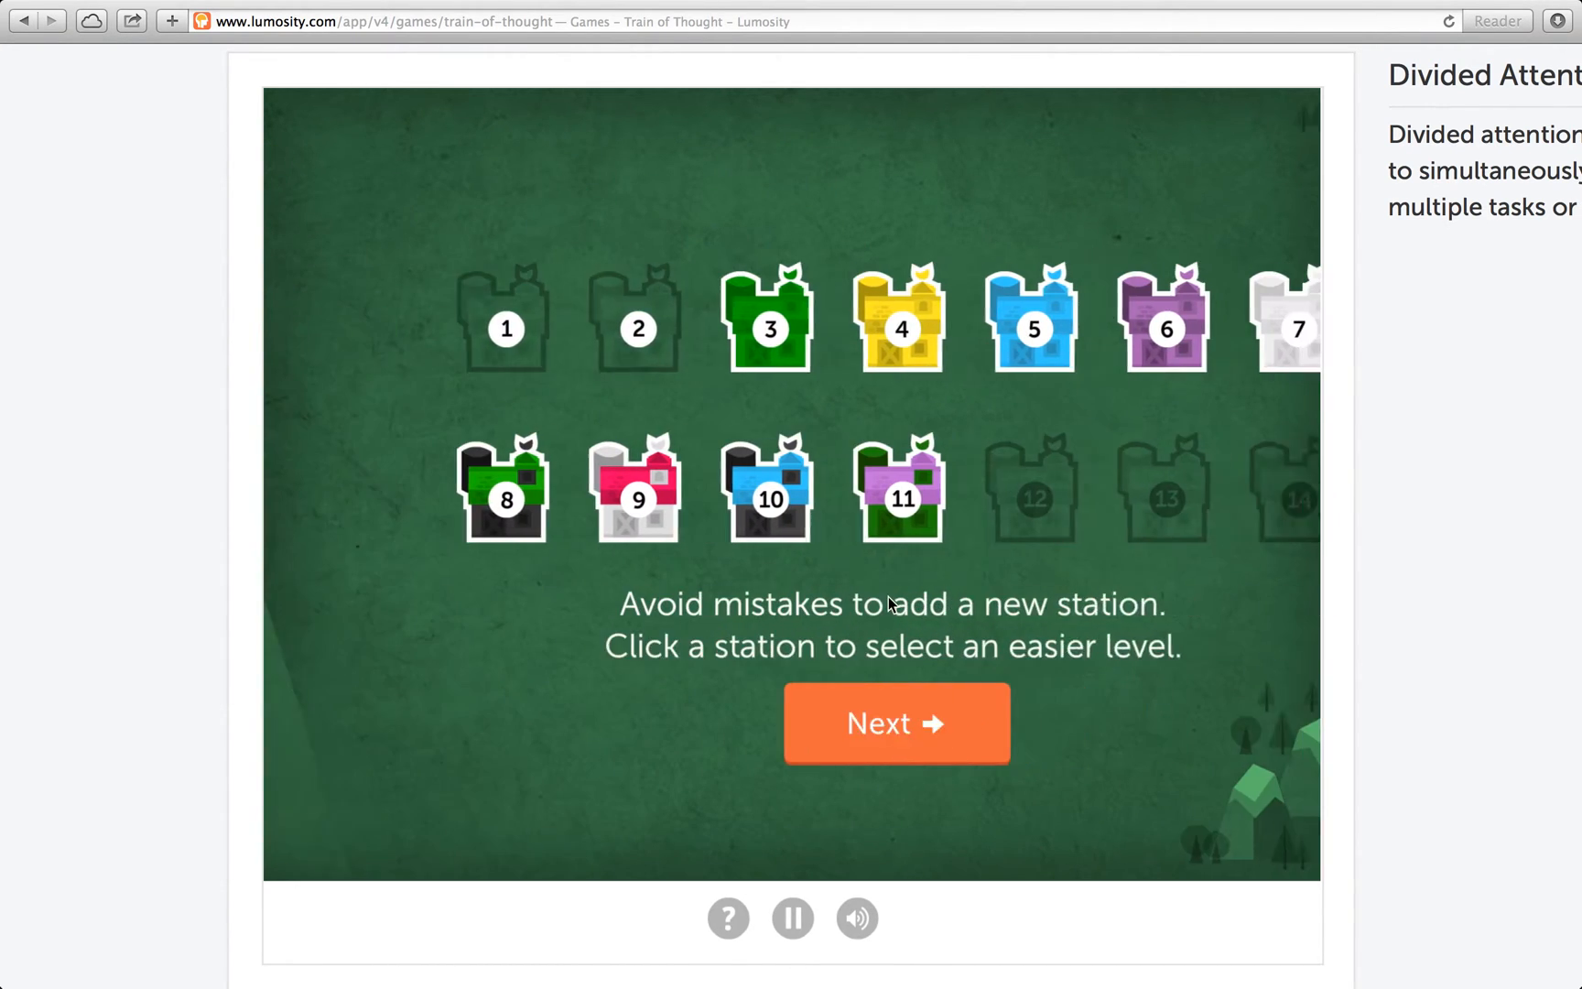
pyautogui.click(894, 723)
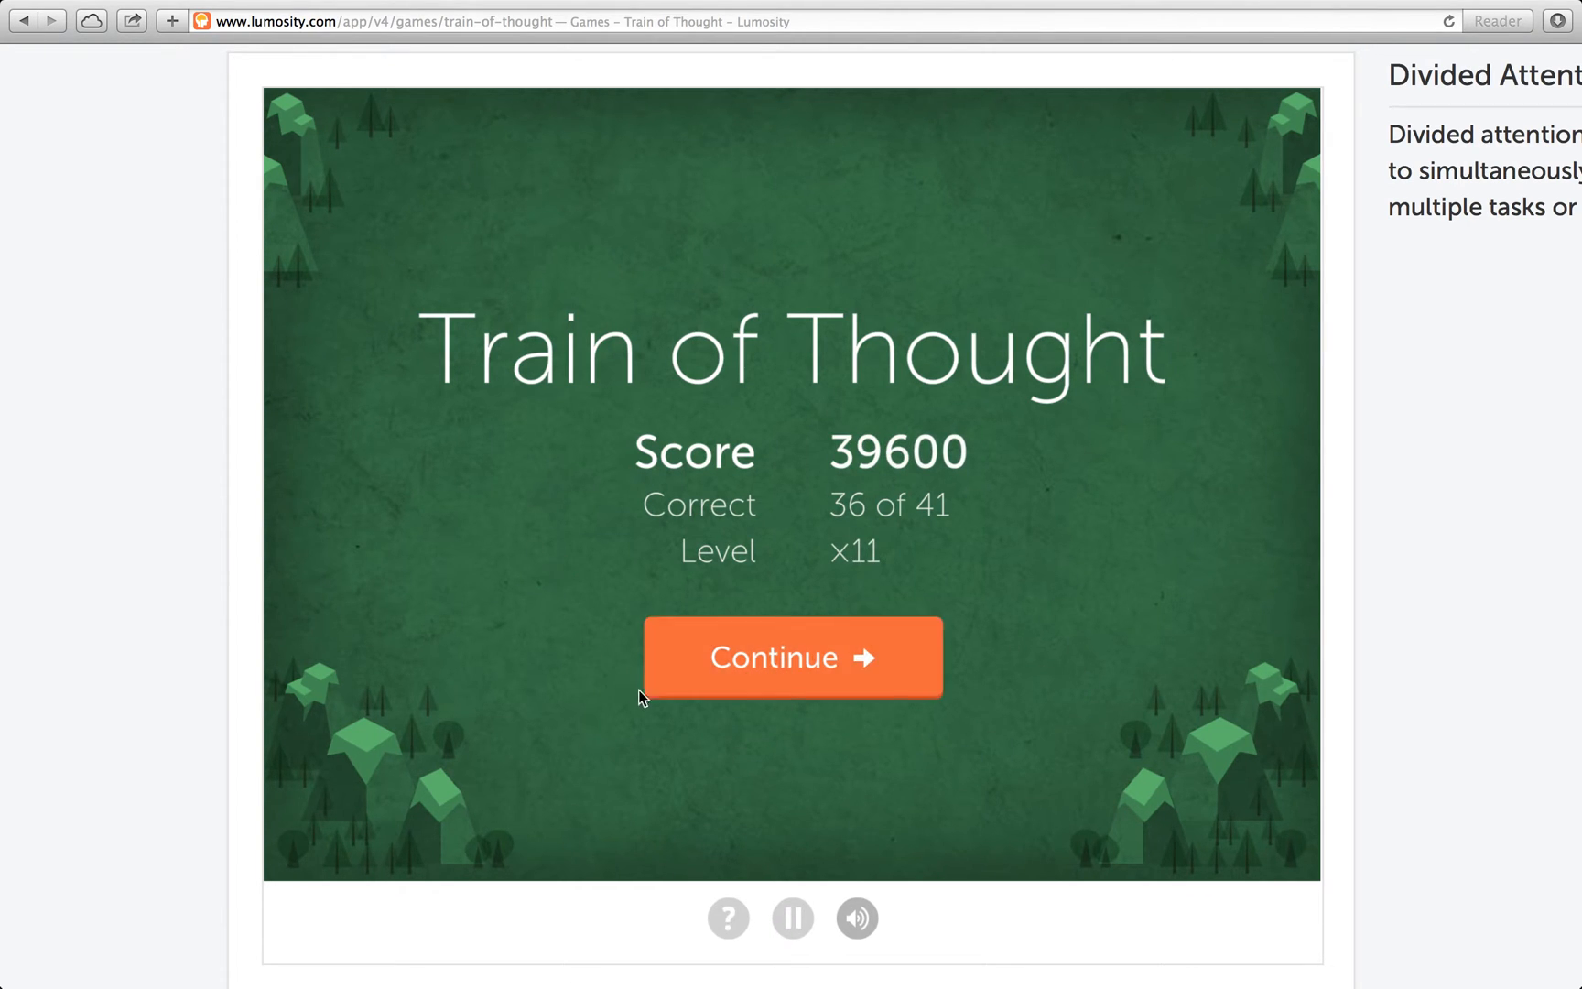
# Move past the Train of Thought summary and review the 39,600 personal best page
pyautogui.click(791, 655)
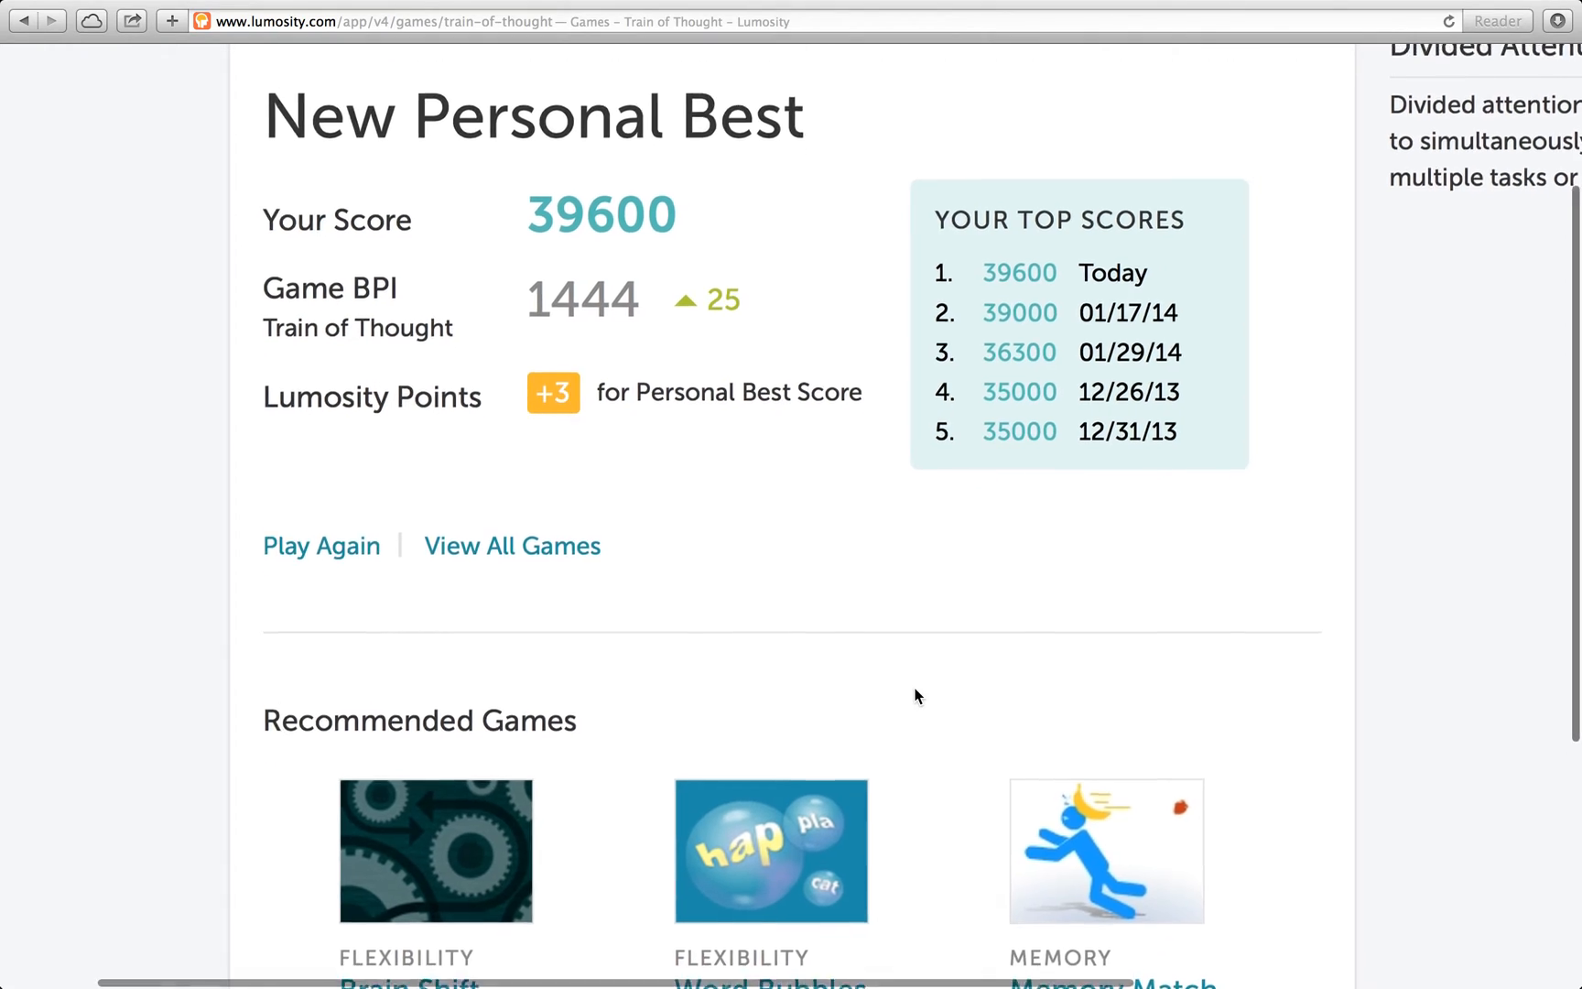
pyautogui.scroll(3)
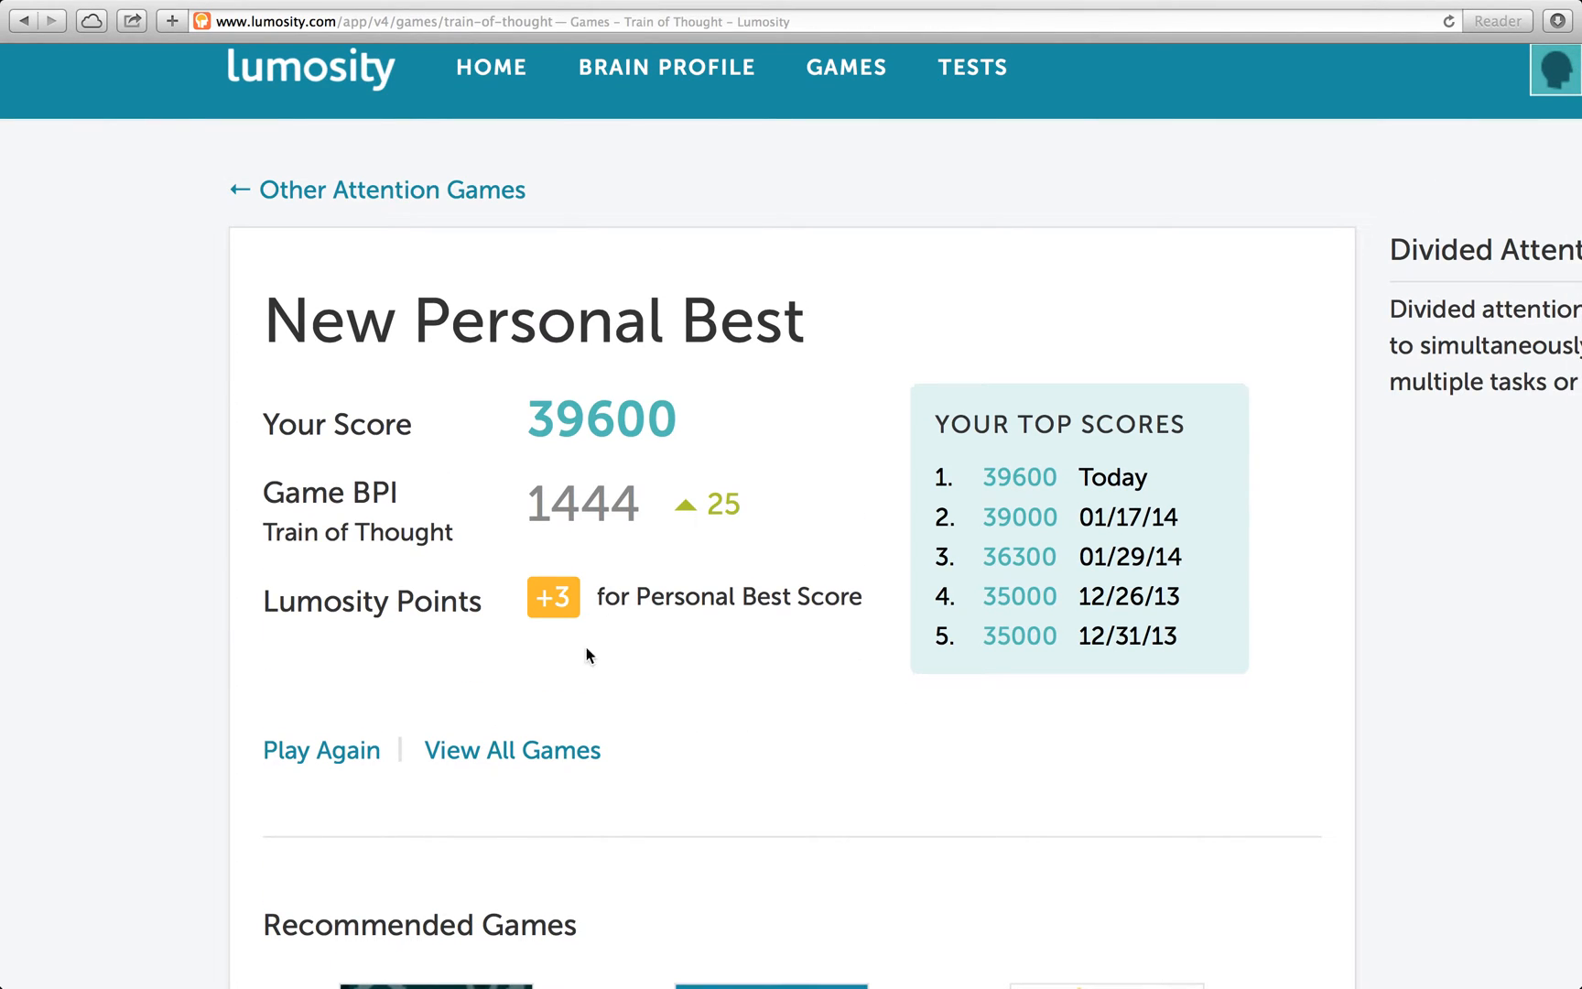
pyautogui.scroll(-3)
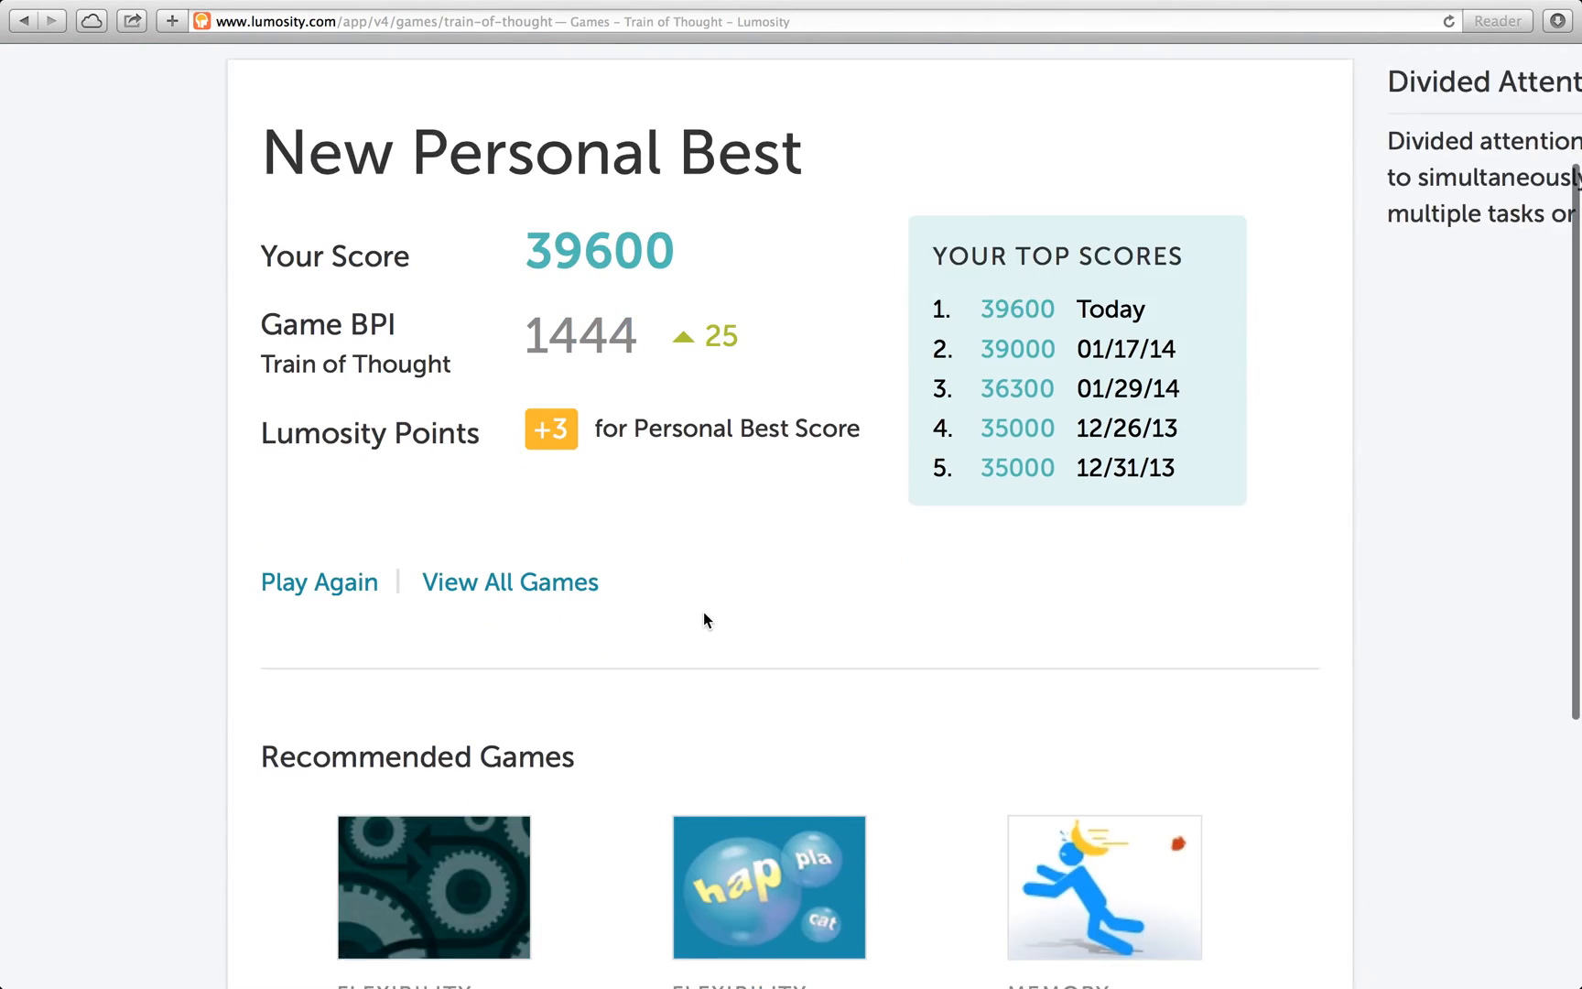
pyautogui.scroll(3)
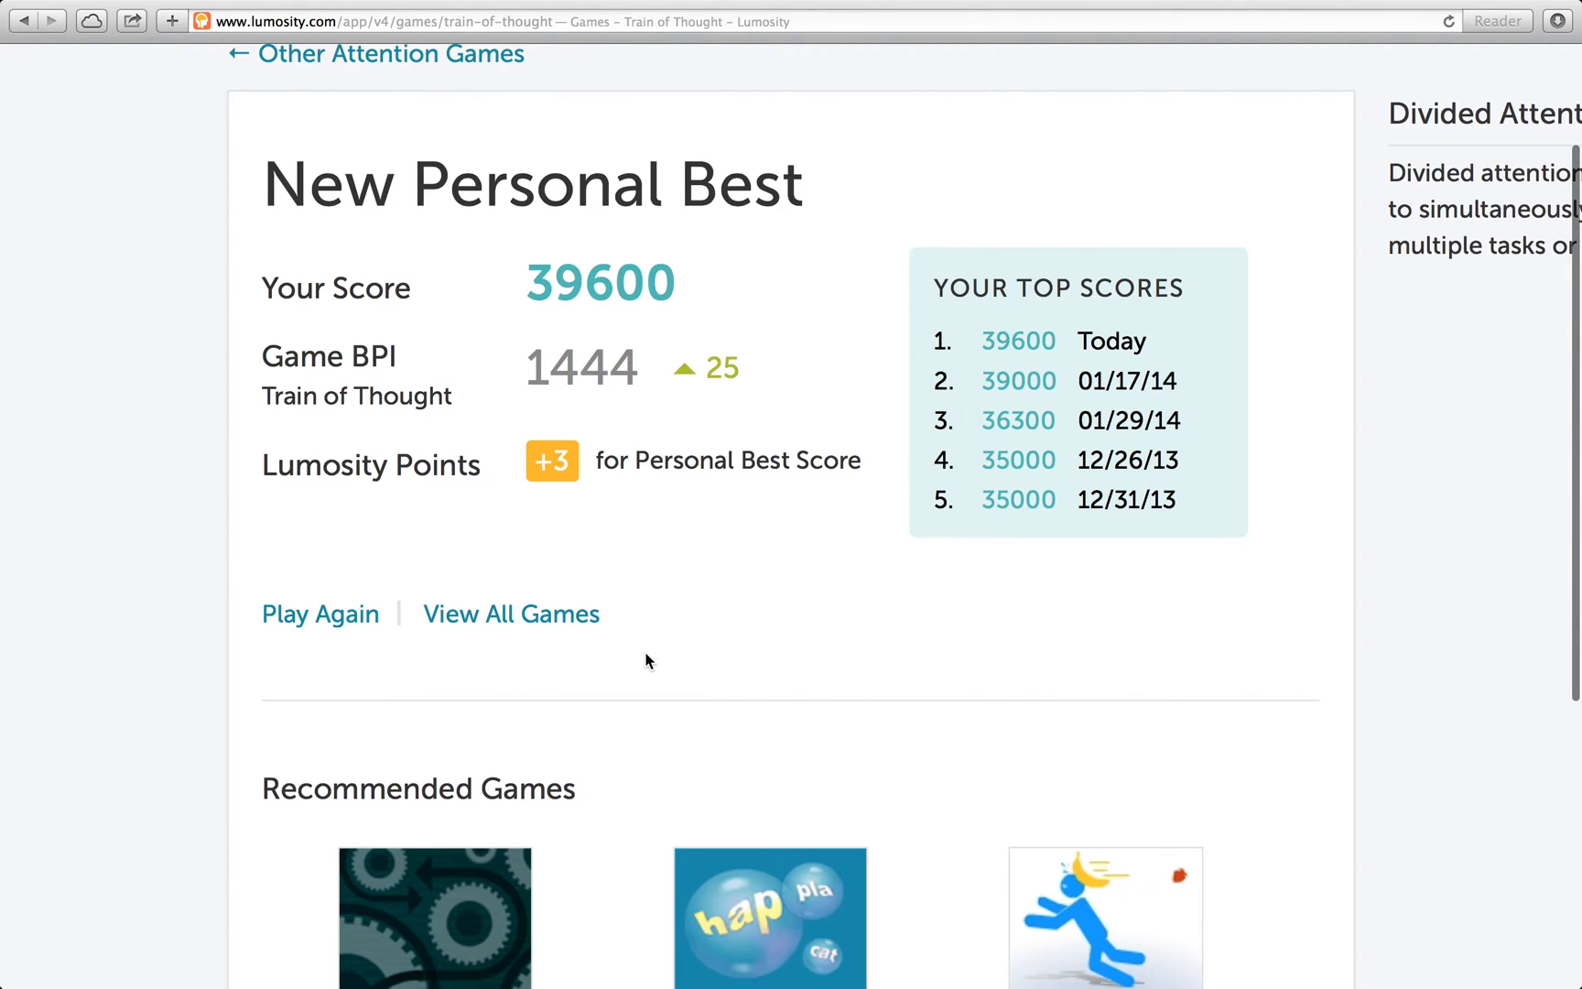
pyautogui.scroll(3)
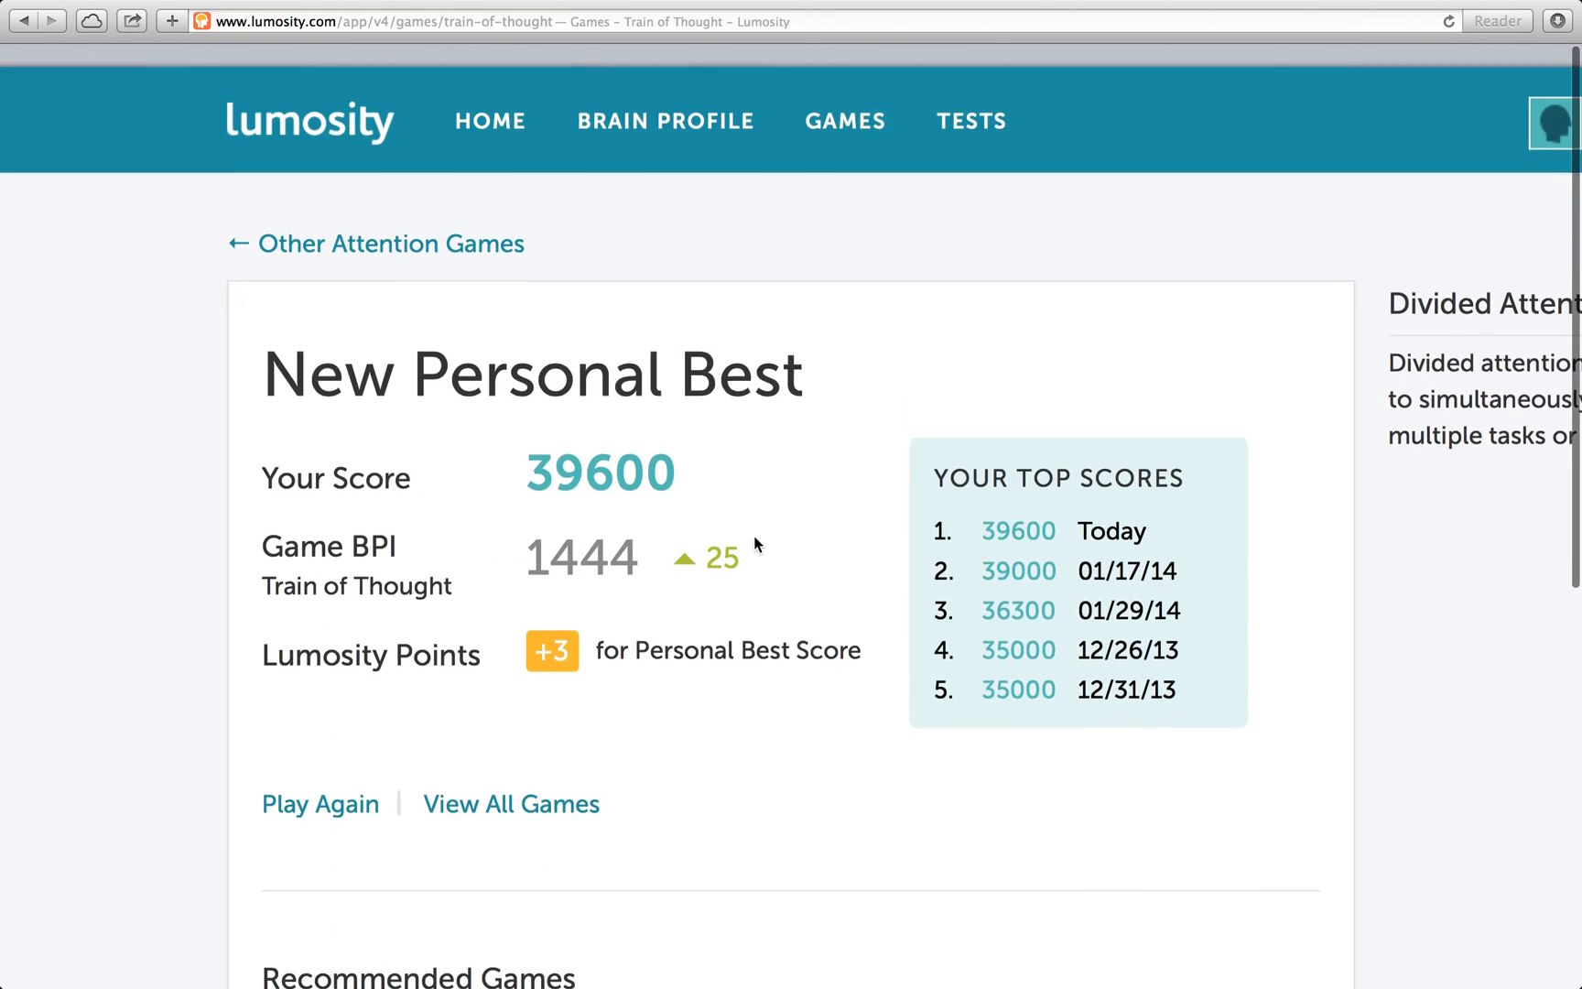
pyautogui.scroll(-3)
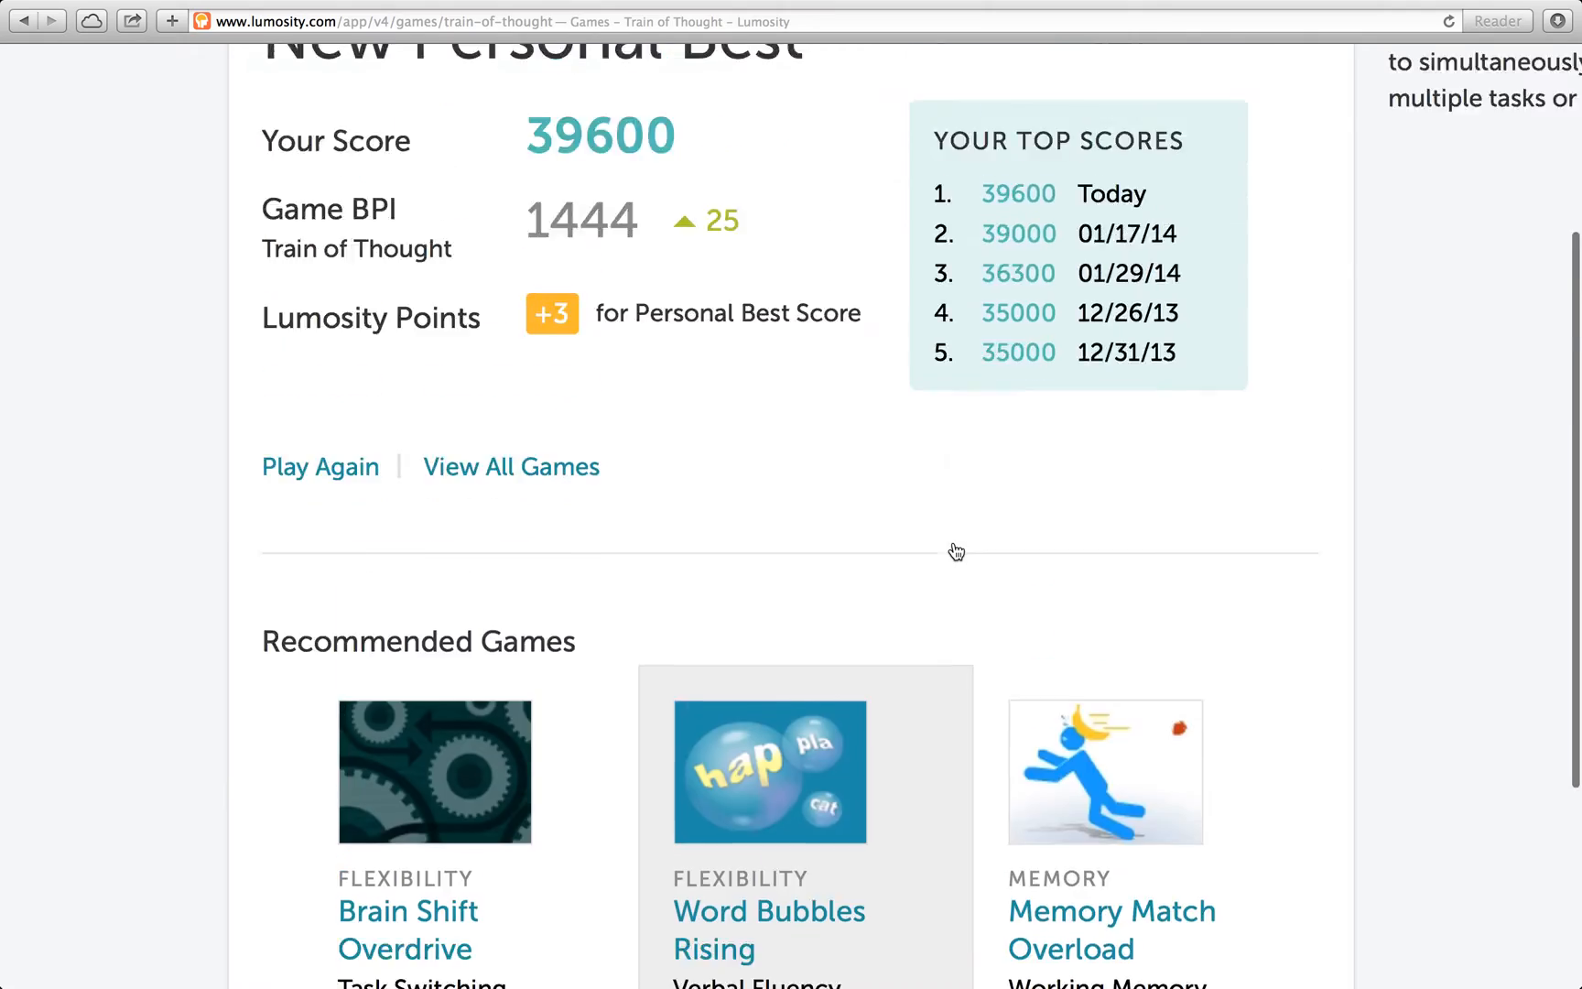
pyautogui.scroll(3)
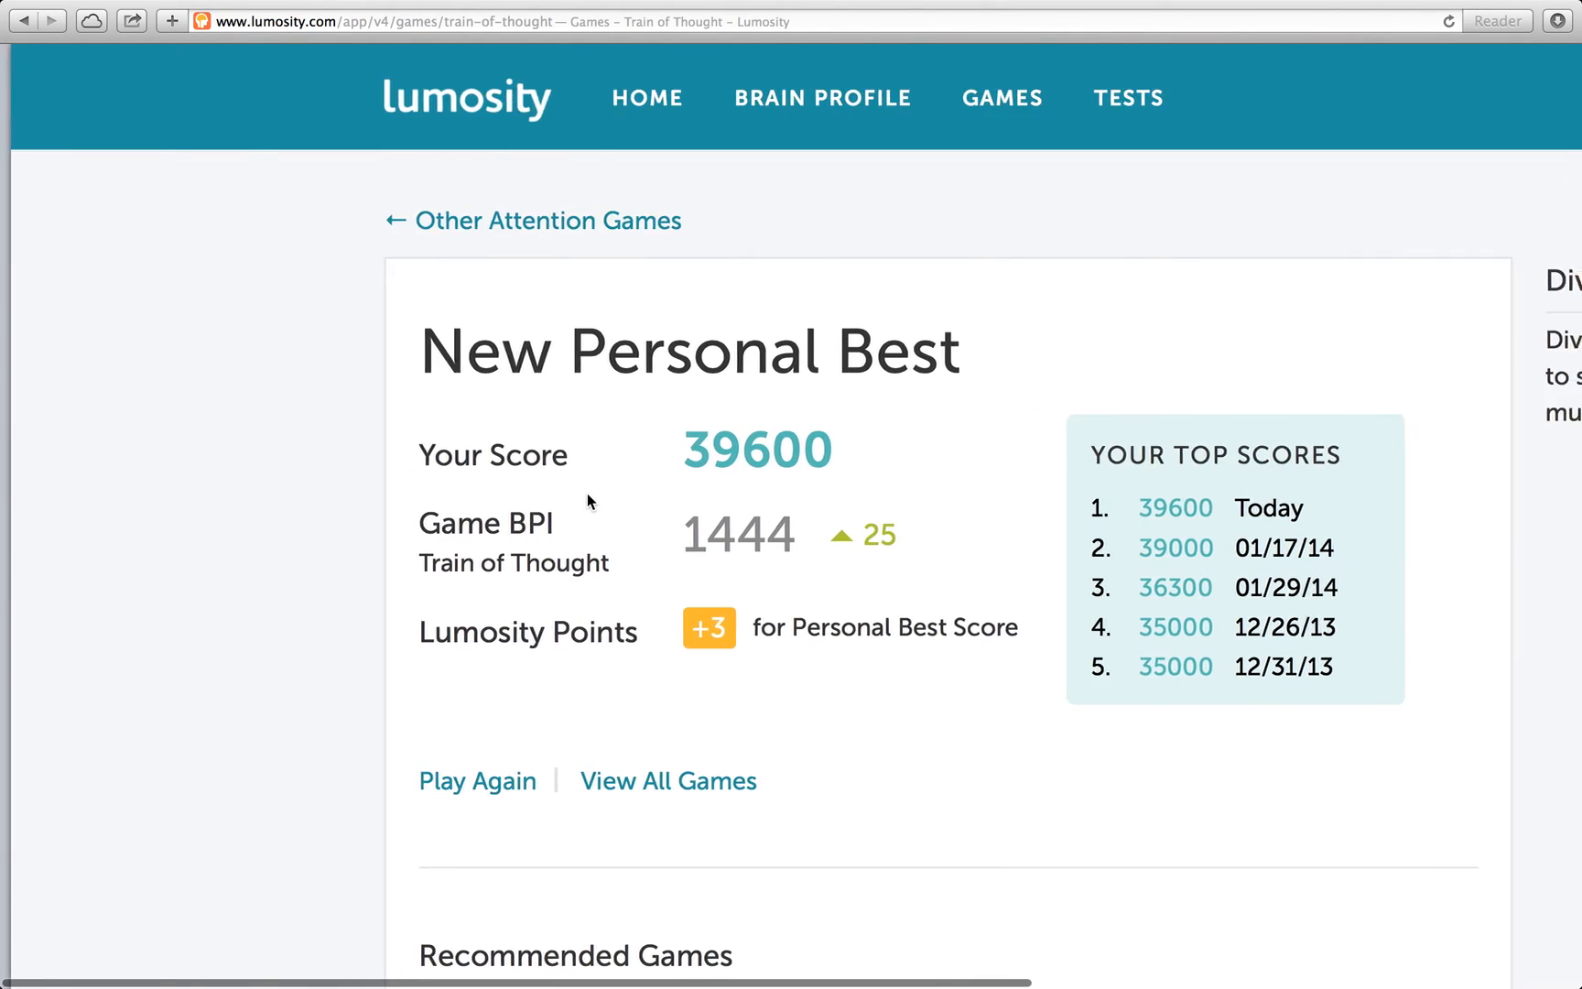
# Return to the games list, switch to Problem Solving and choose Pet Detective
pyautogui.click(547, 222)
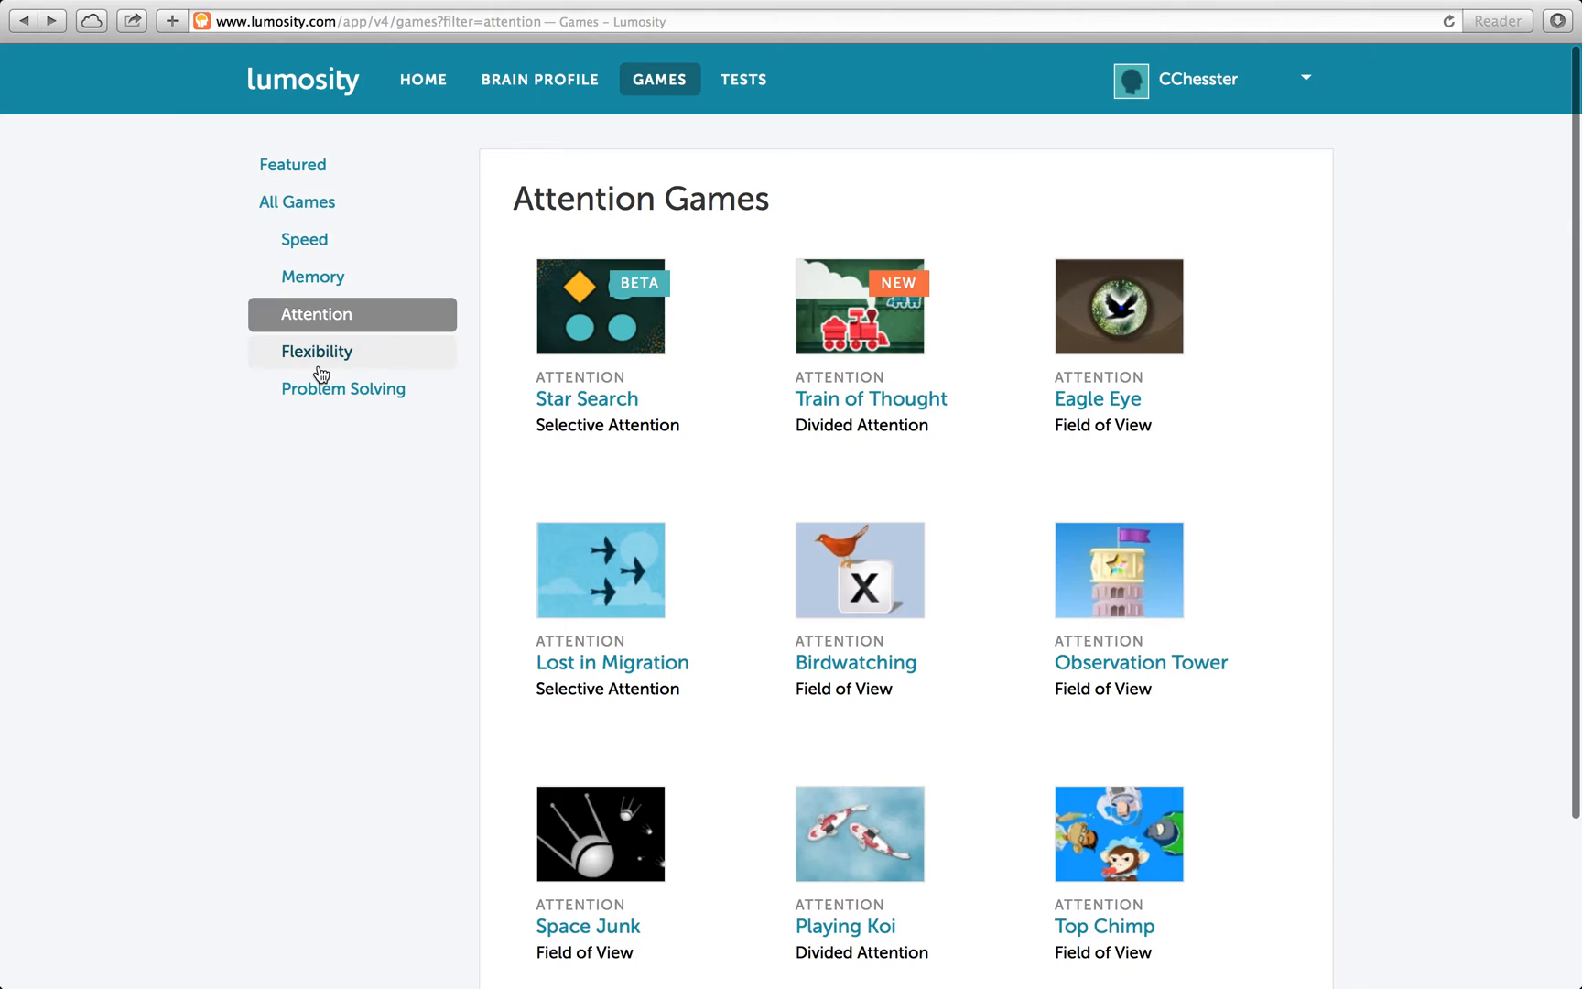
pyautogui.click(342, 388)
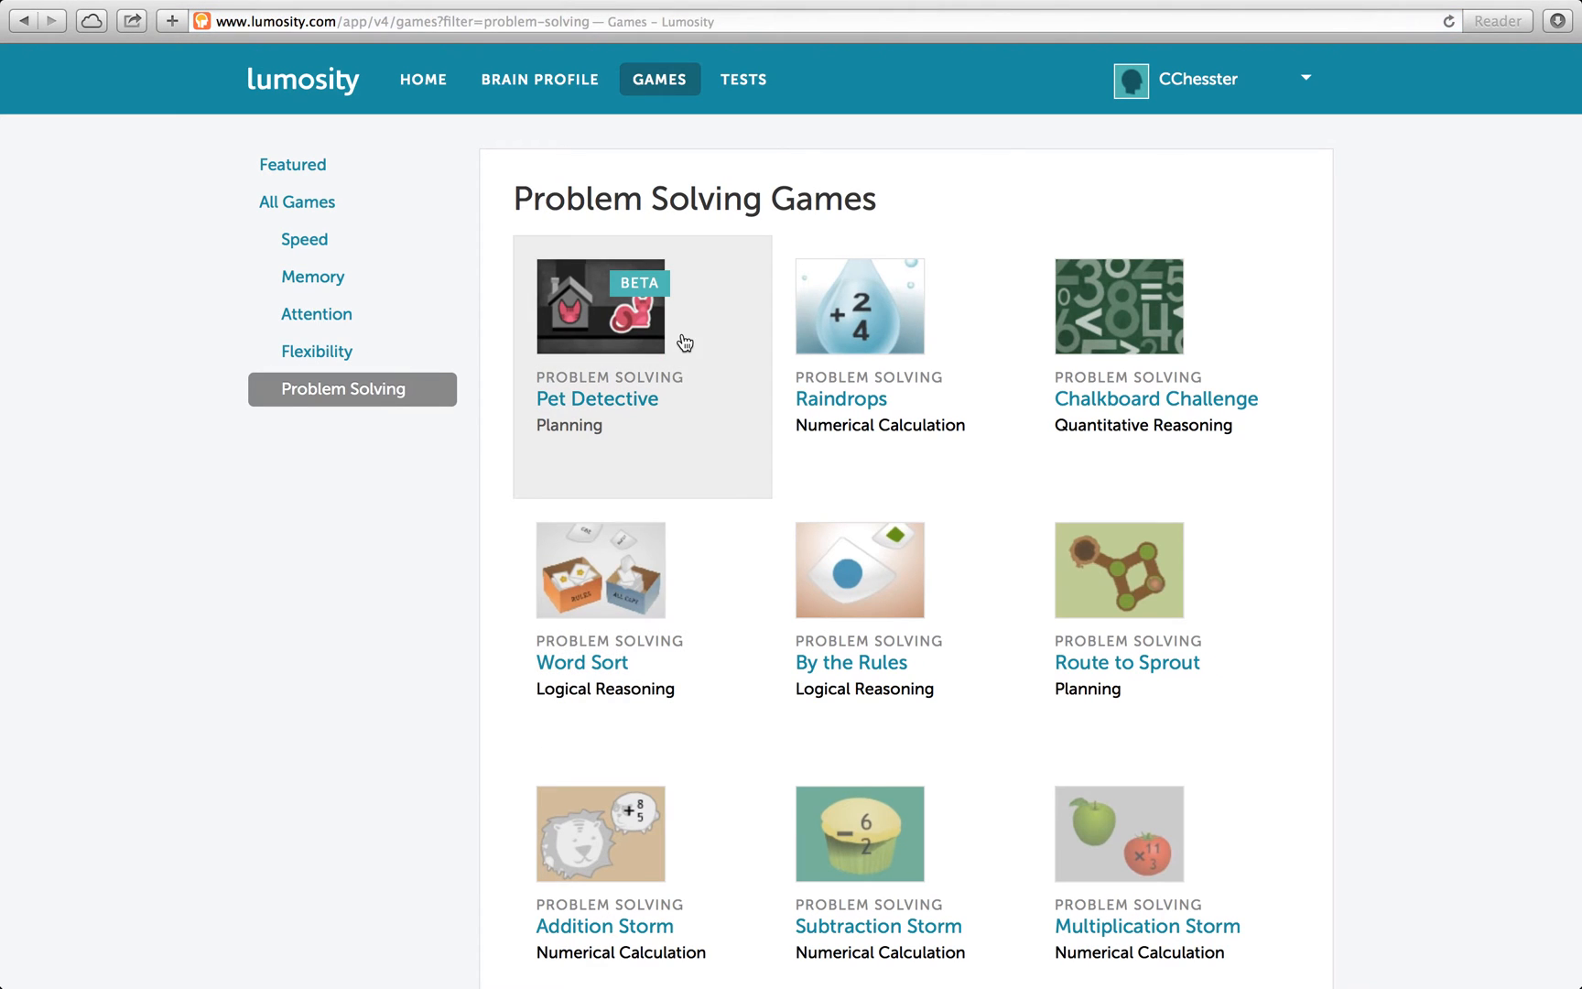
pyautogui.click(598, 308)
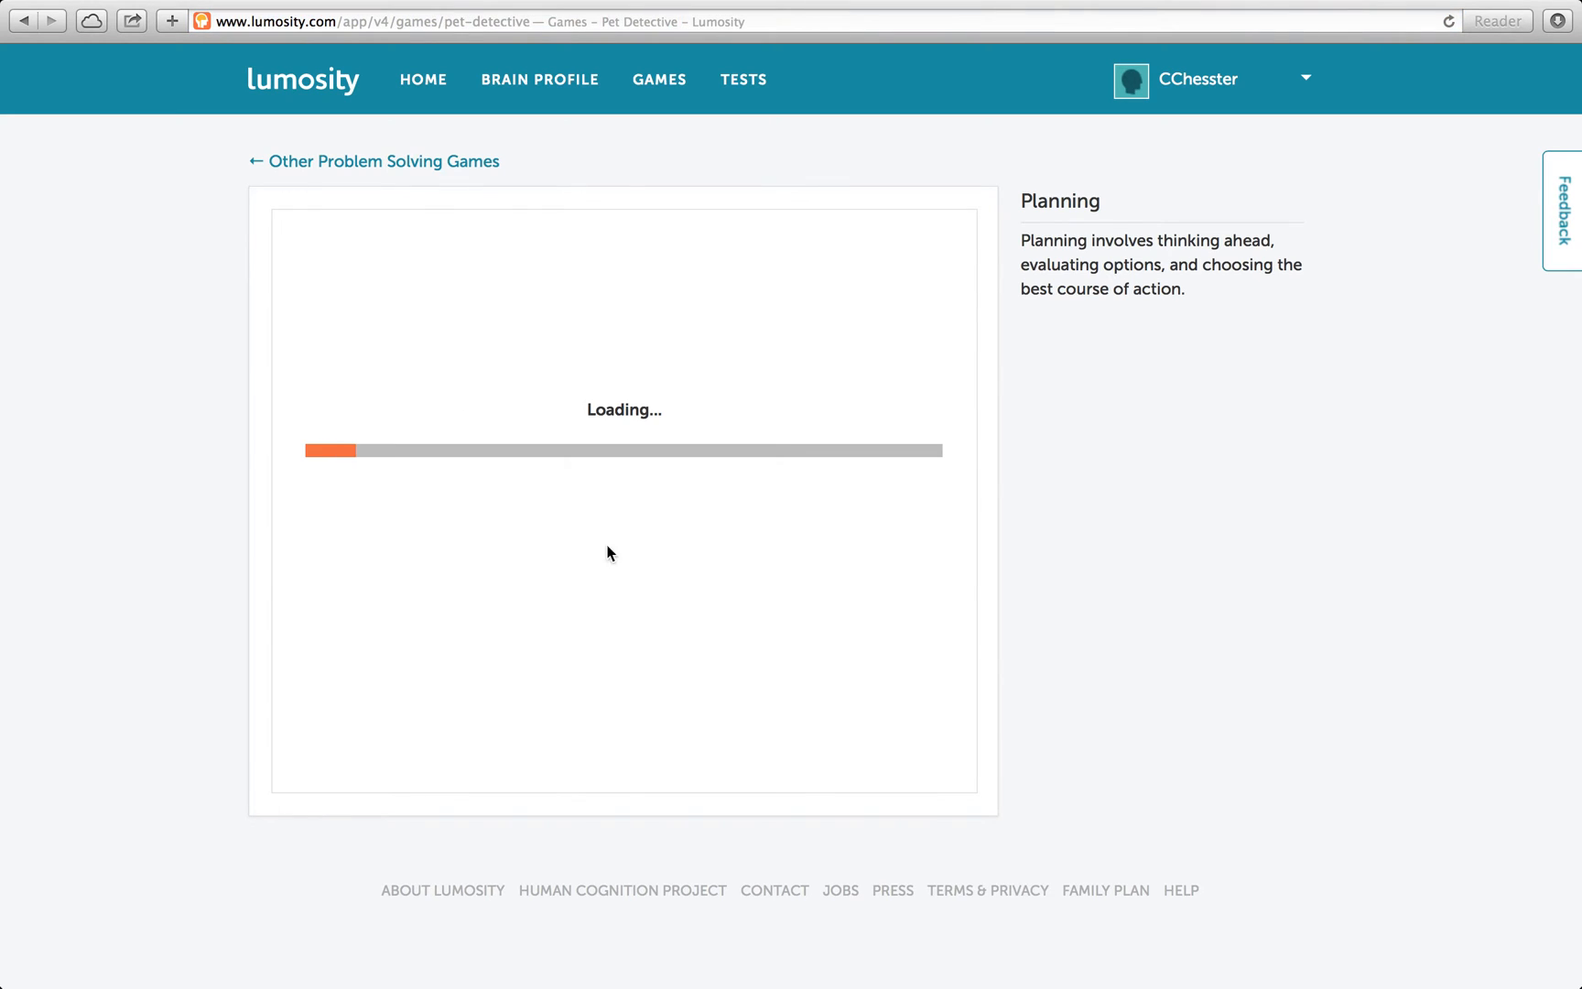
pyautogui.moveTo(264, 523)
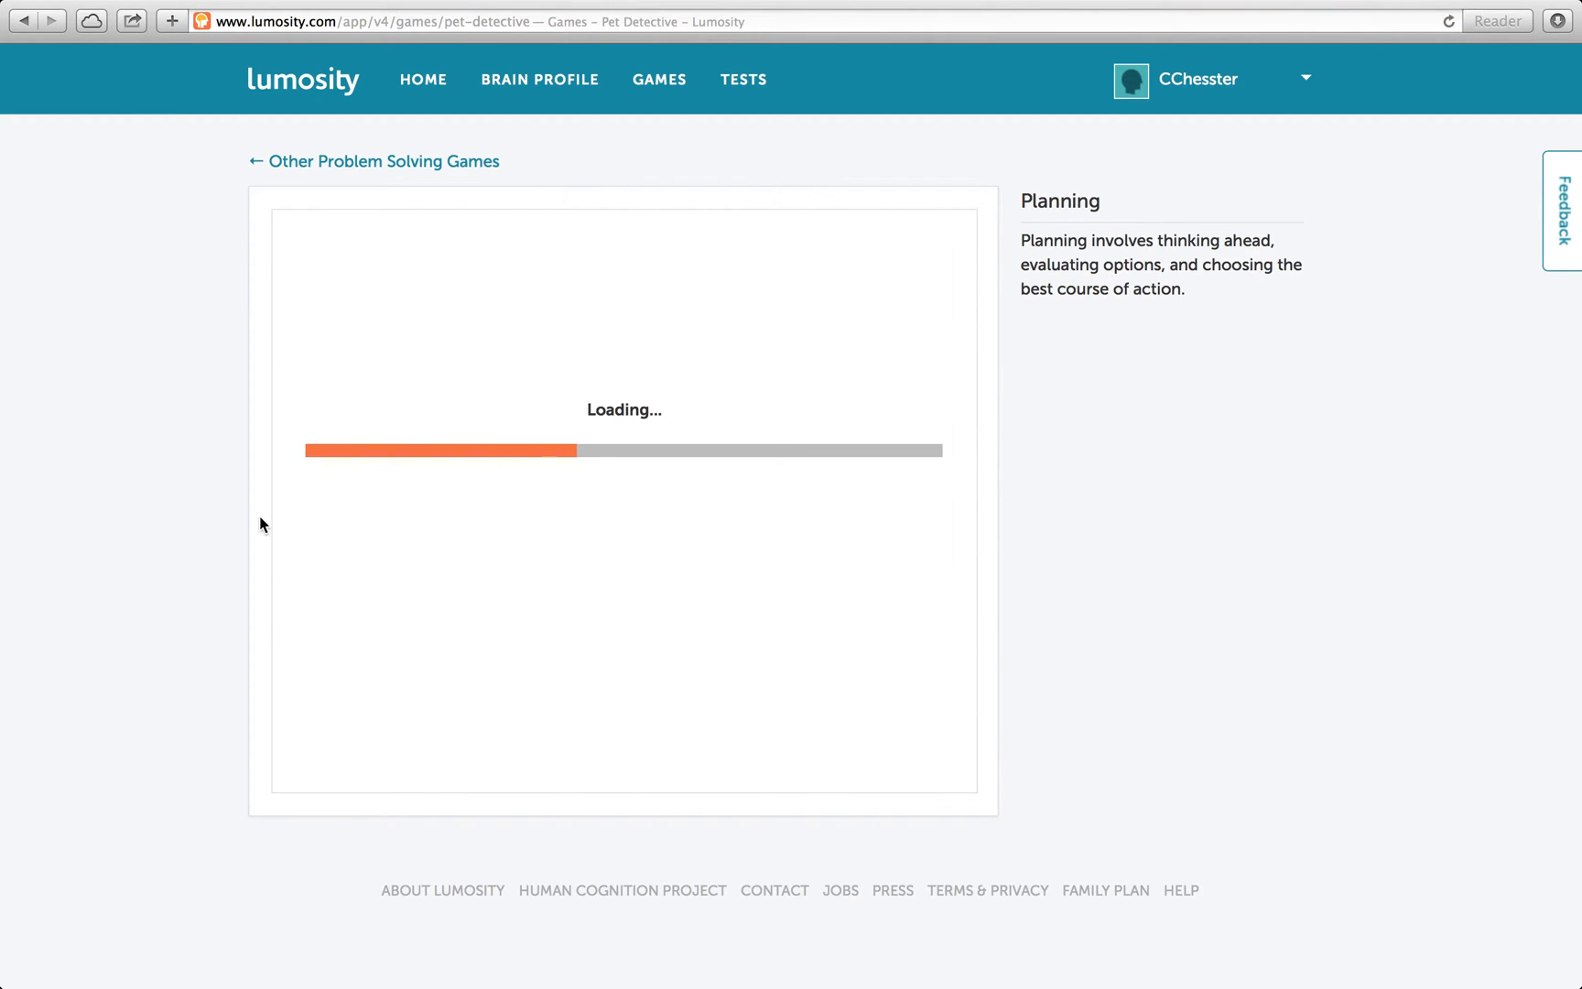
pyautogui.moveTo(313, 430)
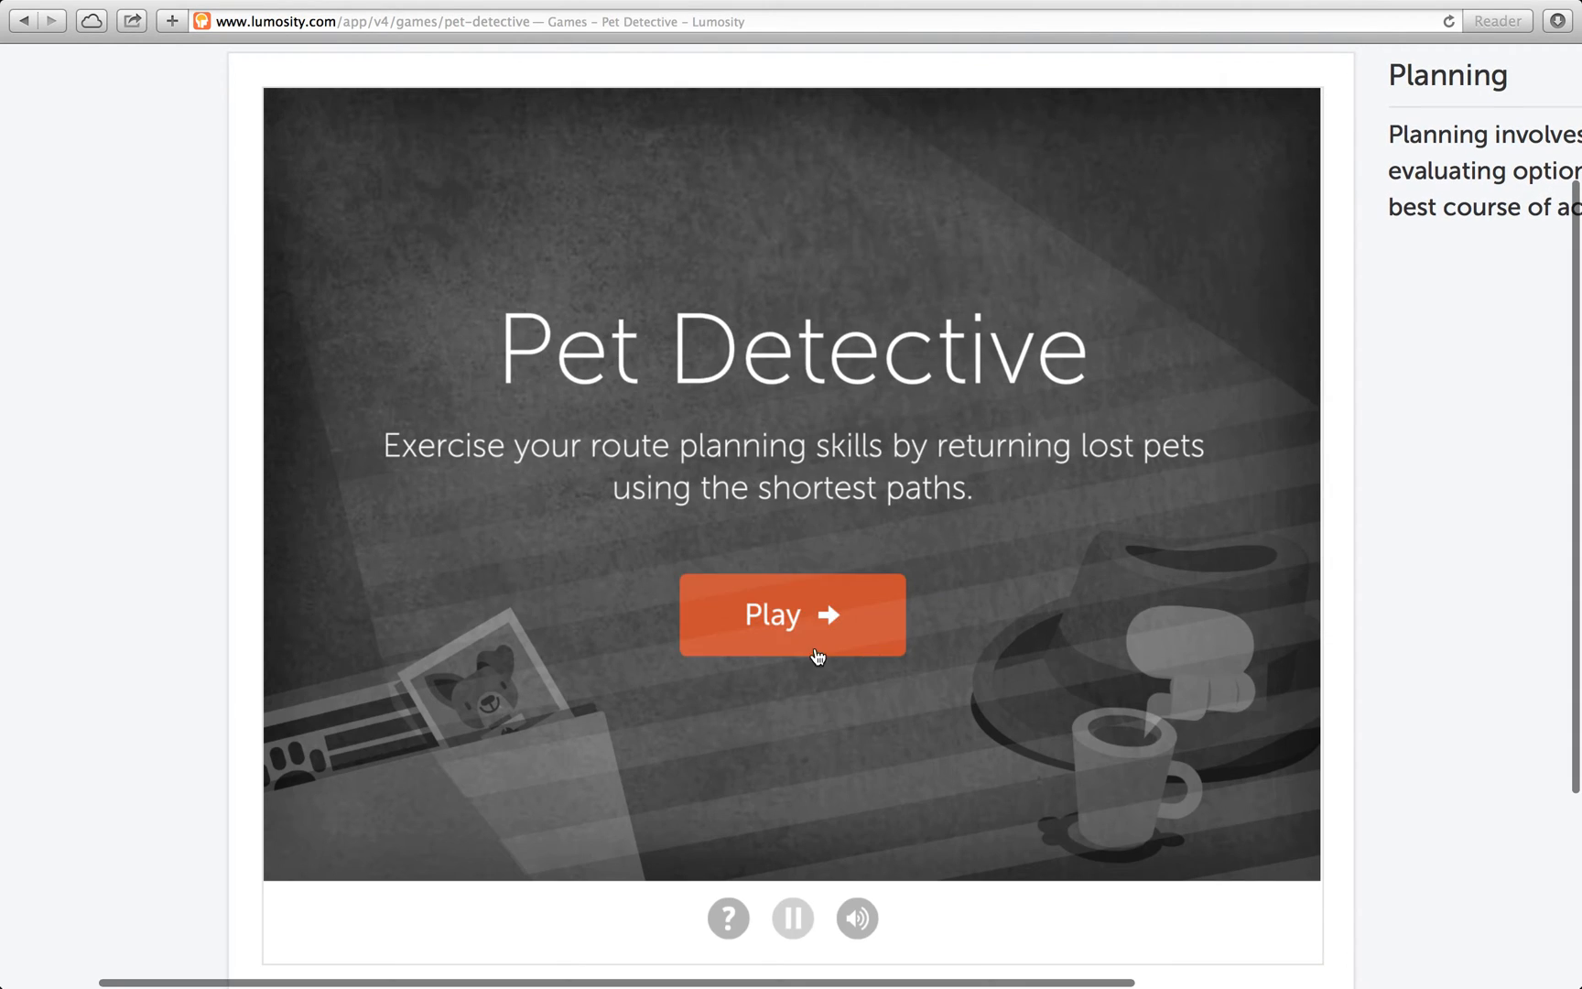
# Start Pet Detective and accept level 10 to begin the first round
pyautogui.click(793, 615)
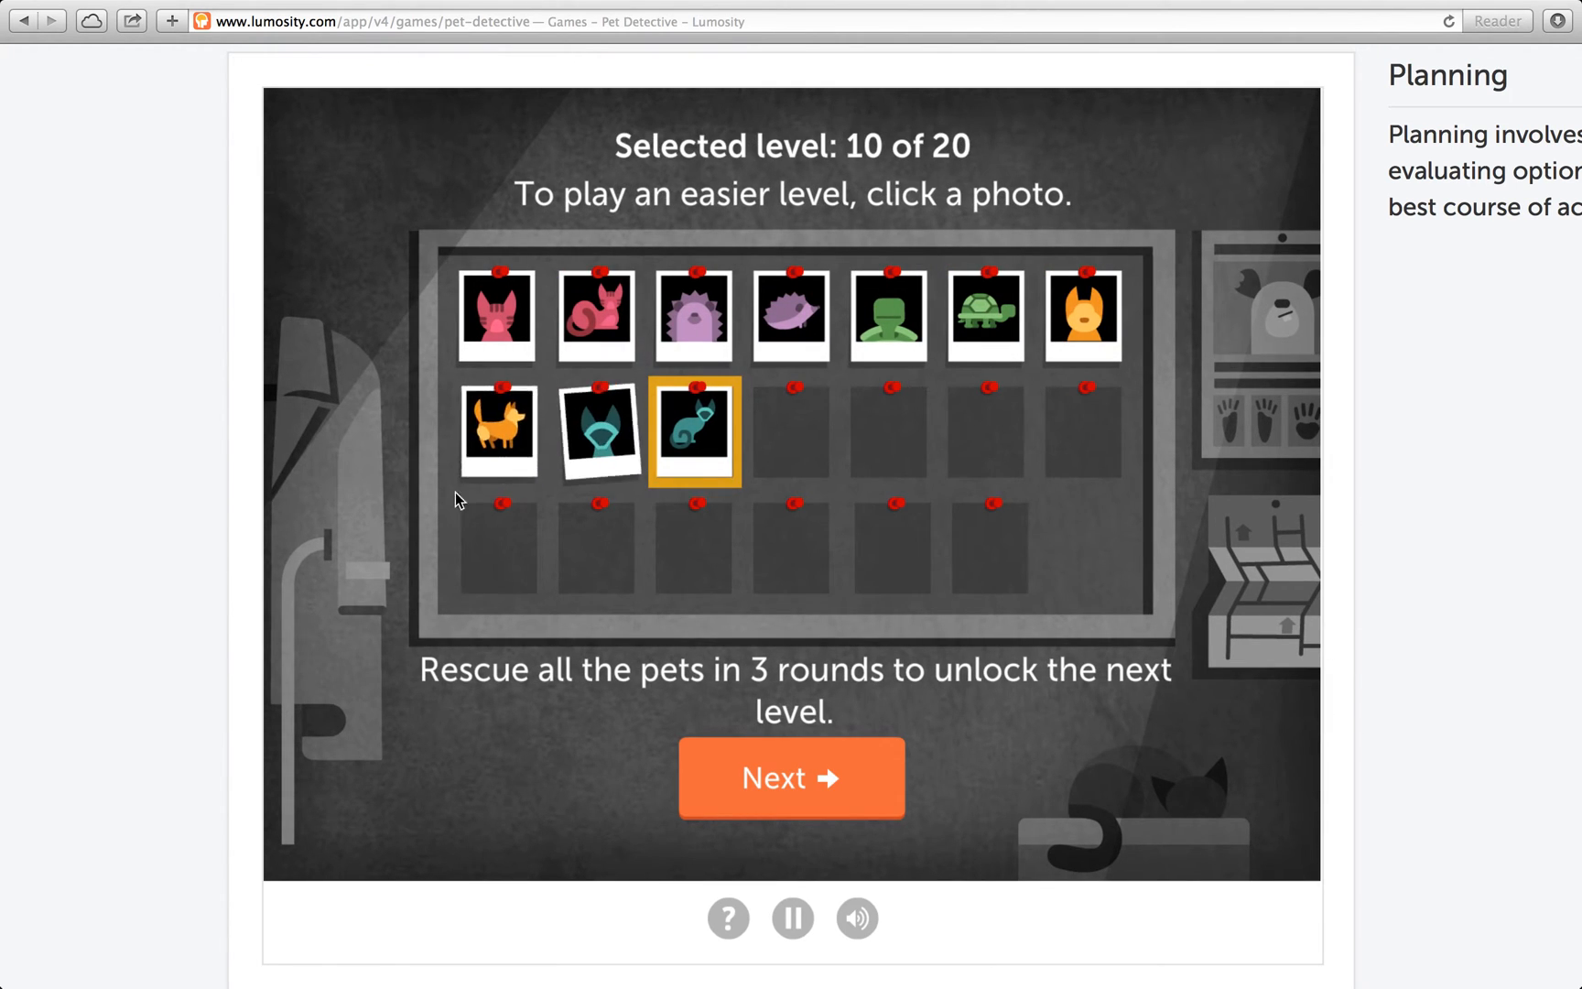
pyautogui.click(789, 776)
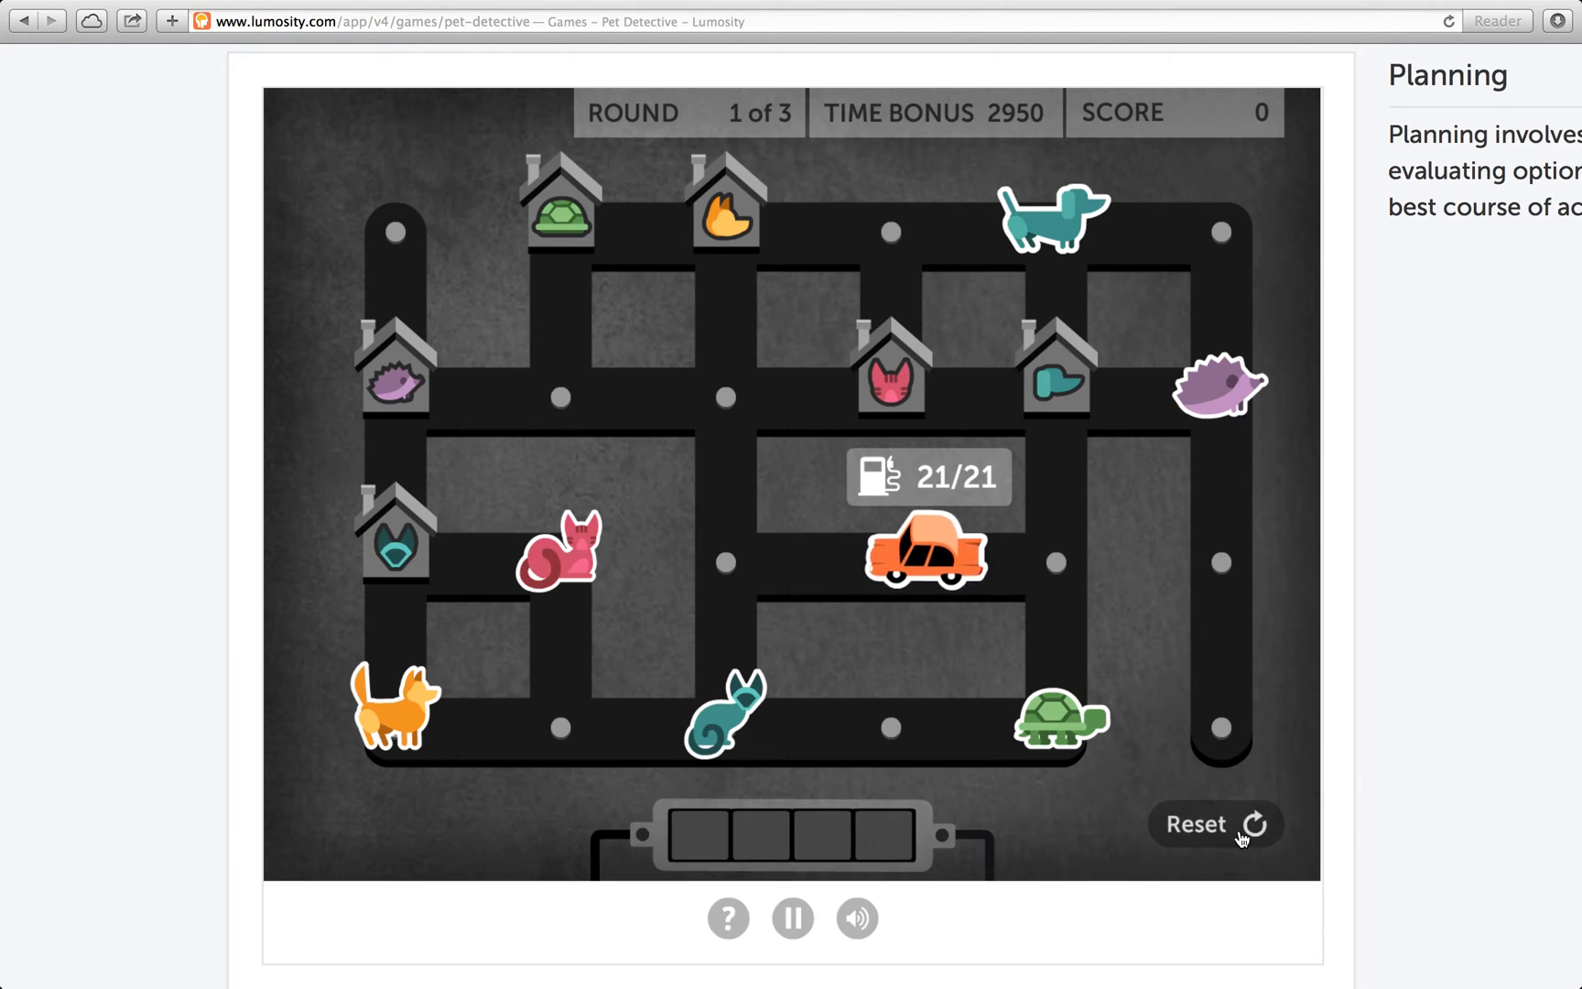
pyautogui.moveTo(1223, 703)
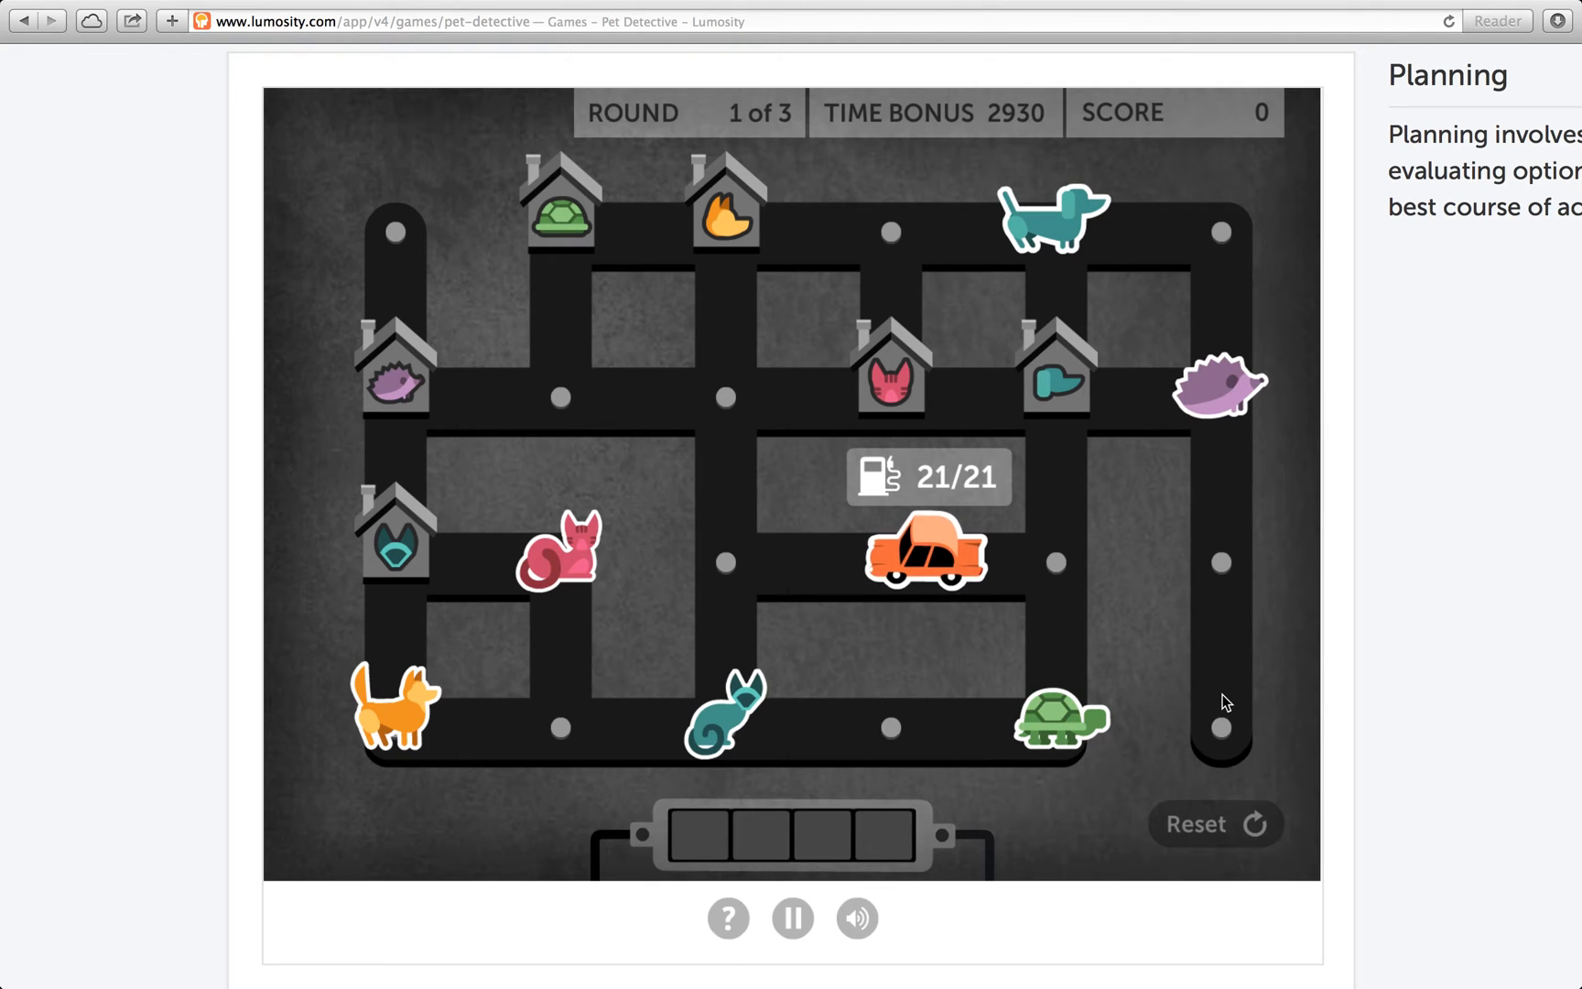
pyautogui.moveTo(828, 664)
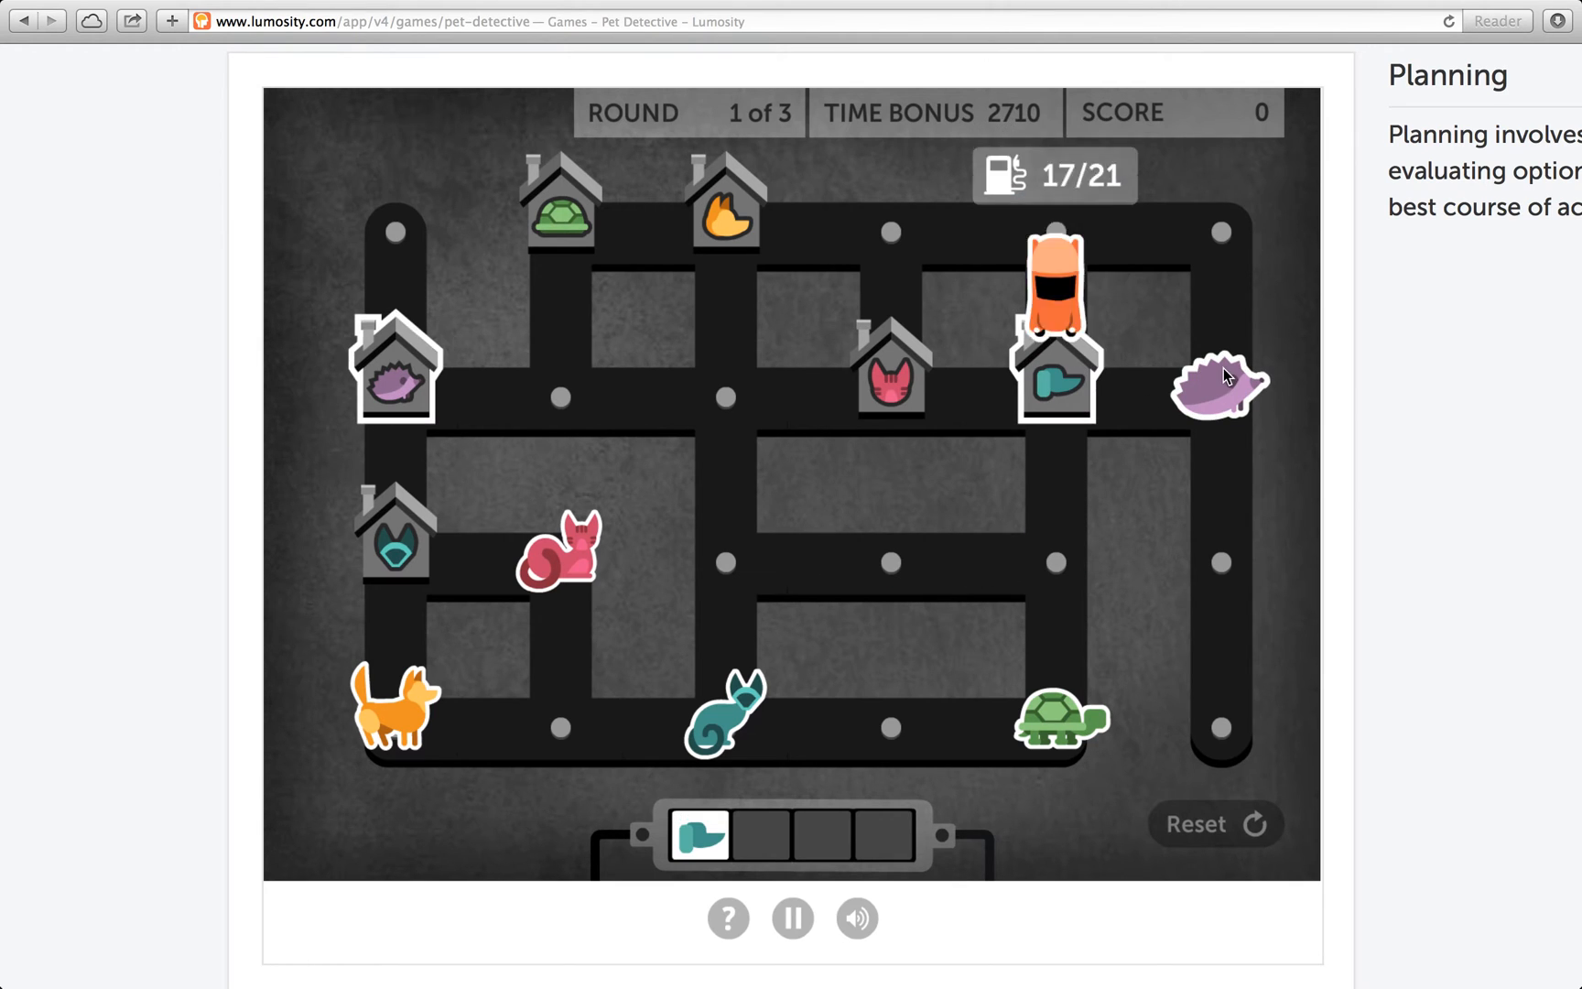
# Drive the car toward the purple hedgehog to finish round 1 with 6,000
pyautogui.click(1220, 386)
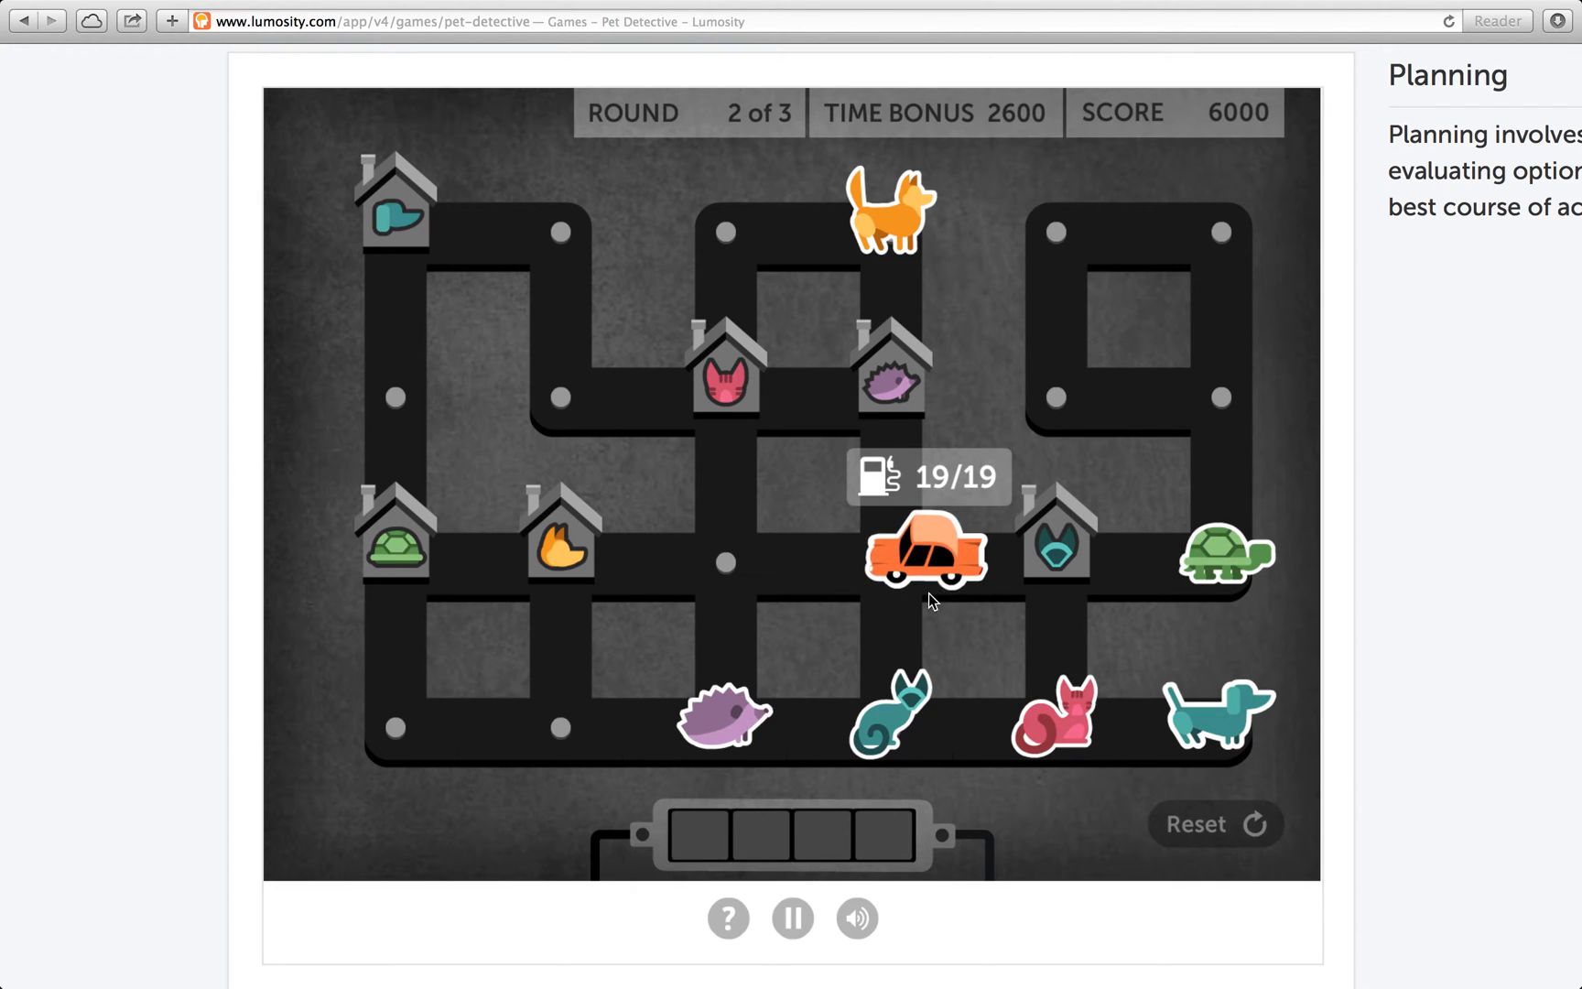
pyautogui.moveTo(1057, 667)
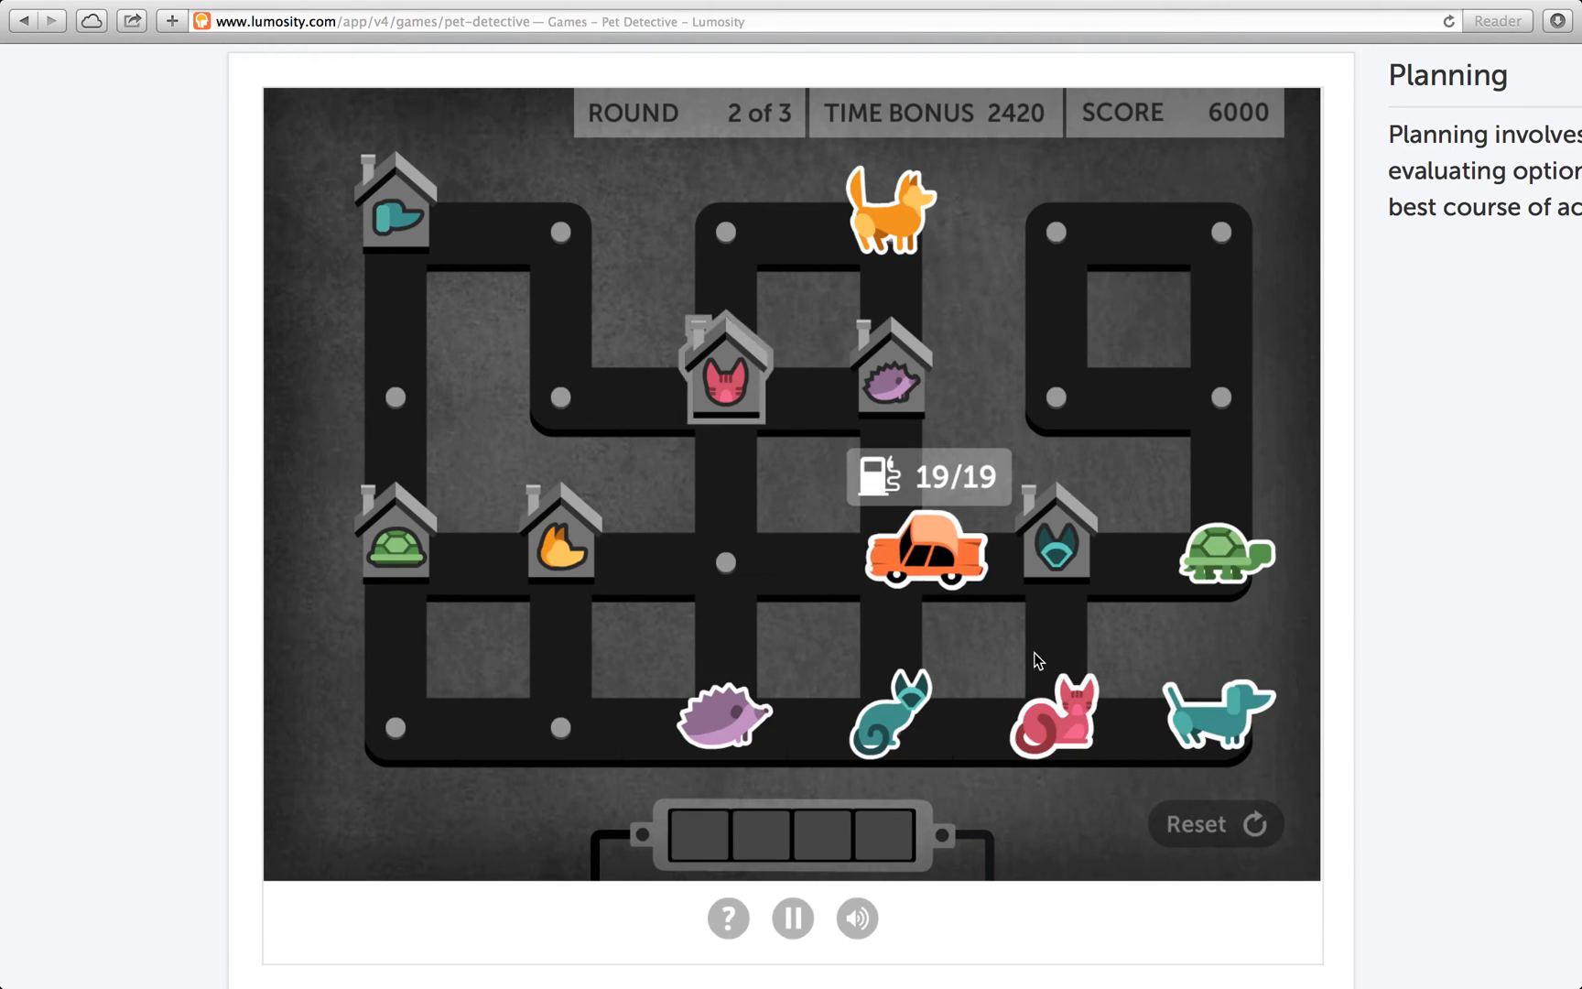
pyautogui.moveTo(1223, 562)
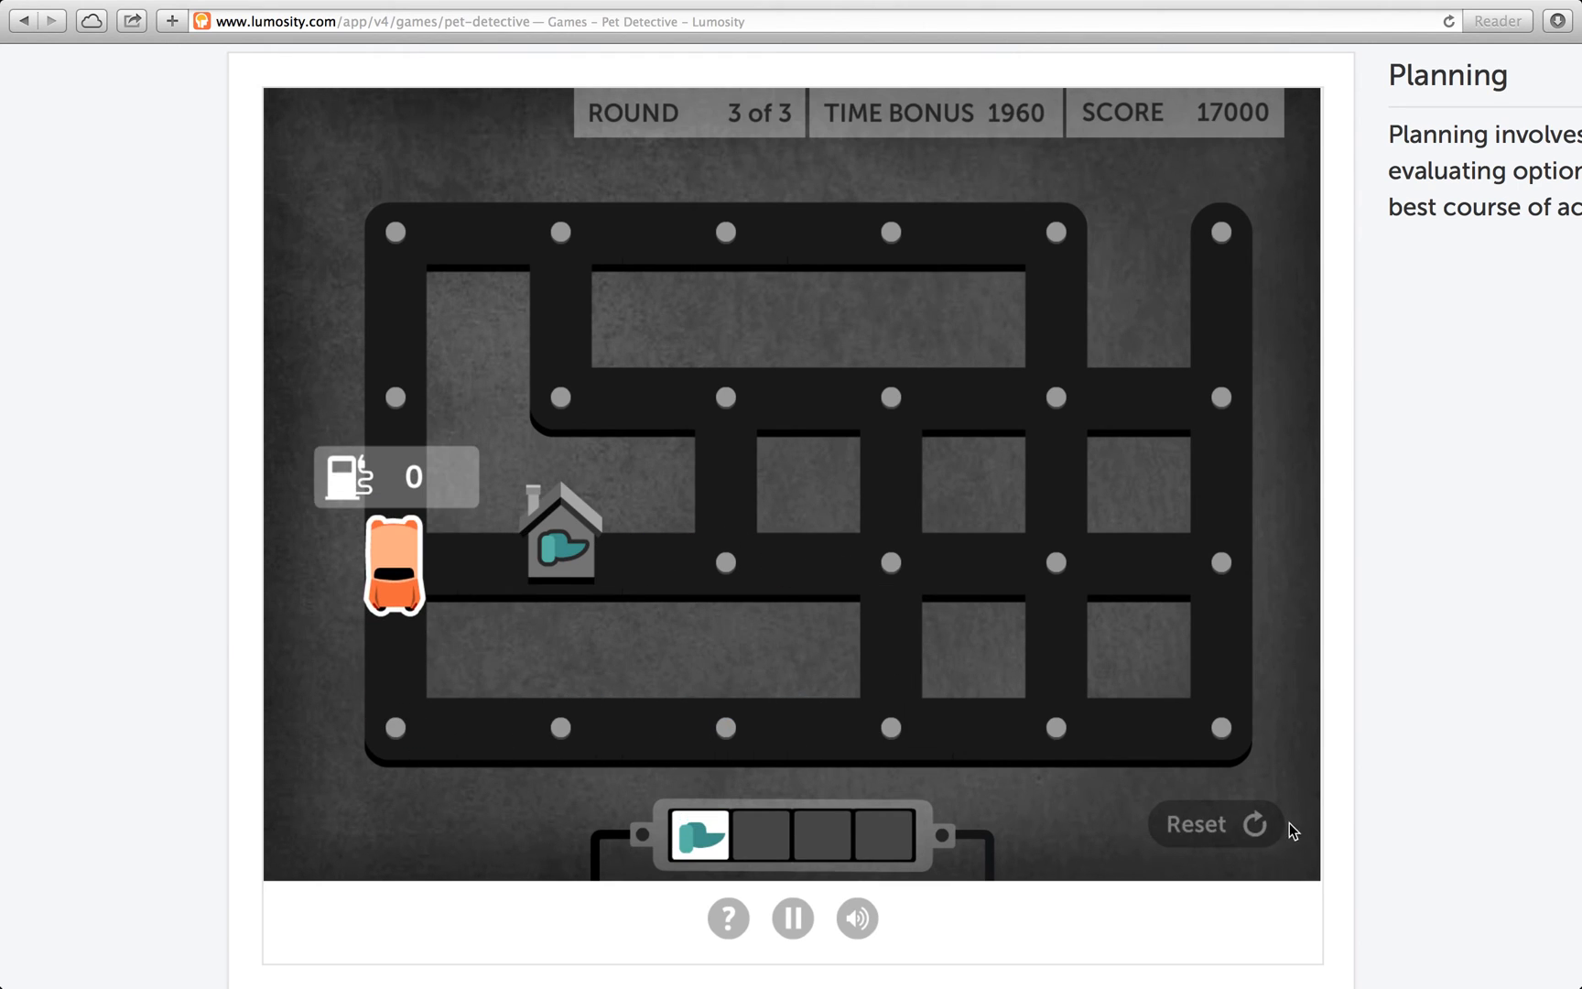
pyautogui.moveTo(1223, 841)
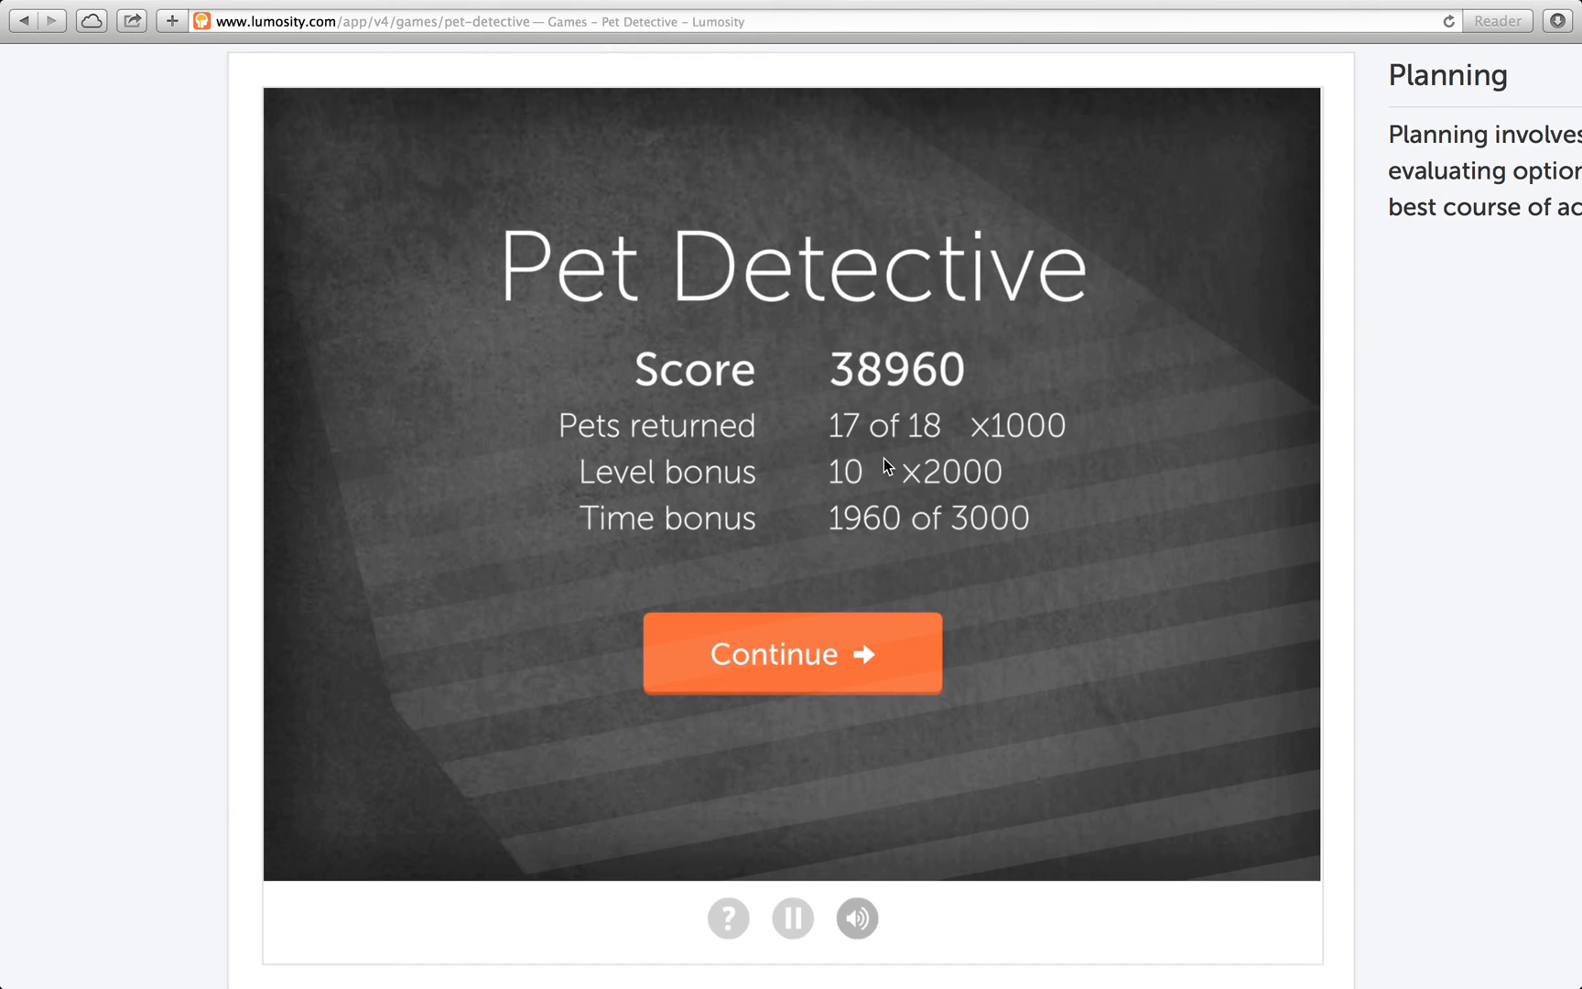
pyautogui.moveTo(954, 617)
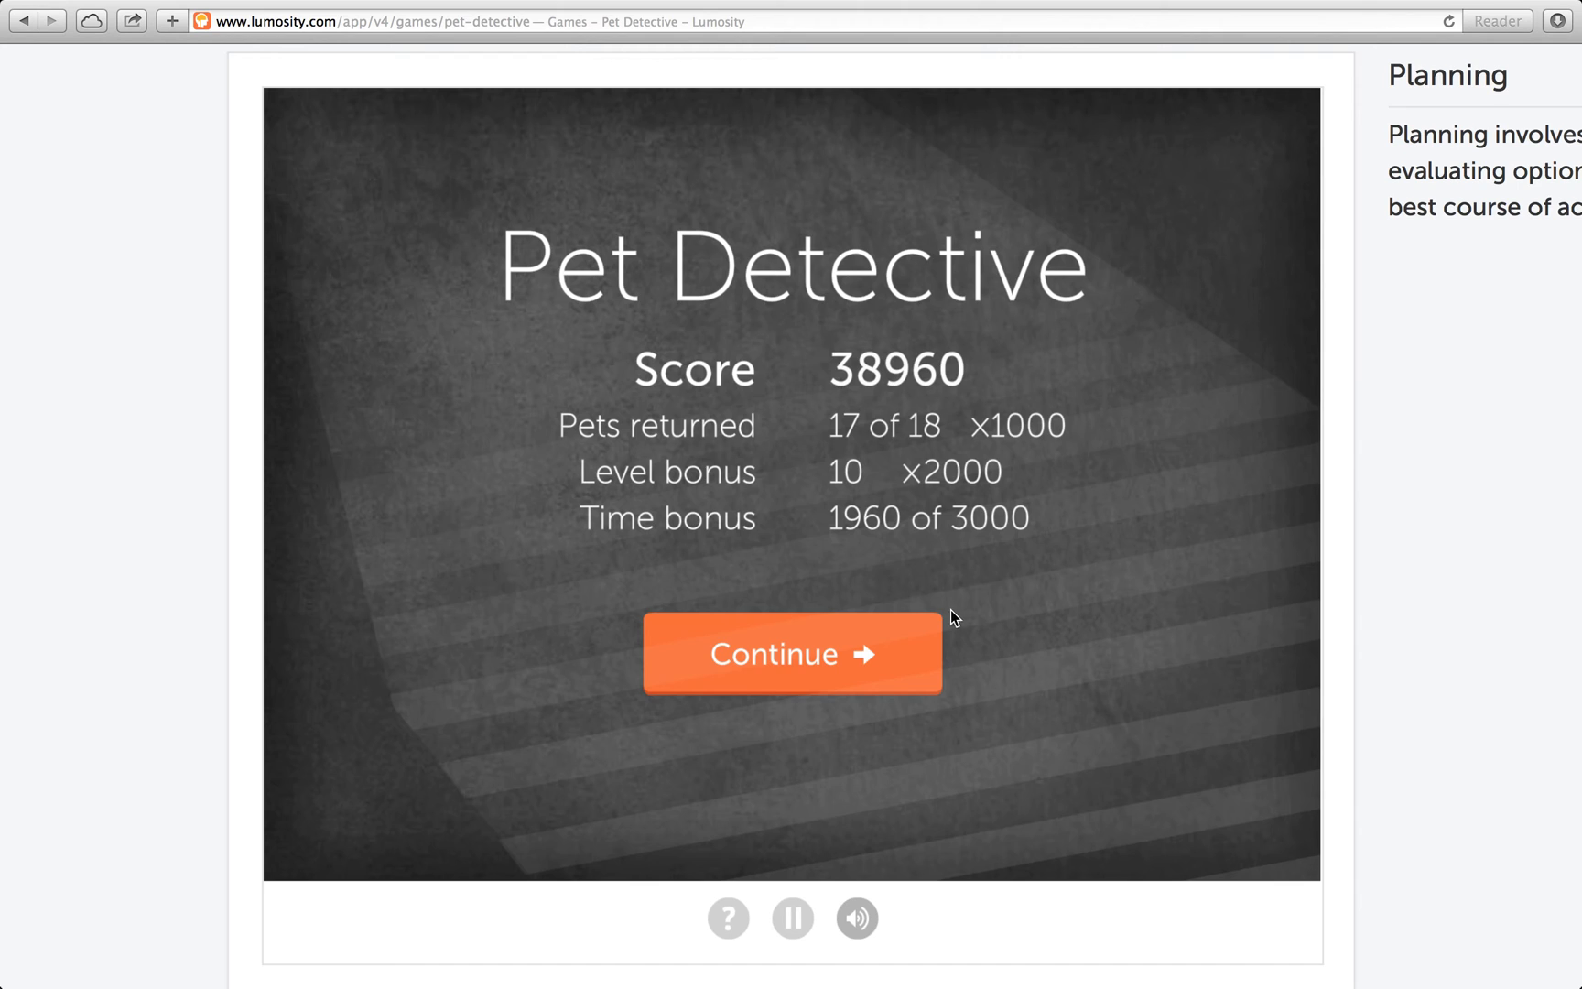
# Move past the Pet Detective personal best page to the Problem Solving games list
pyautogui.click(793, 654)
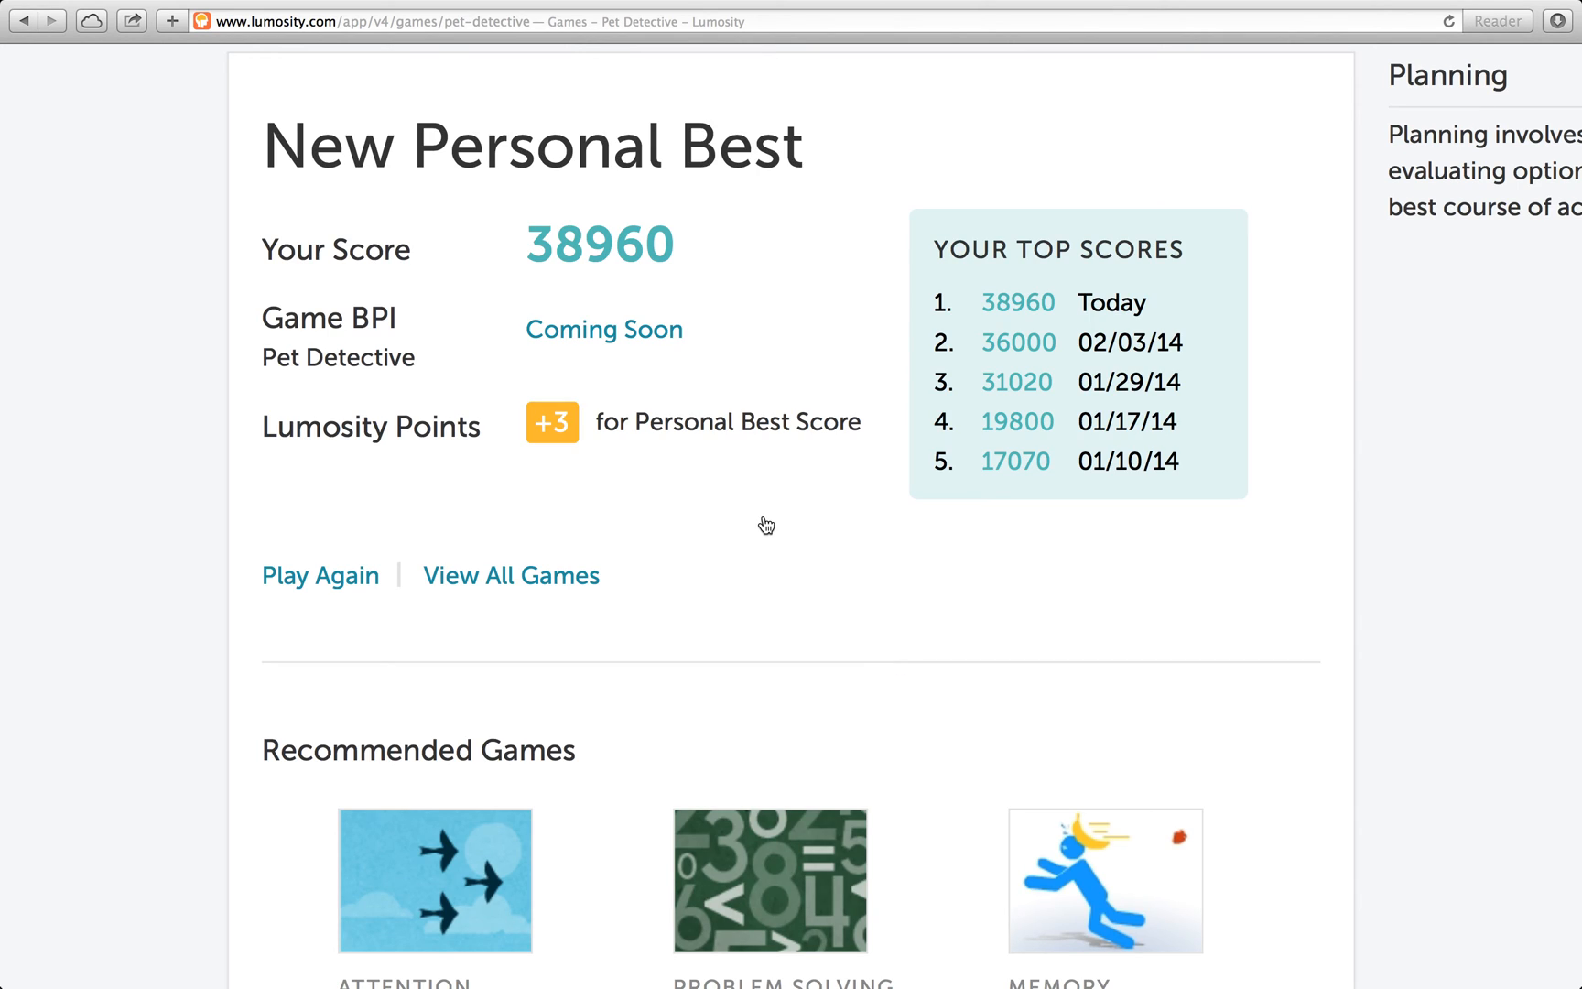
pyautogui.moveTo(954, 769)
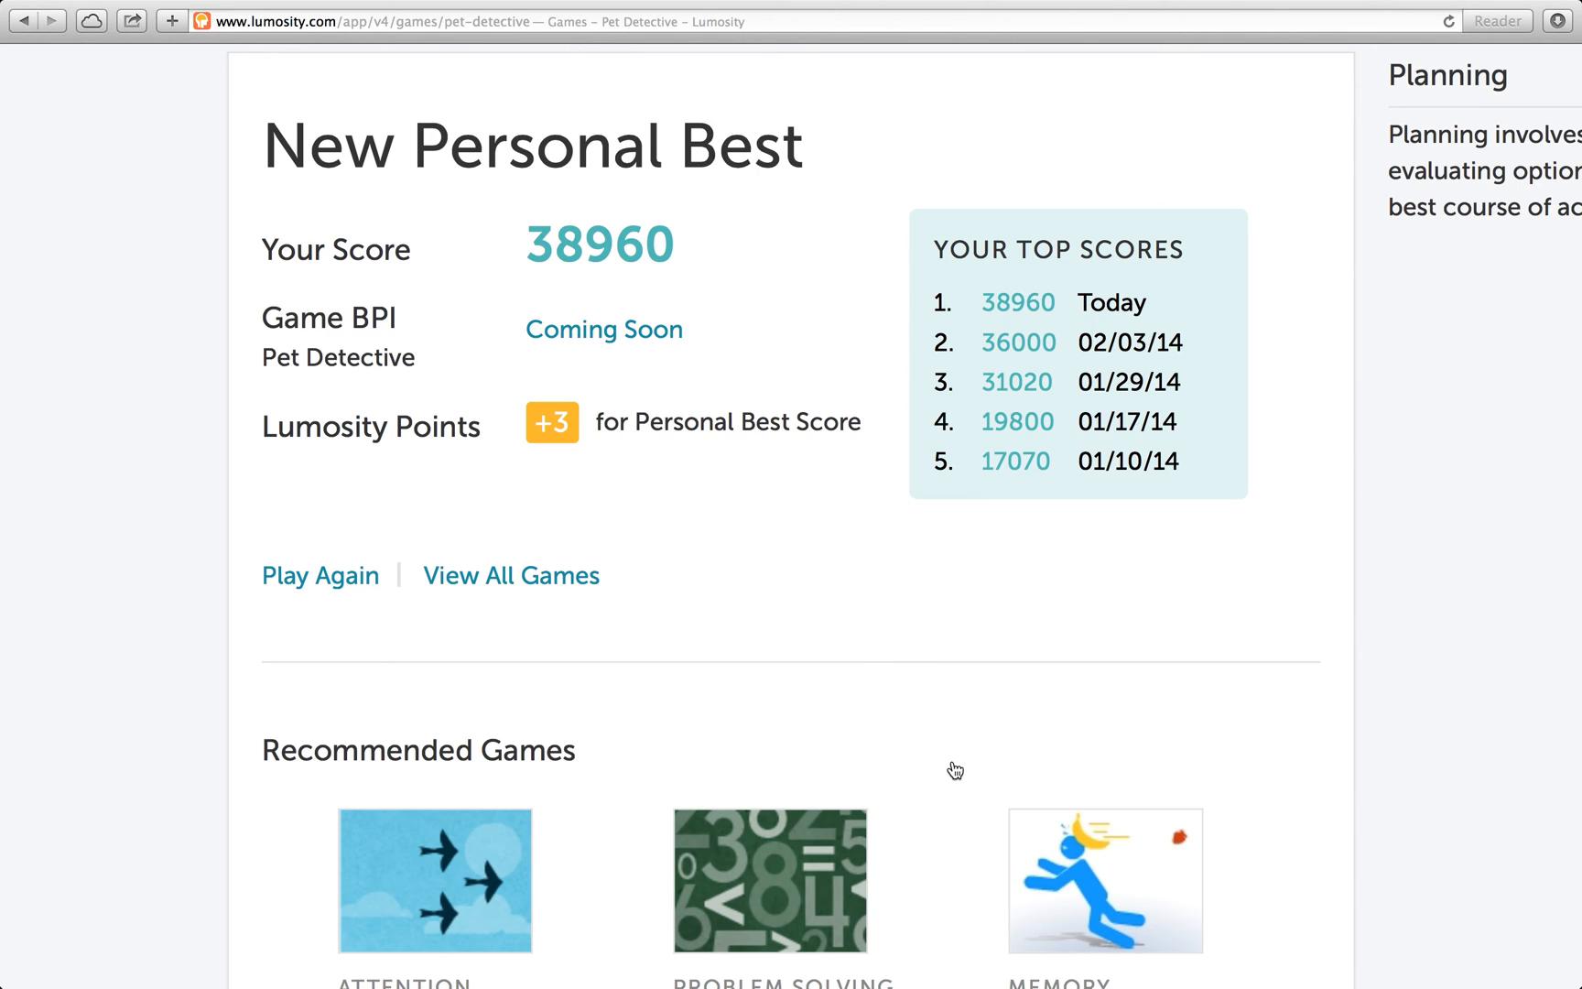
pyautogui.moveTo(509, 549)
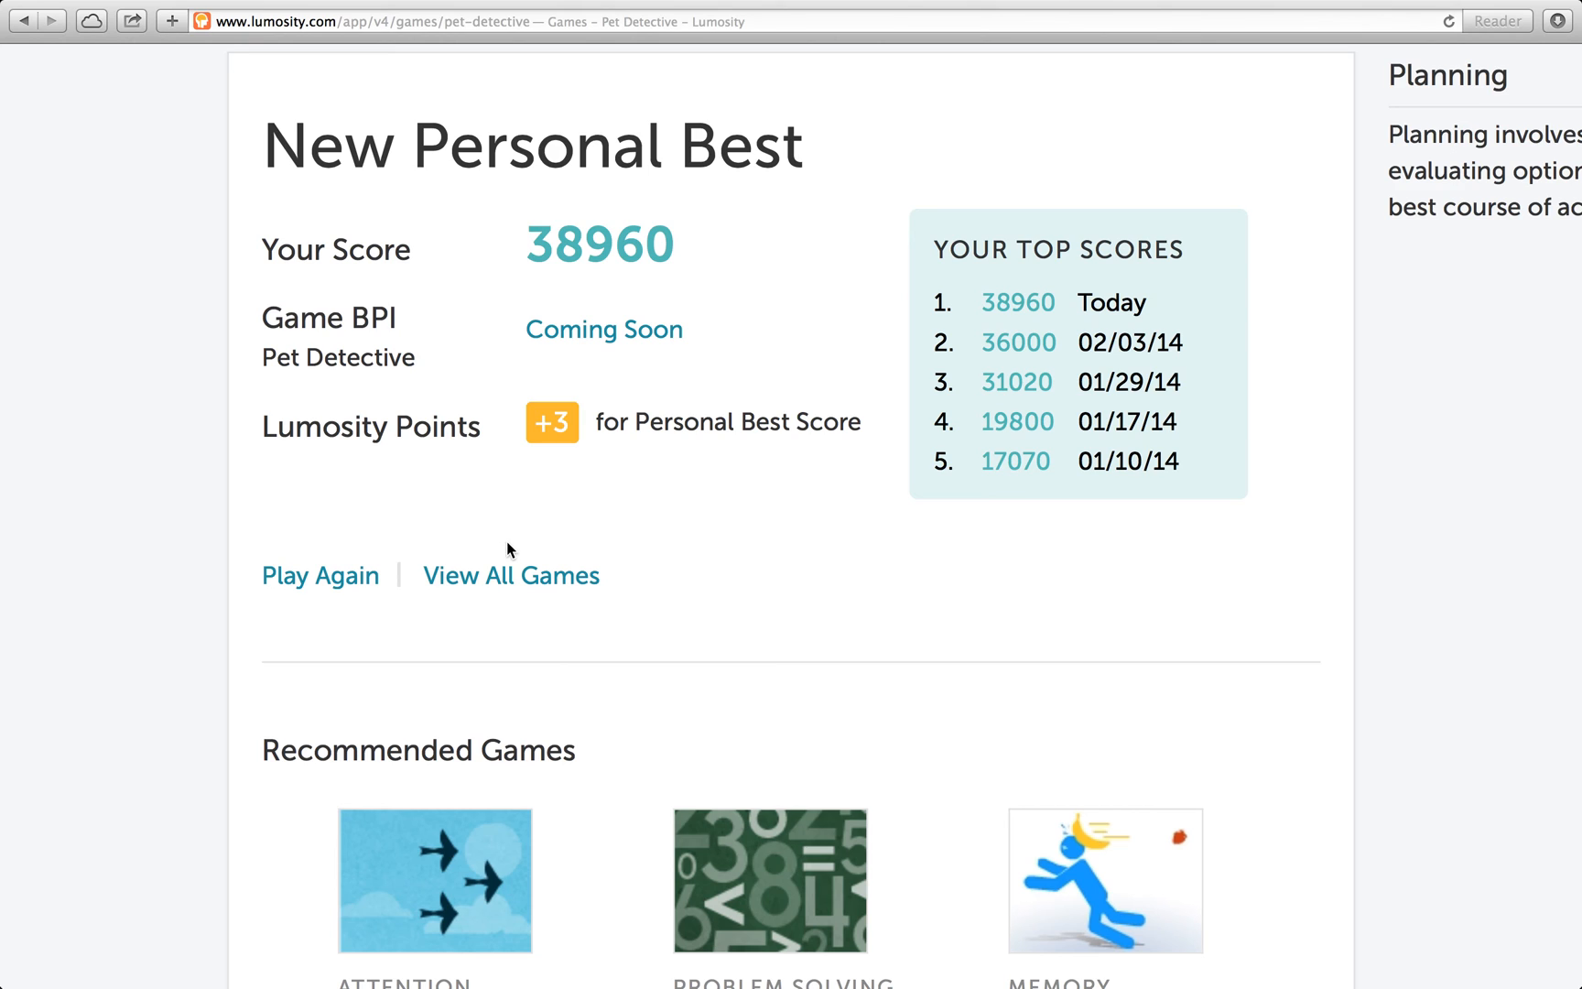
pyautogui.moveTo(359, 355)
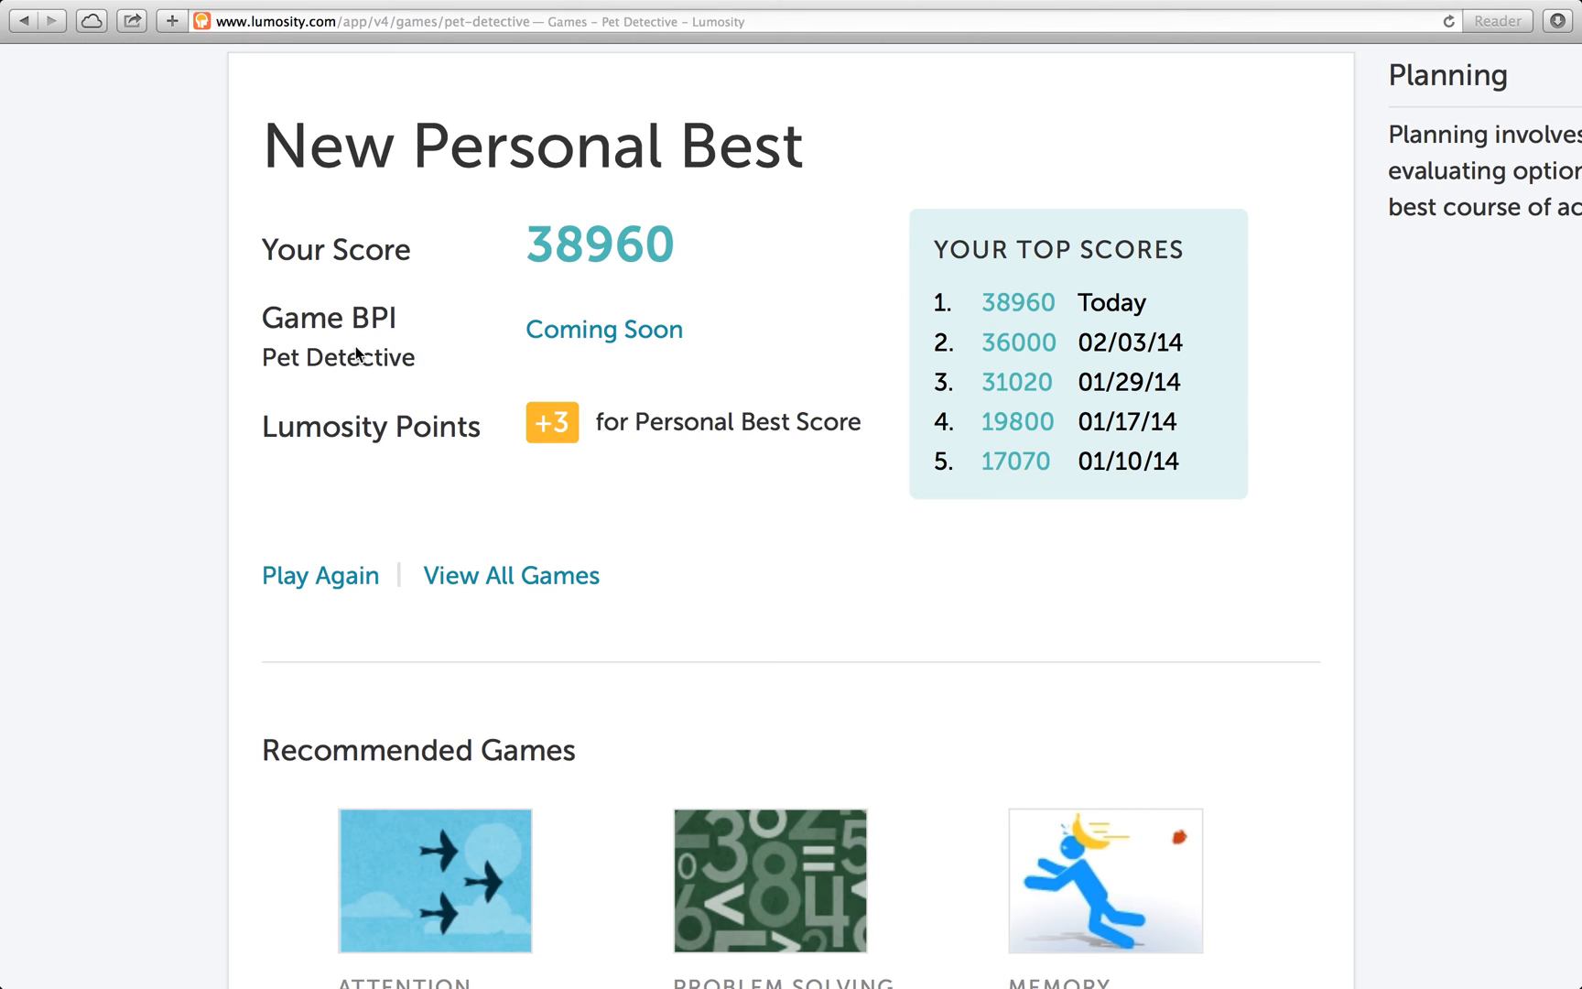
pyautogui.moveTo(600, 423)
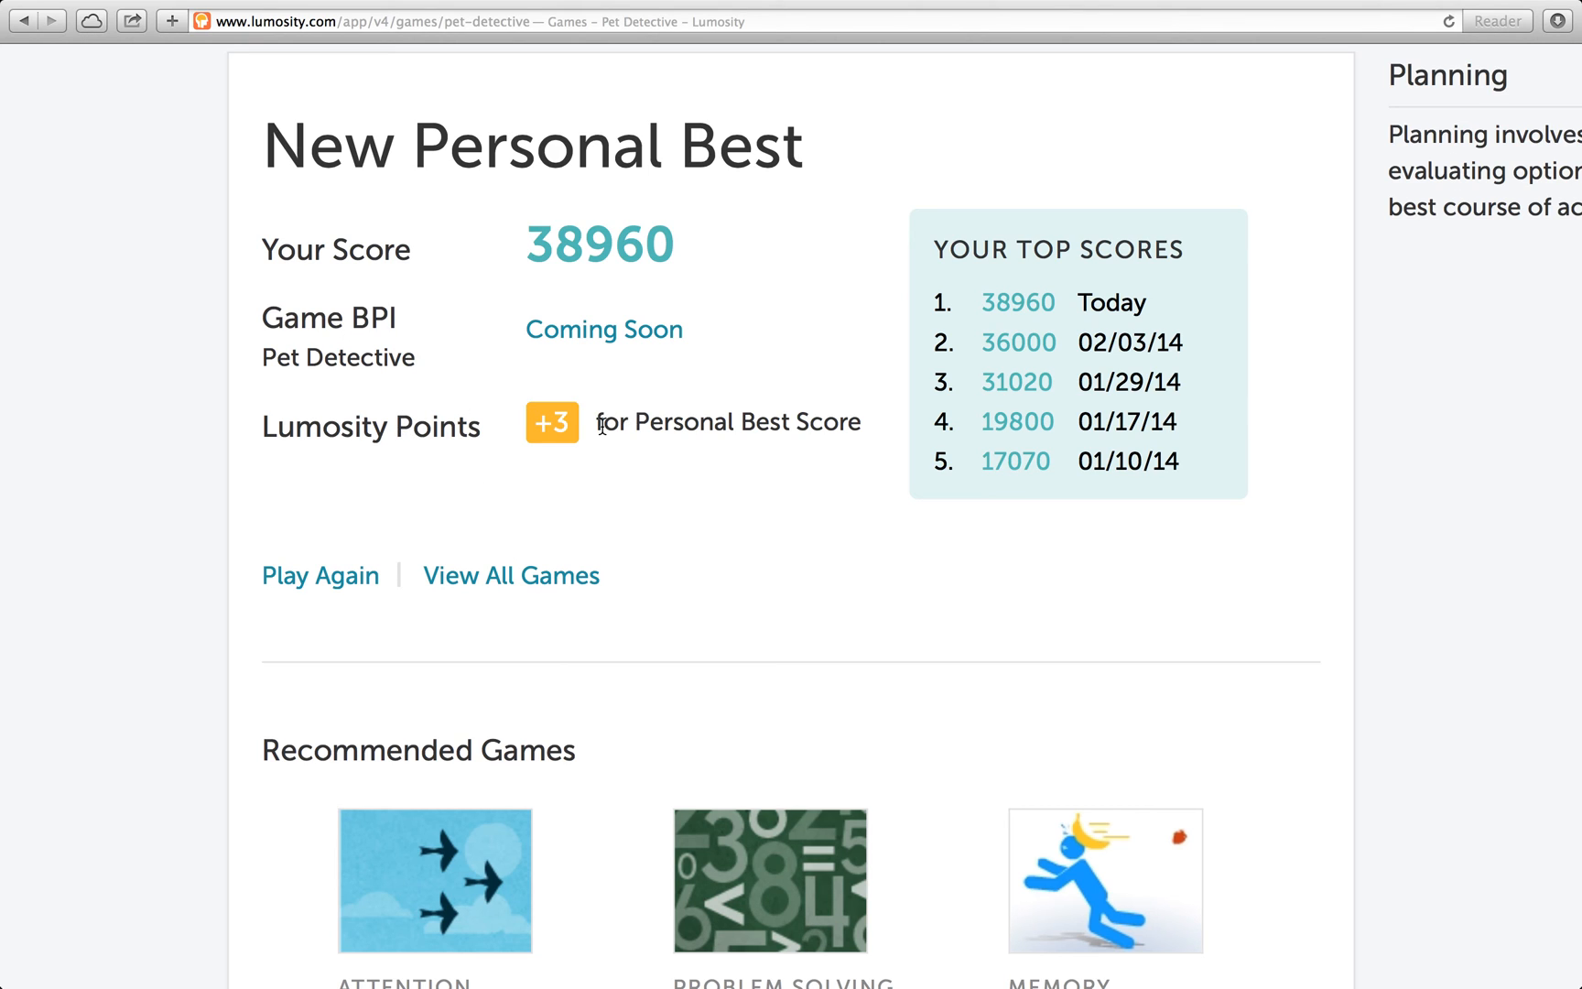
pyautogui.moveTo(524, 441)
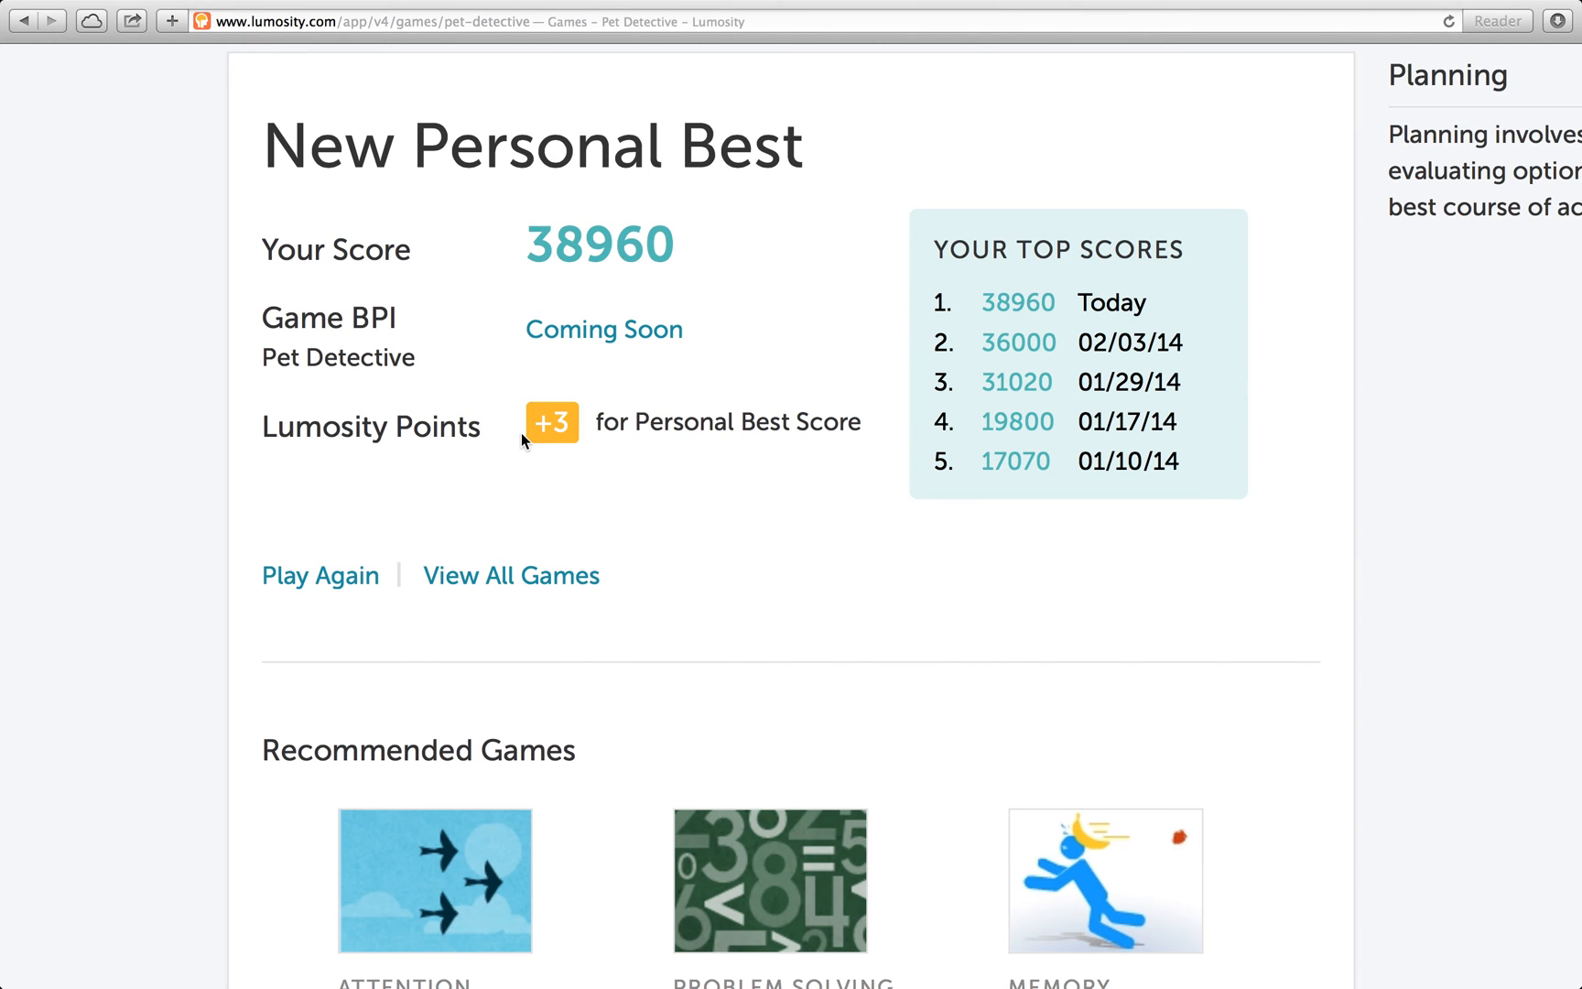
pyautogui.moveTo(560, 463)
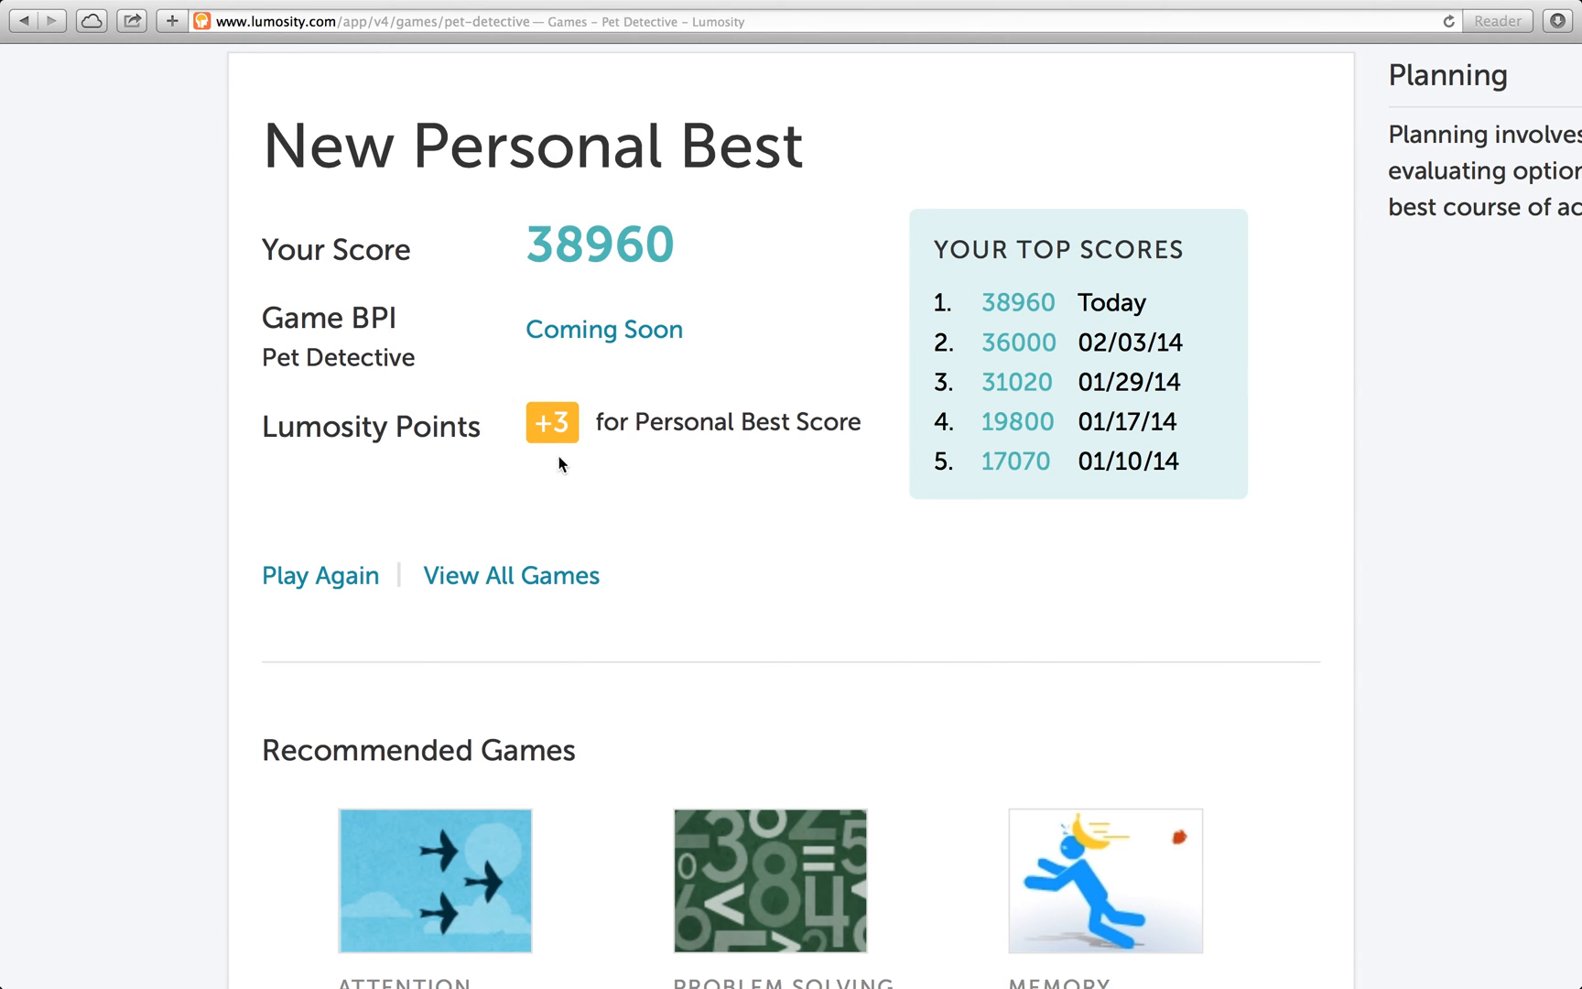
pyautogui.moveTo(507, 476)
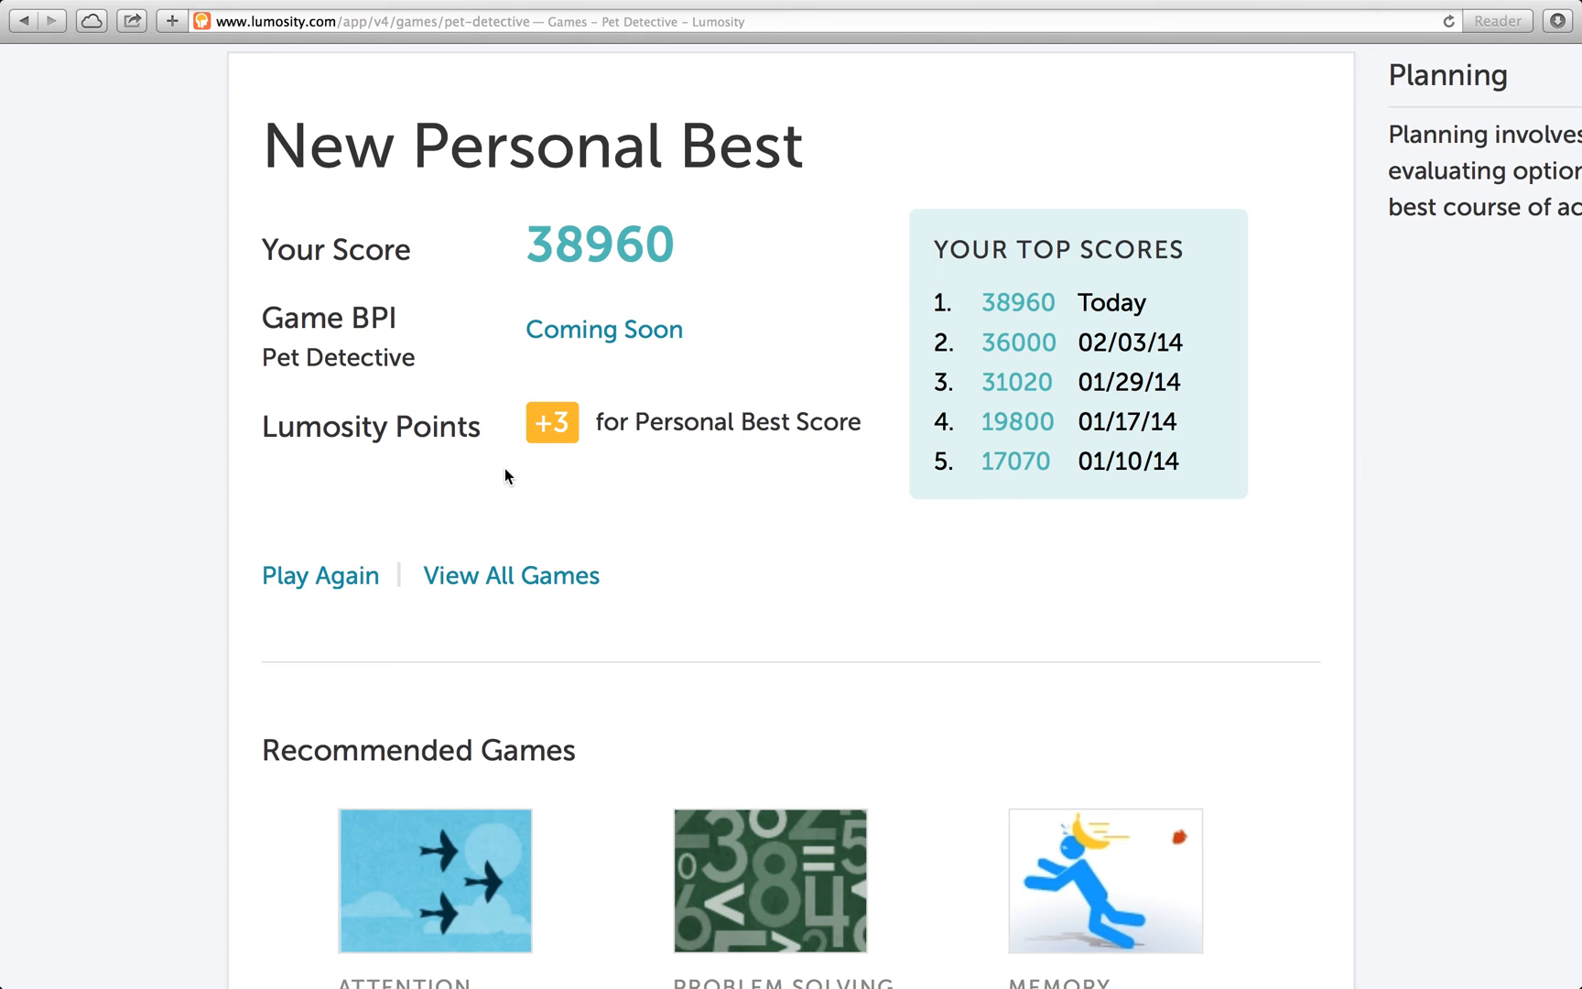
pyautogui.moveTo(481, 471)
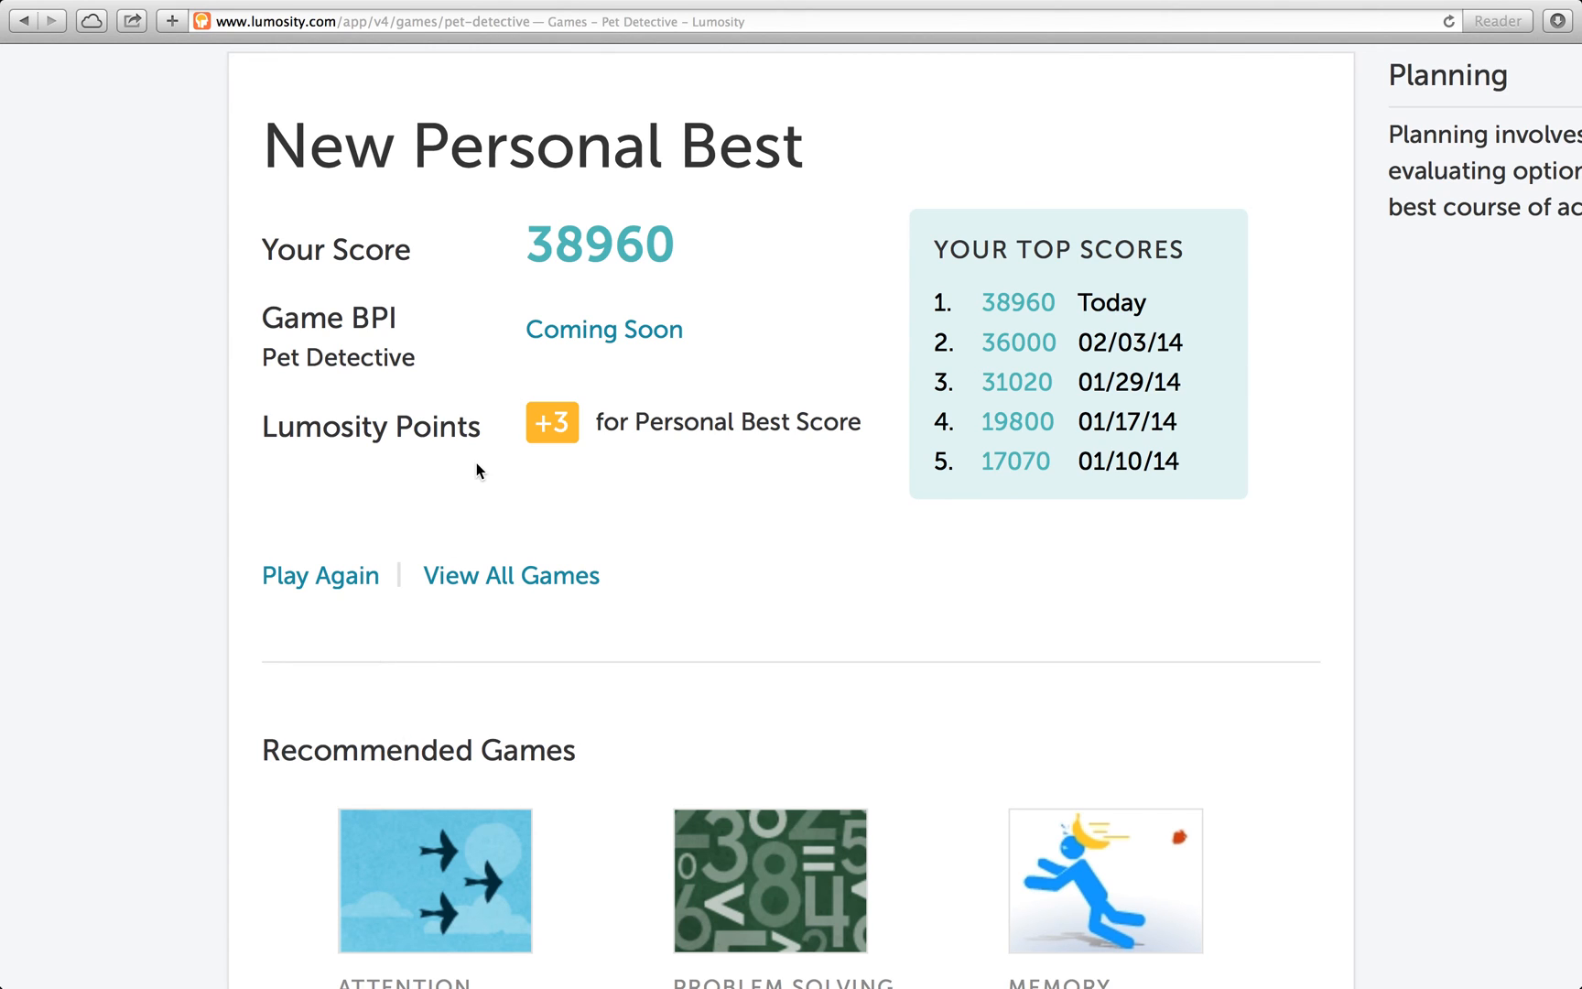
pyautogui.moveTo(495, 463)
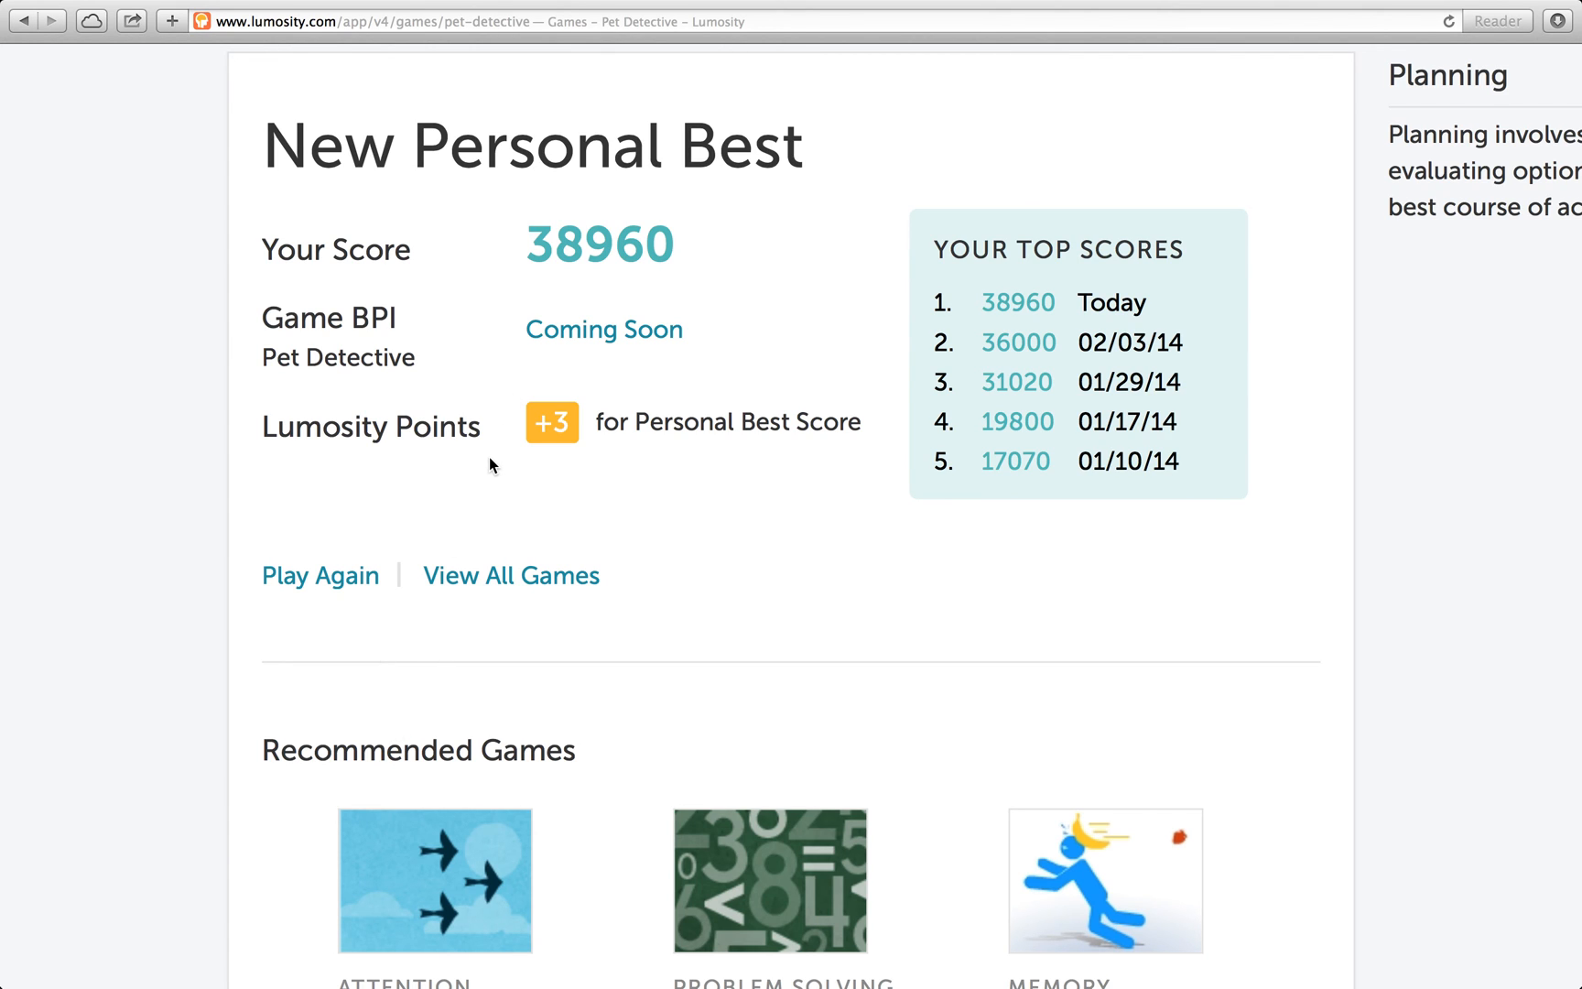
pyautogui.moveTo(512, 519)
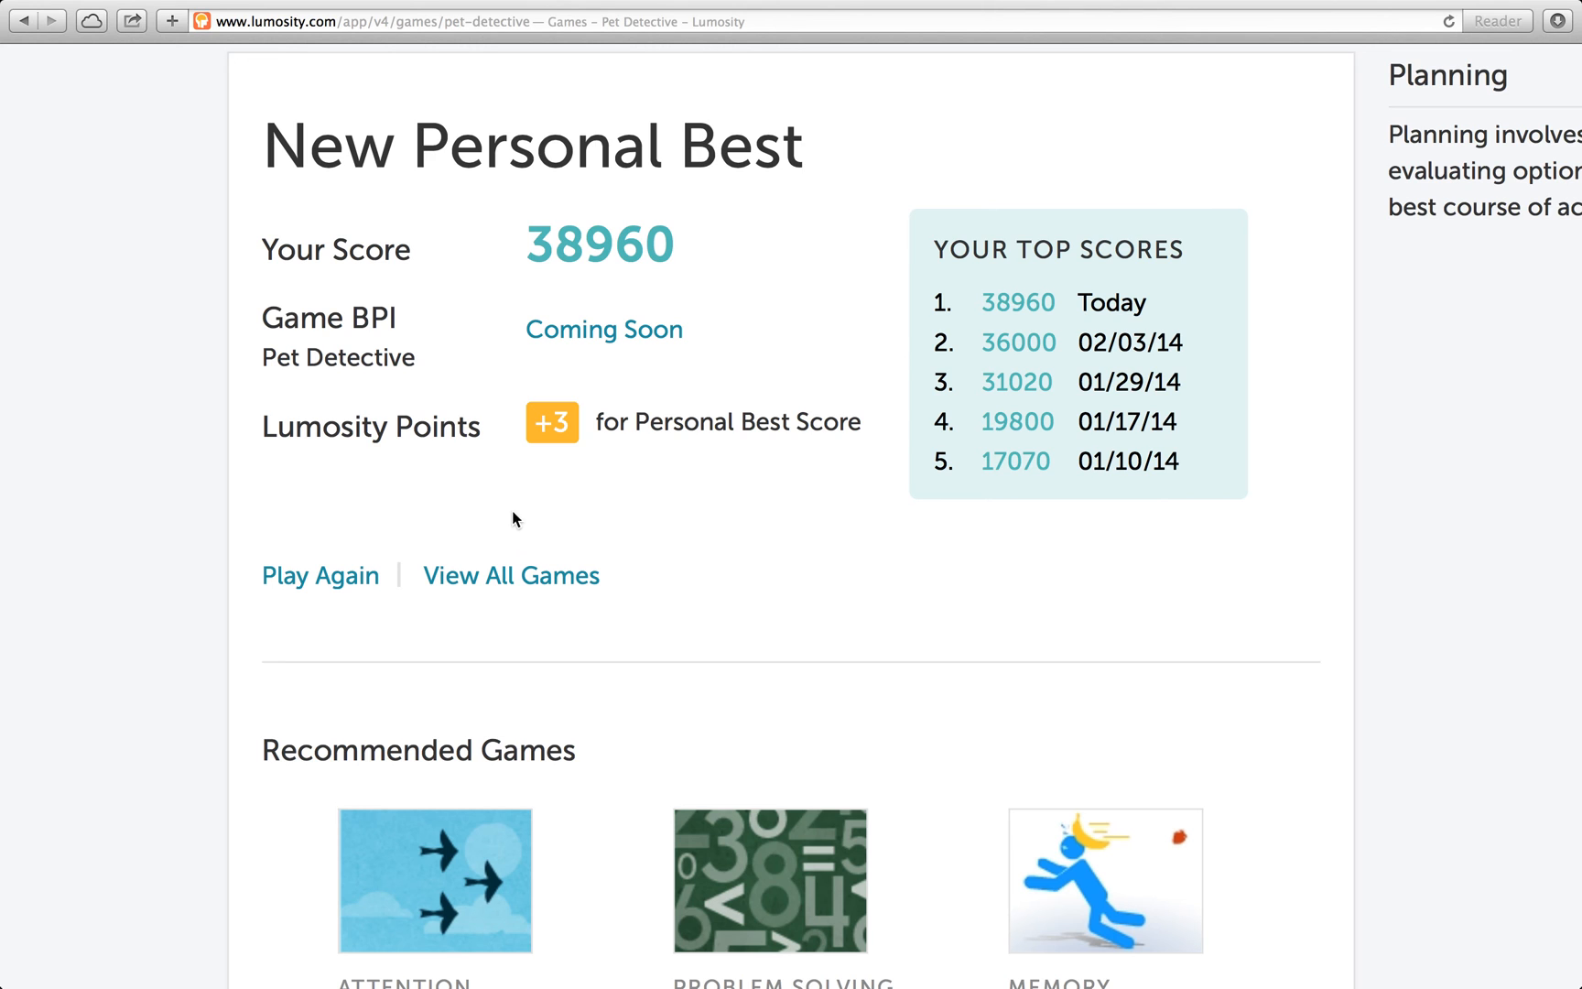
pyautogui.moveTo(480, 492)
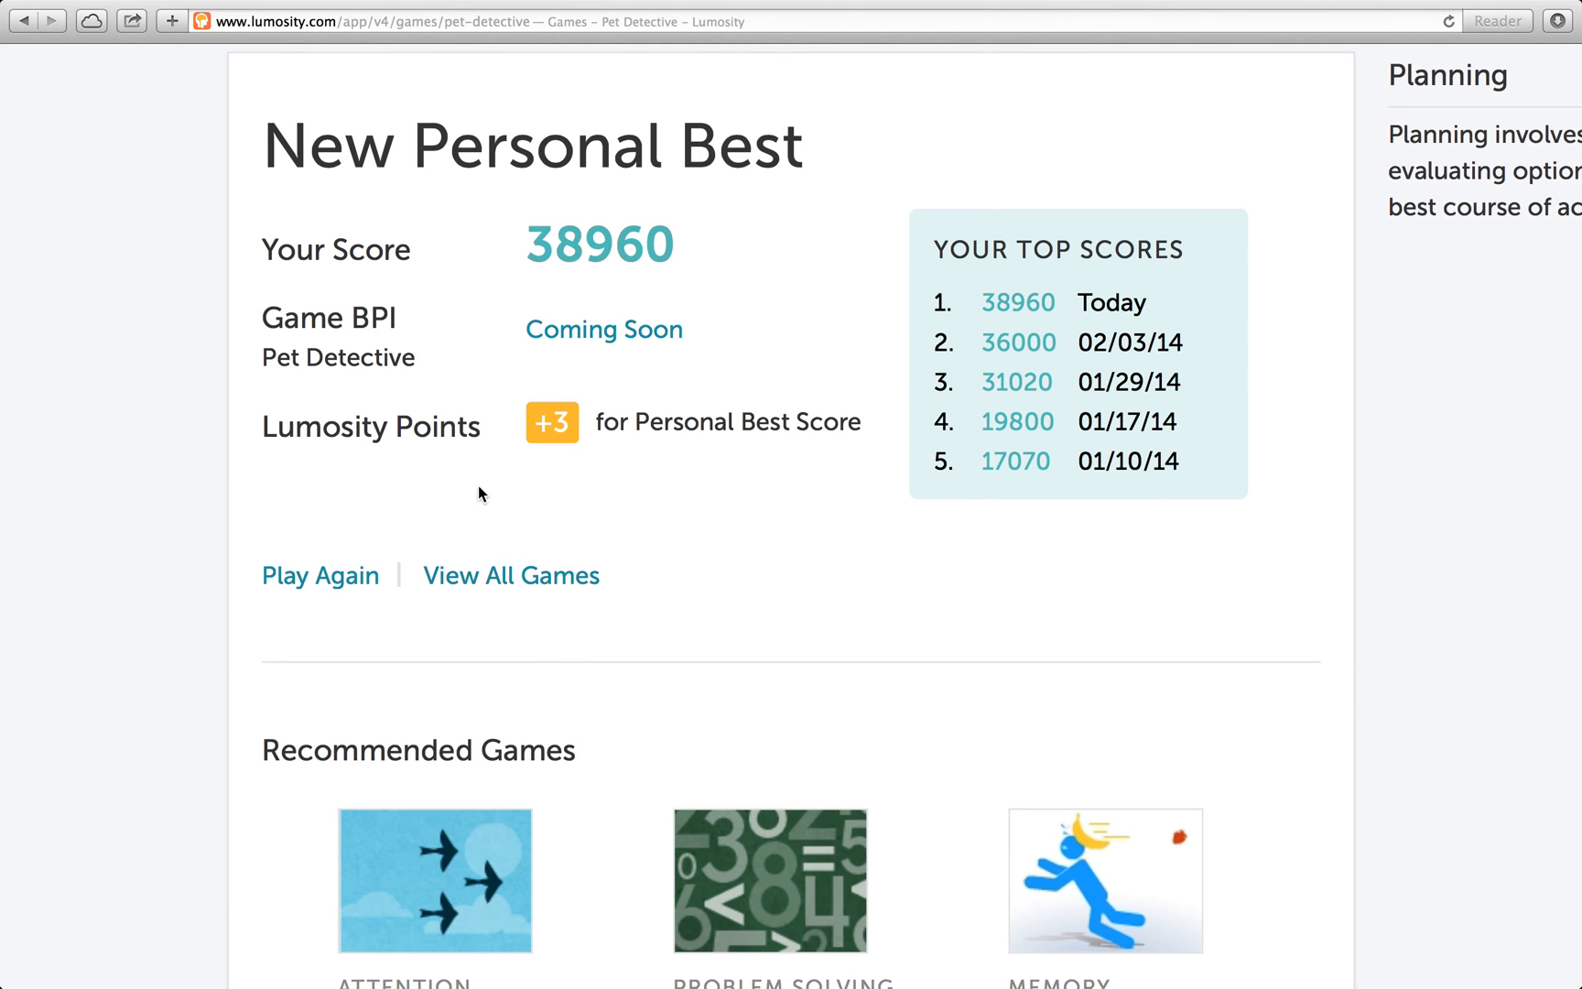
pyautogui.scroll(-3)
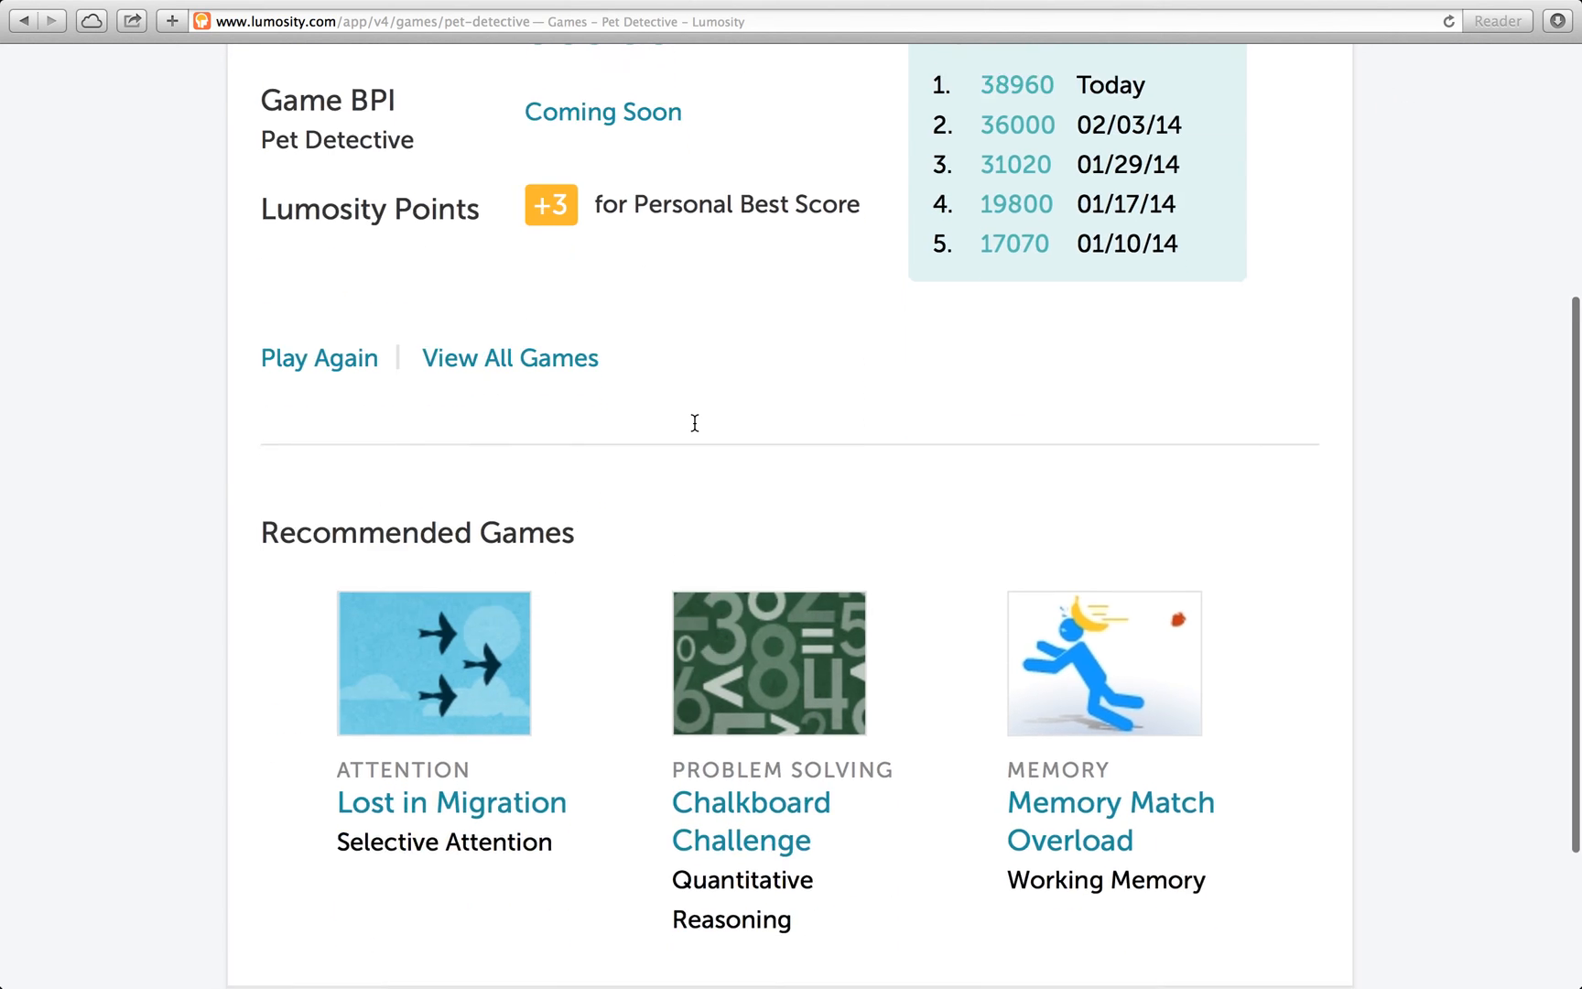
pyautogui.scroll(-3)
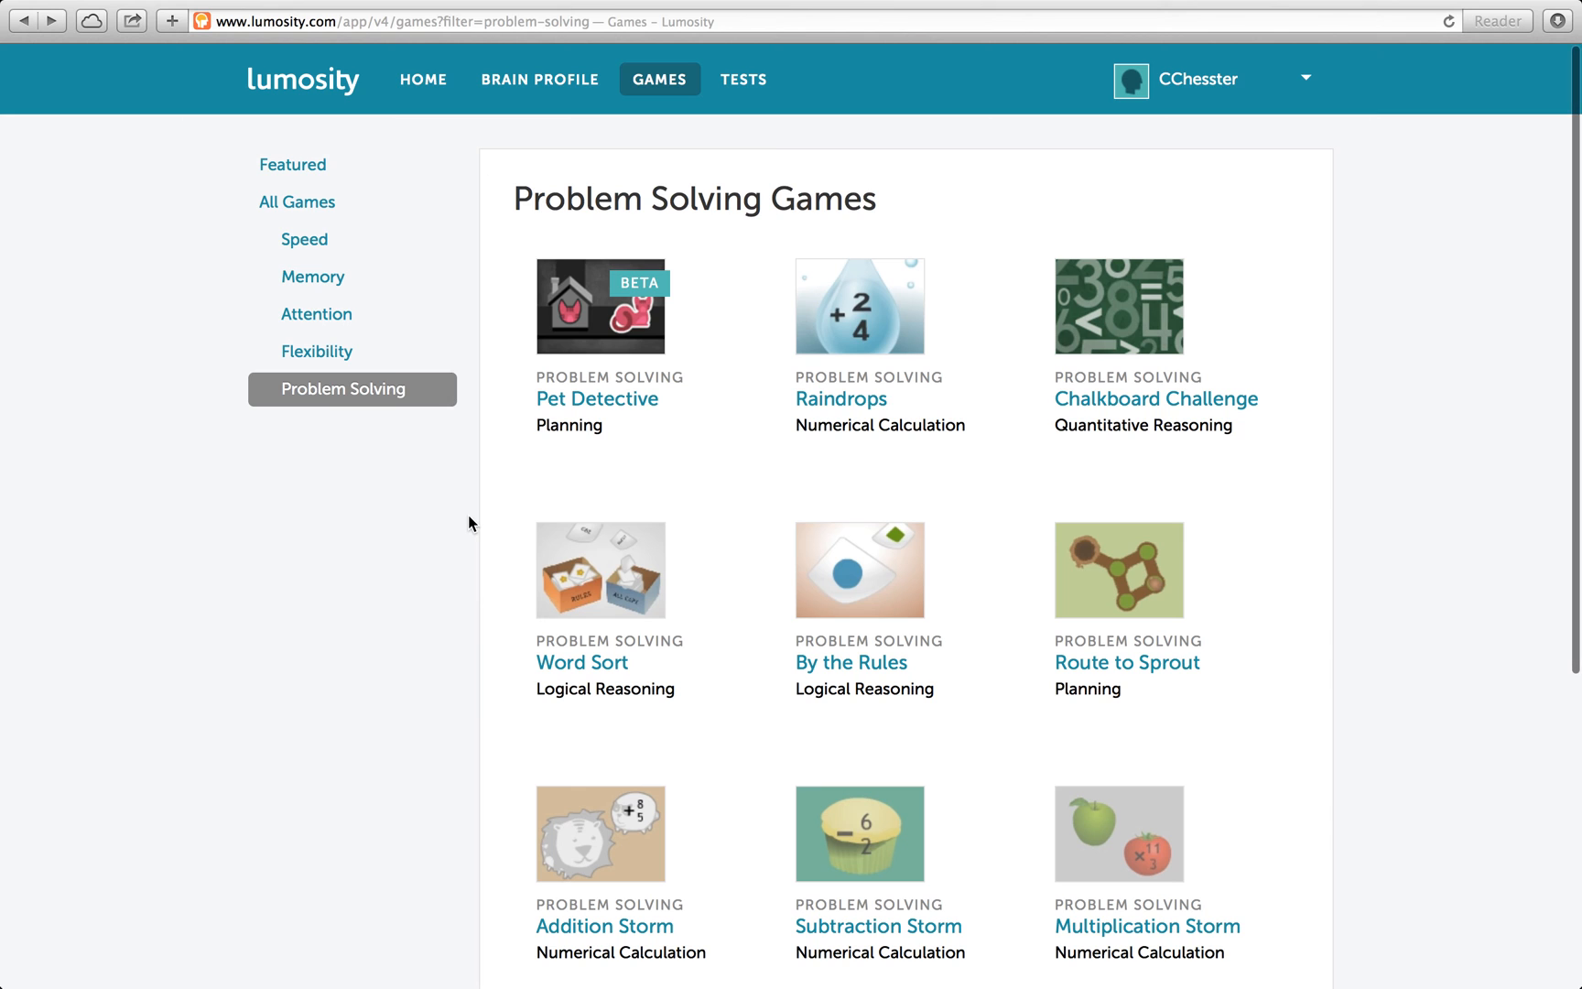
# Return to the home training dashboard with today's streak and calendar
pyautogui.click(313, 277)
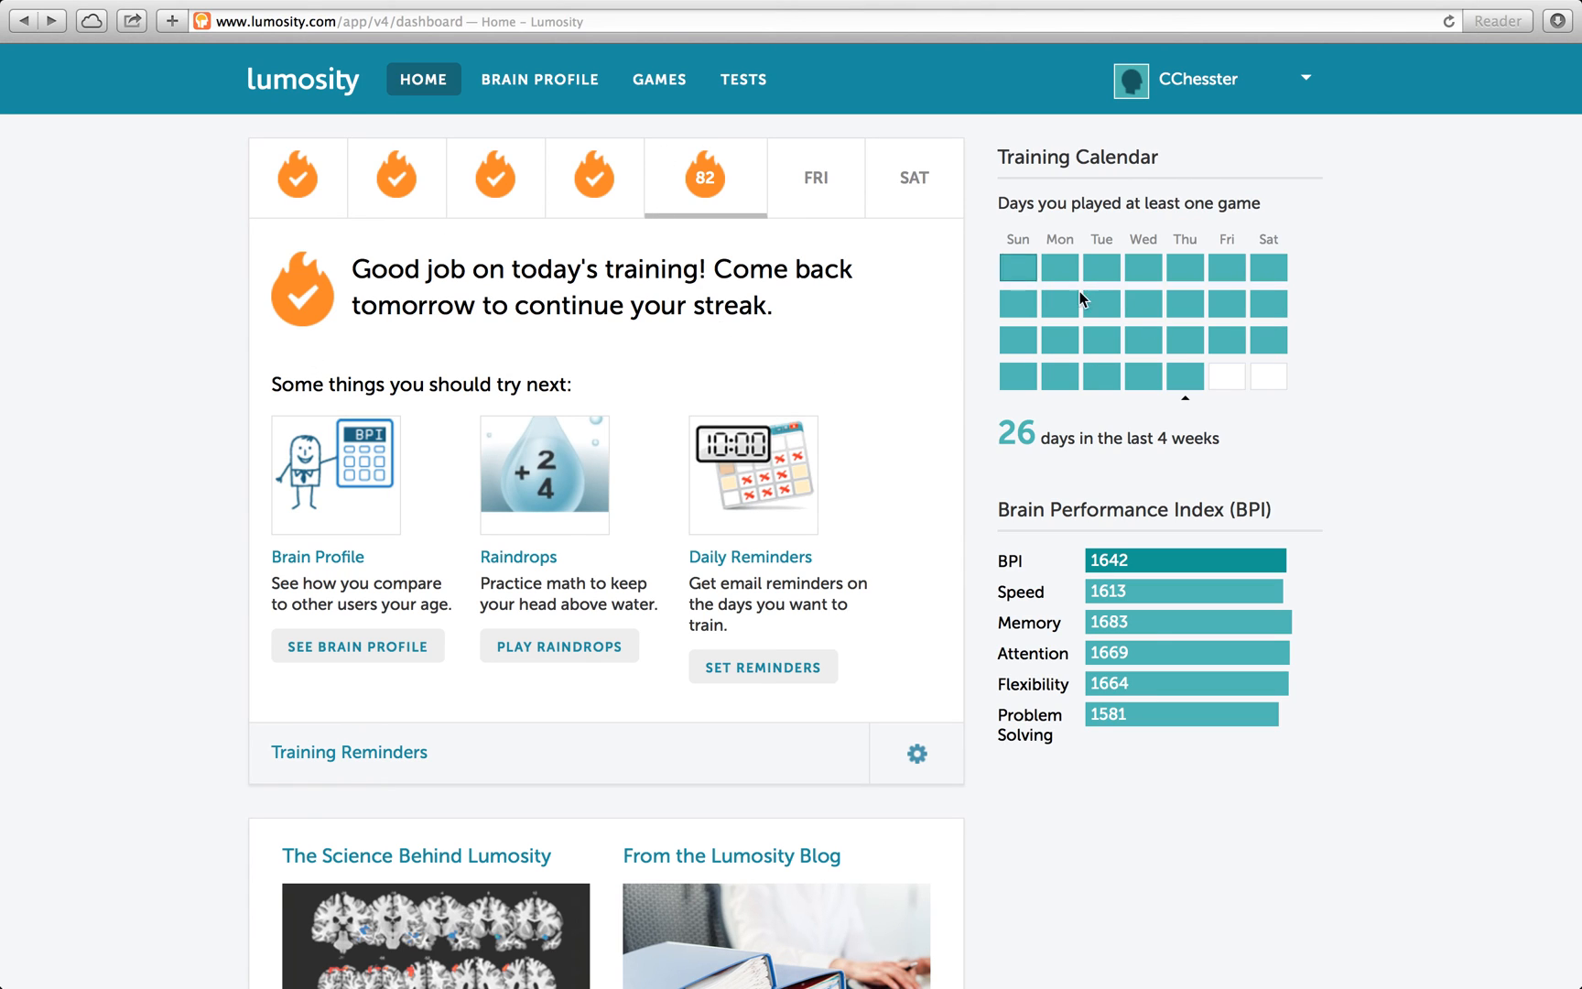
pyautogui.moveTo(996, 111)
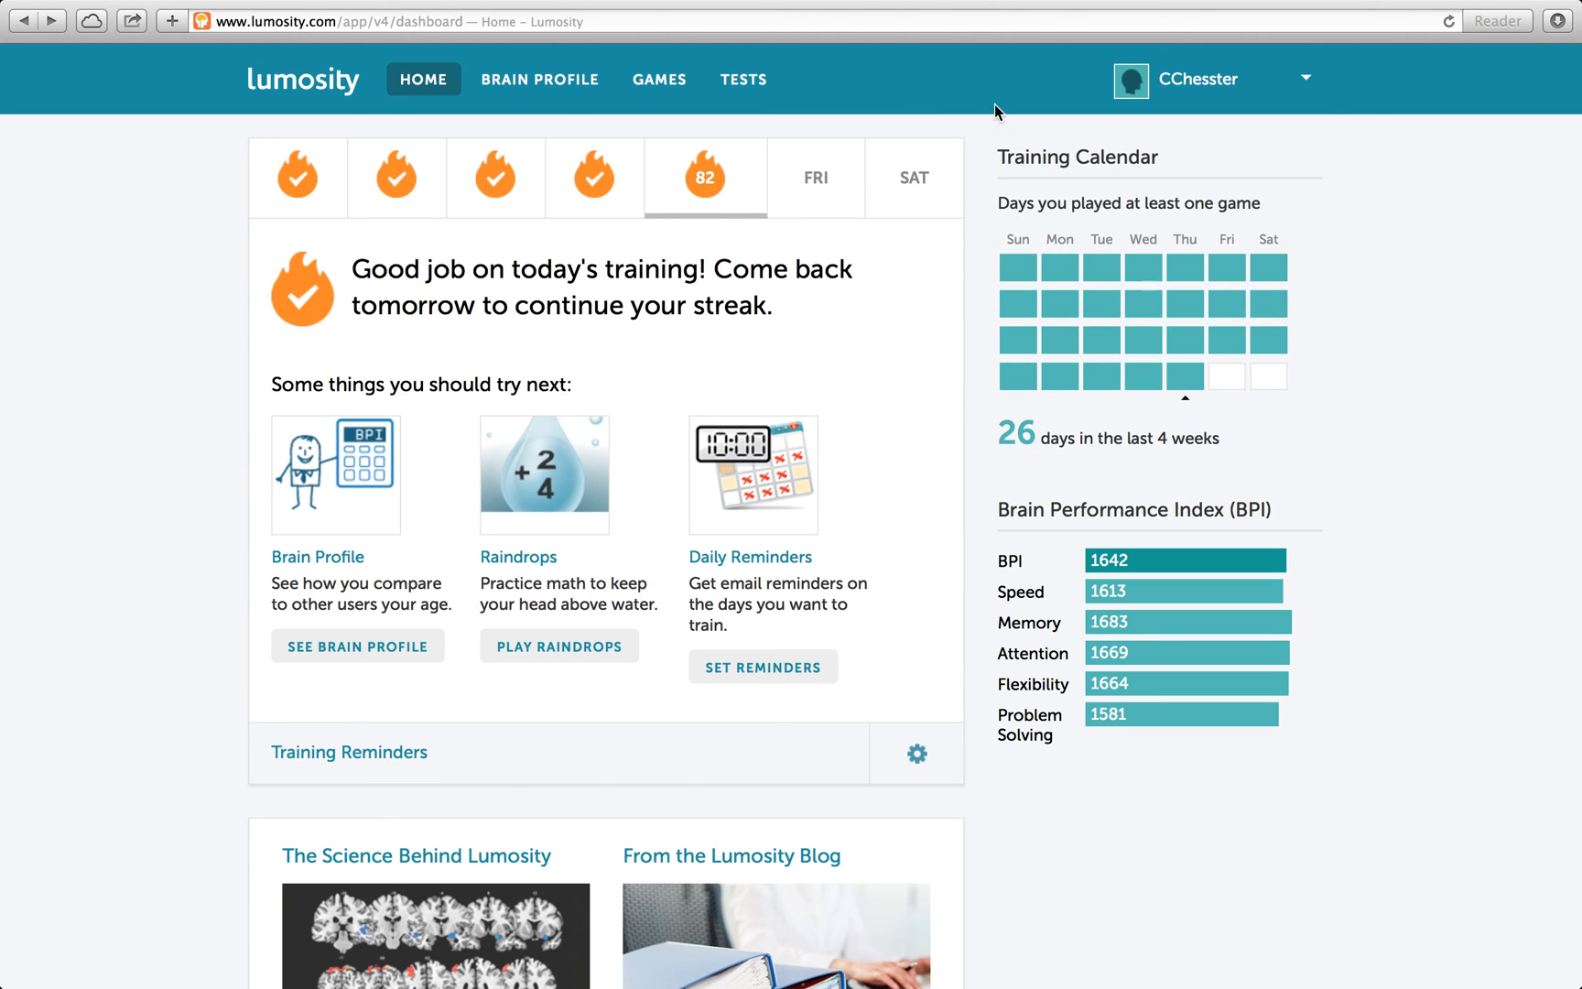
pyautogui.moveTo(718, 212)
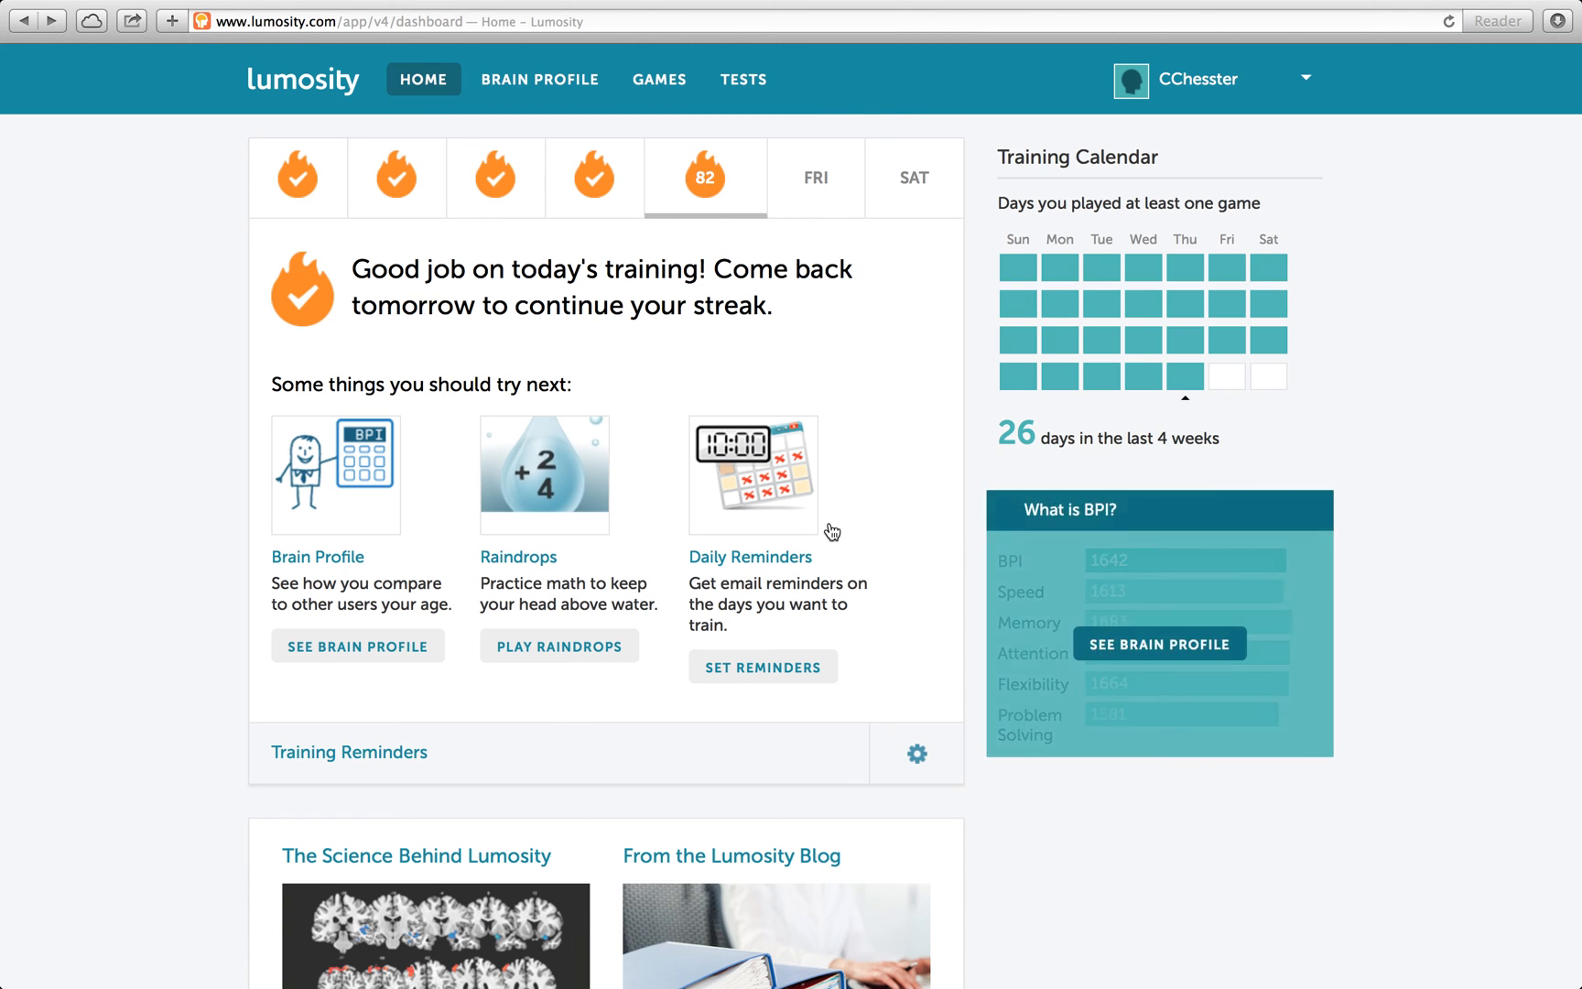
pyautogui.moveTo(815, 374)
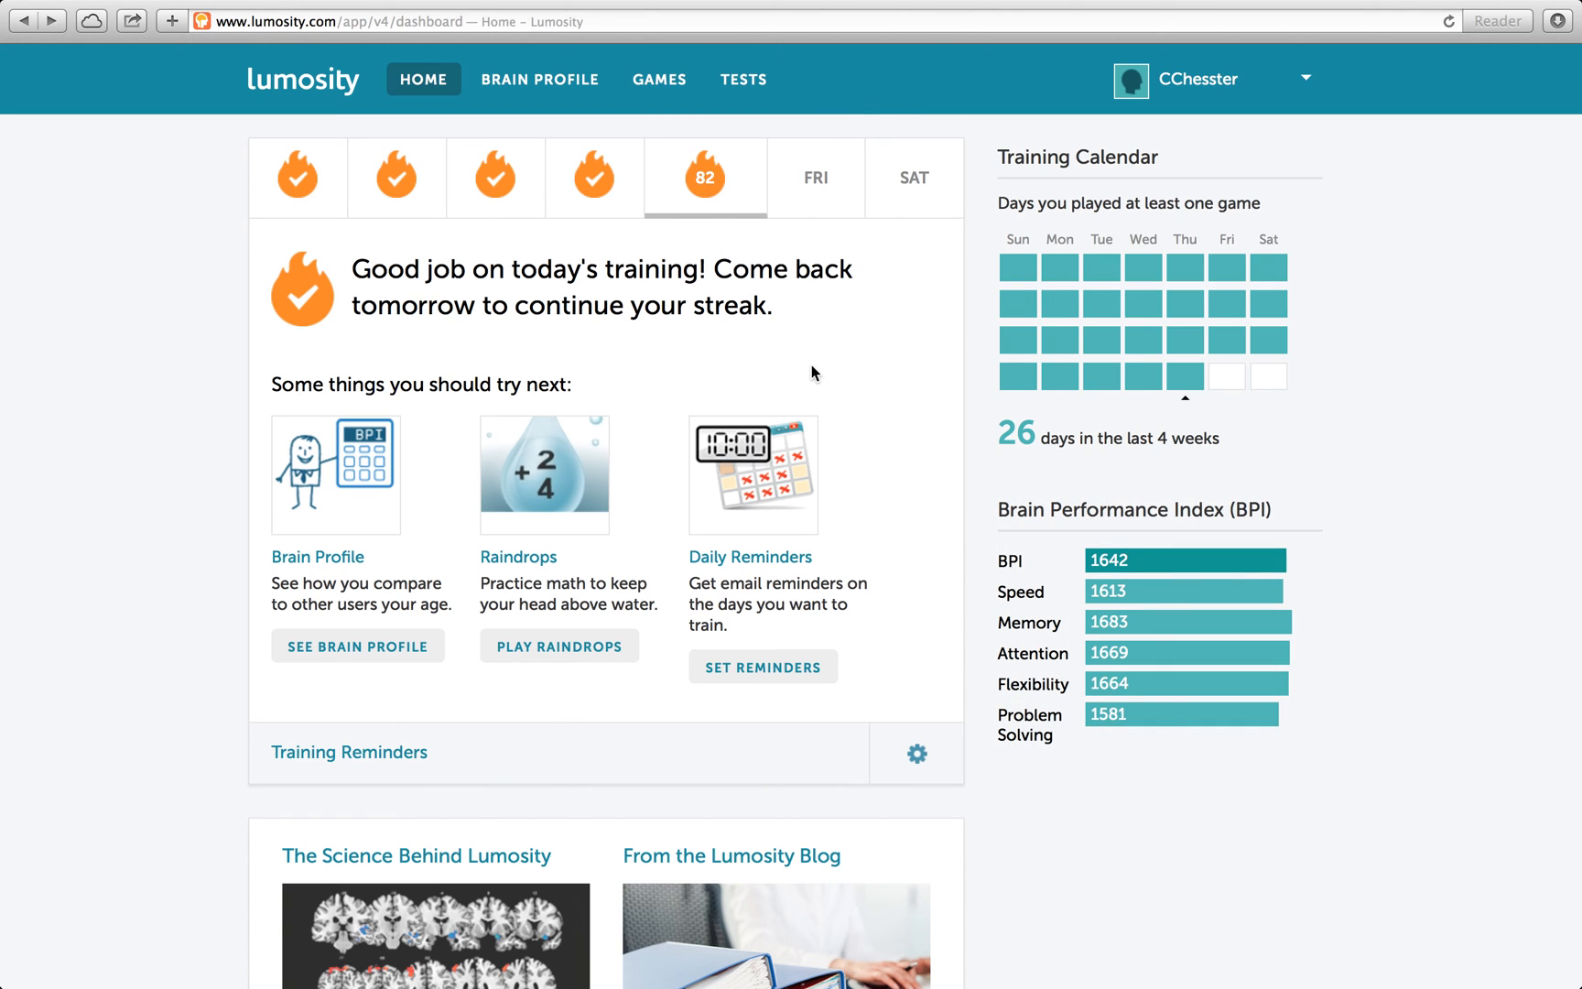
pyautogui.moveTo(569, 362)
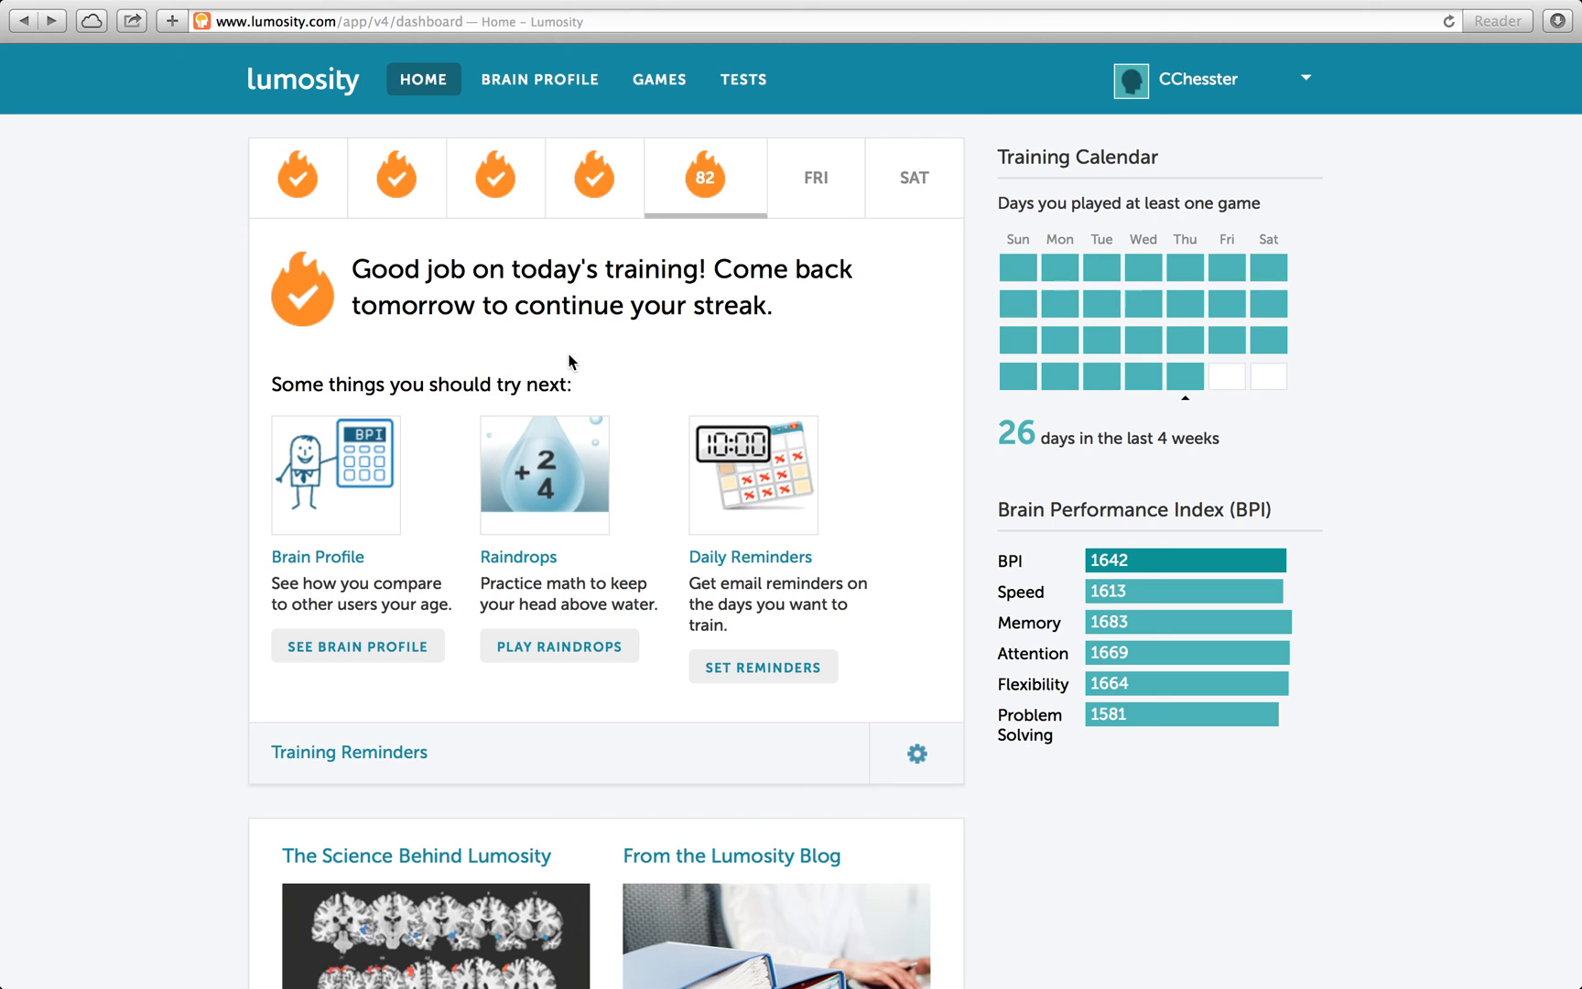
pyautogui.moveTo(374, 351)
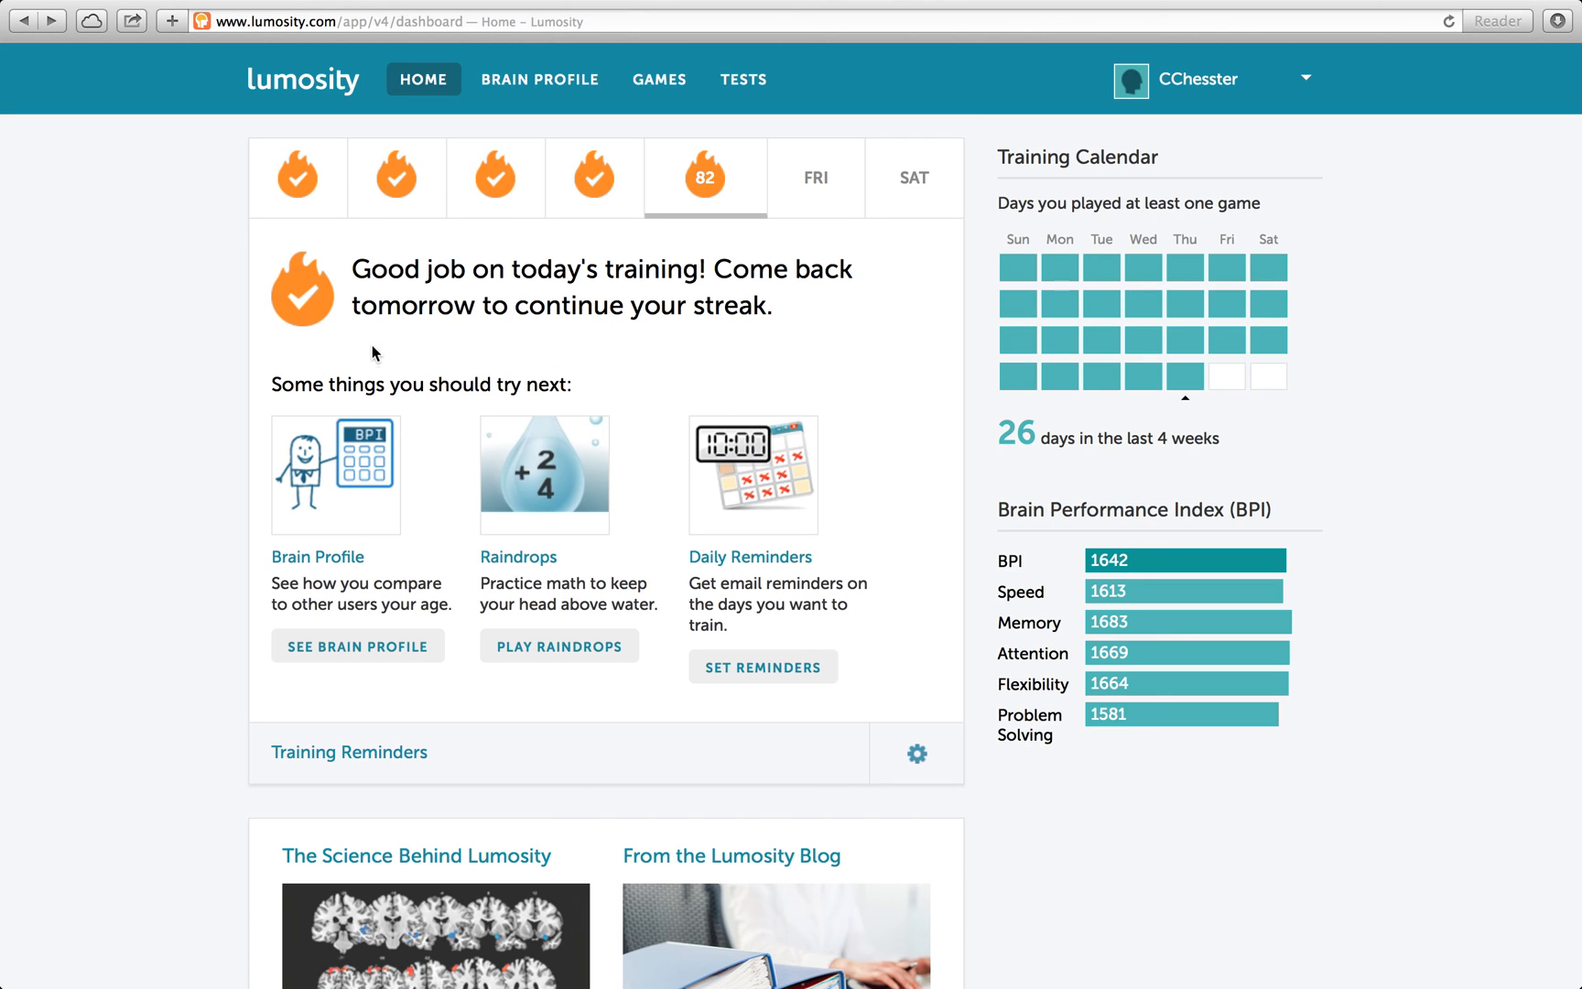
pyautogui.moveTo(394, 335)
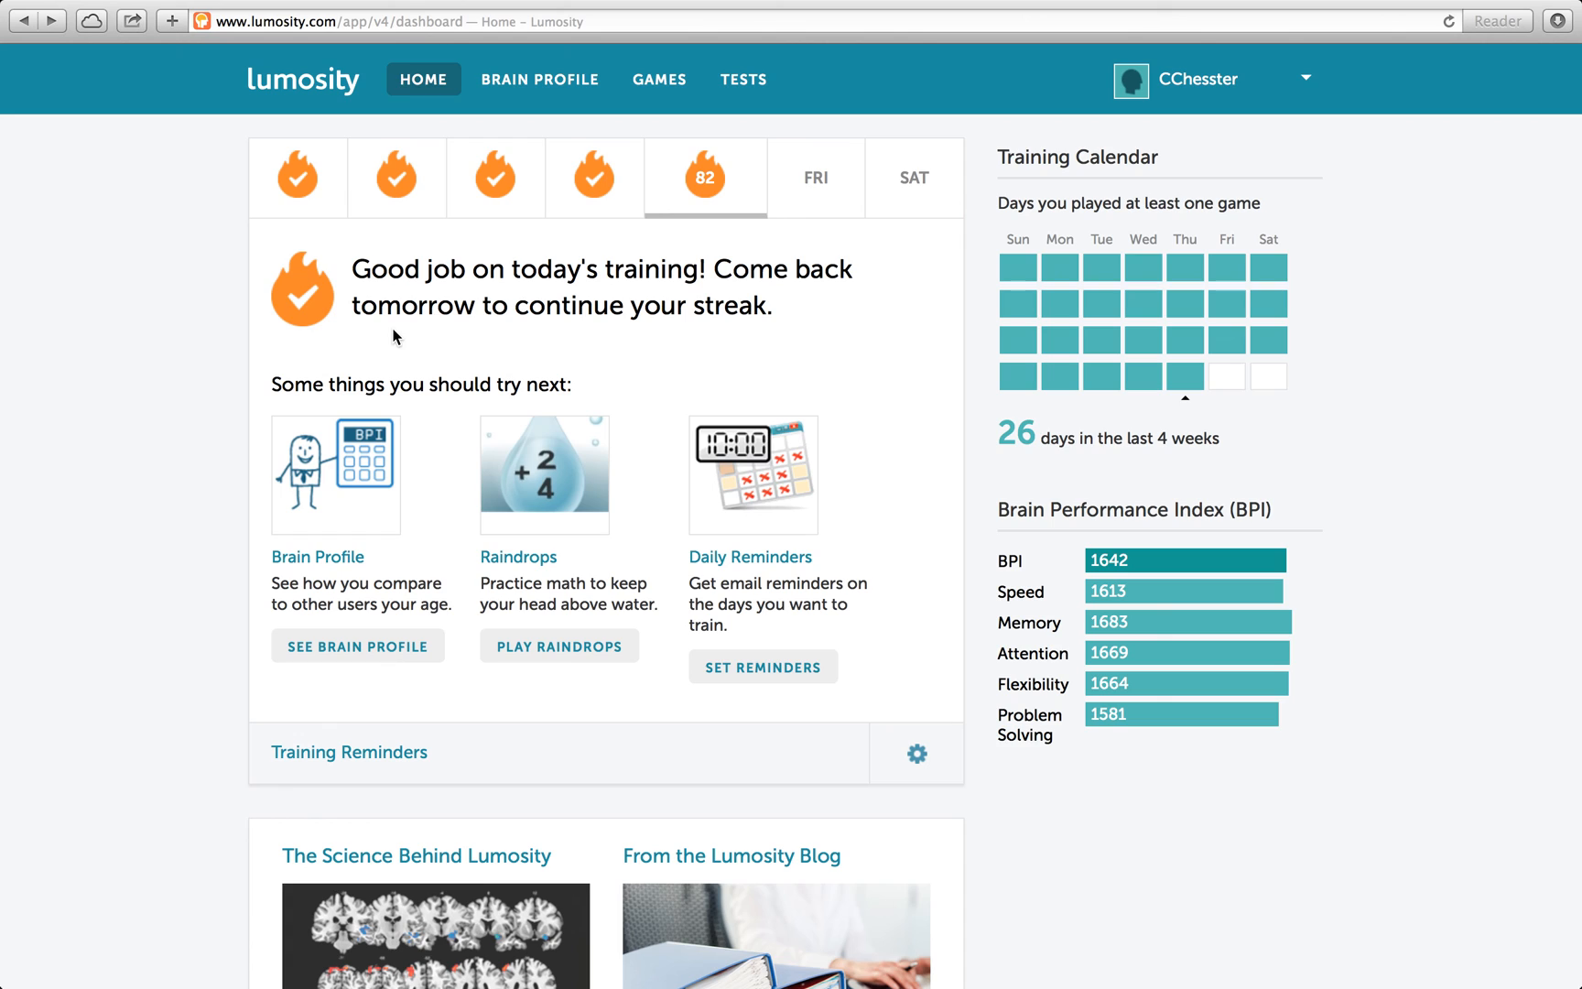
pyautogui.moveTo(1009, 88)
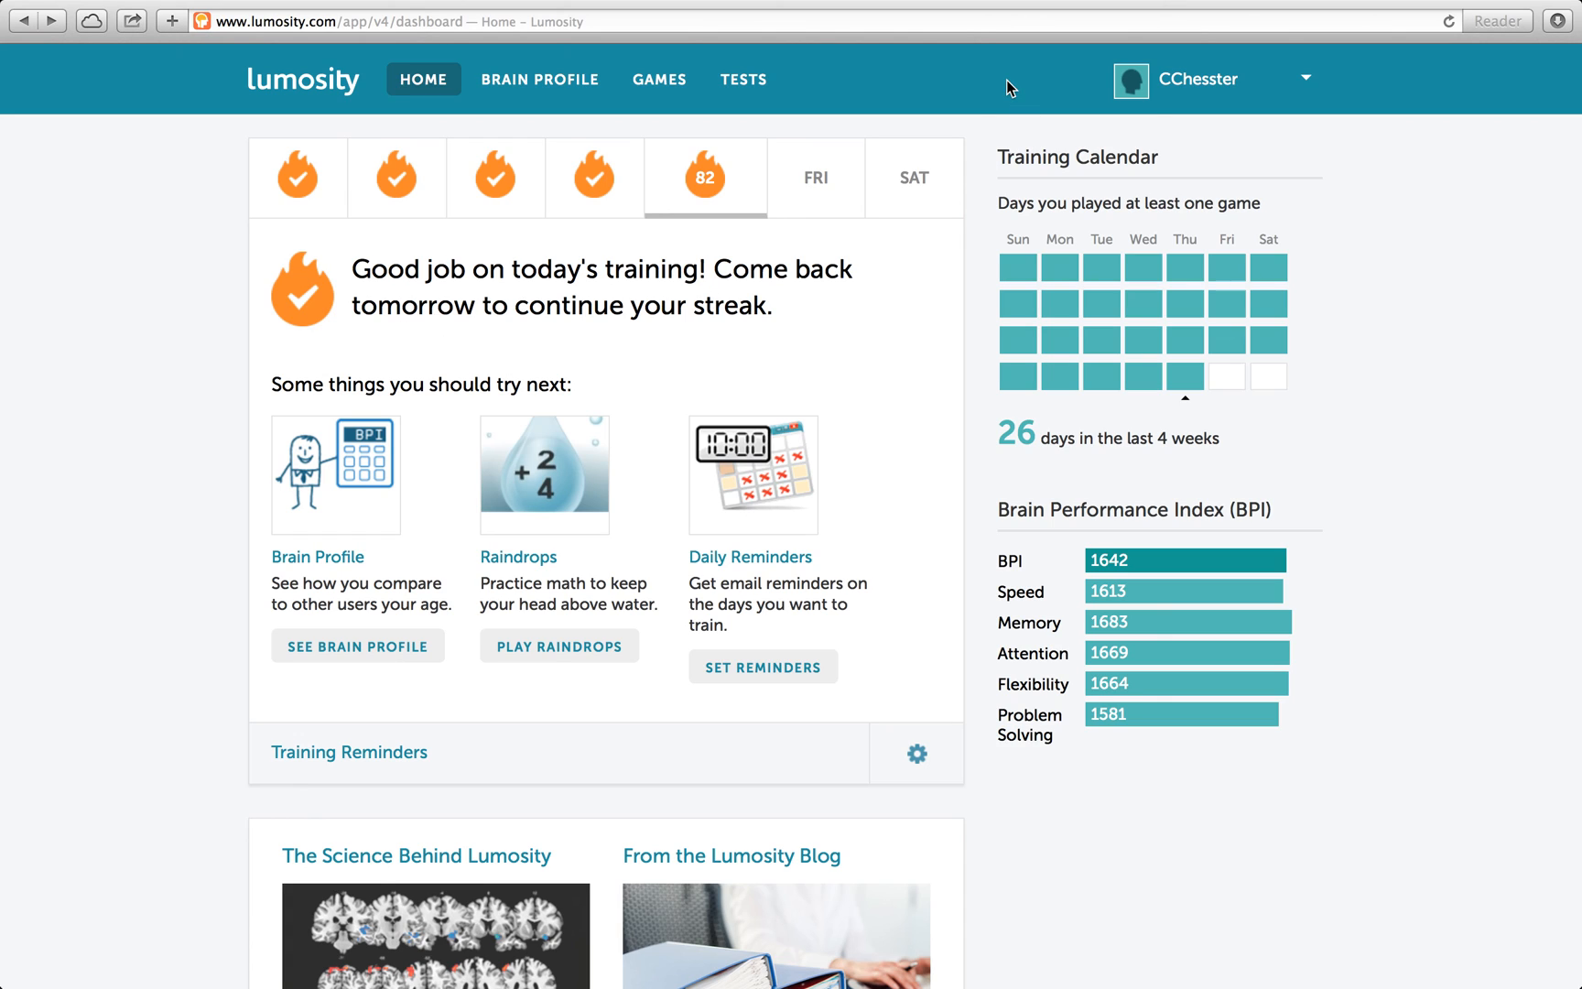
pyautogui.moveTo(967, 83)
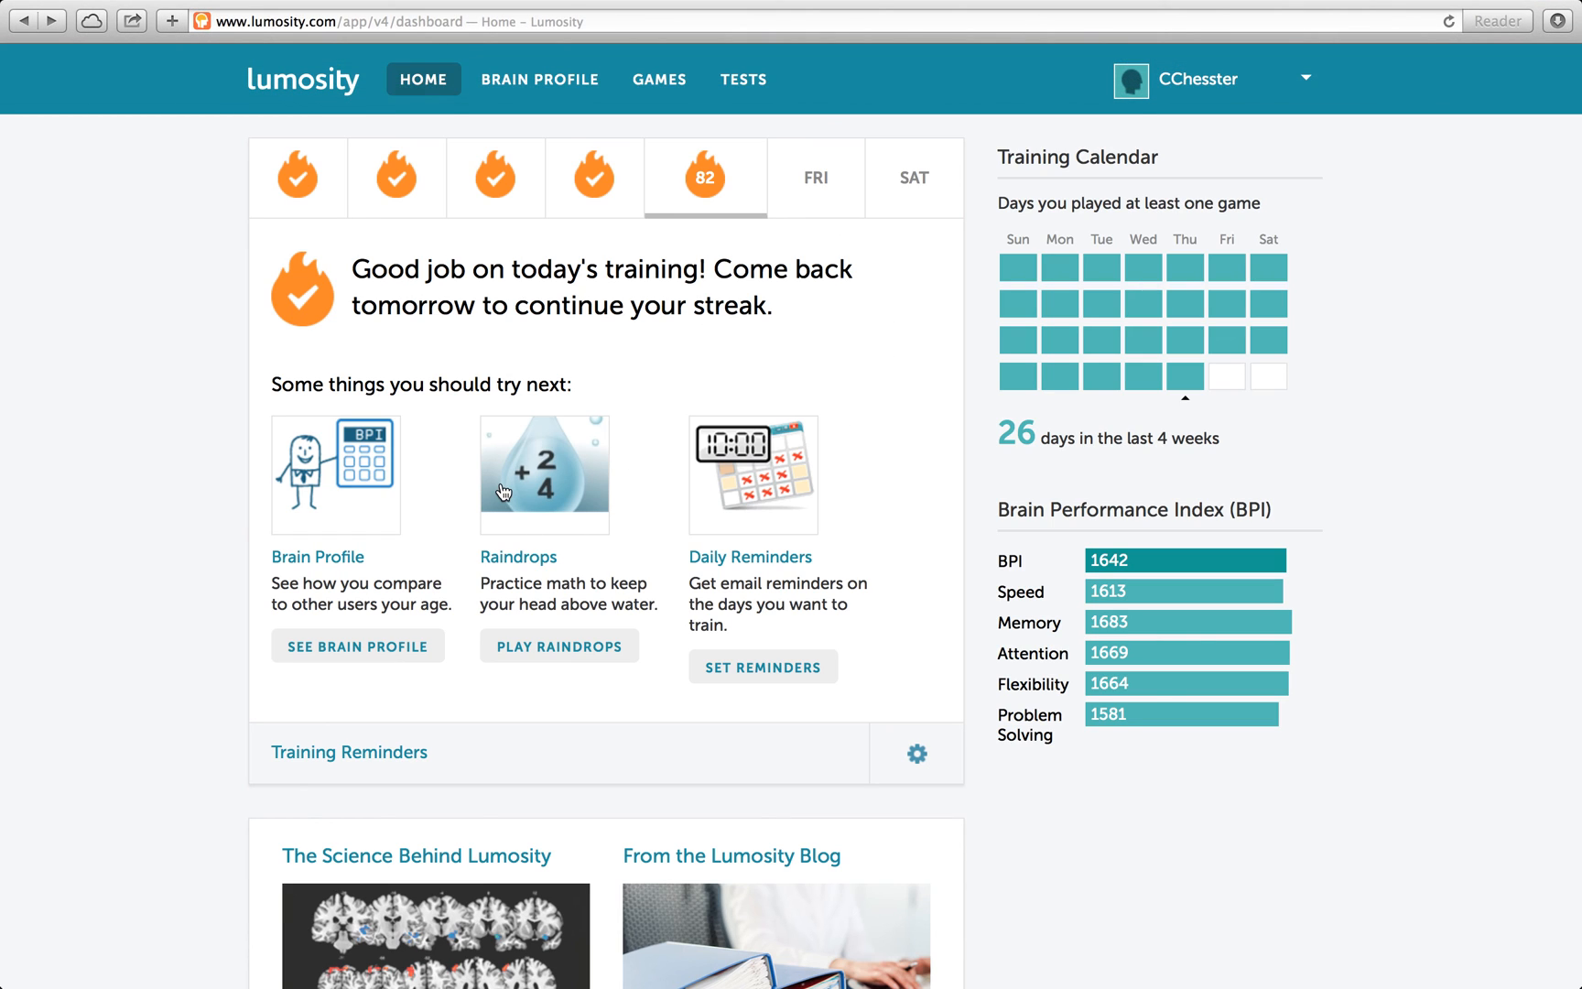
pyautogui.moveTo(262, 423)
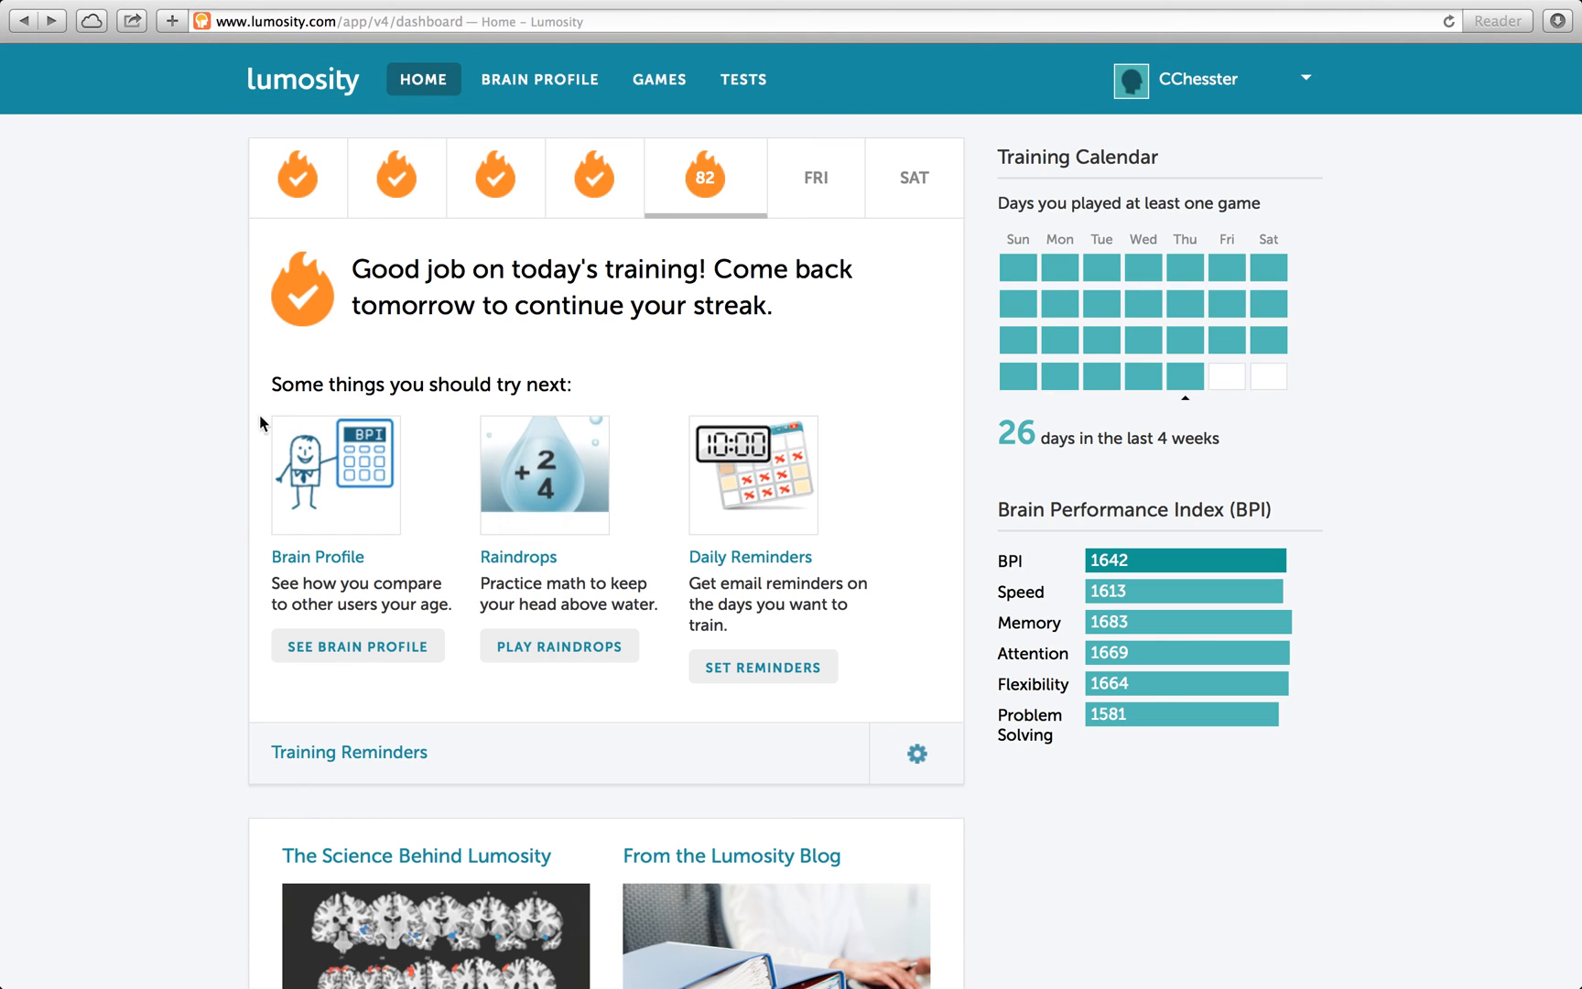
pyautogui.moveTo(152, 359)
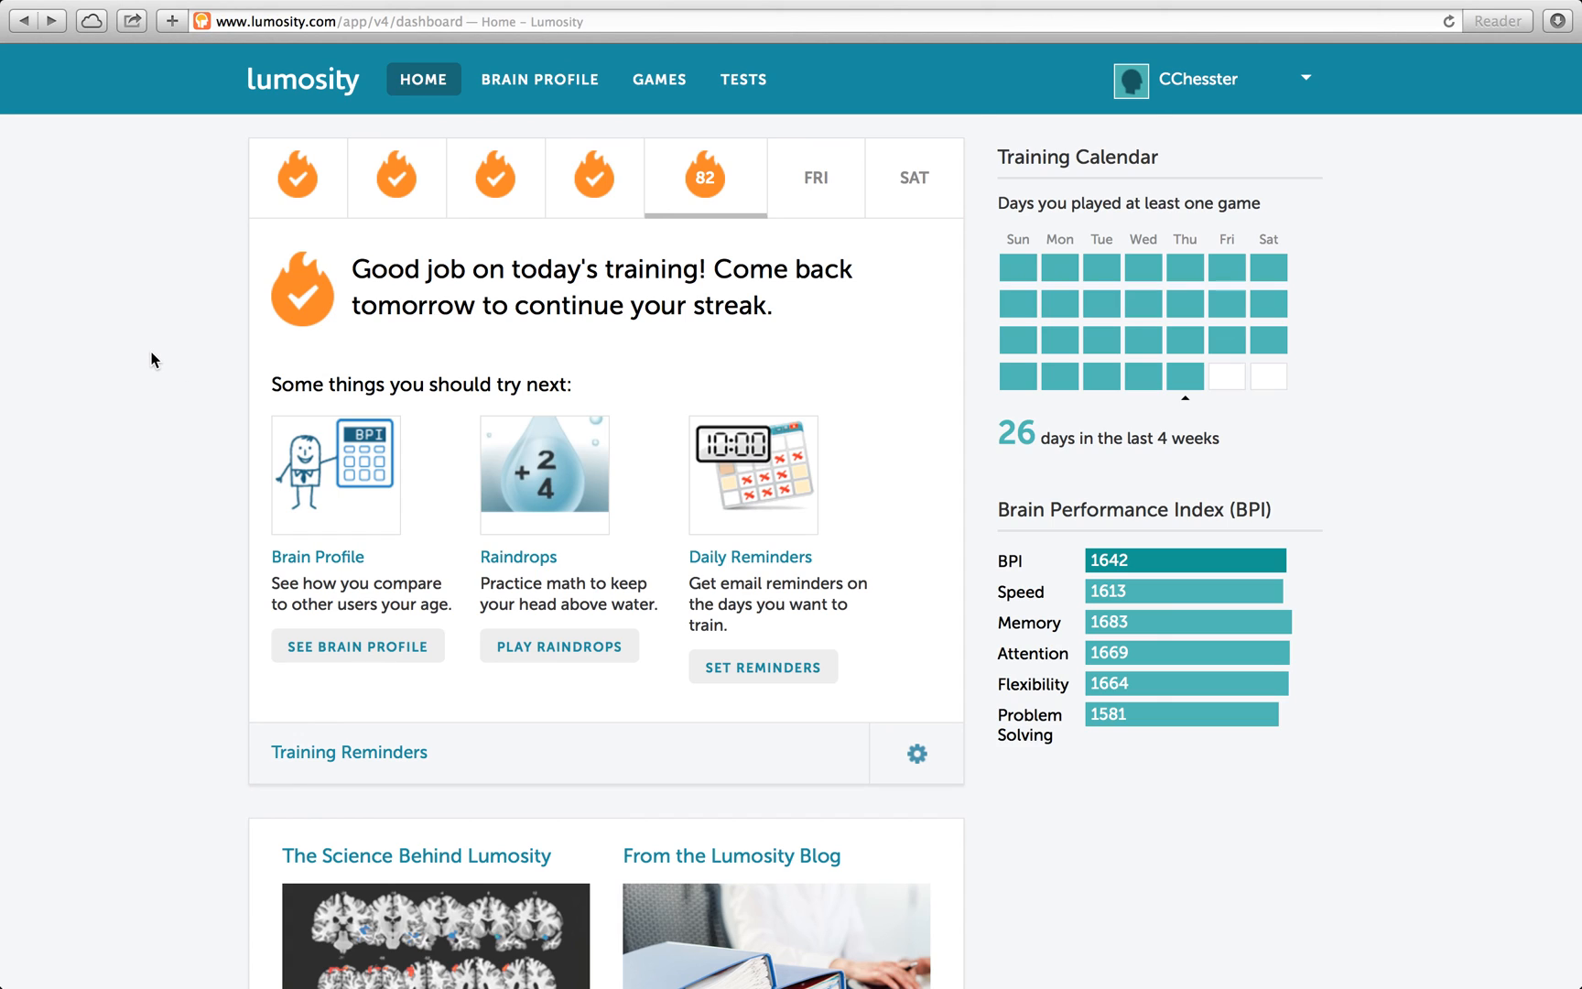
pyautogui.moveTo(222, 657)
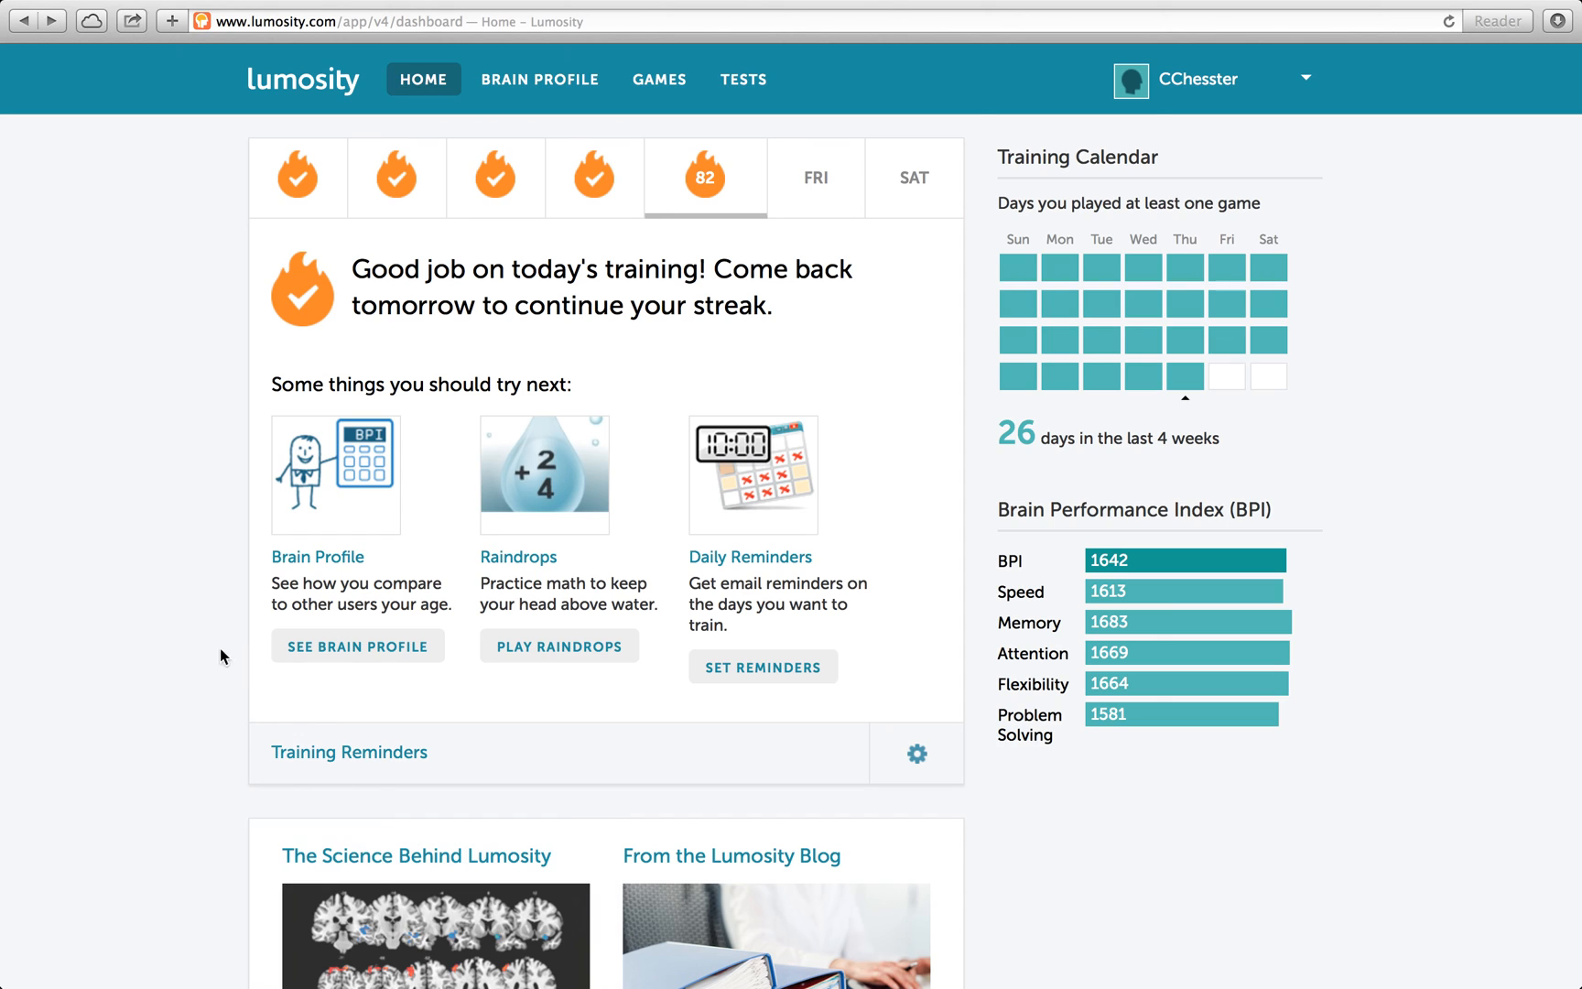
pyautogui.moveTo(210, 548)
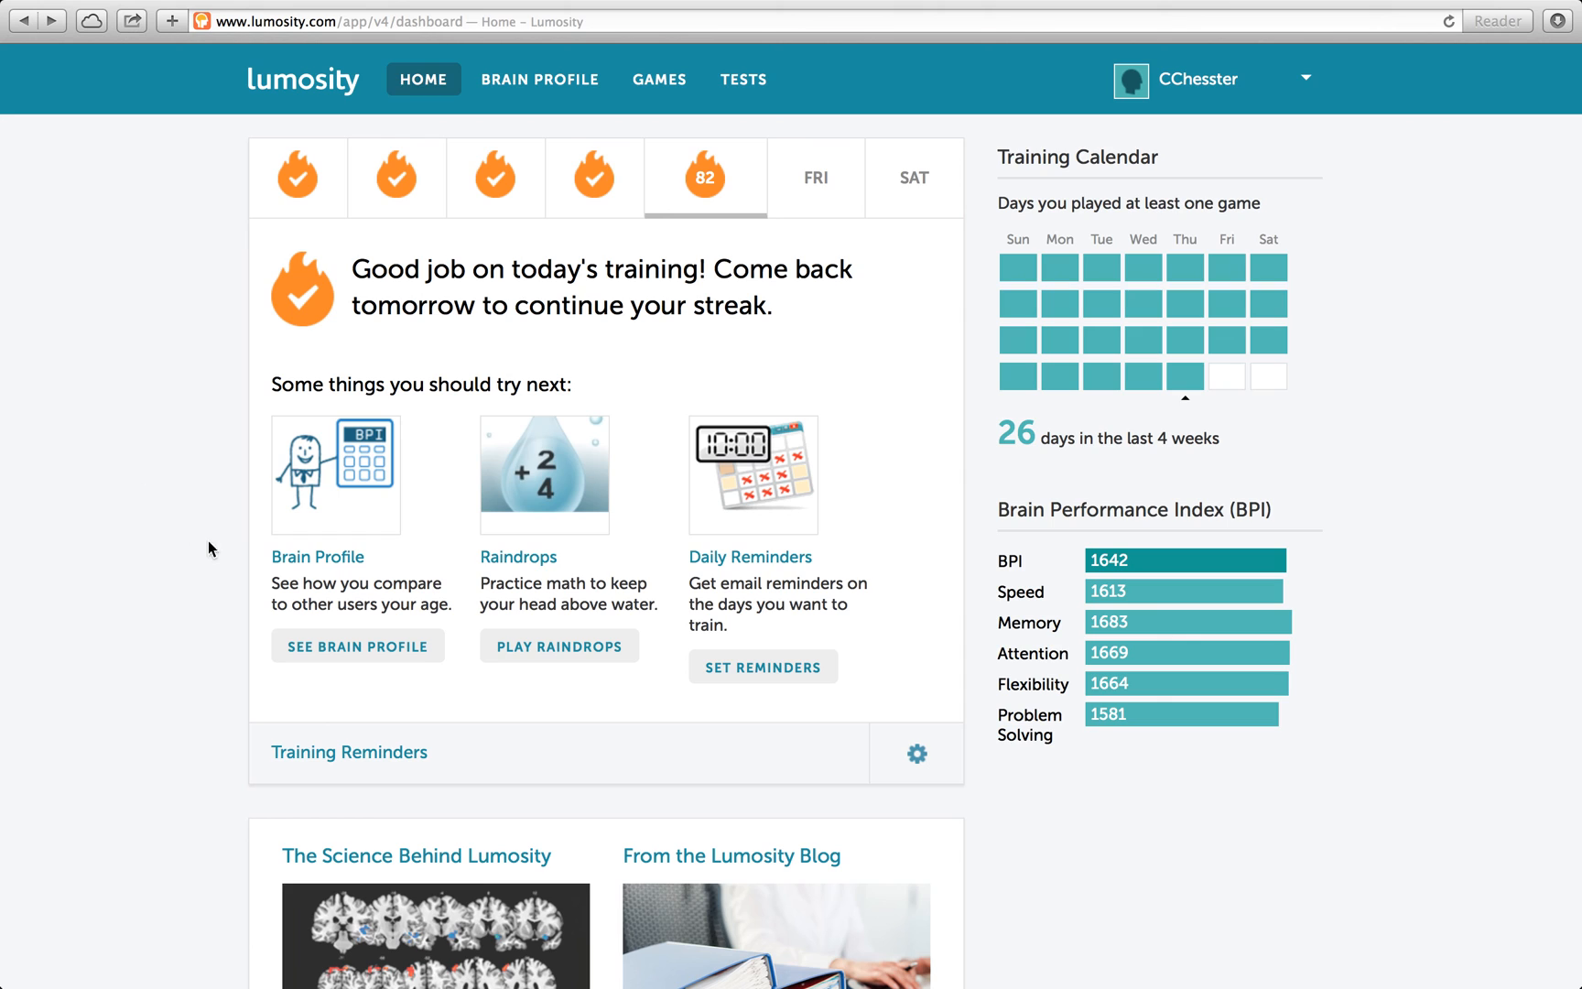
pyautogui.moveTo(403, 670)
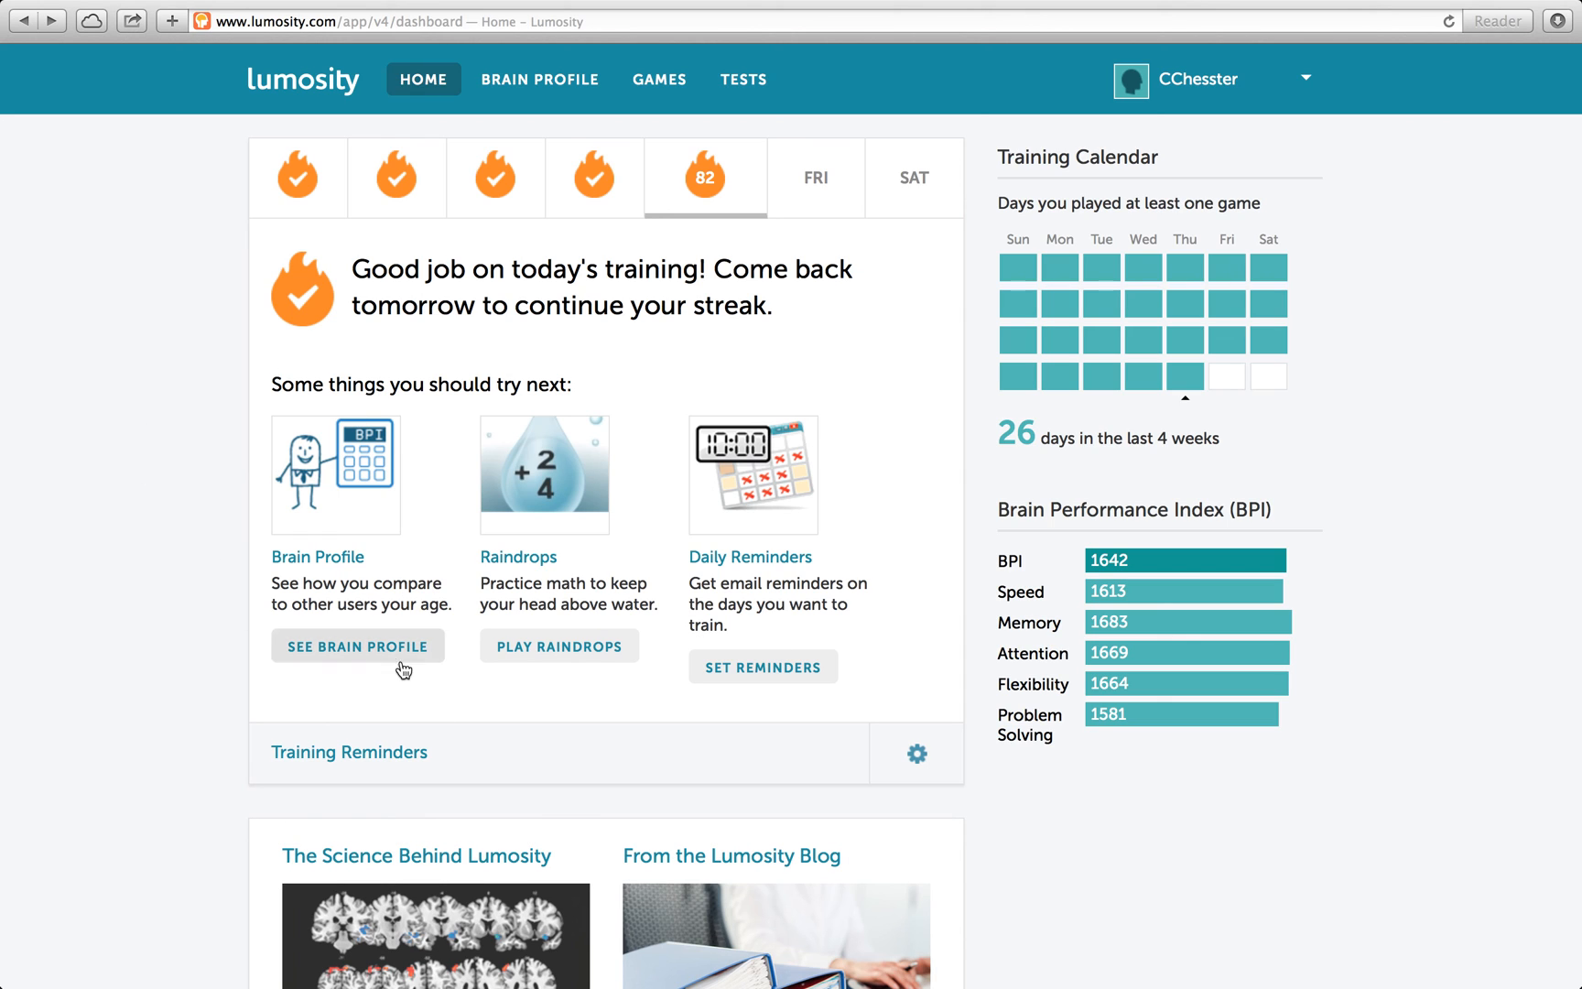
pyautogui.moveTo(699, 413)
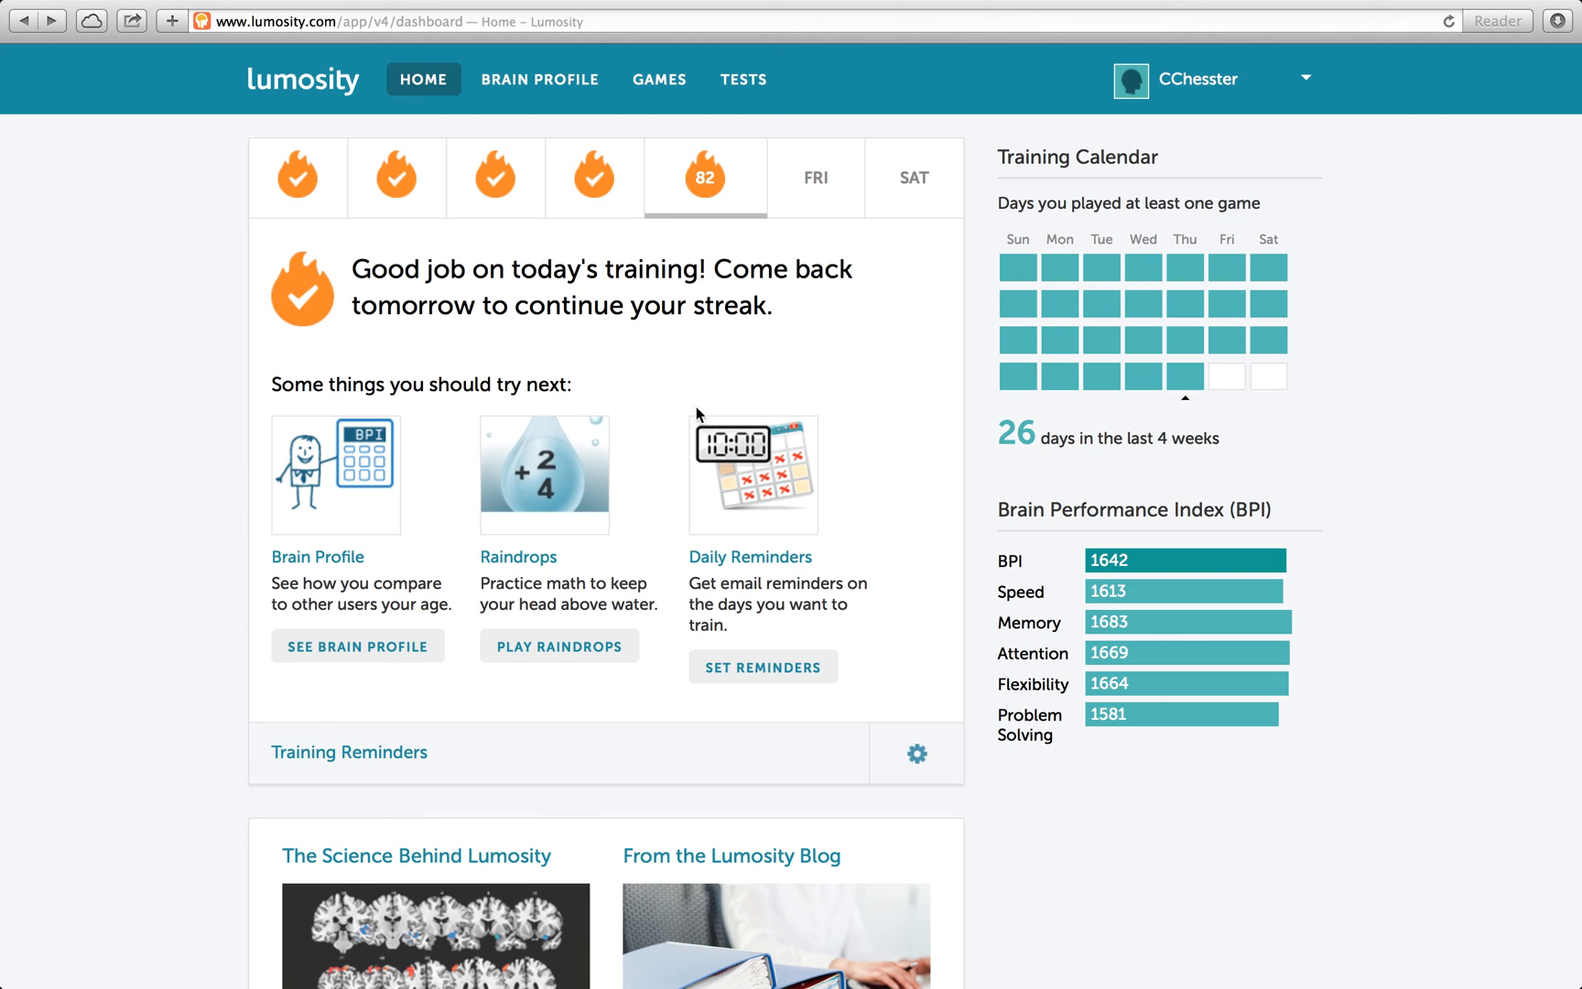
pyautogui.moveTo(1093, 425)
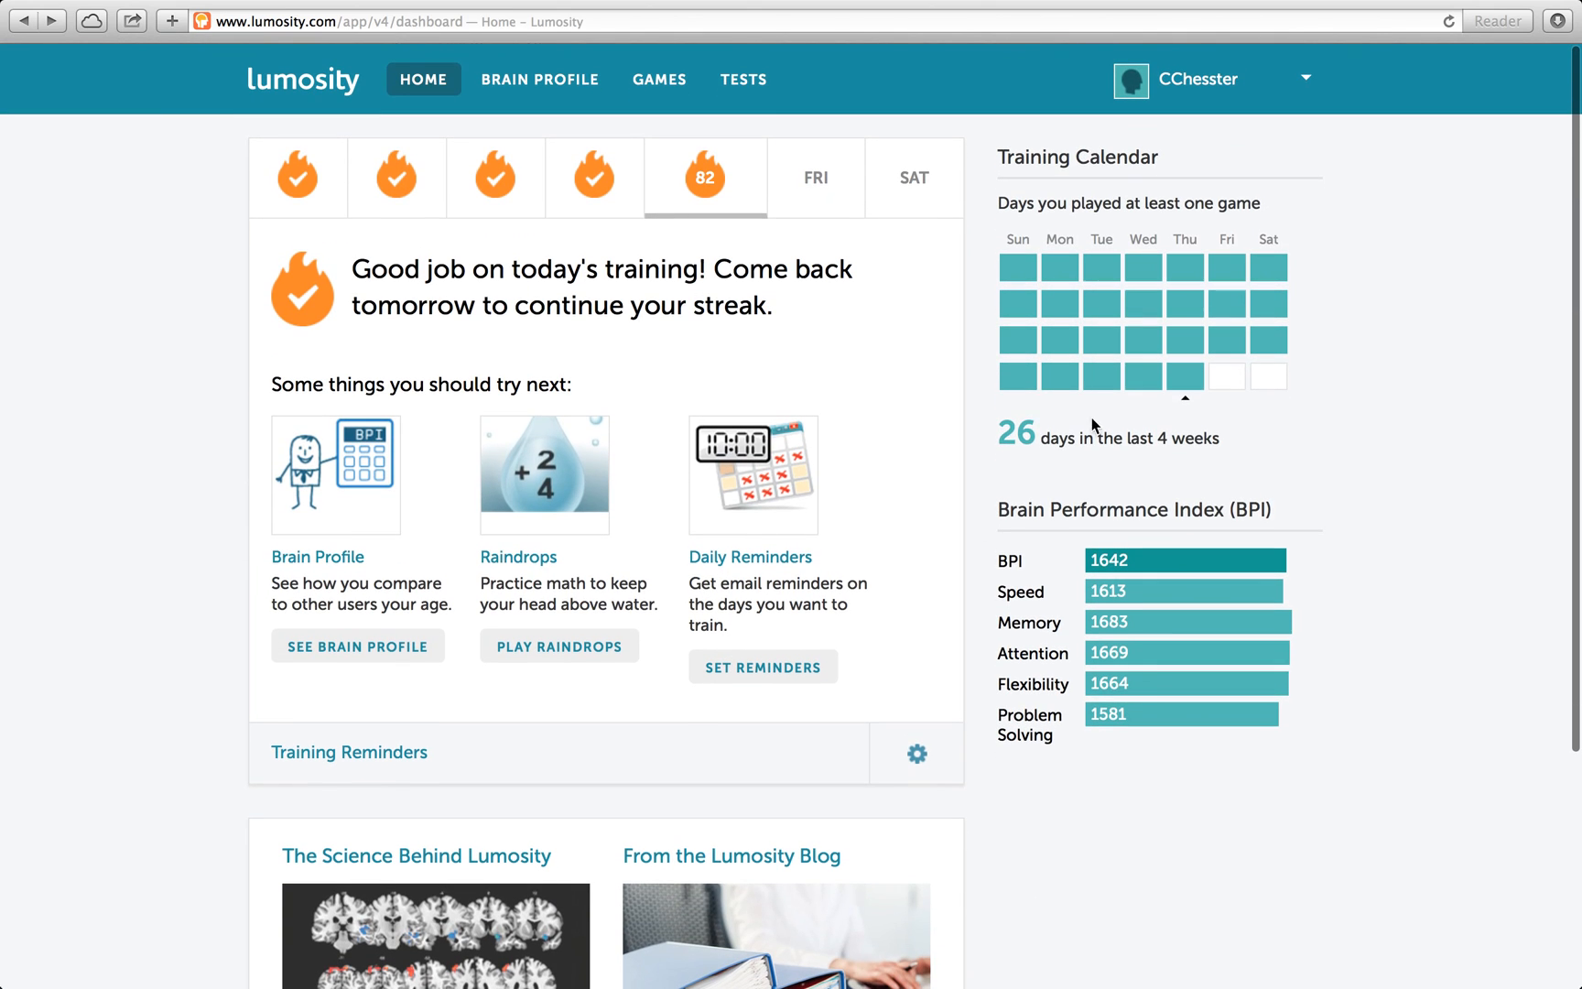